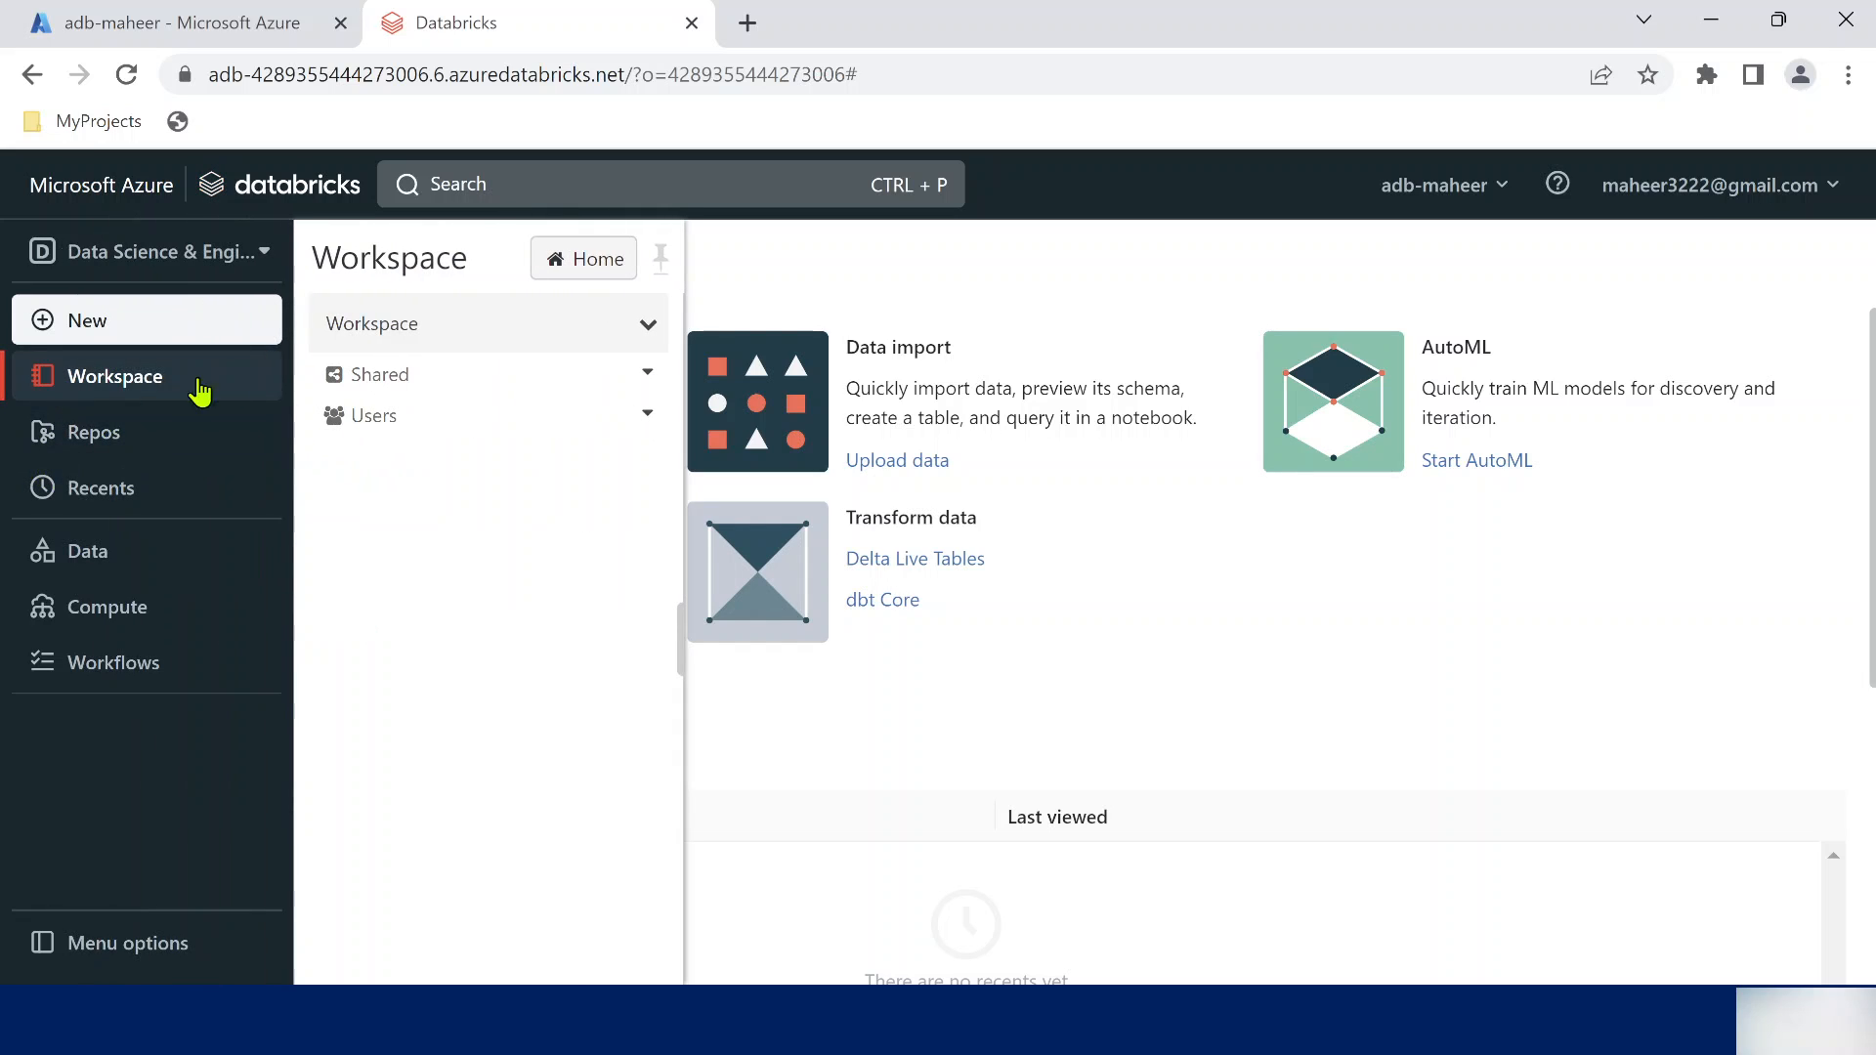
Open Workspace > Users and the personal user folder listing its notebooks
{"action": "left_click", "coordinate": [373, 415]}
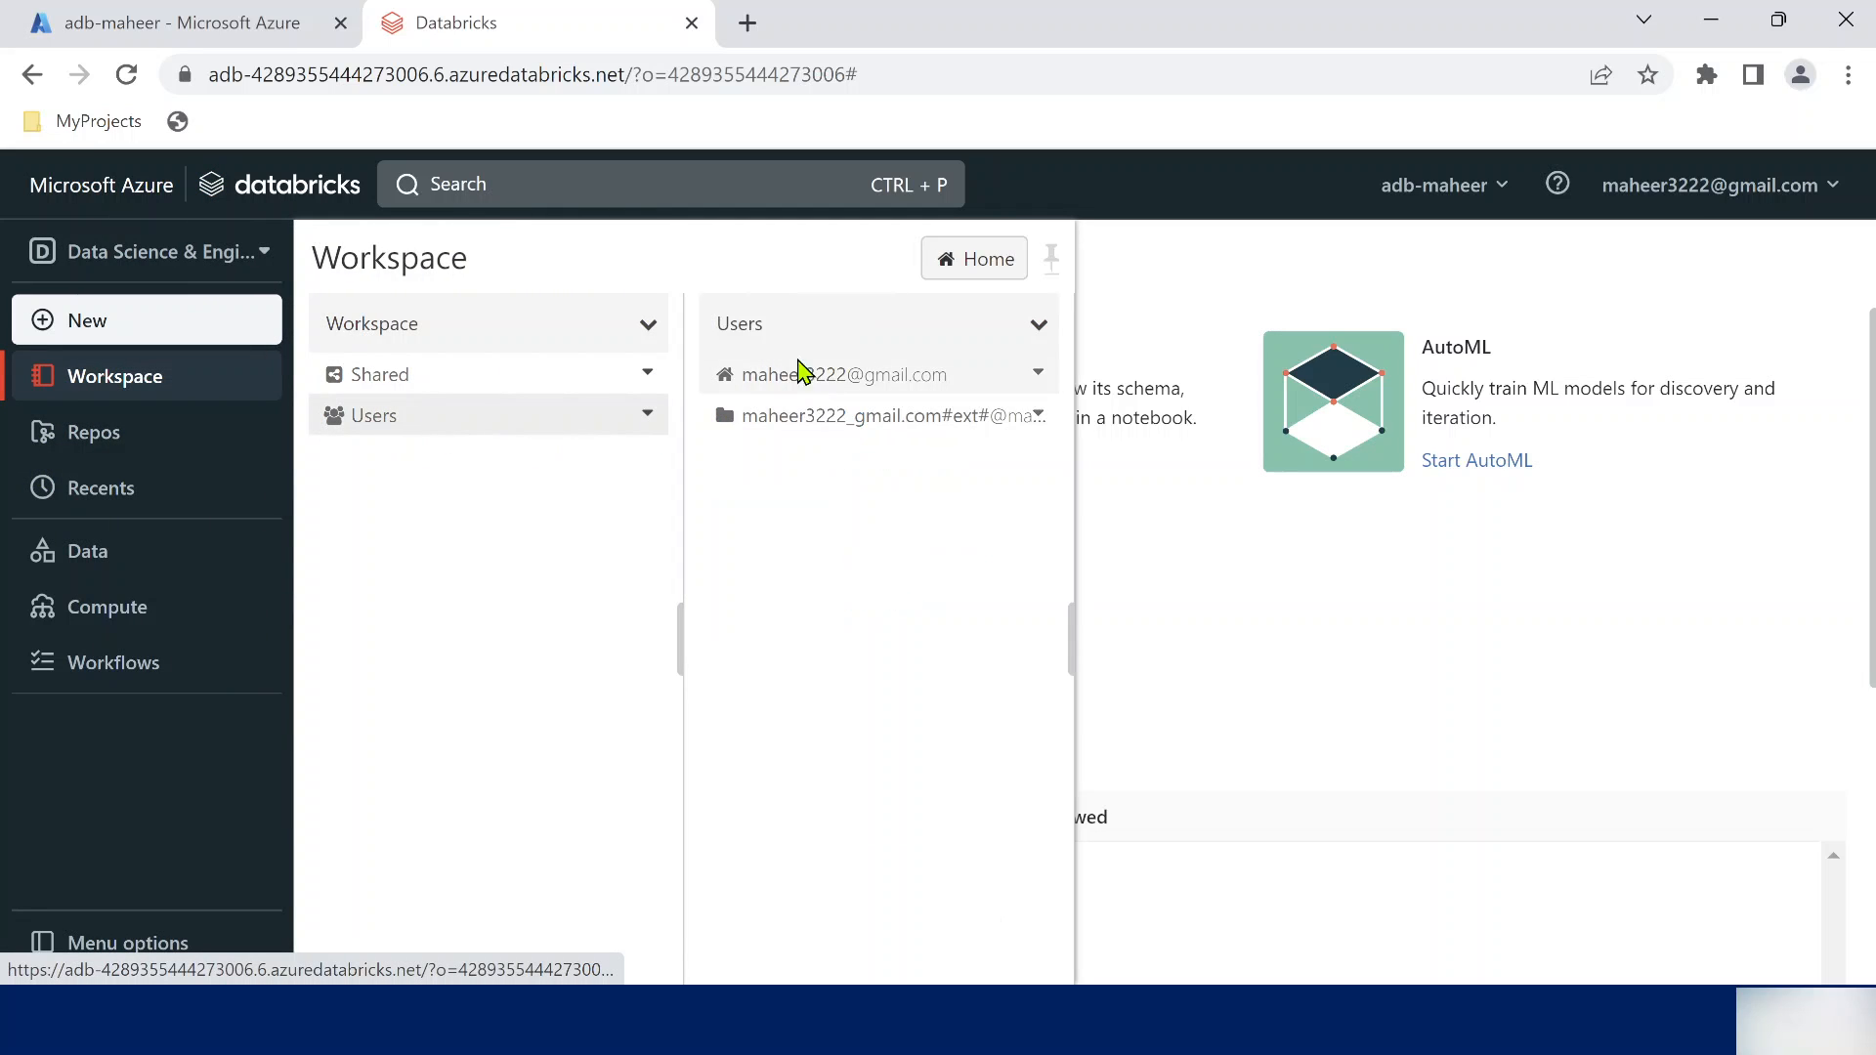
{"action": "left_click", "coordinate": [844, 374]}
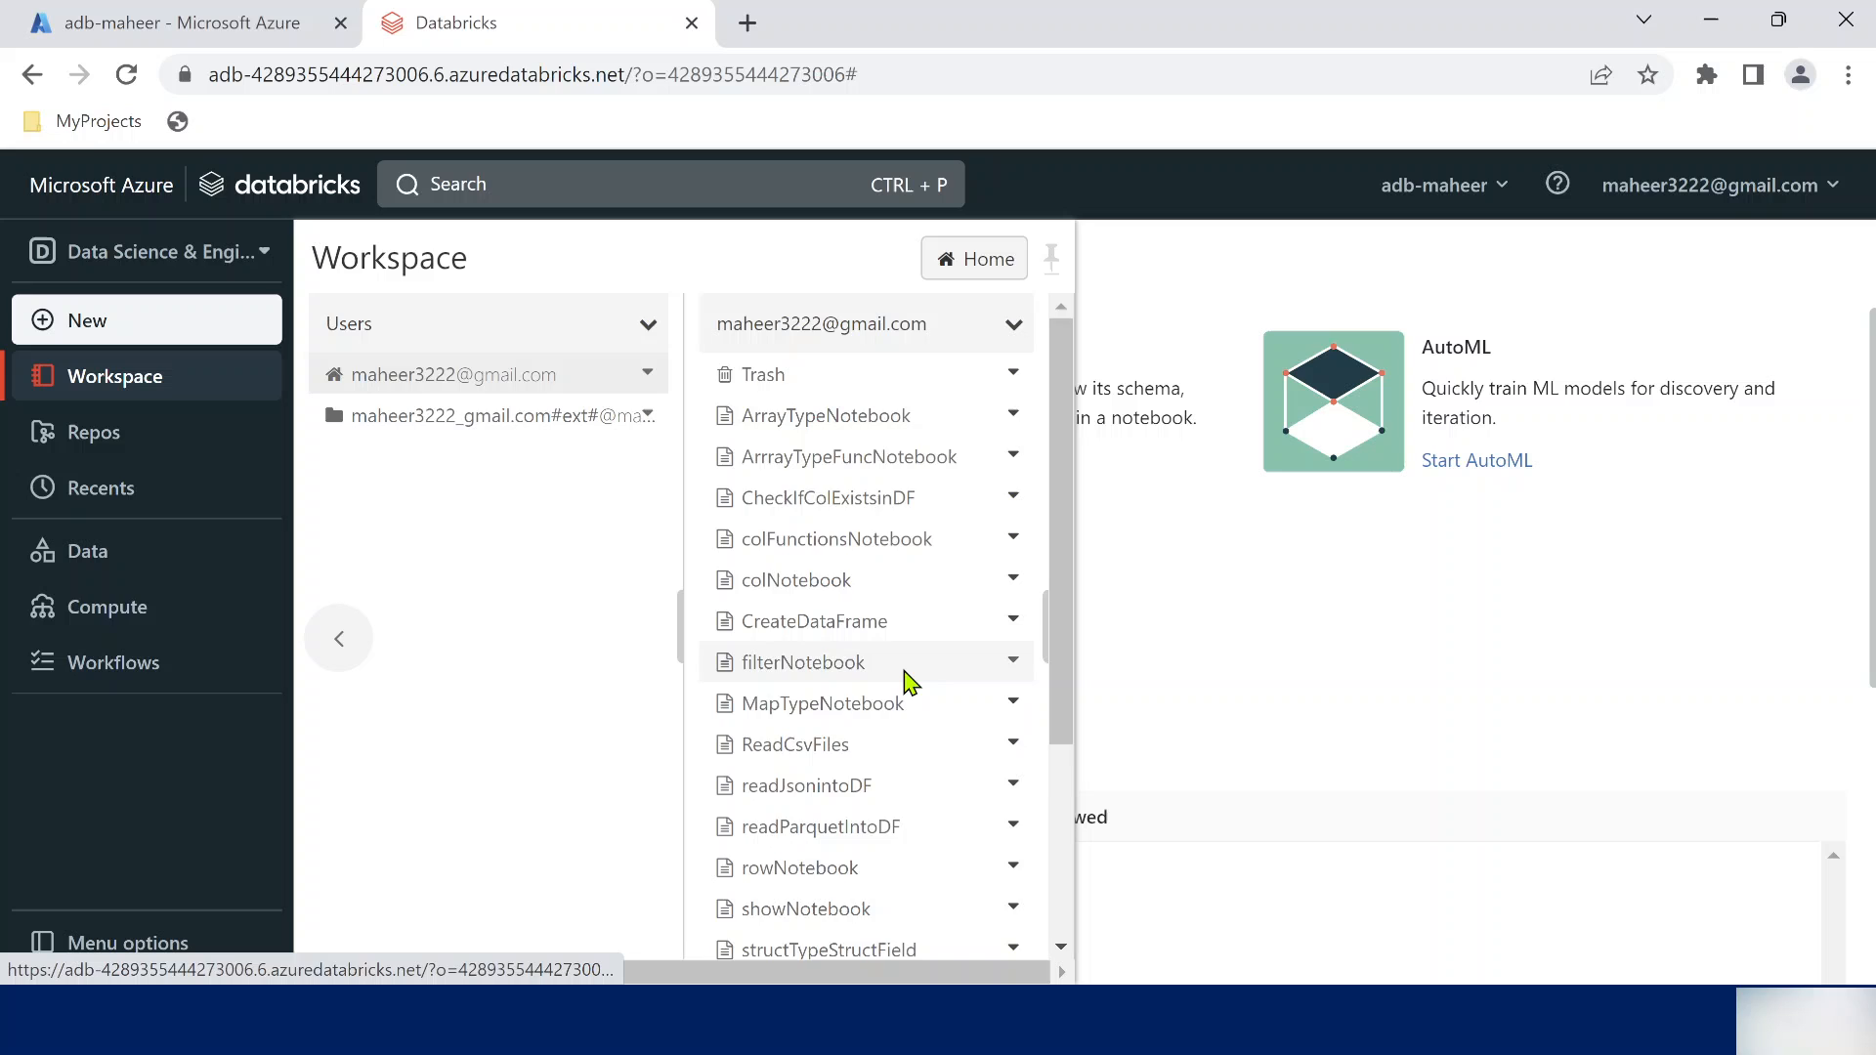
{"action": "scroll", "scroll_direction": "down", "scroll_amount": 3}
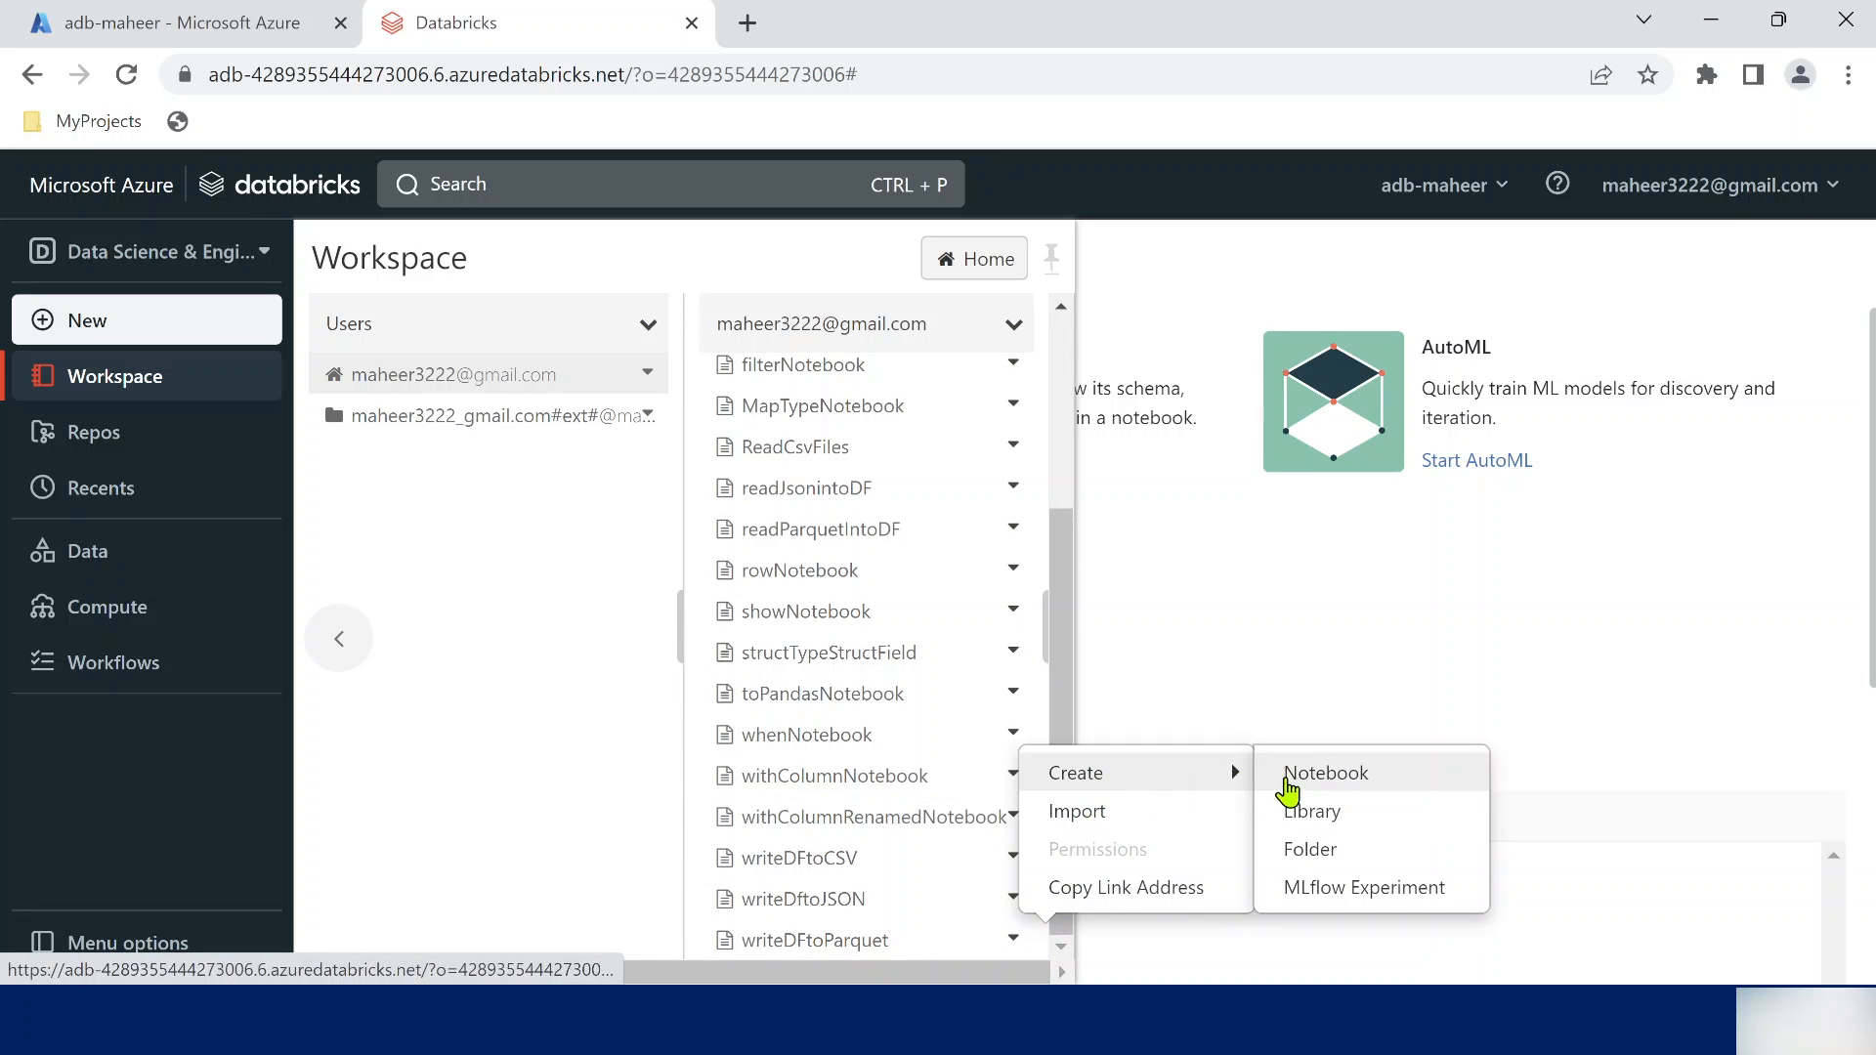
Create a Python notebook named distinctNotebook in the user folder
{"action": "left_click", "coordinate": [1323, 772]}
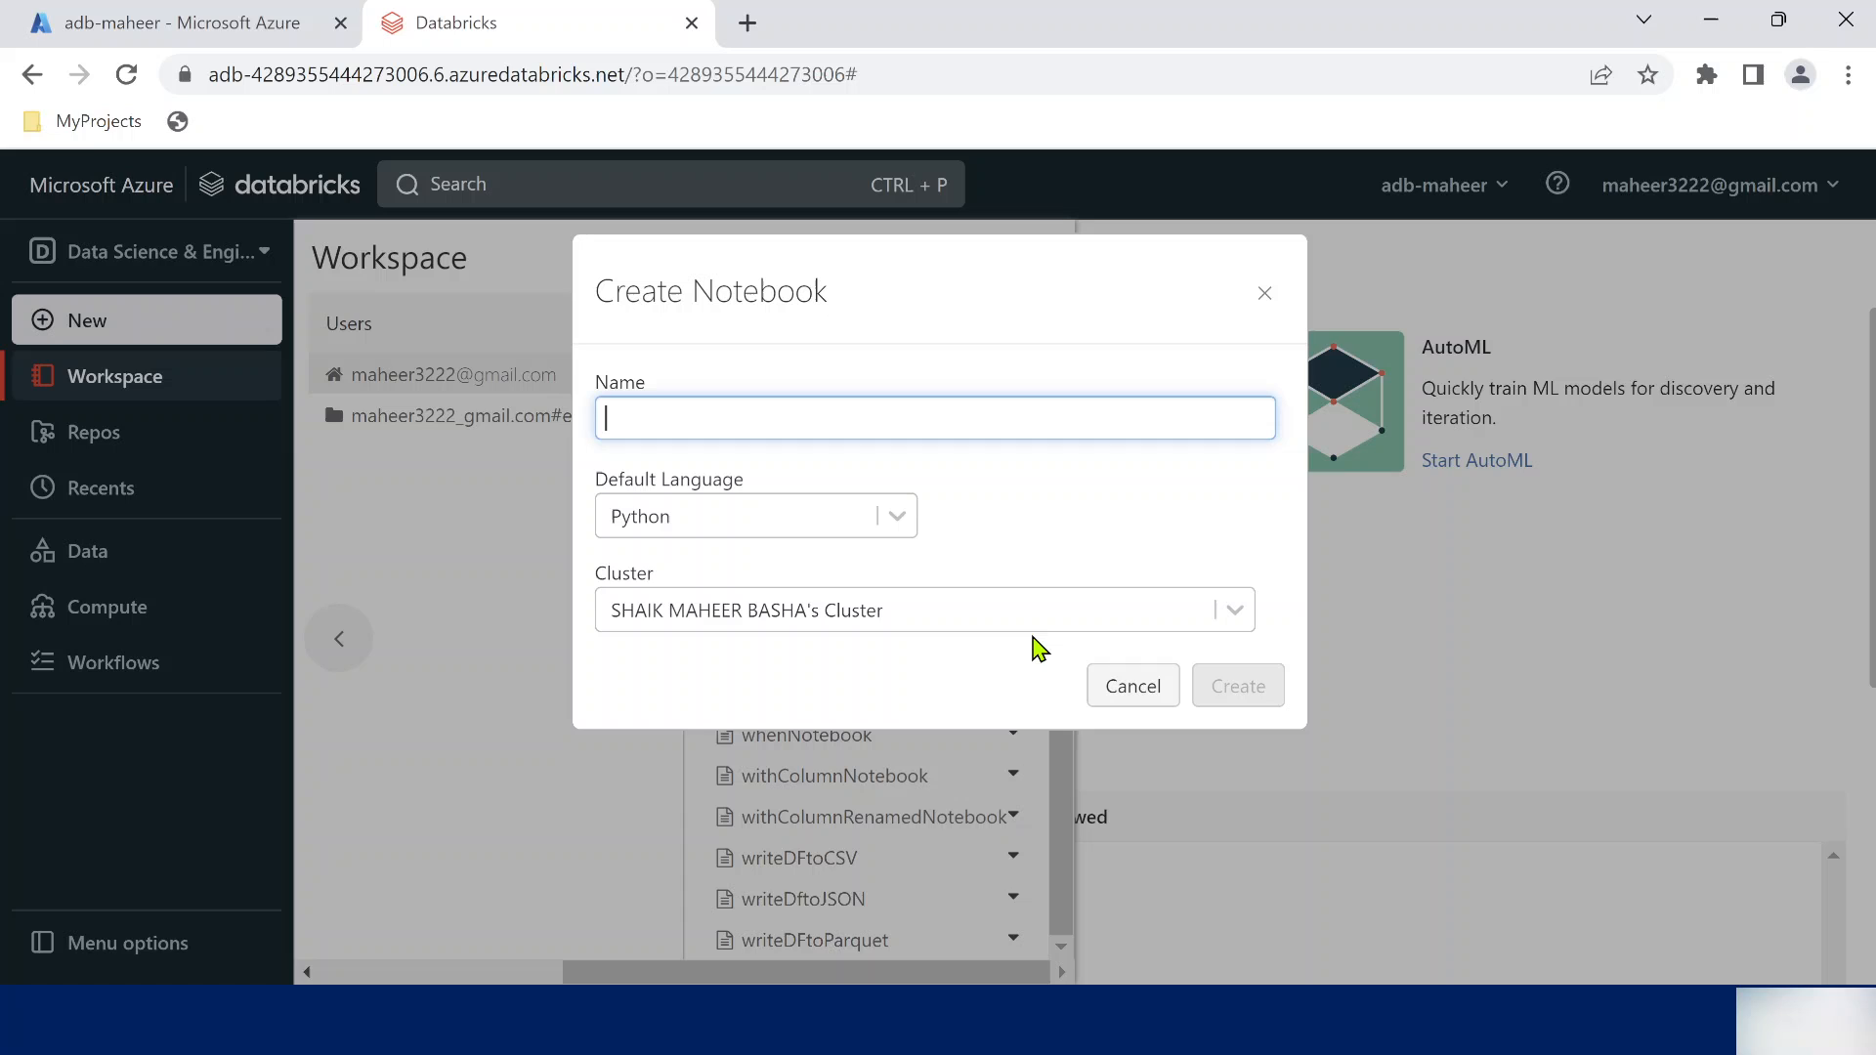
{"action": "type", "text": "distinctNotebook"}
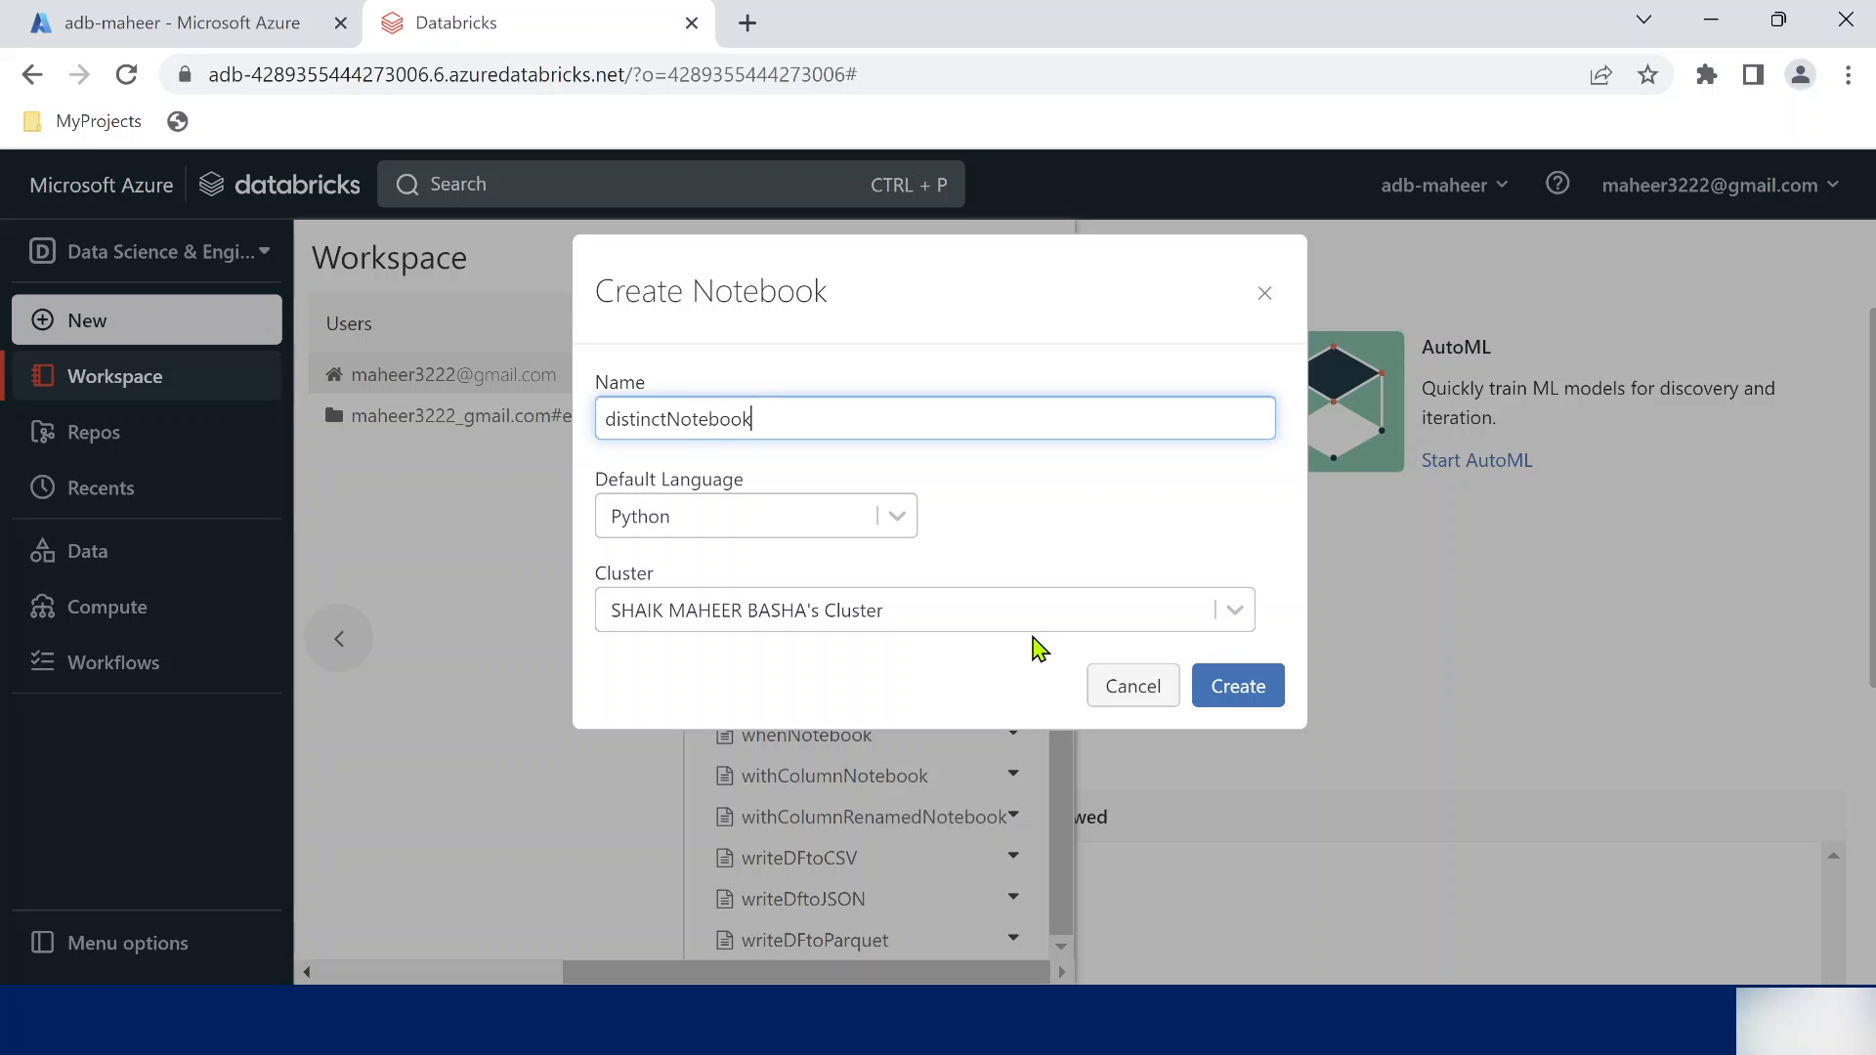
{"action": "left_click", "coordinate": [1237, 686]}
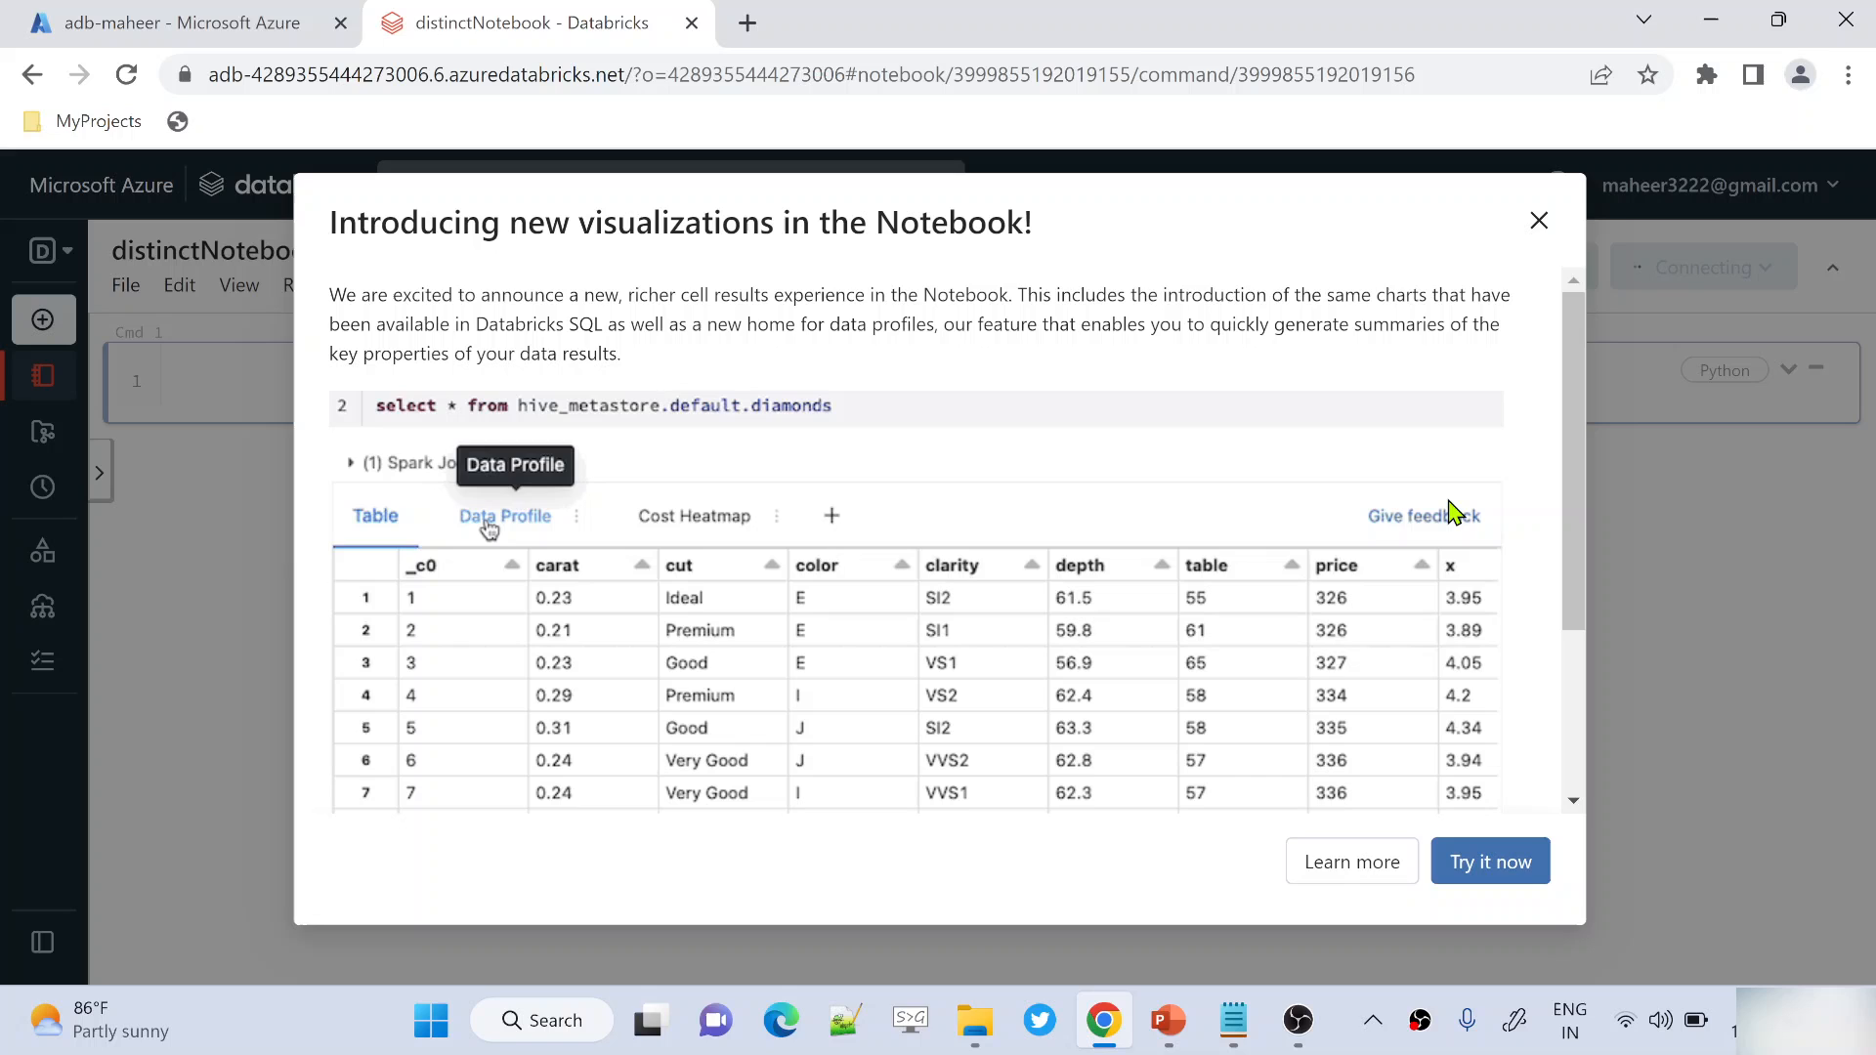
Close the new-visualizations announcement and begin Cmd 1 with 'data ='
{"action": "left_click", "coordinate": [1540, 220]}
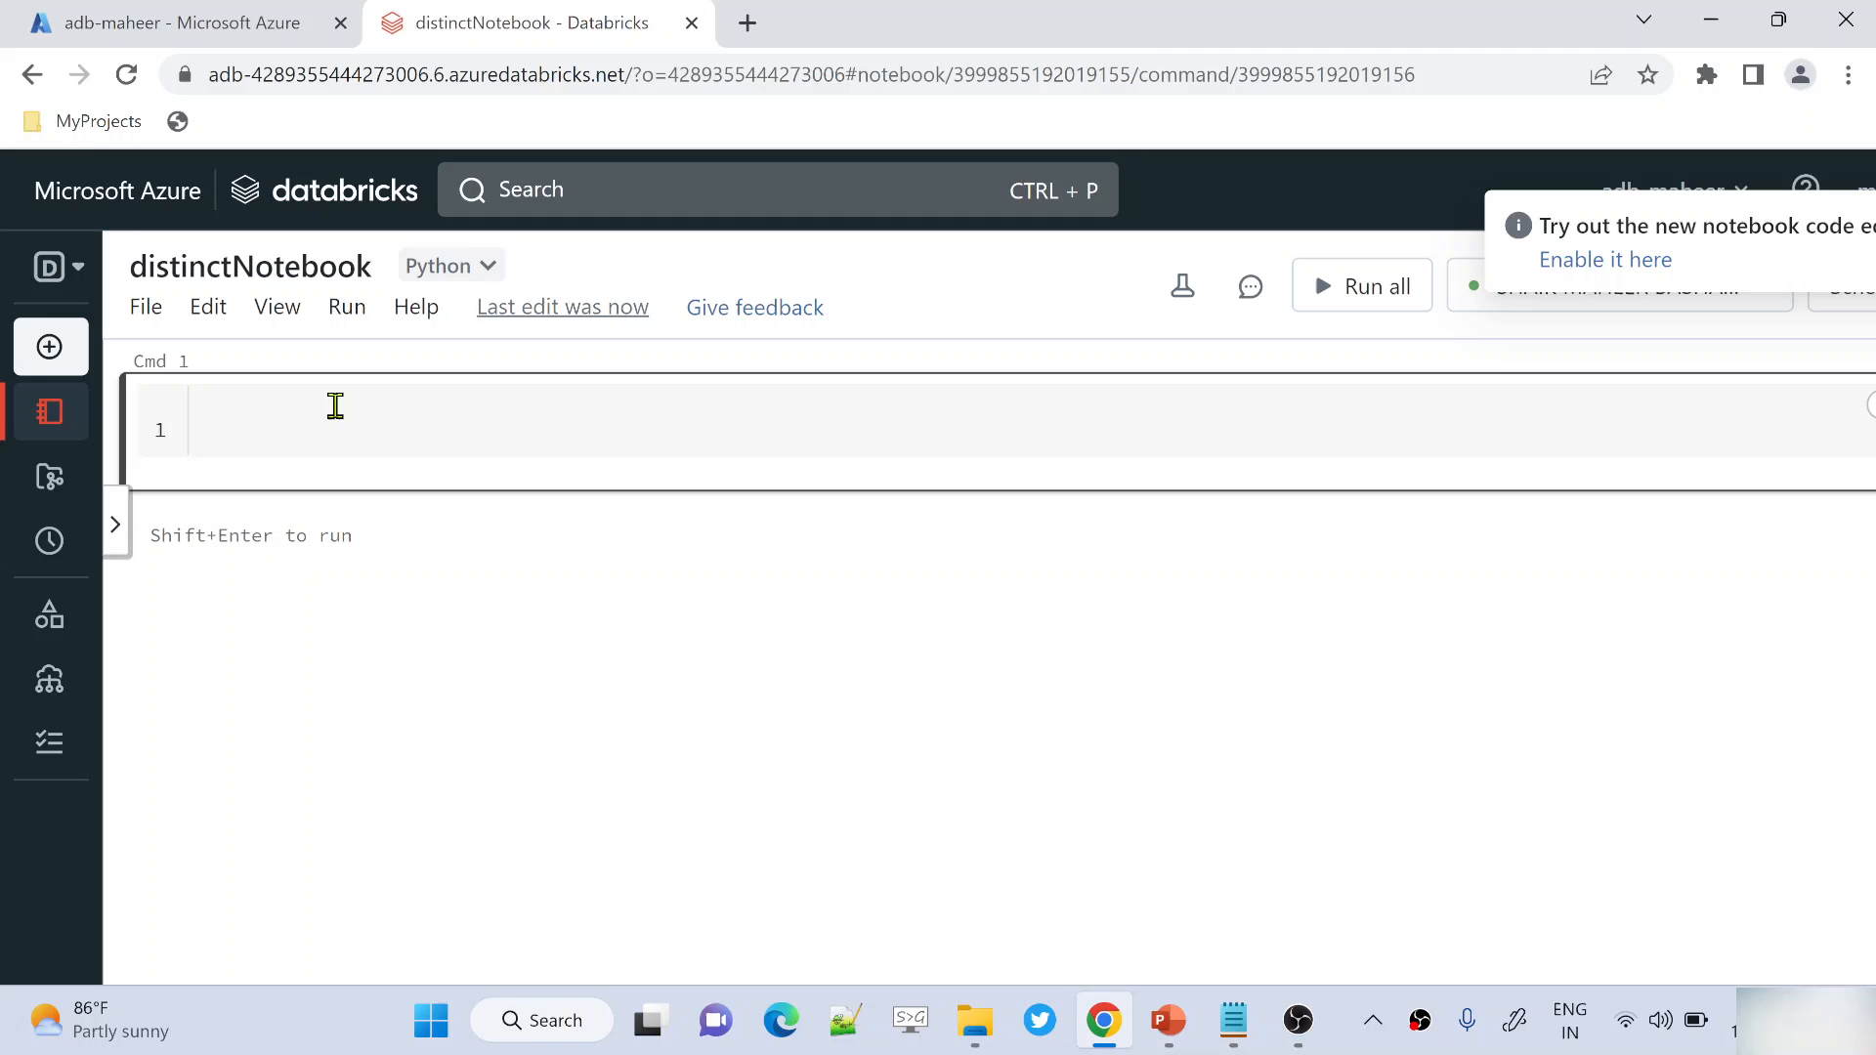
{"action": "left_click", "coordinate": [372, 433]}
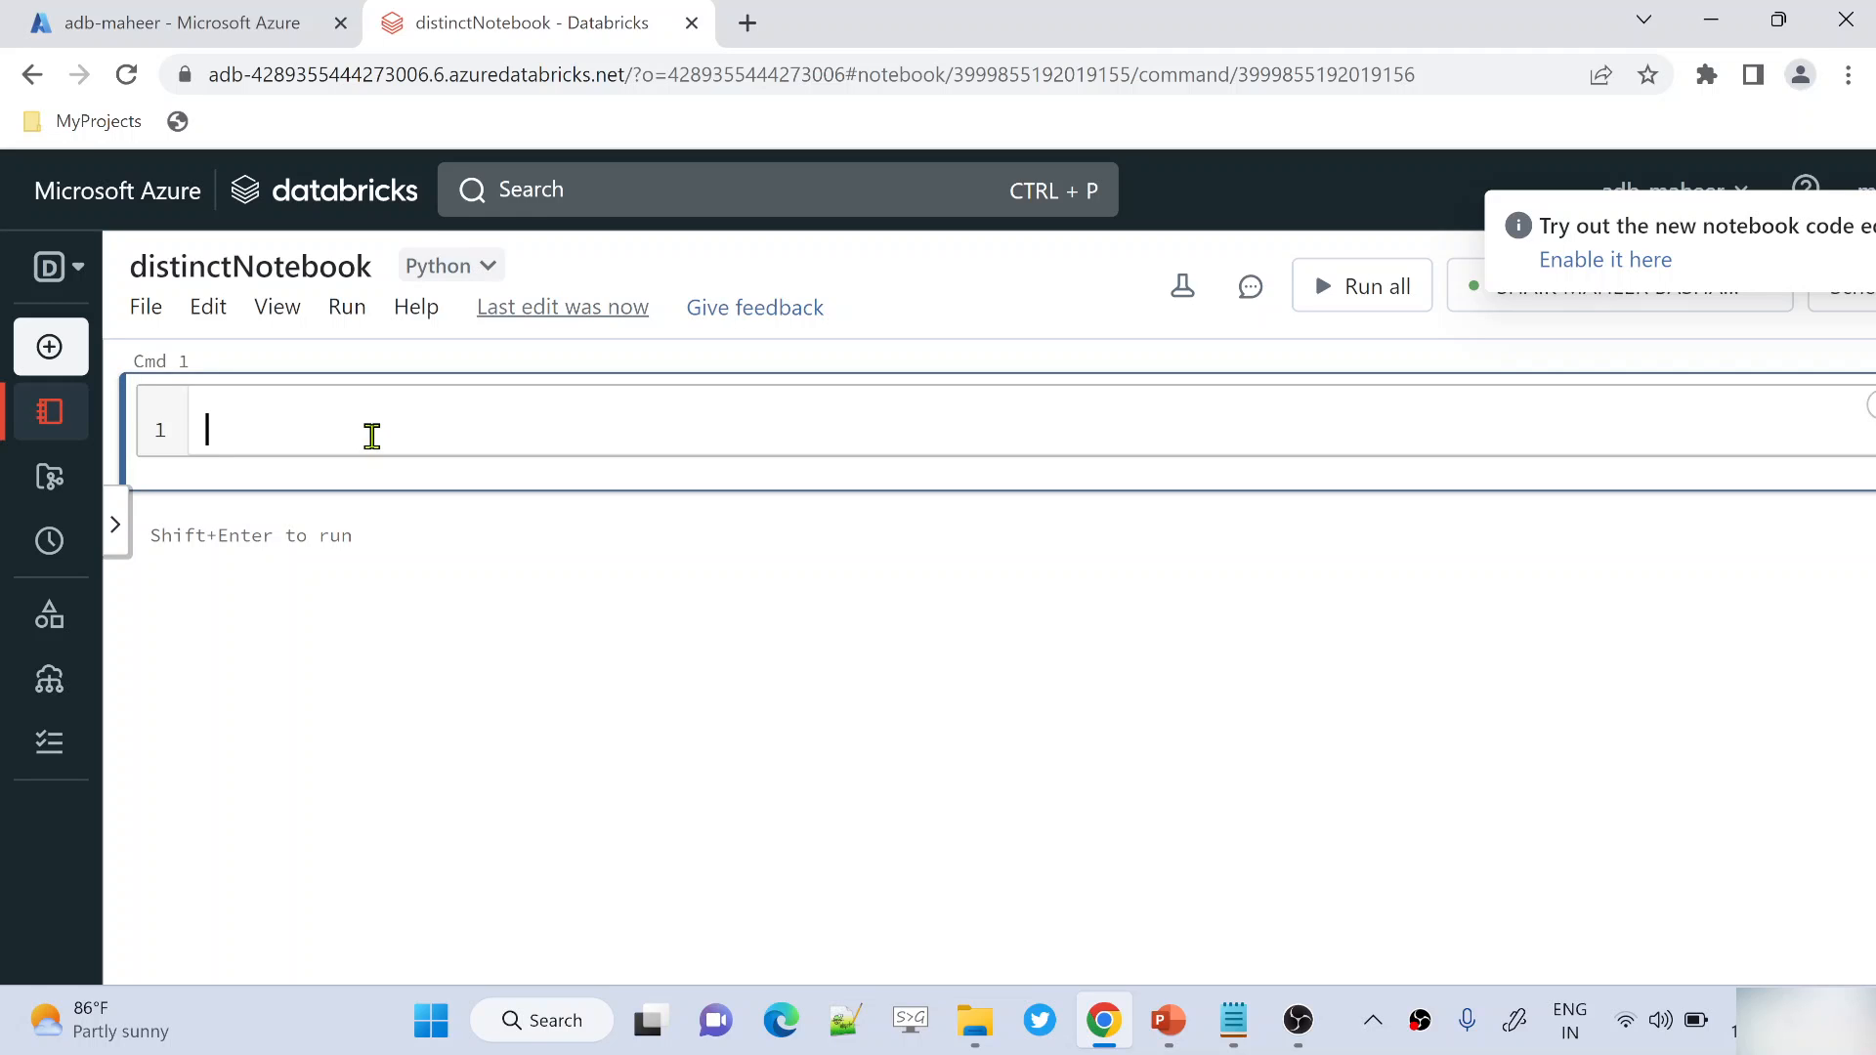
{"action": "type", "text": "data ="}
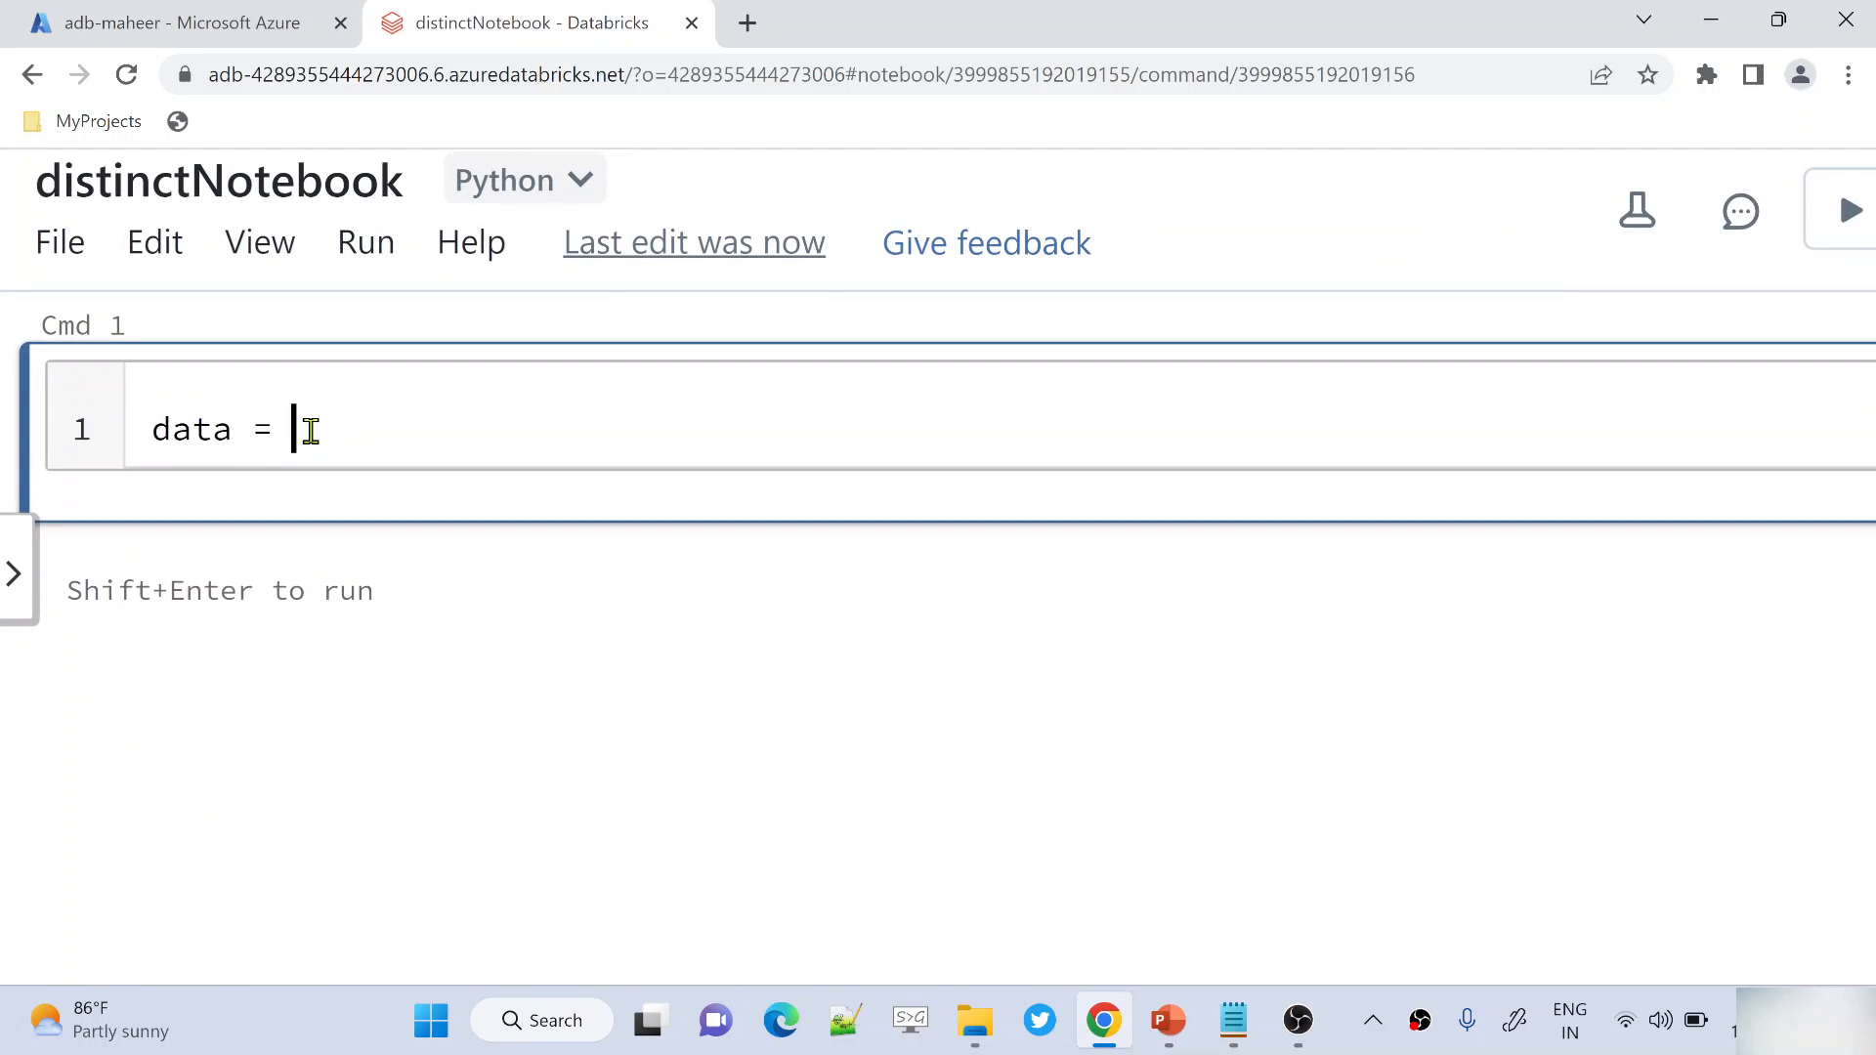
Fill data with records for maheer (male, 2000), wafa (male) and asif (female, 3500)
{"action": "type", "text": "["}
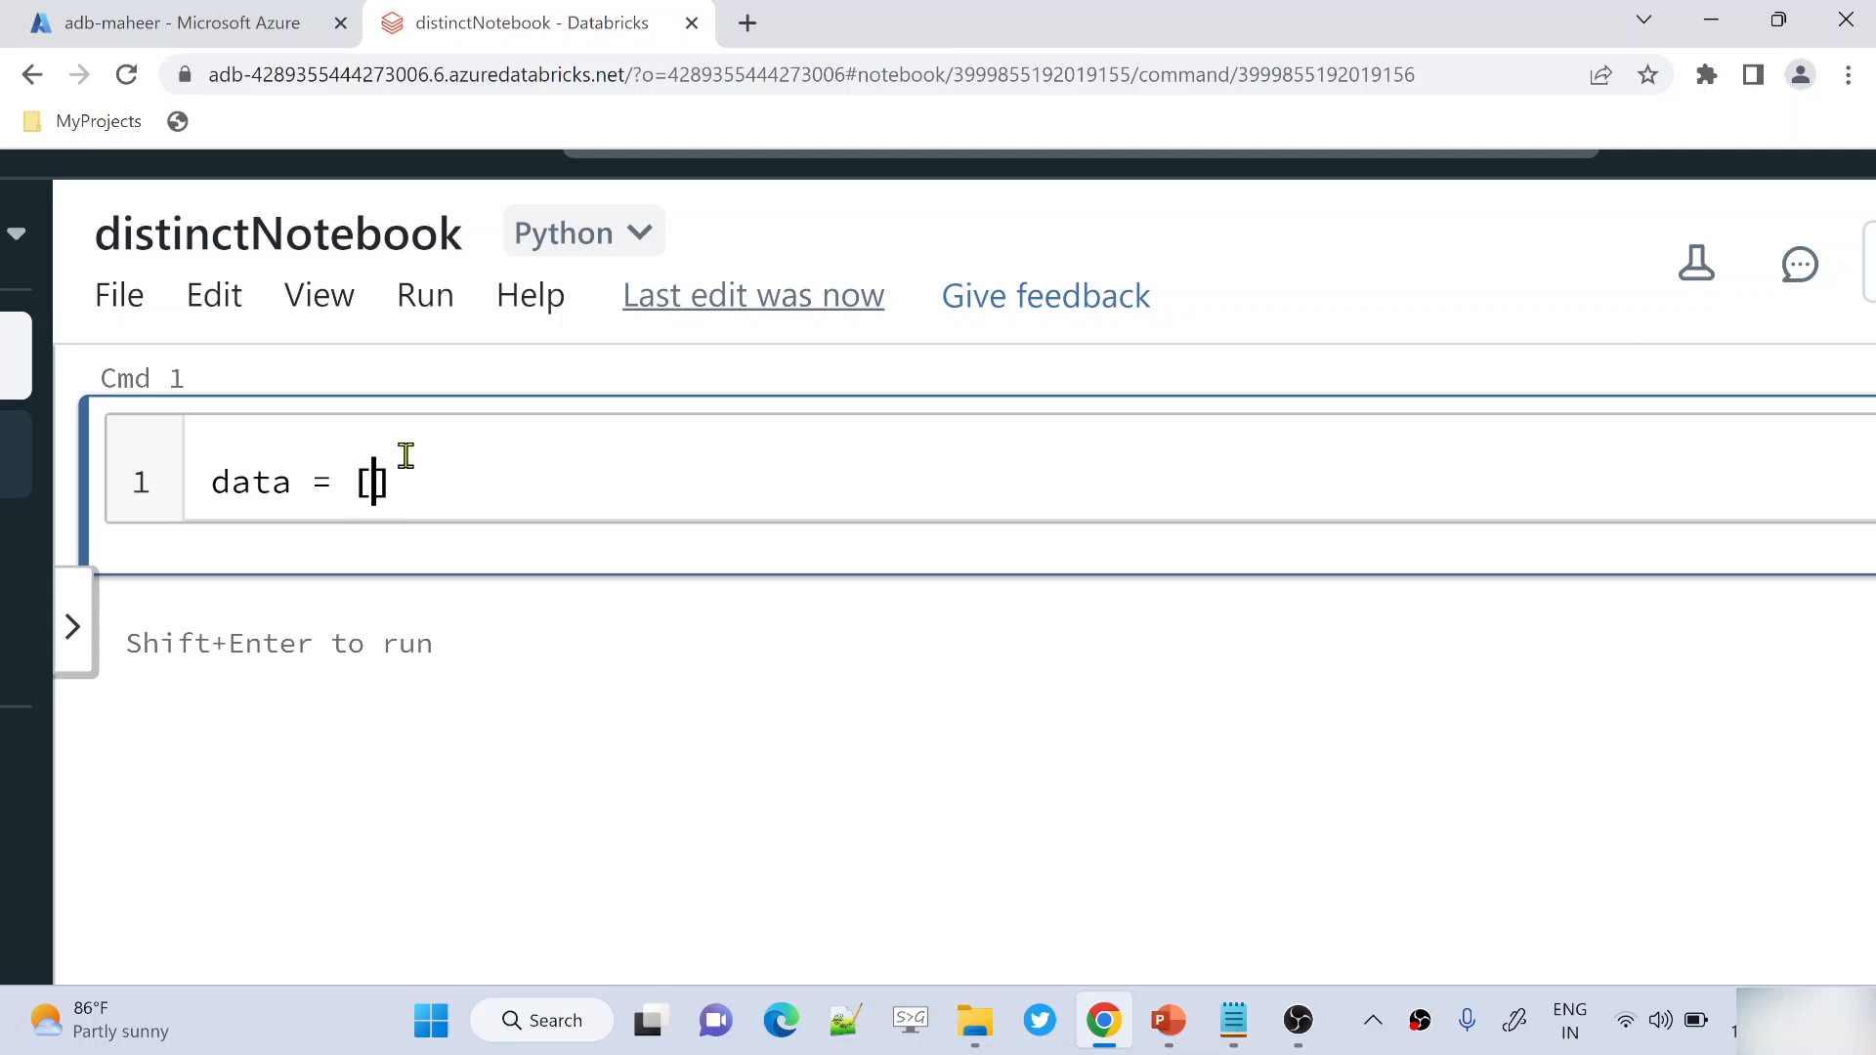
{"action": "type", "text": "(),(),("}
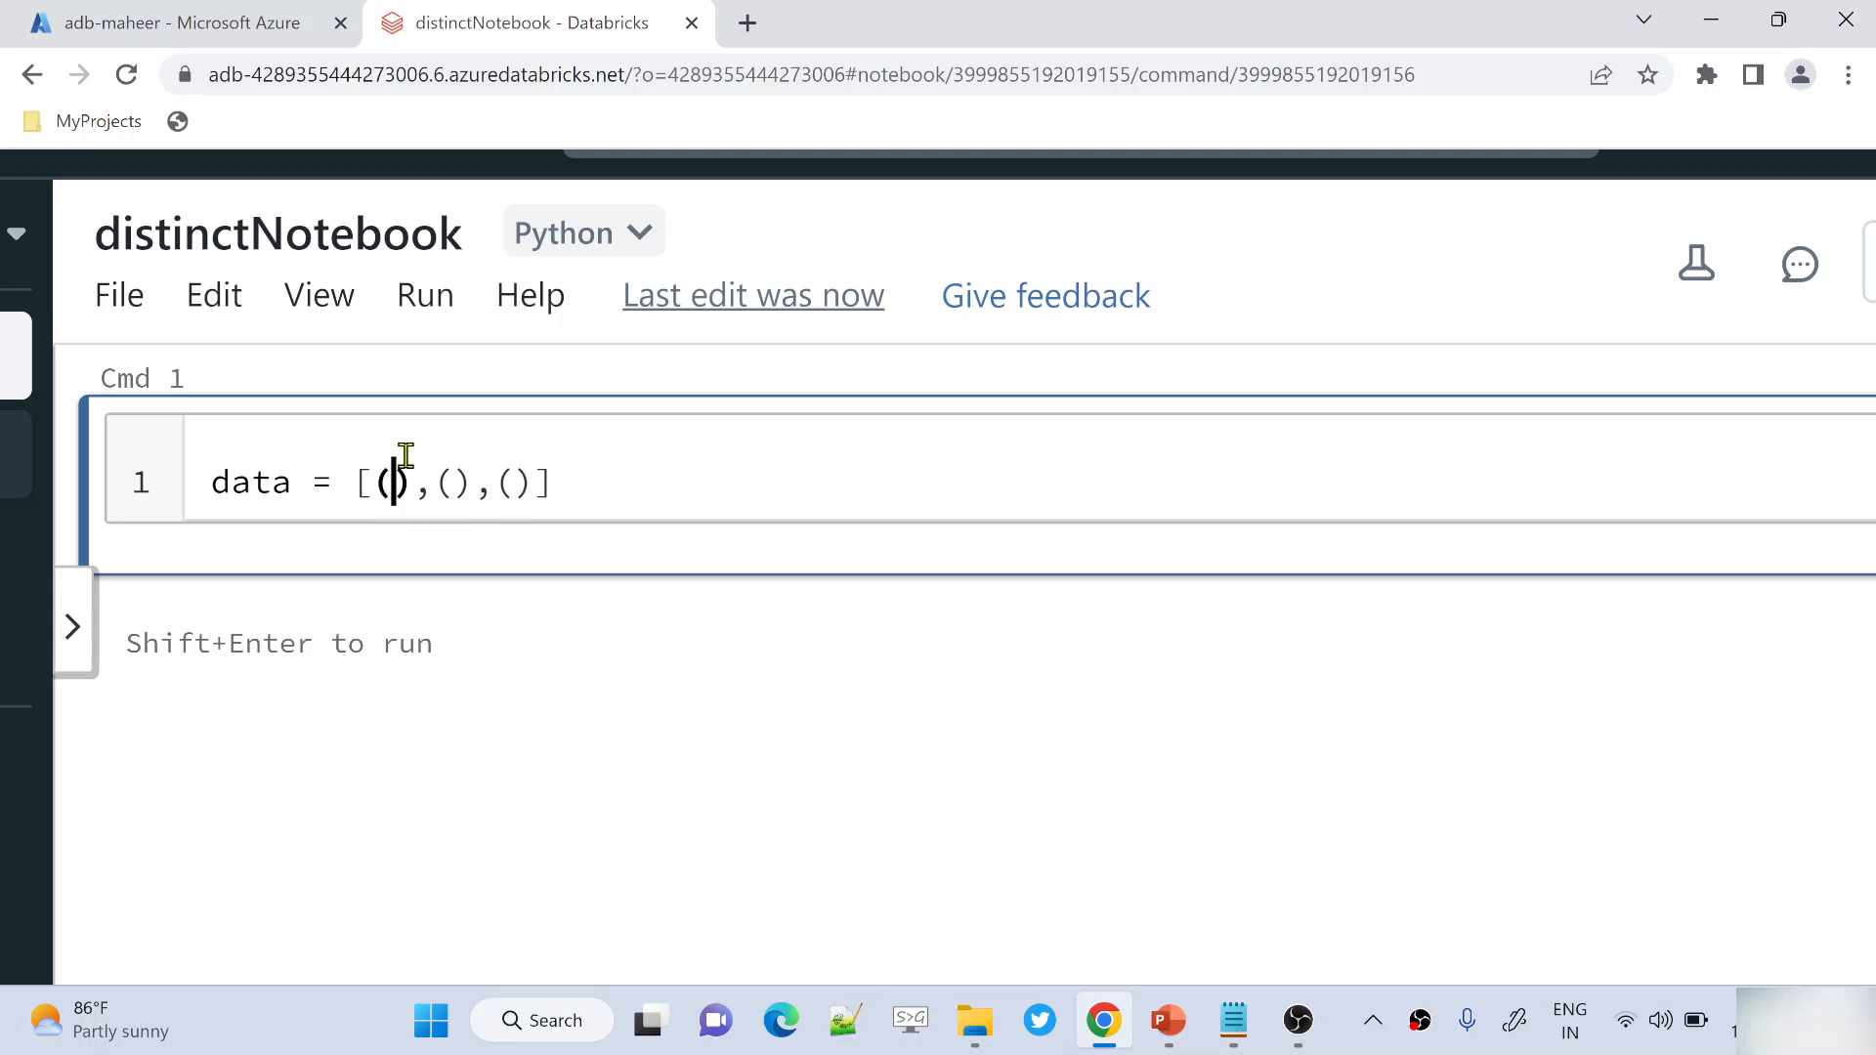
{"action": "type", "text": "1,'m'"}
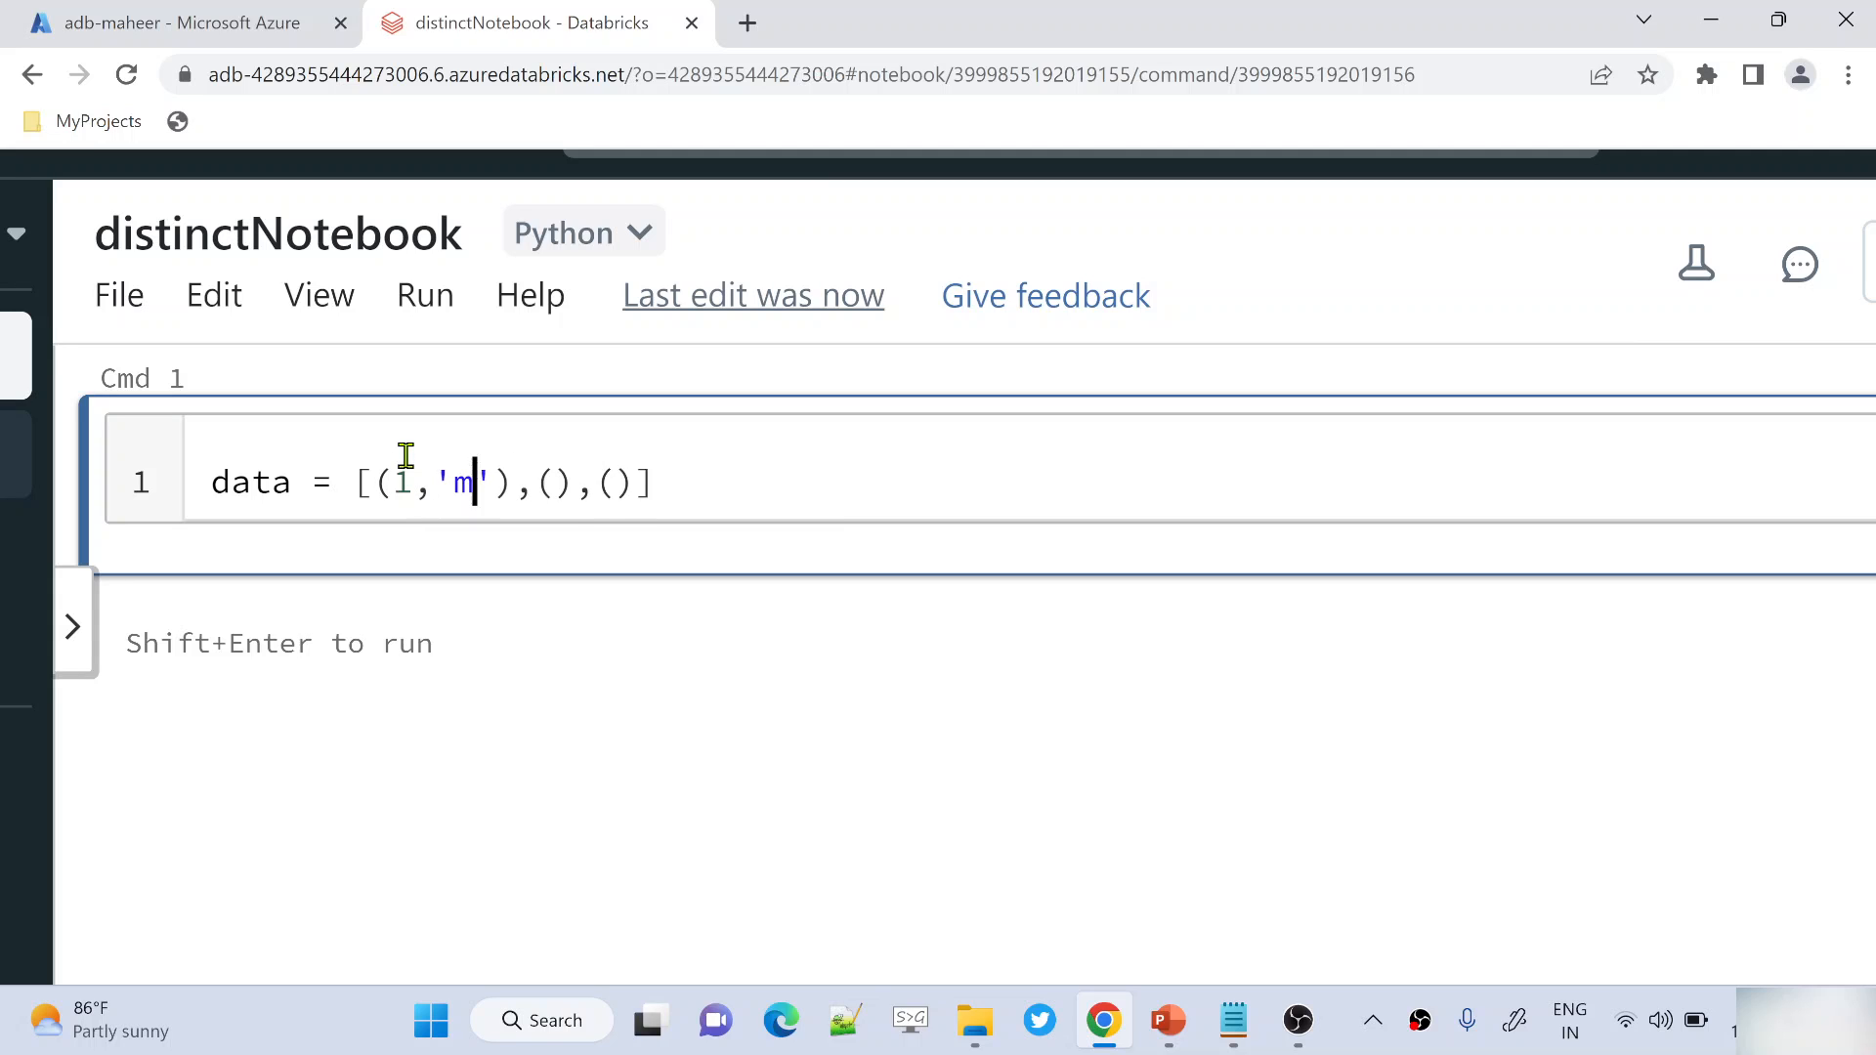
{"action": "type", "text": "aheer',"}
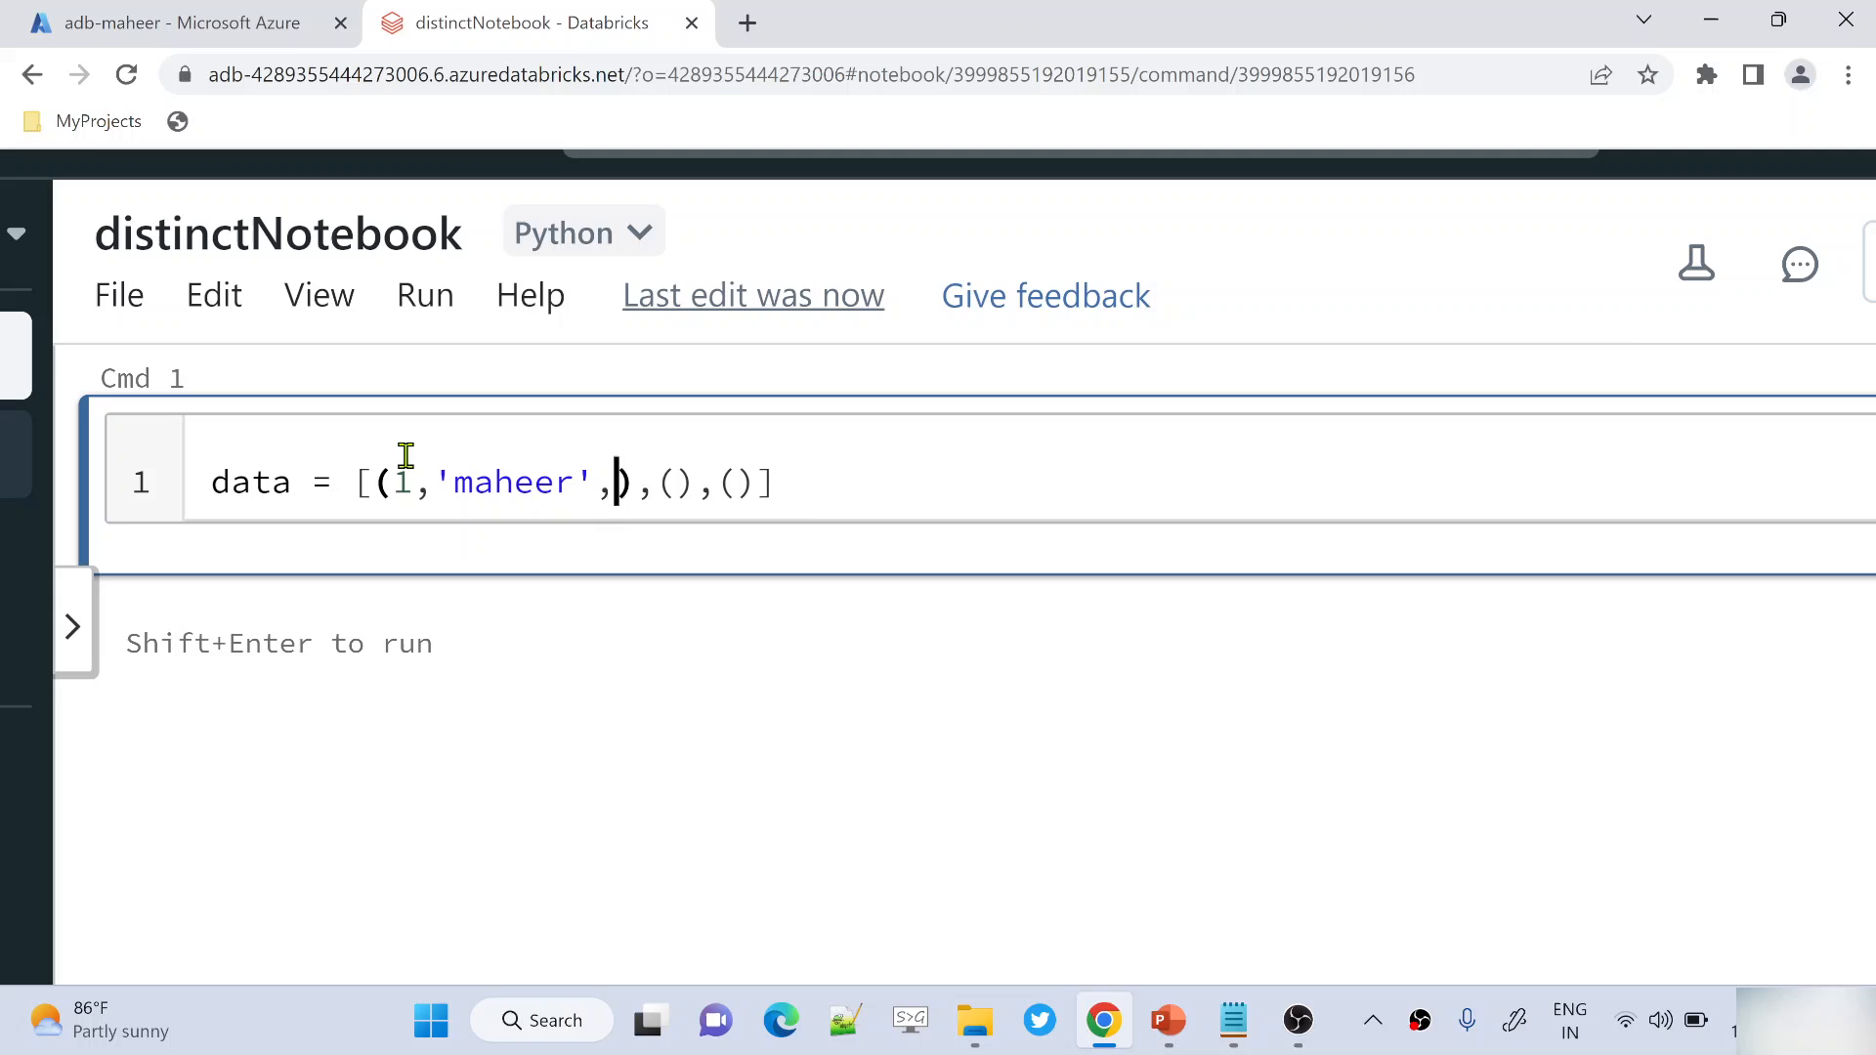
{"action": "type", "text": "'male'"}
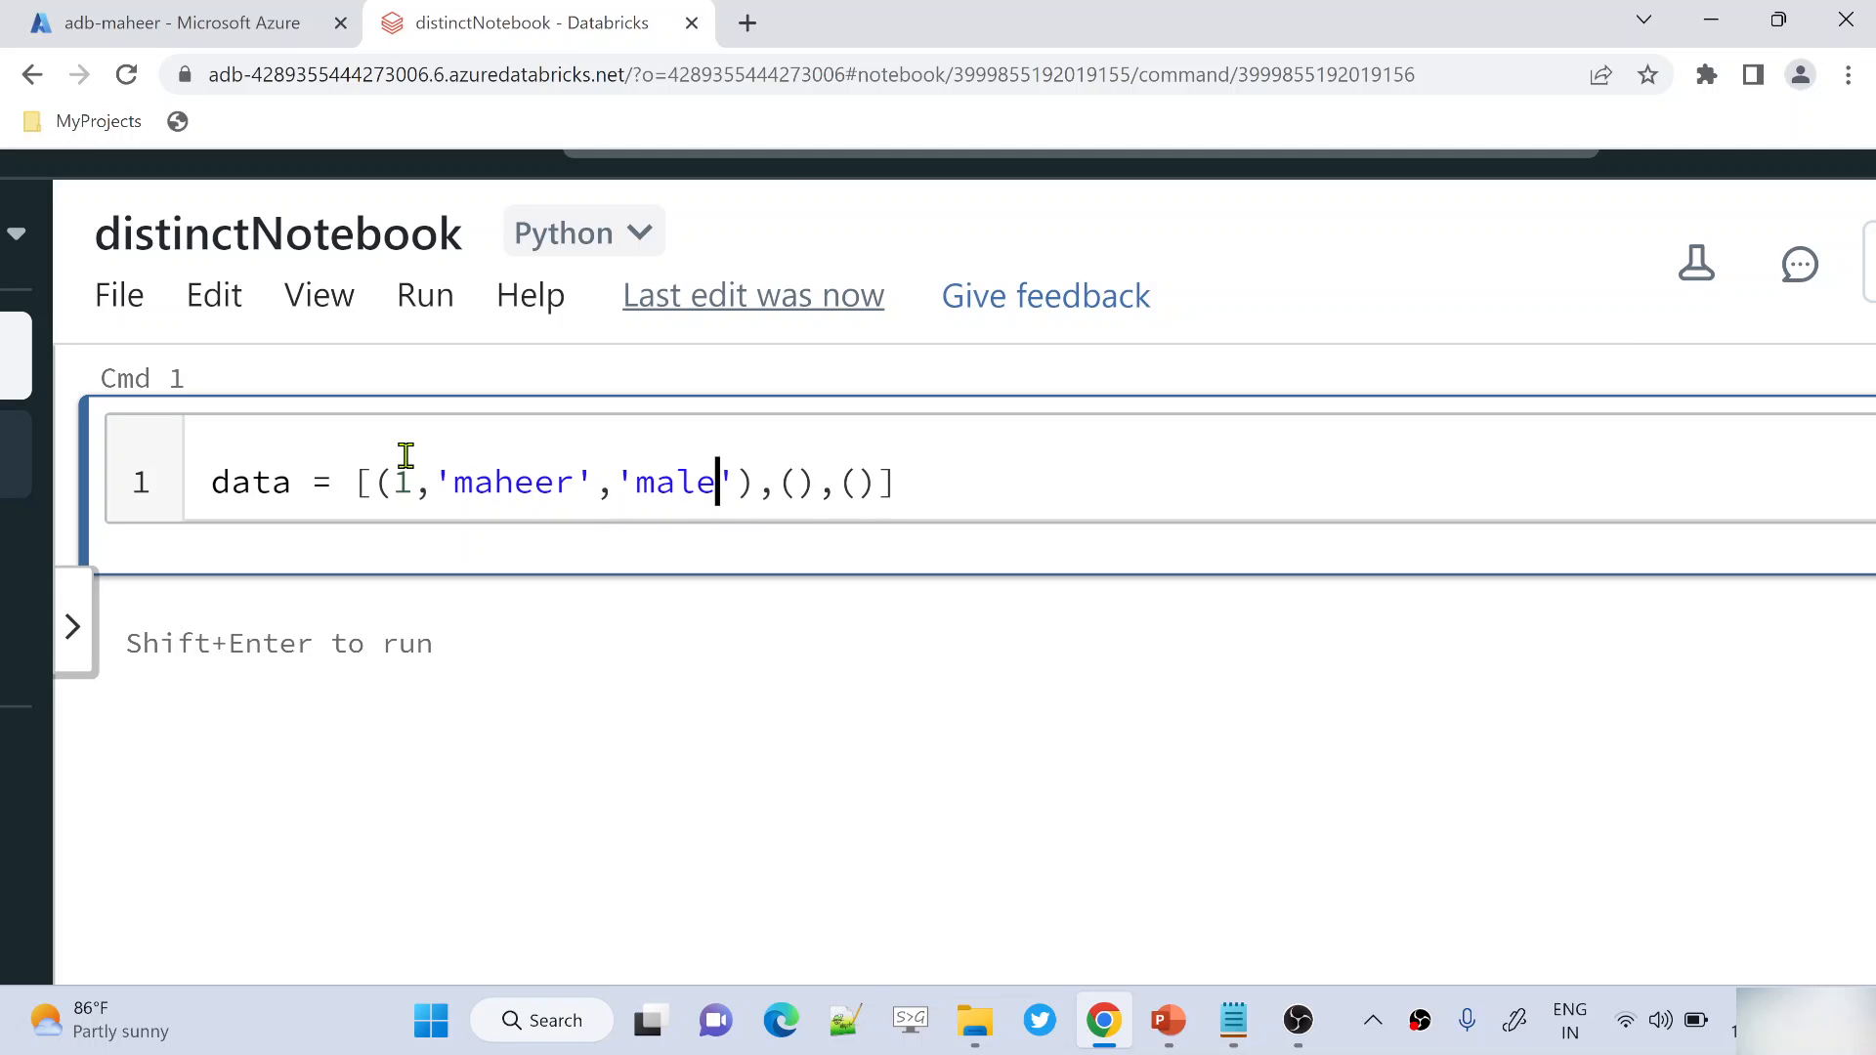
{"action": "type", "text": ",2000"}
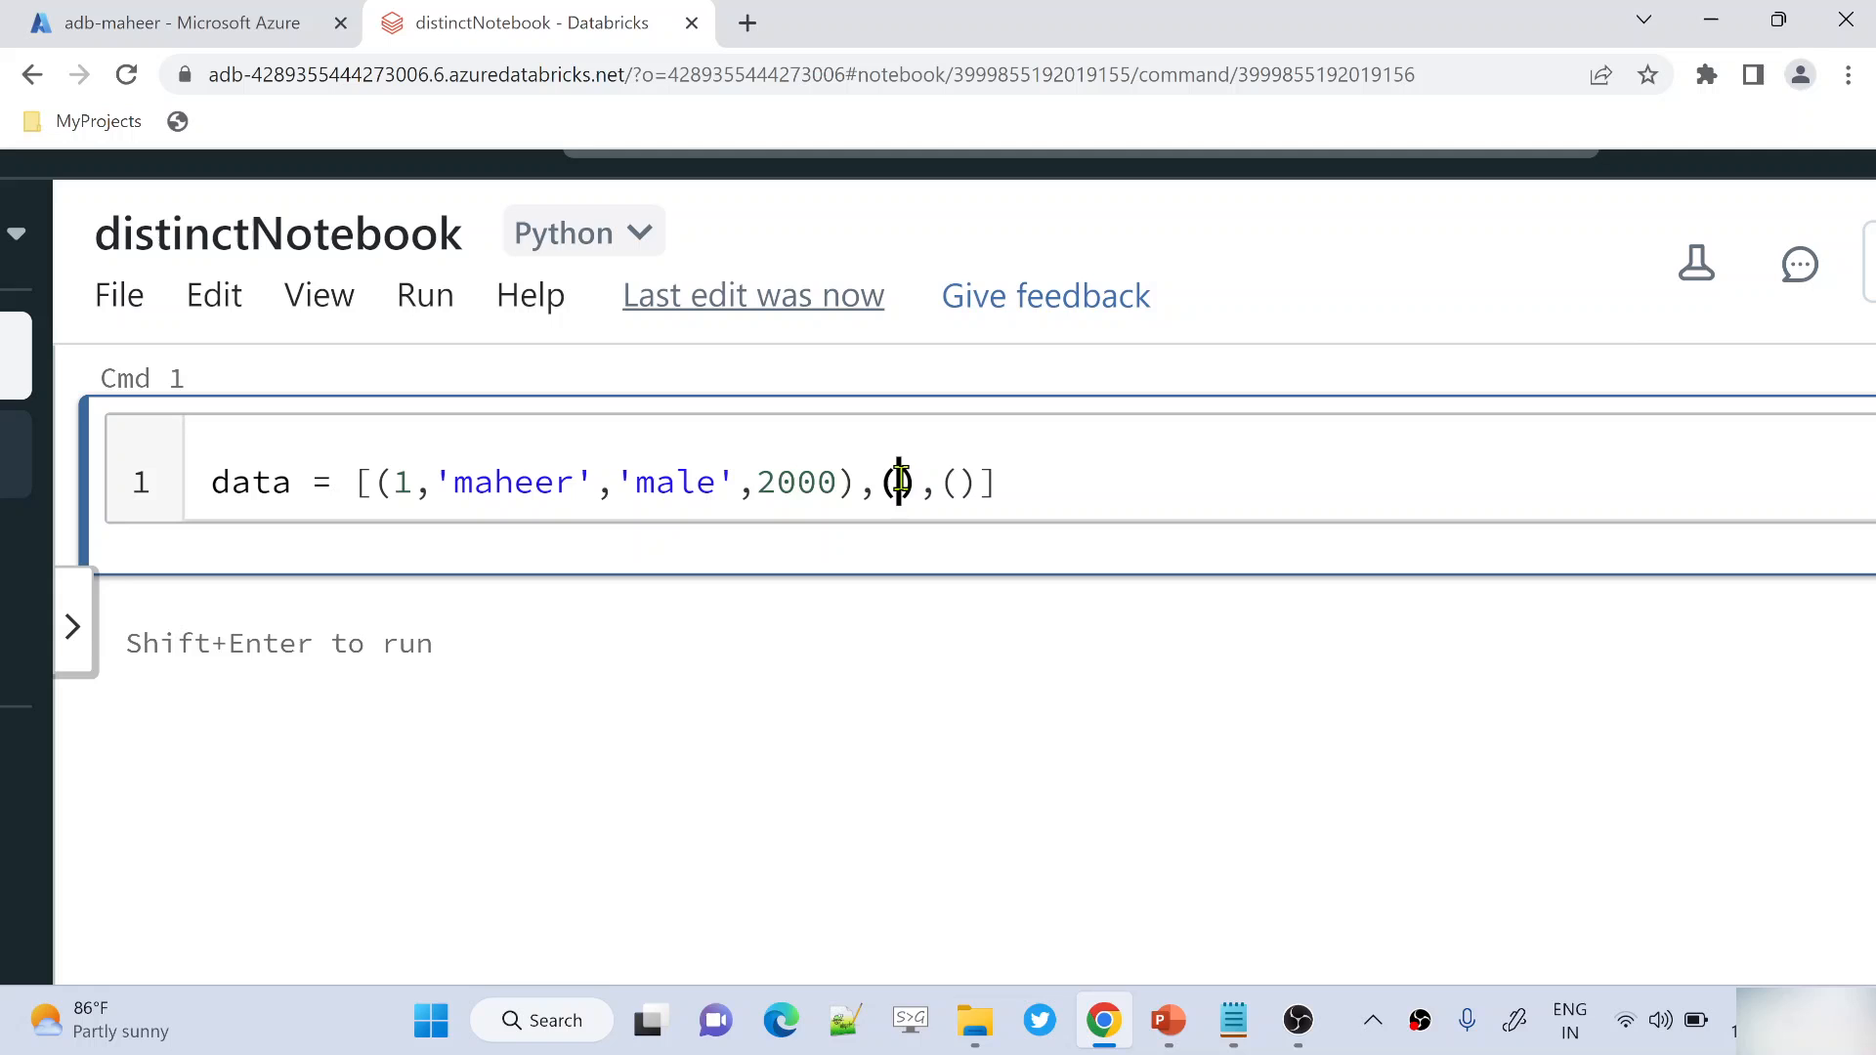
{"action": "type", "text": "'wafa',"}
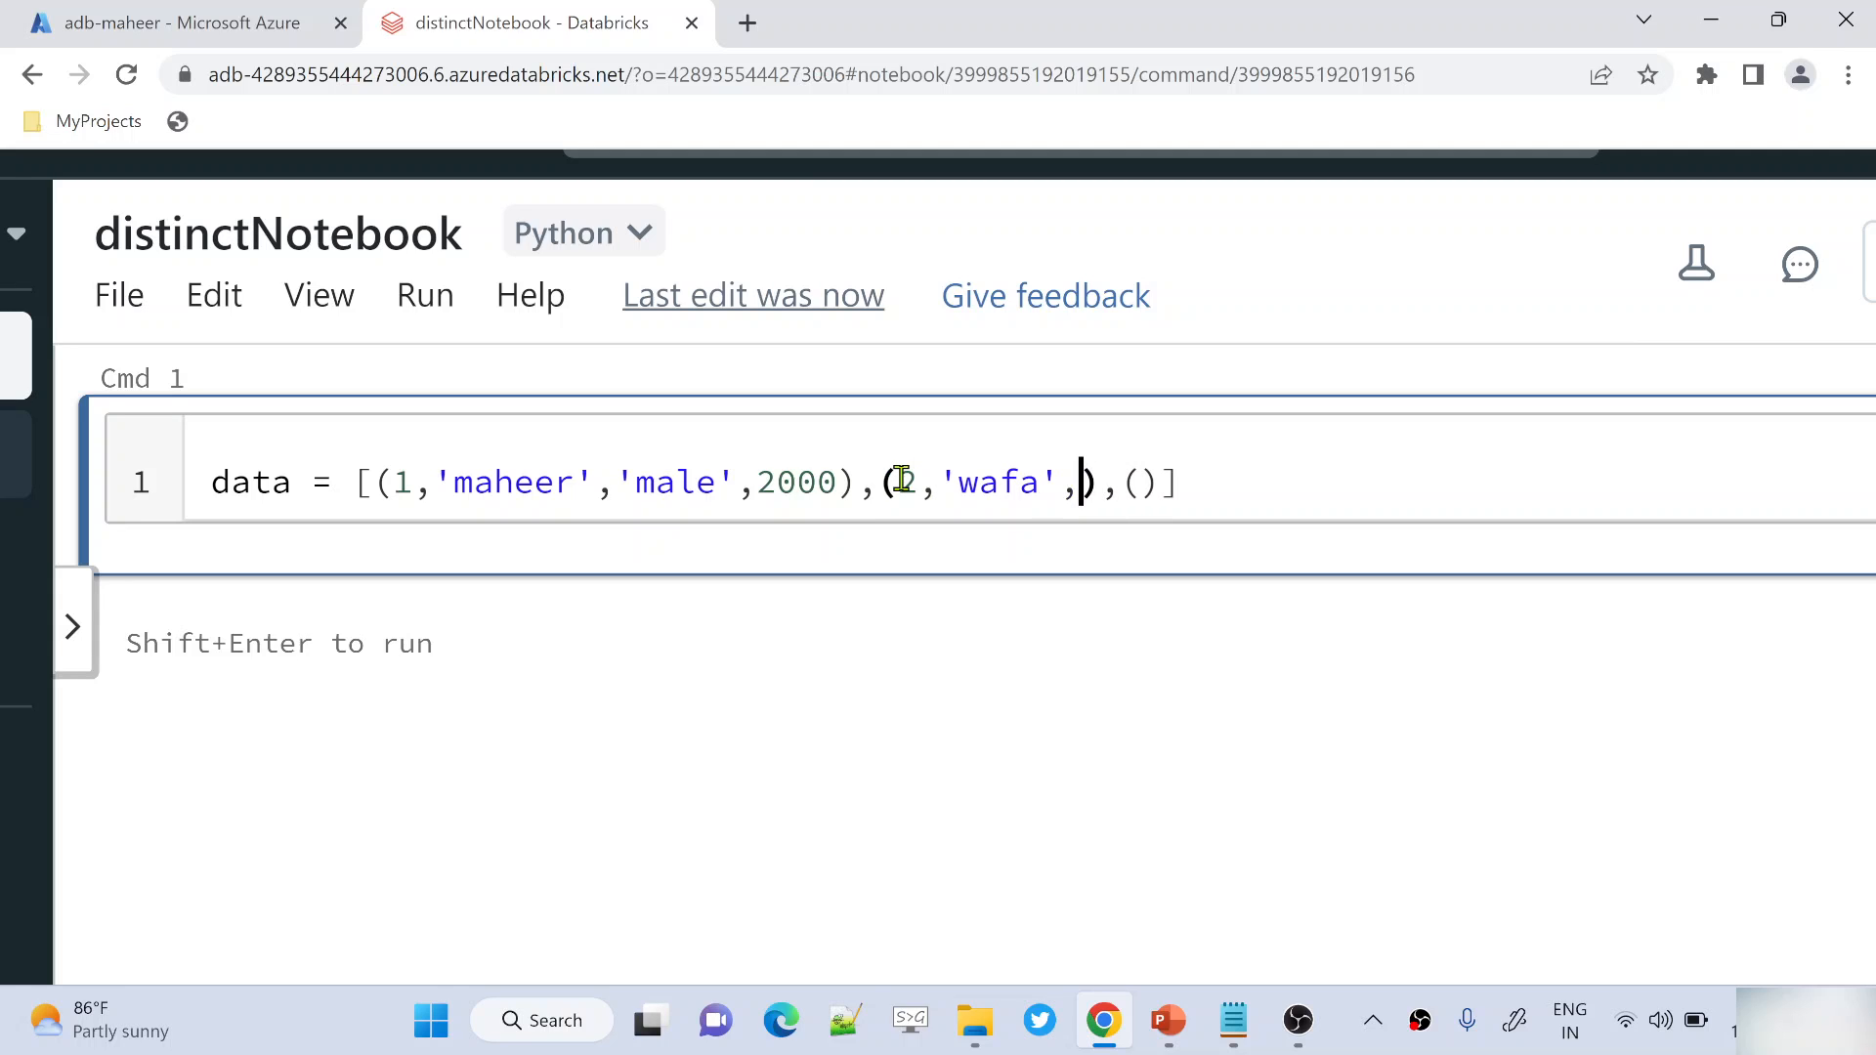
{"action": "type", "text": "'male',3000"}
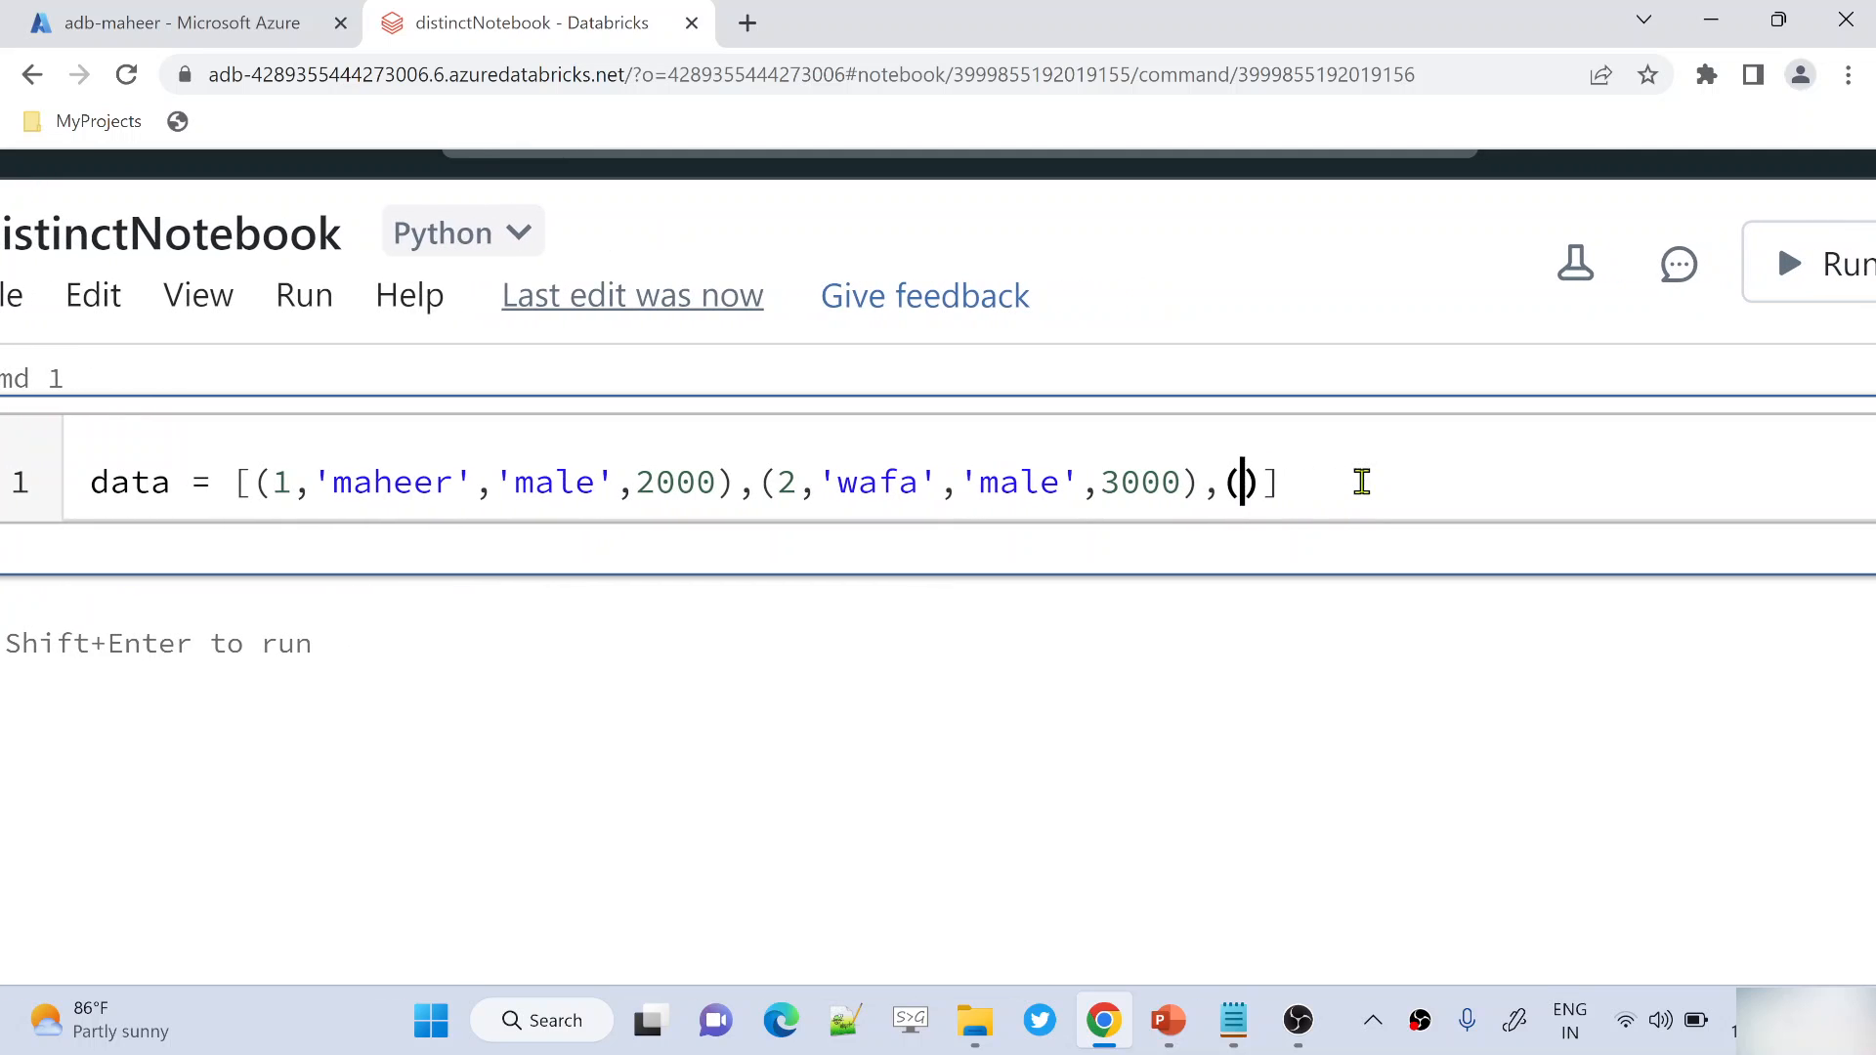
{"action": "type", "text": "3,''"}
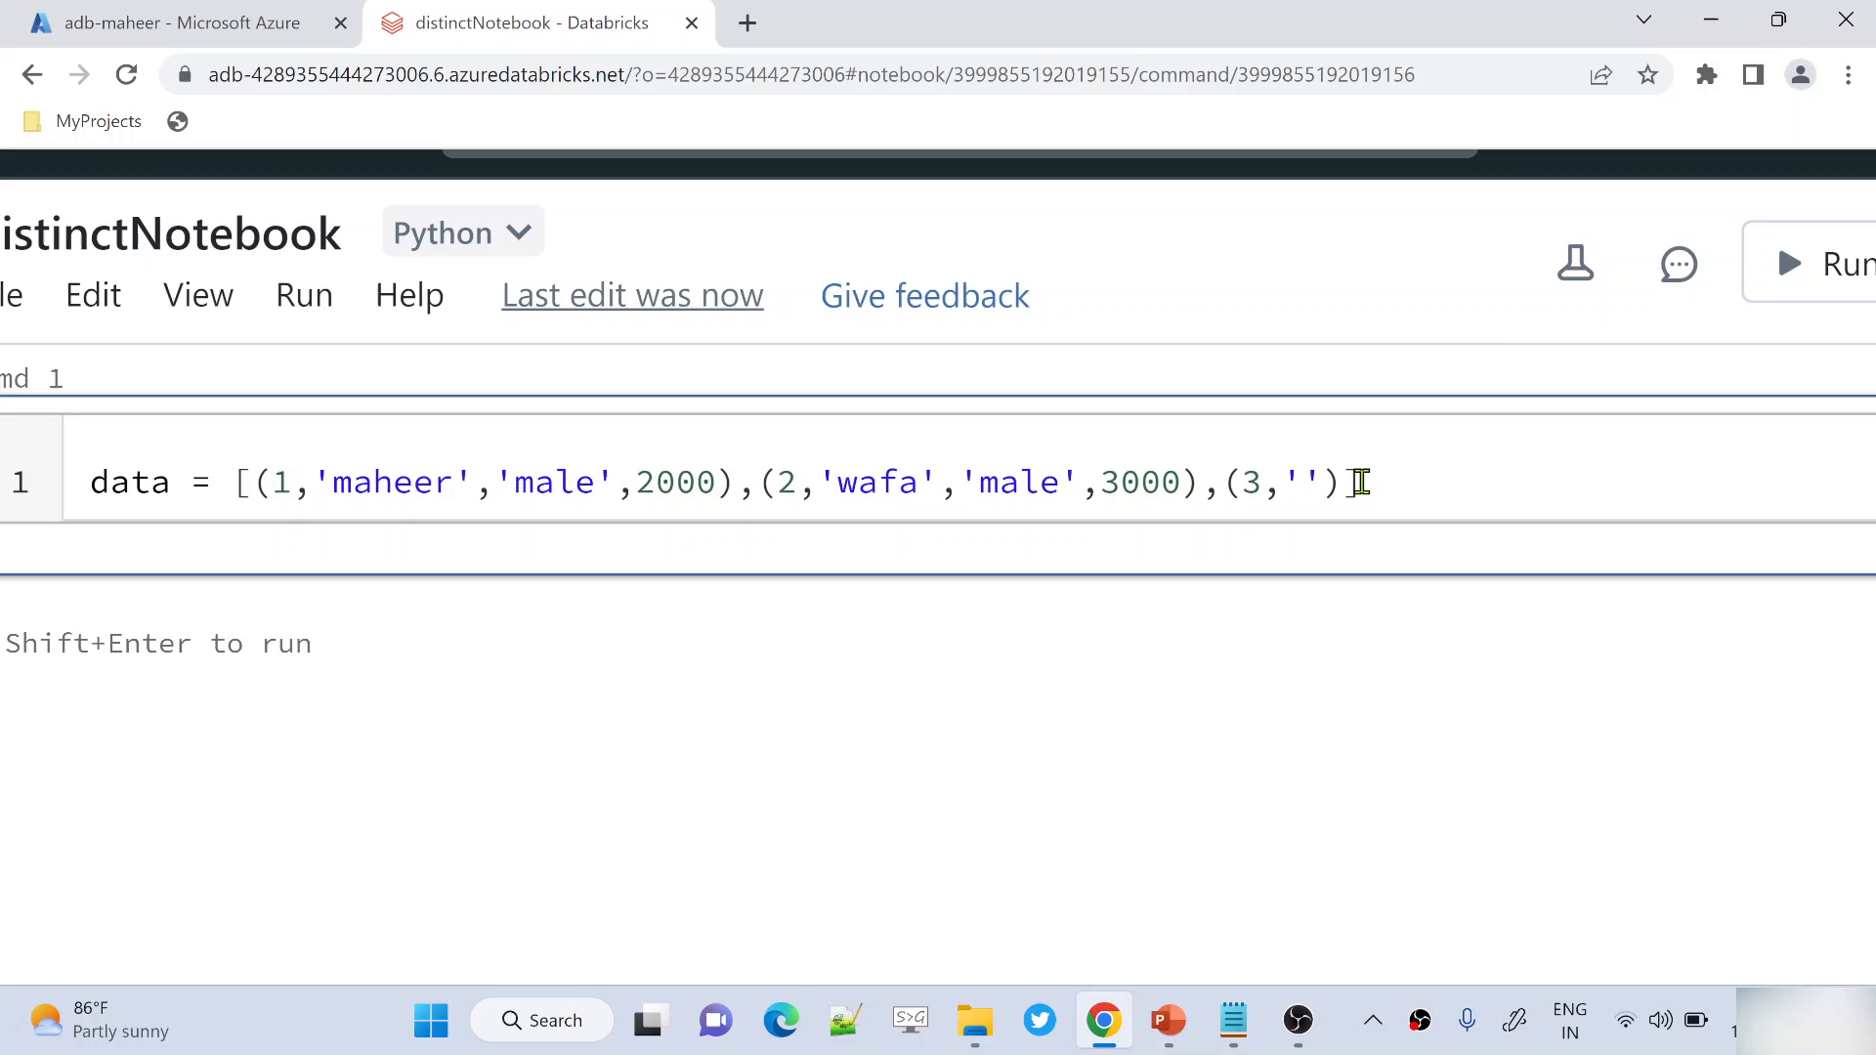
{"action": "type", "text": "asif"}
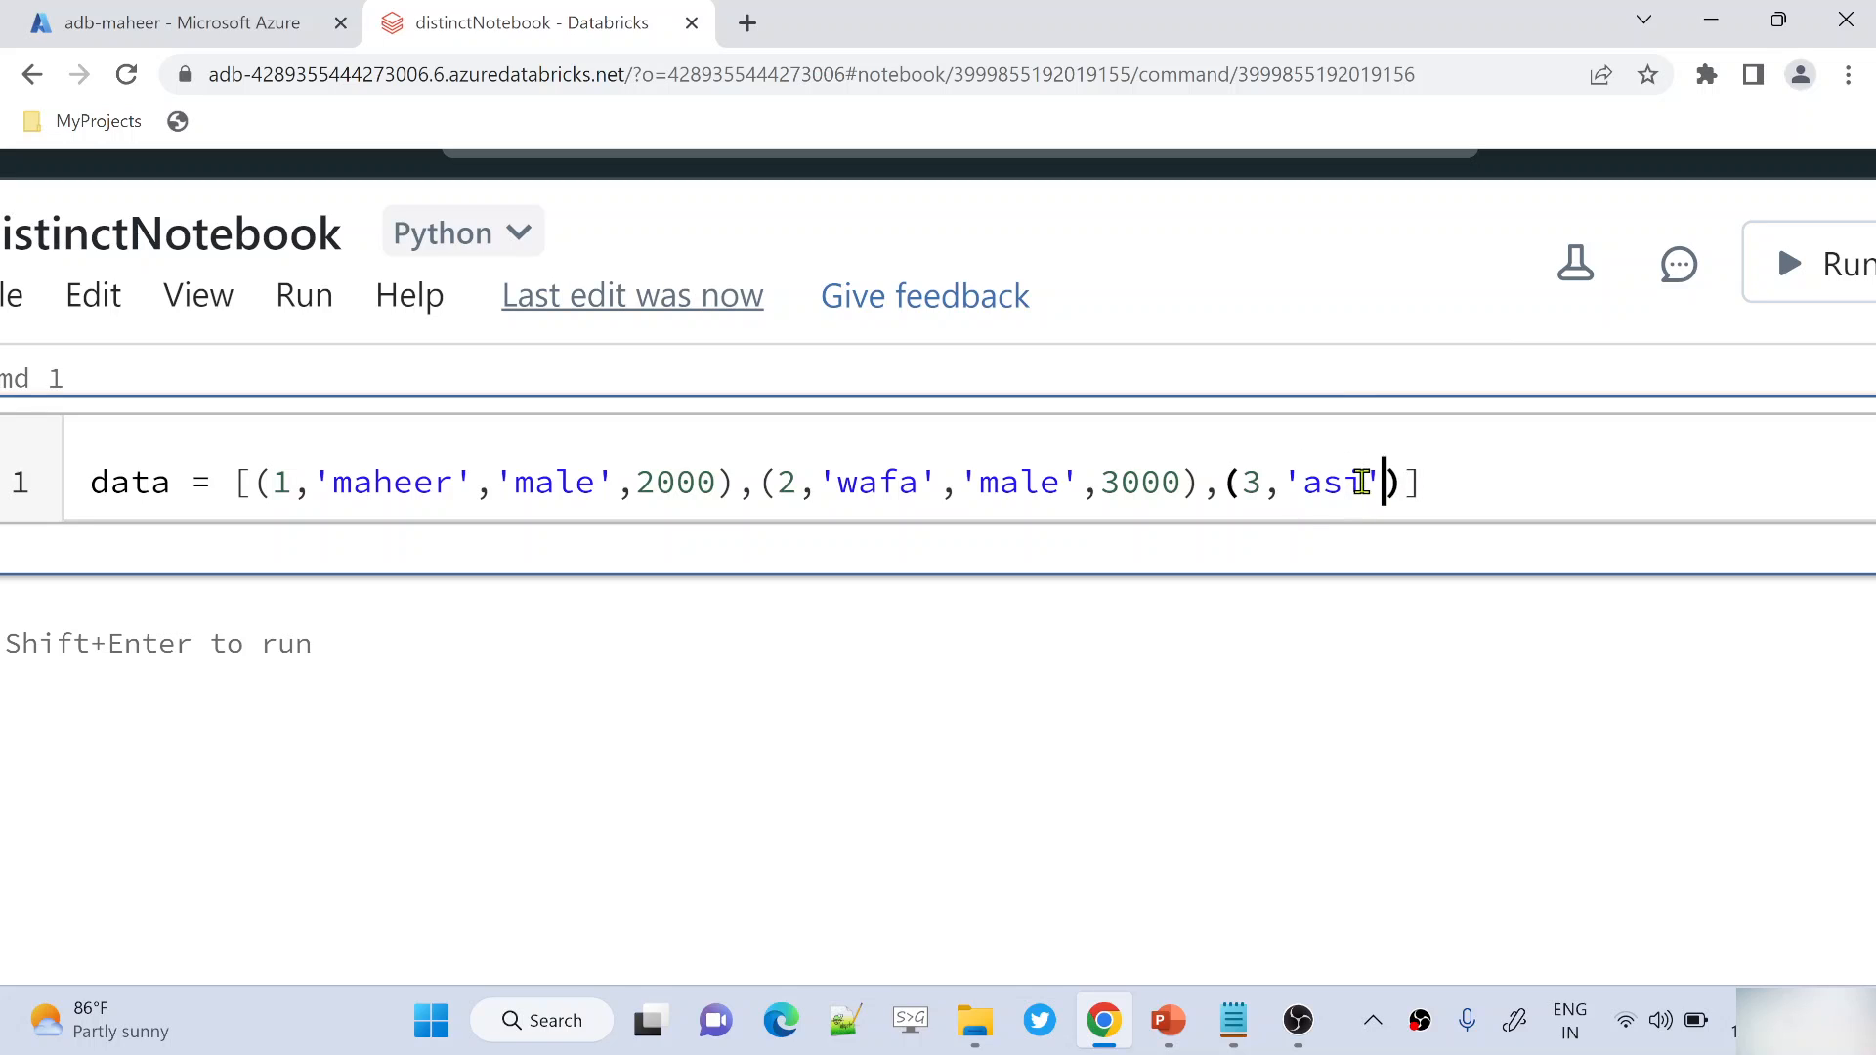
{"action": "type", "text": ",femal"}
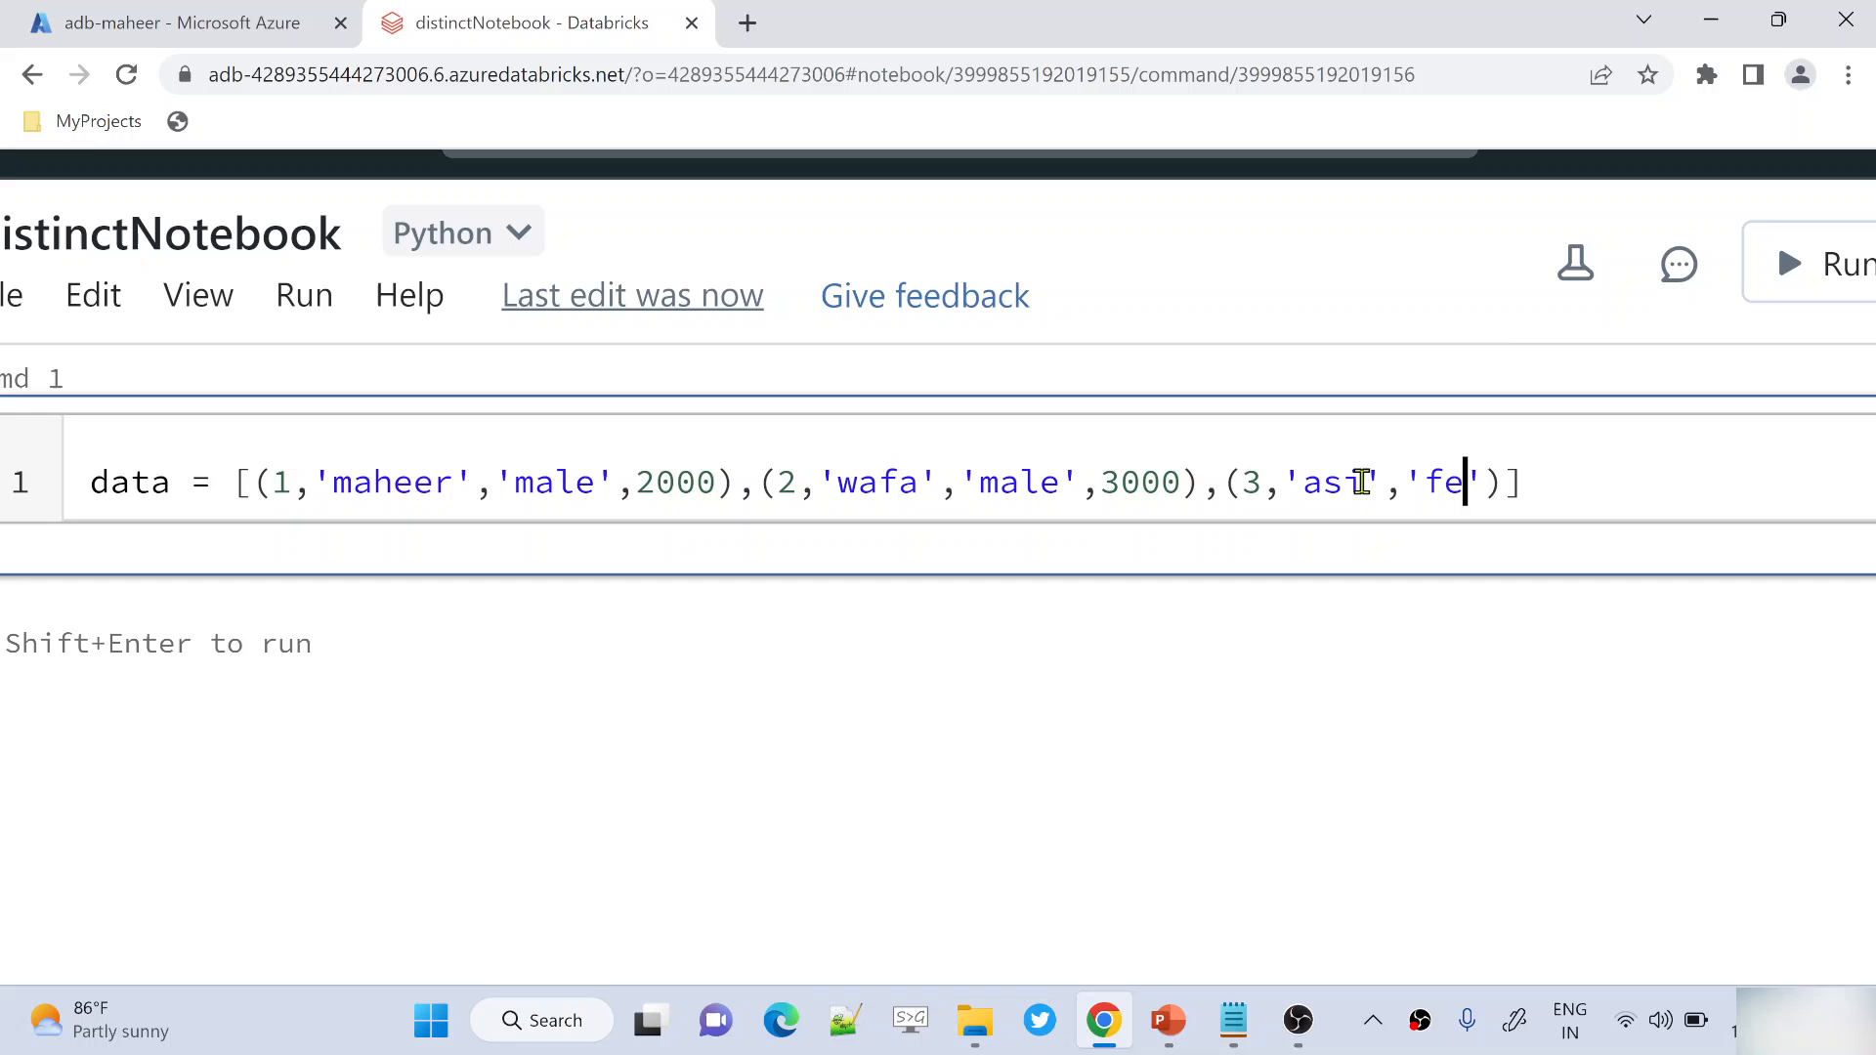
{"action": "type", "text": "male',"}
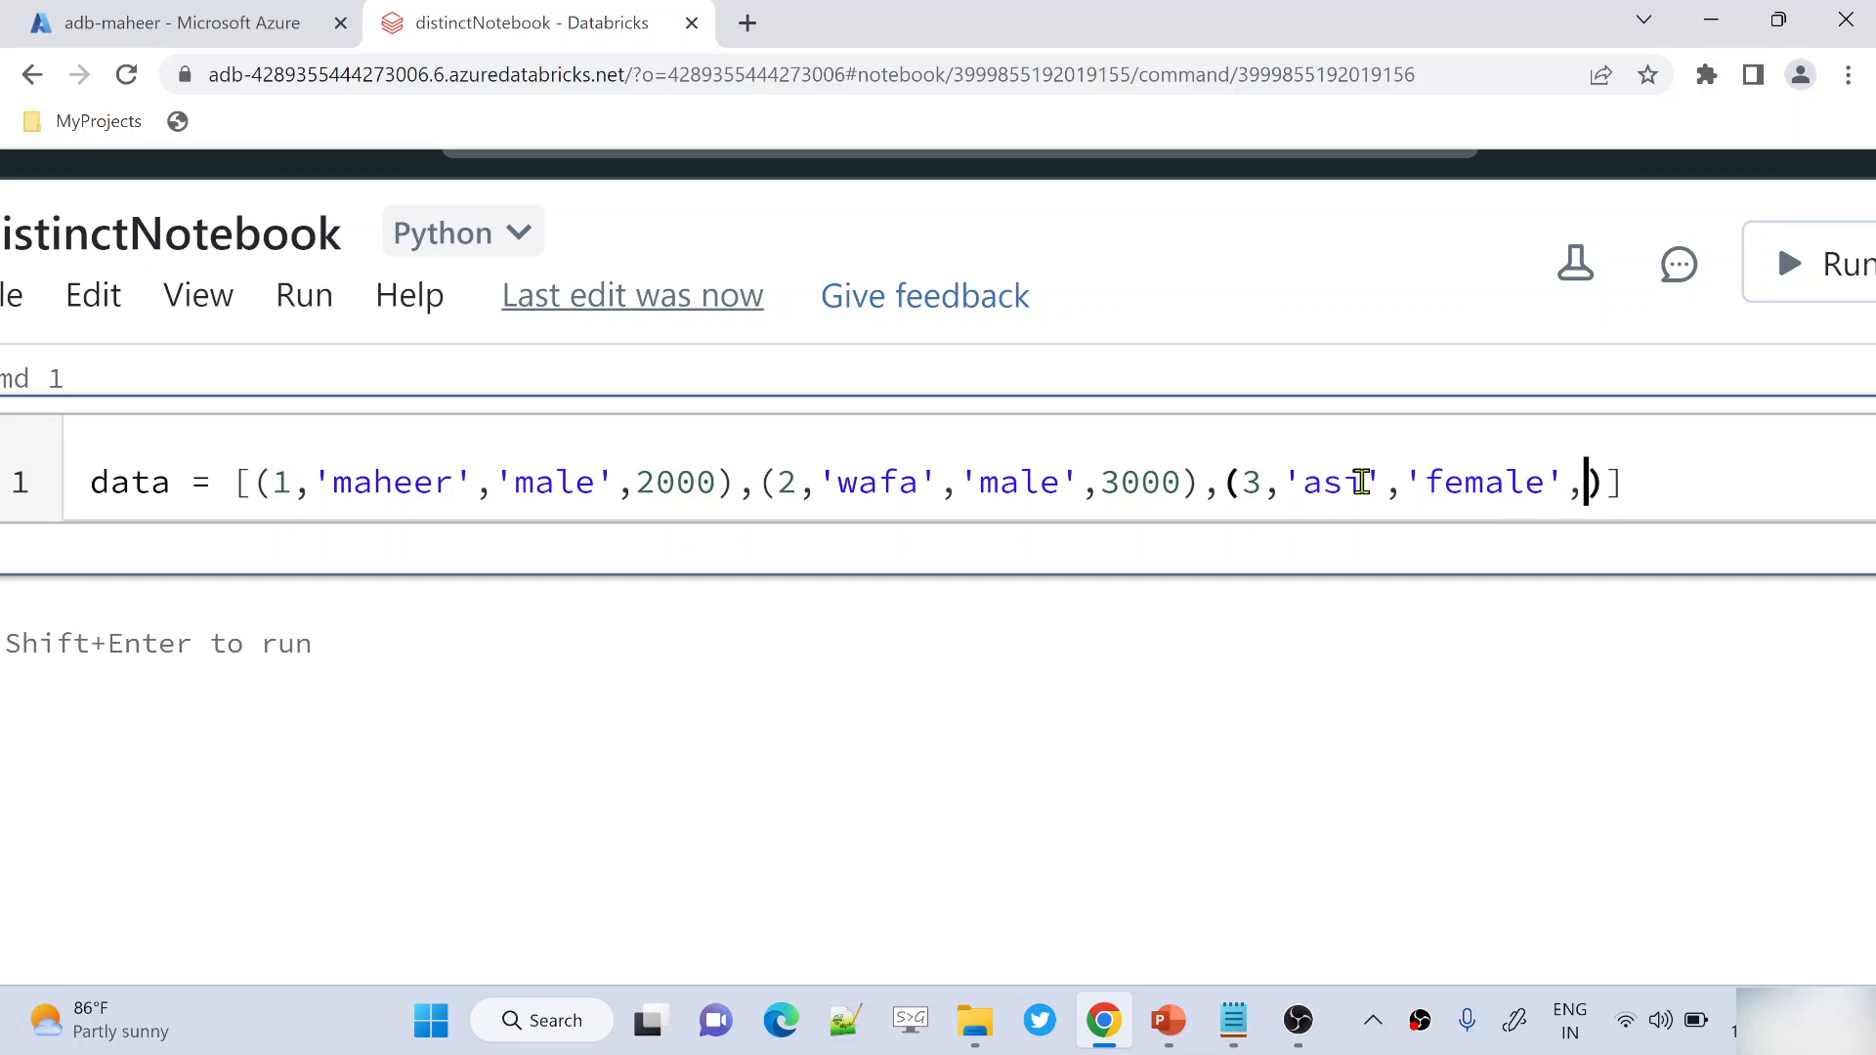
{"action": "type", "text": "3500"}
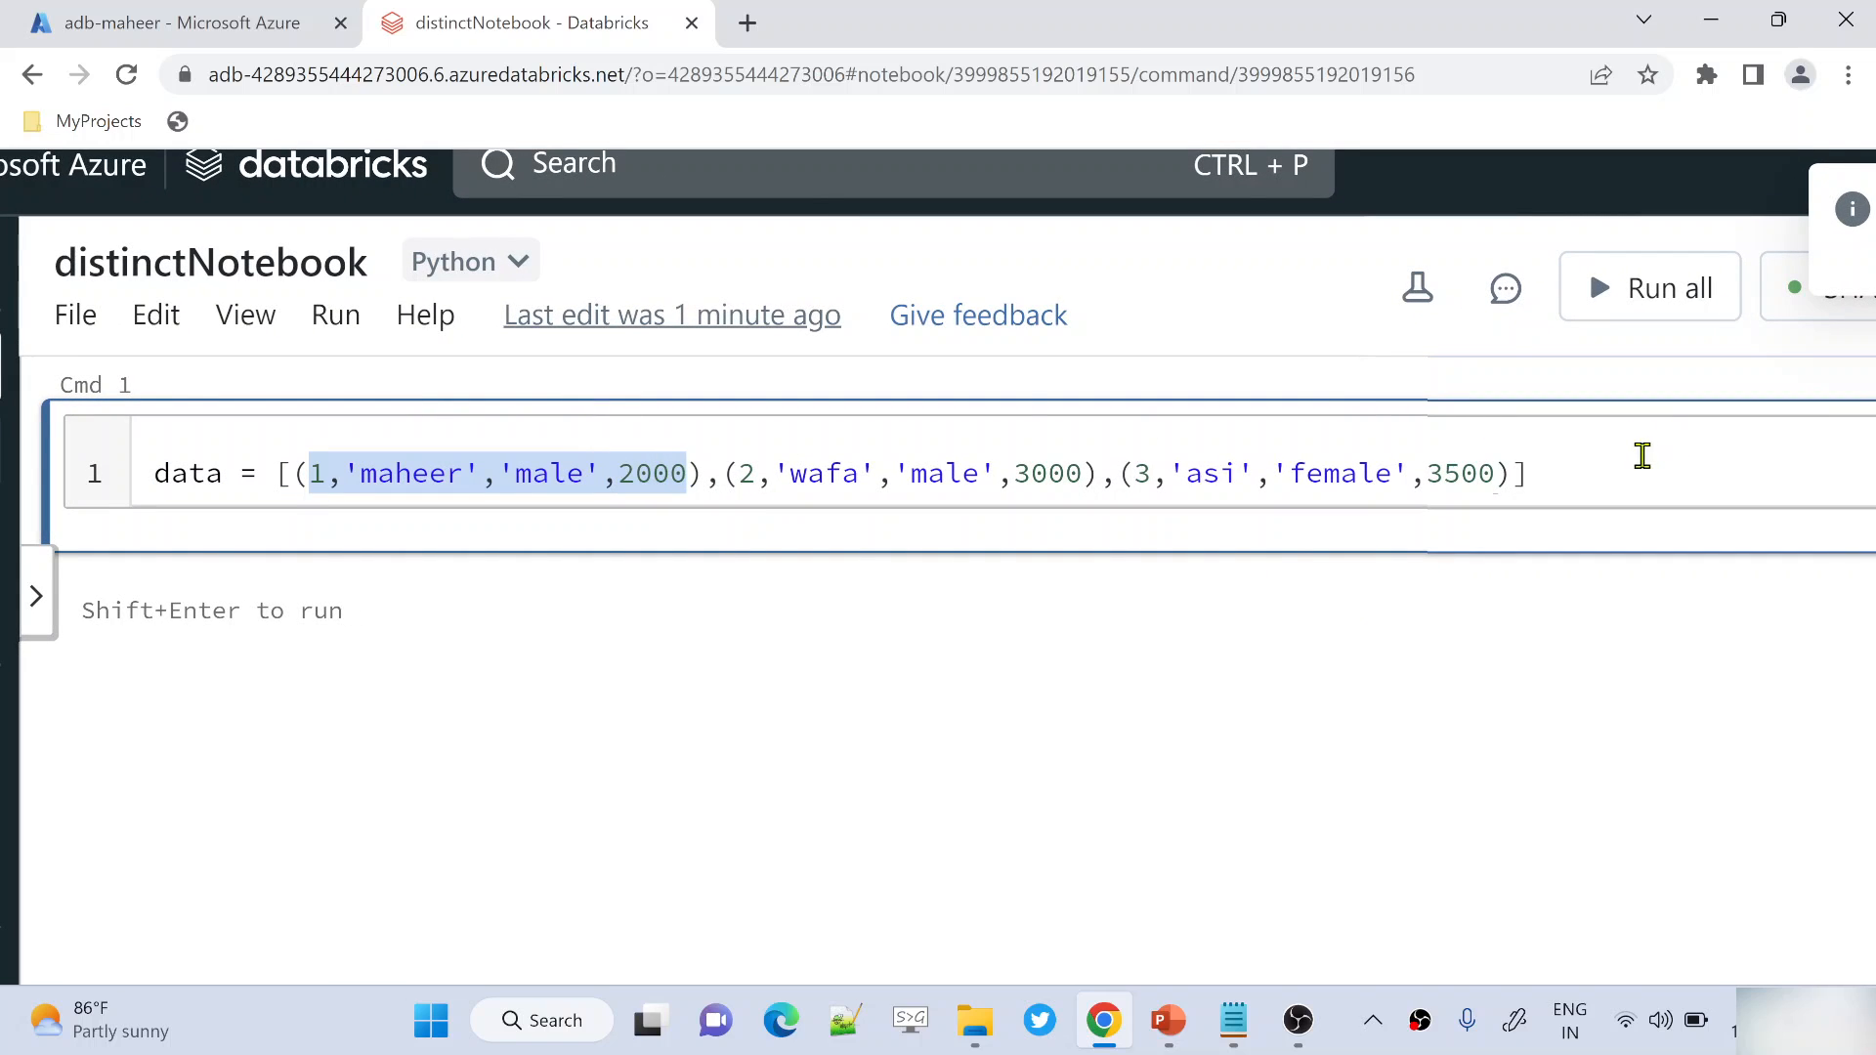
Define schema as ['id','name','gender','salary'] in the first cell
{"action": "type", "text": "sche"}
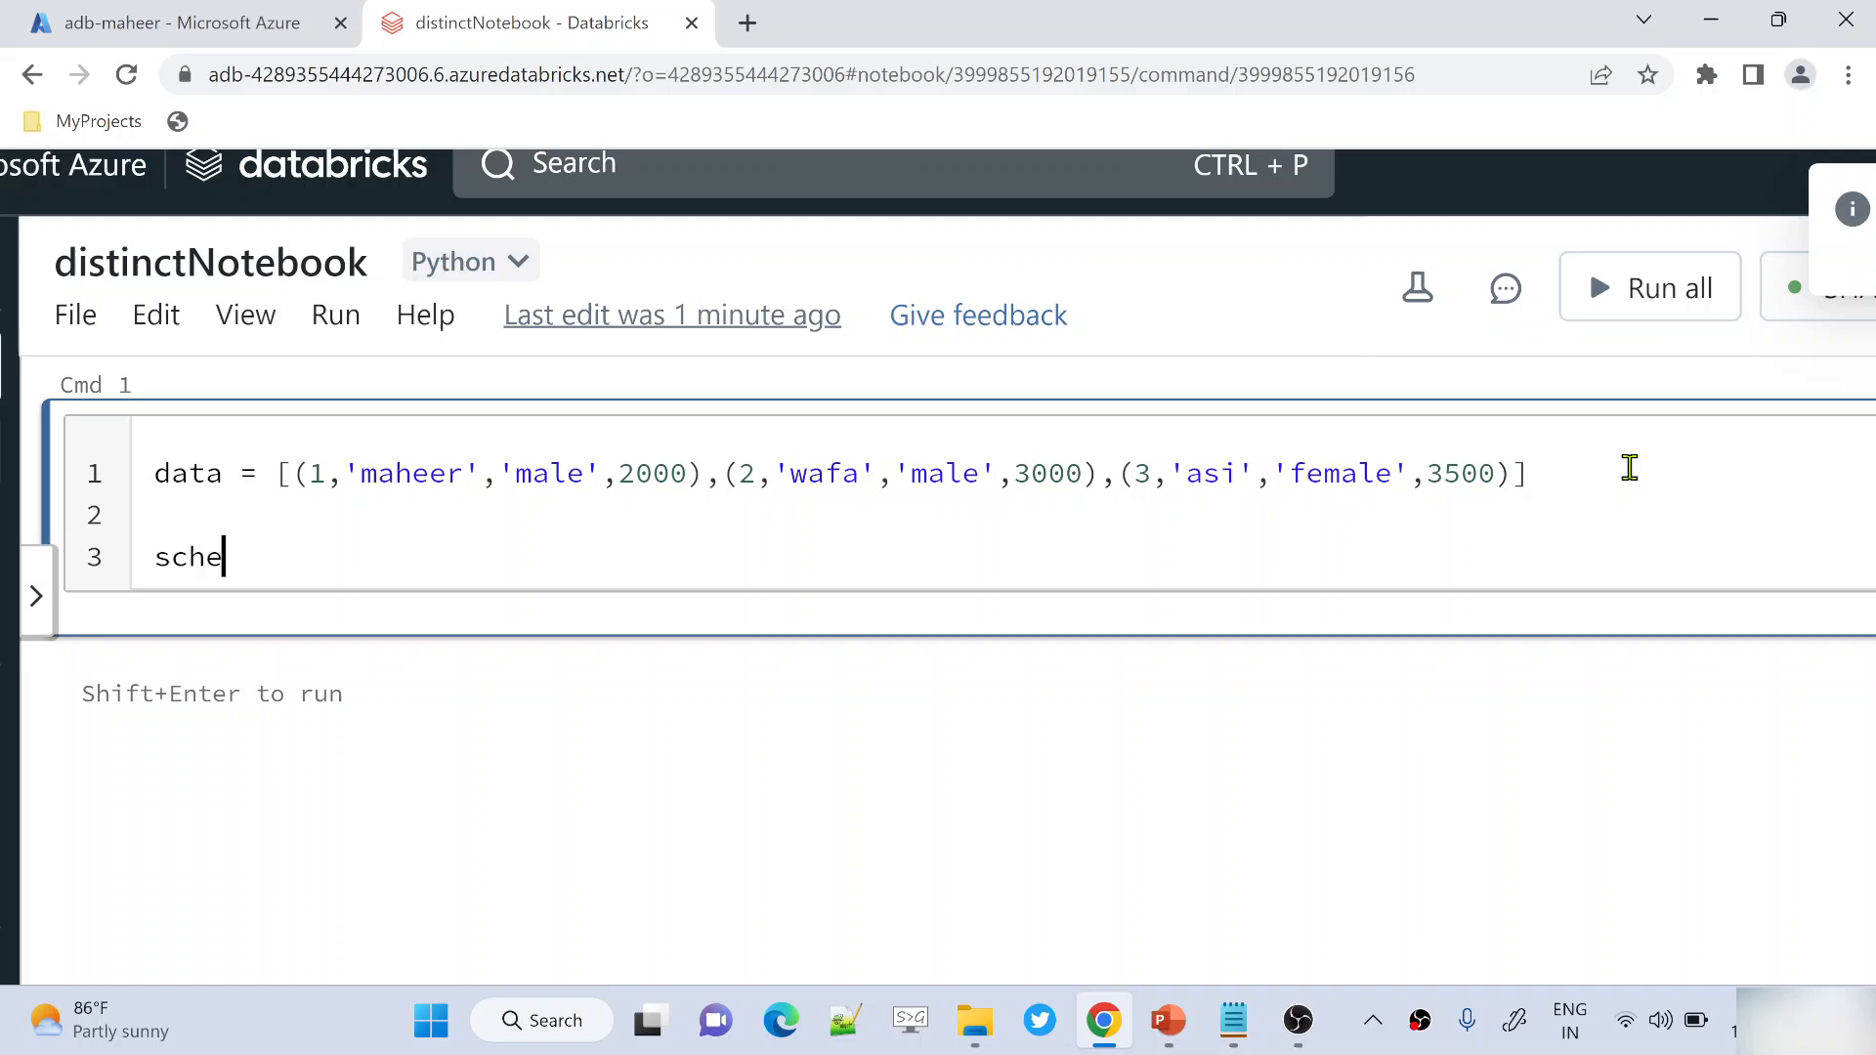
{"action": "type", "text": "ma ="}
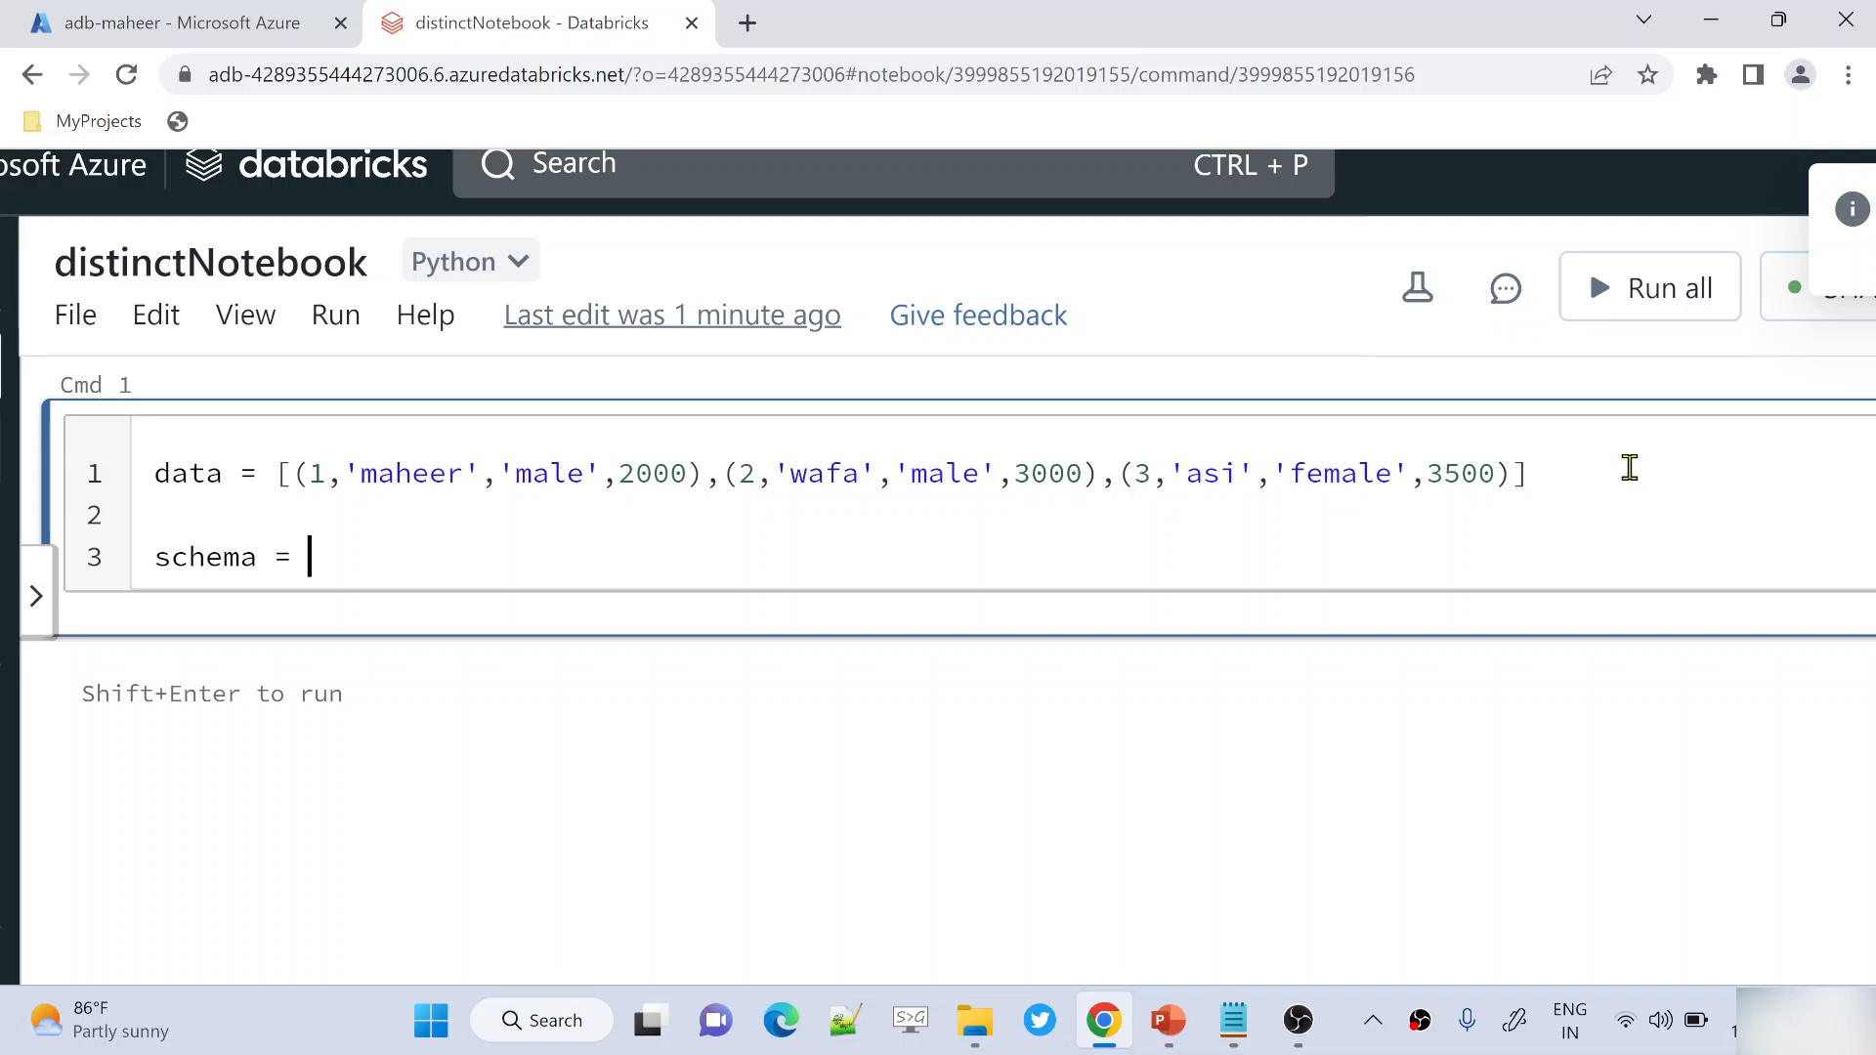
{"action": "type", "text": "['id']"}
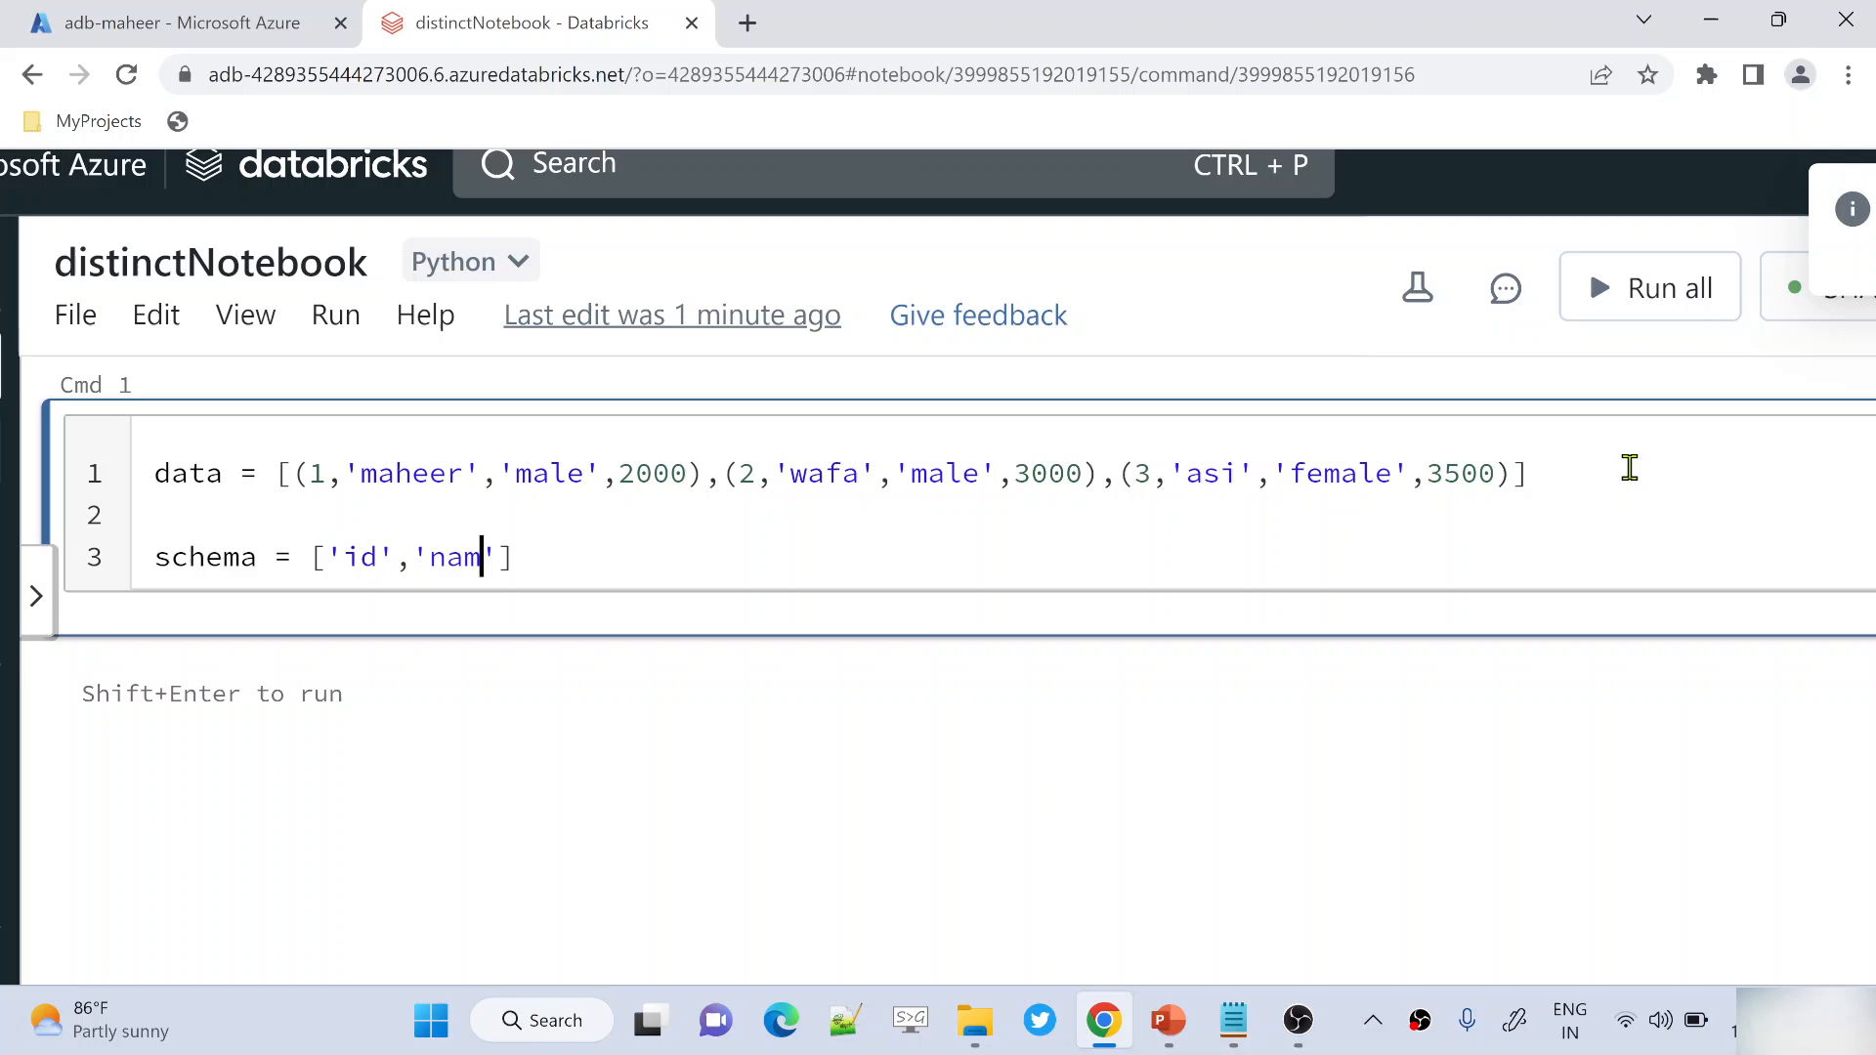
{"action": "type", "text": "e','gen"}
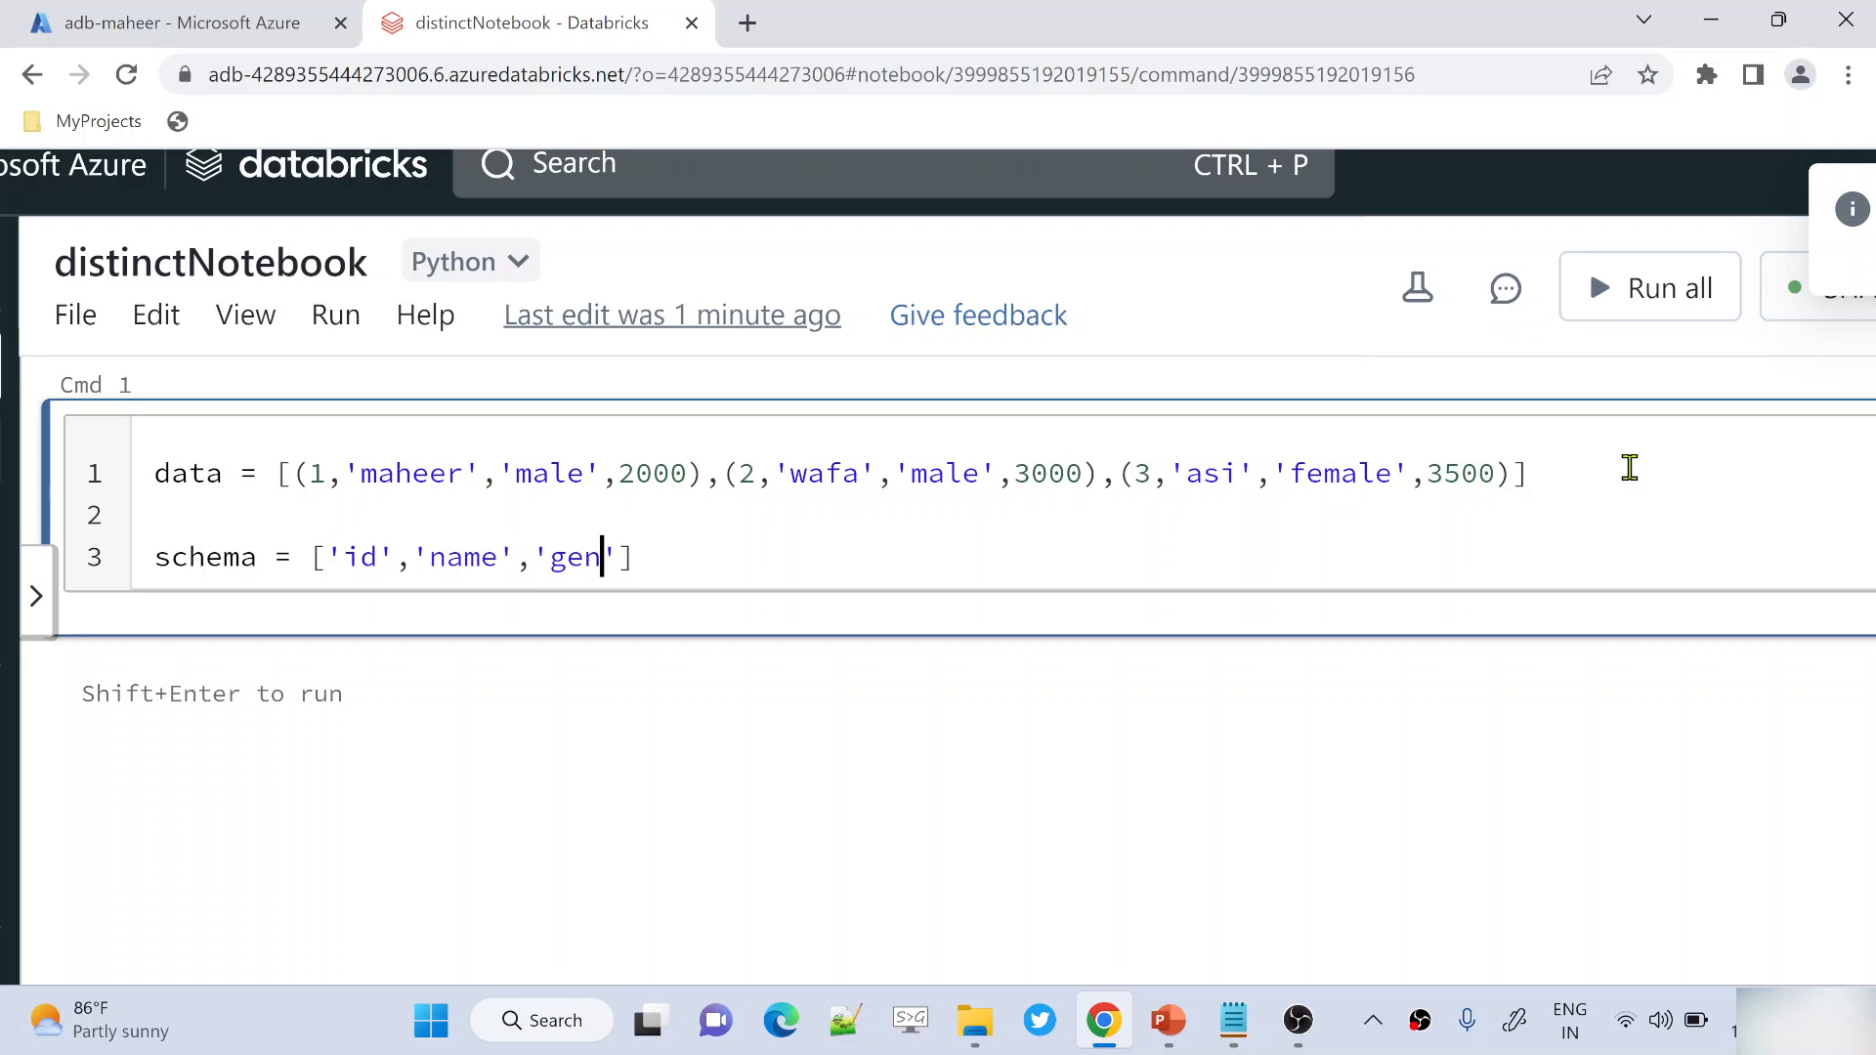
{"action": "type", "text": "der','s"}
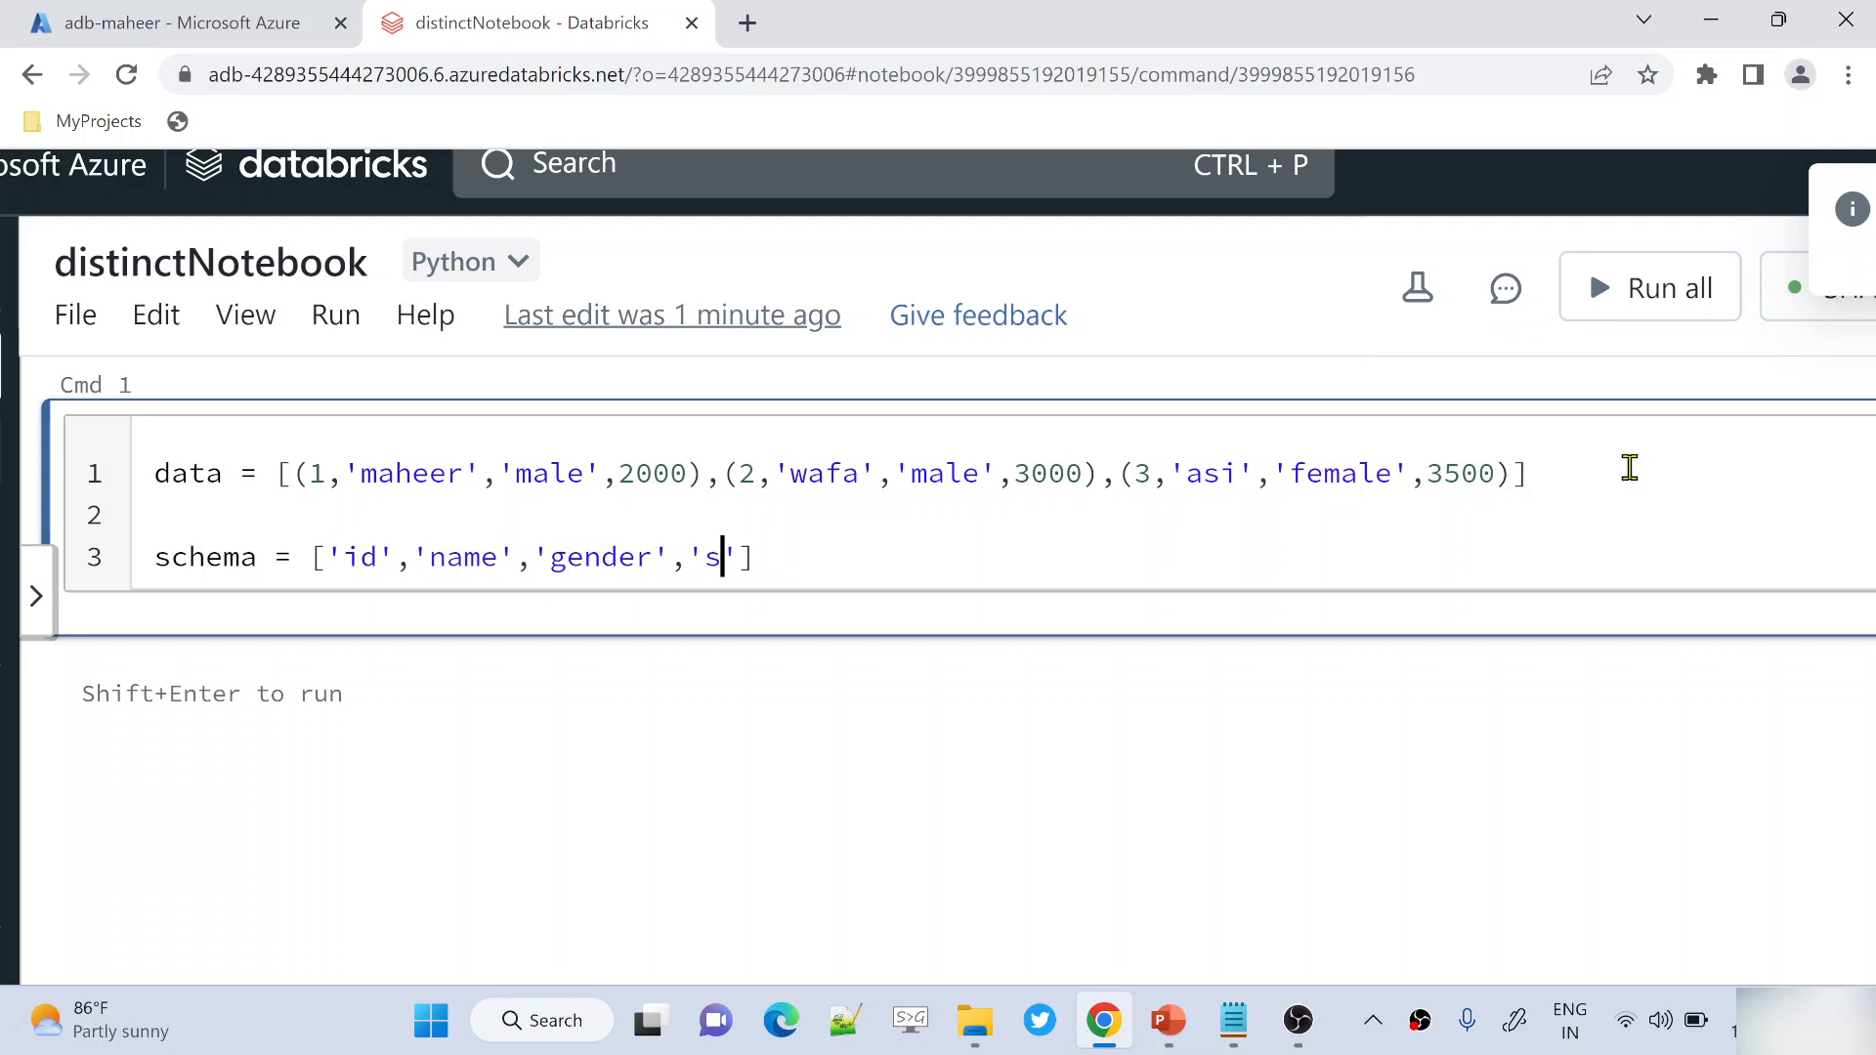
{"action": "type", "text": "alary"}
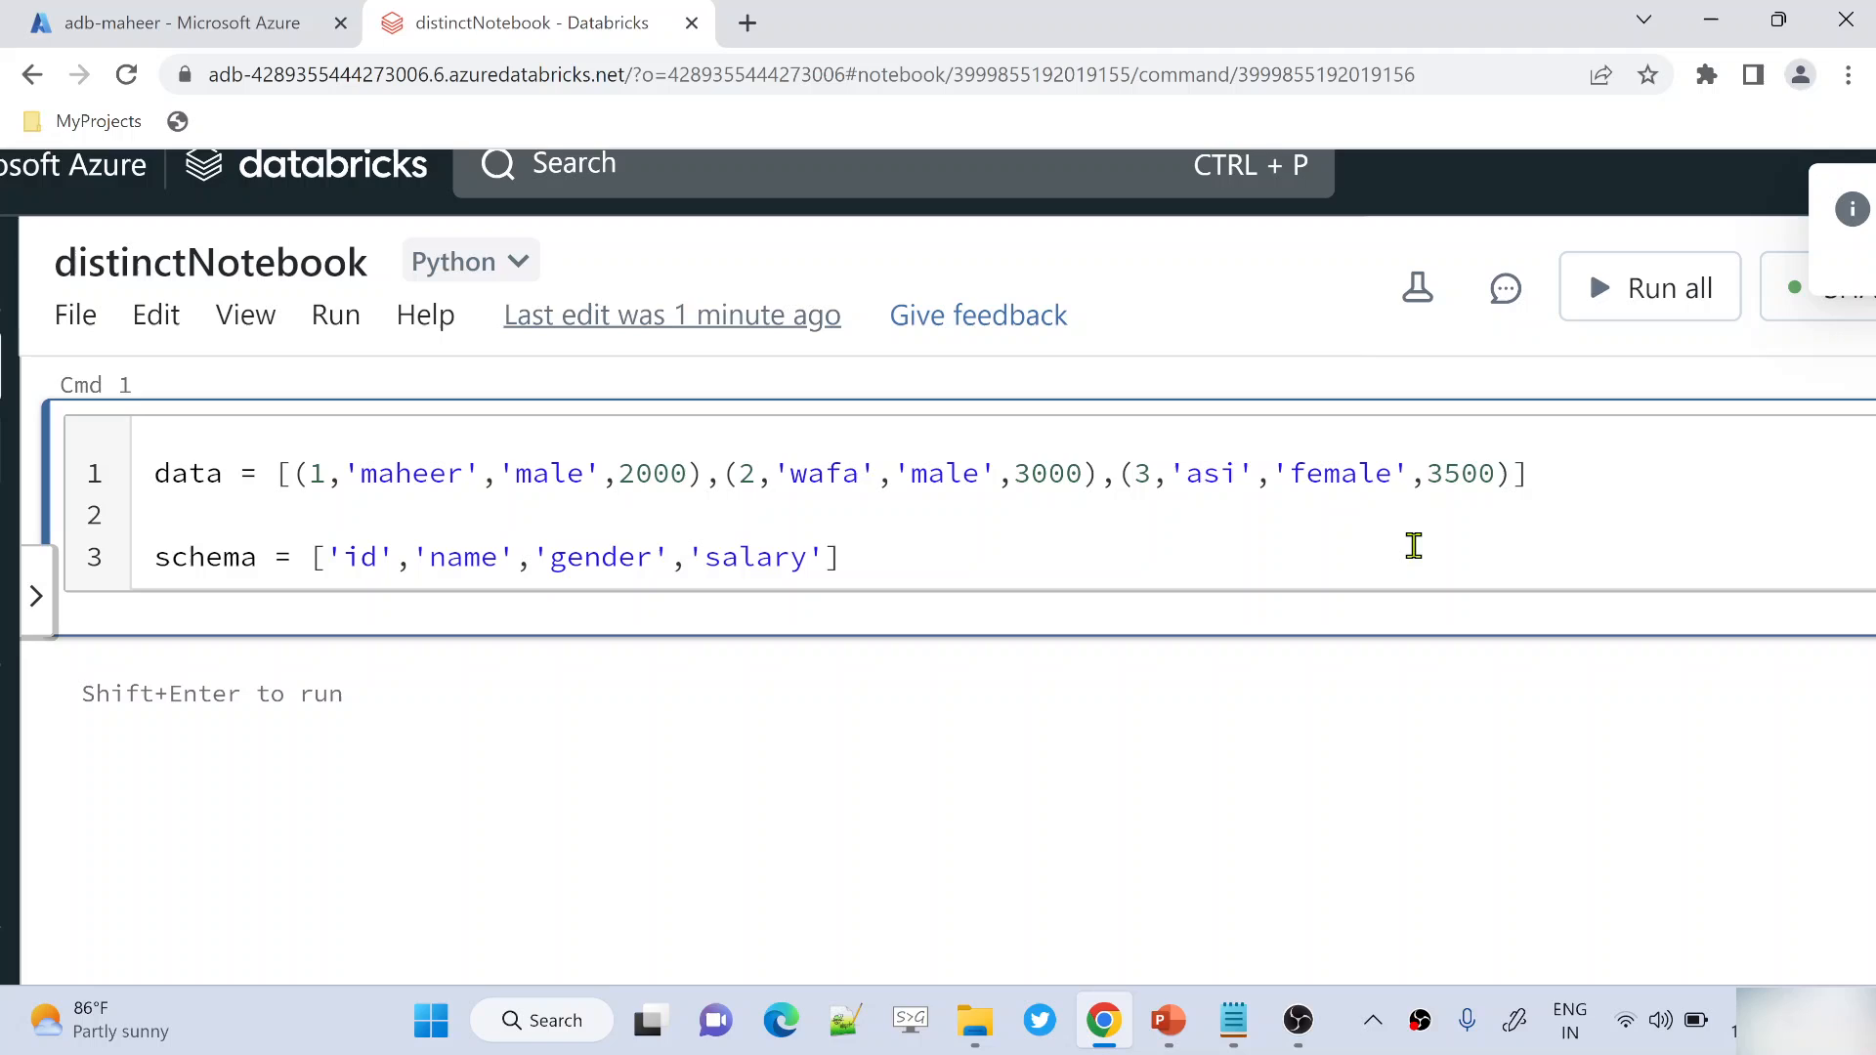
Build df with spark.createDataFrame(data, schema), add df.show(), and run the cell
{"action": "type", "text": "spark"}
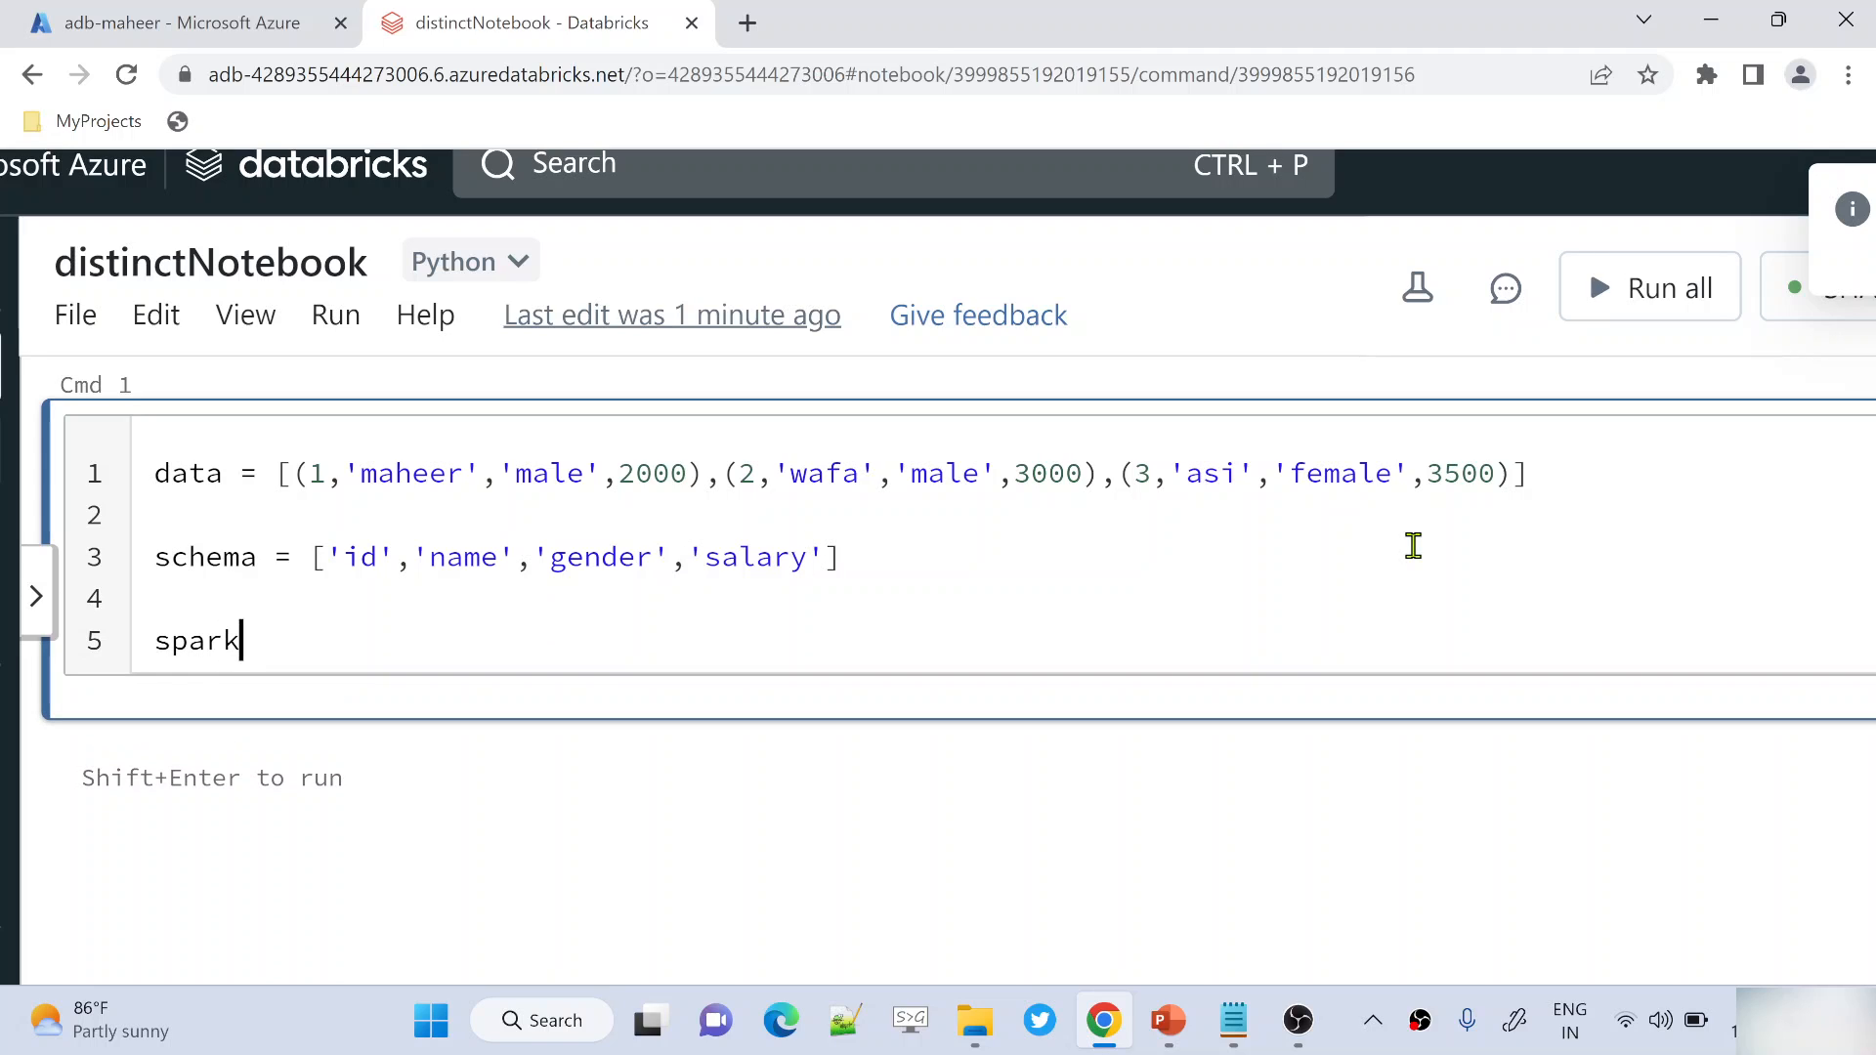
{"action": "type", "text": "."}
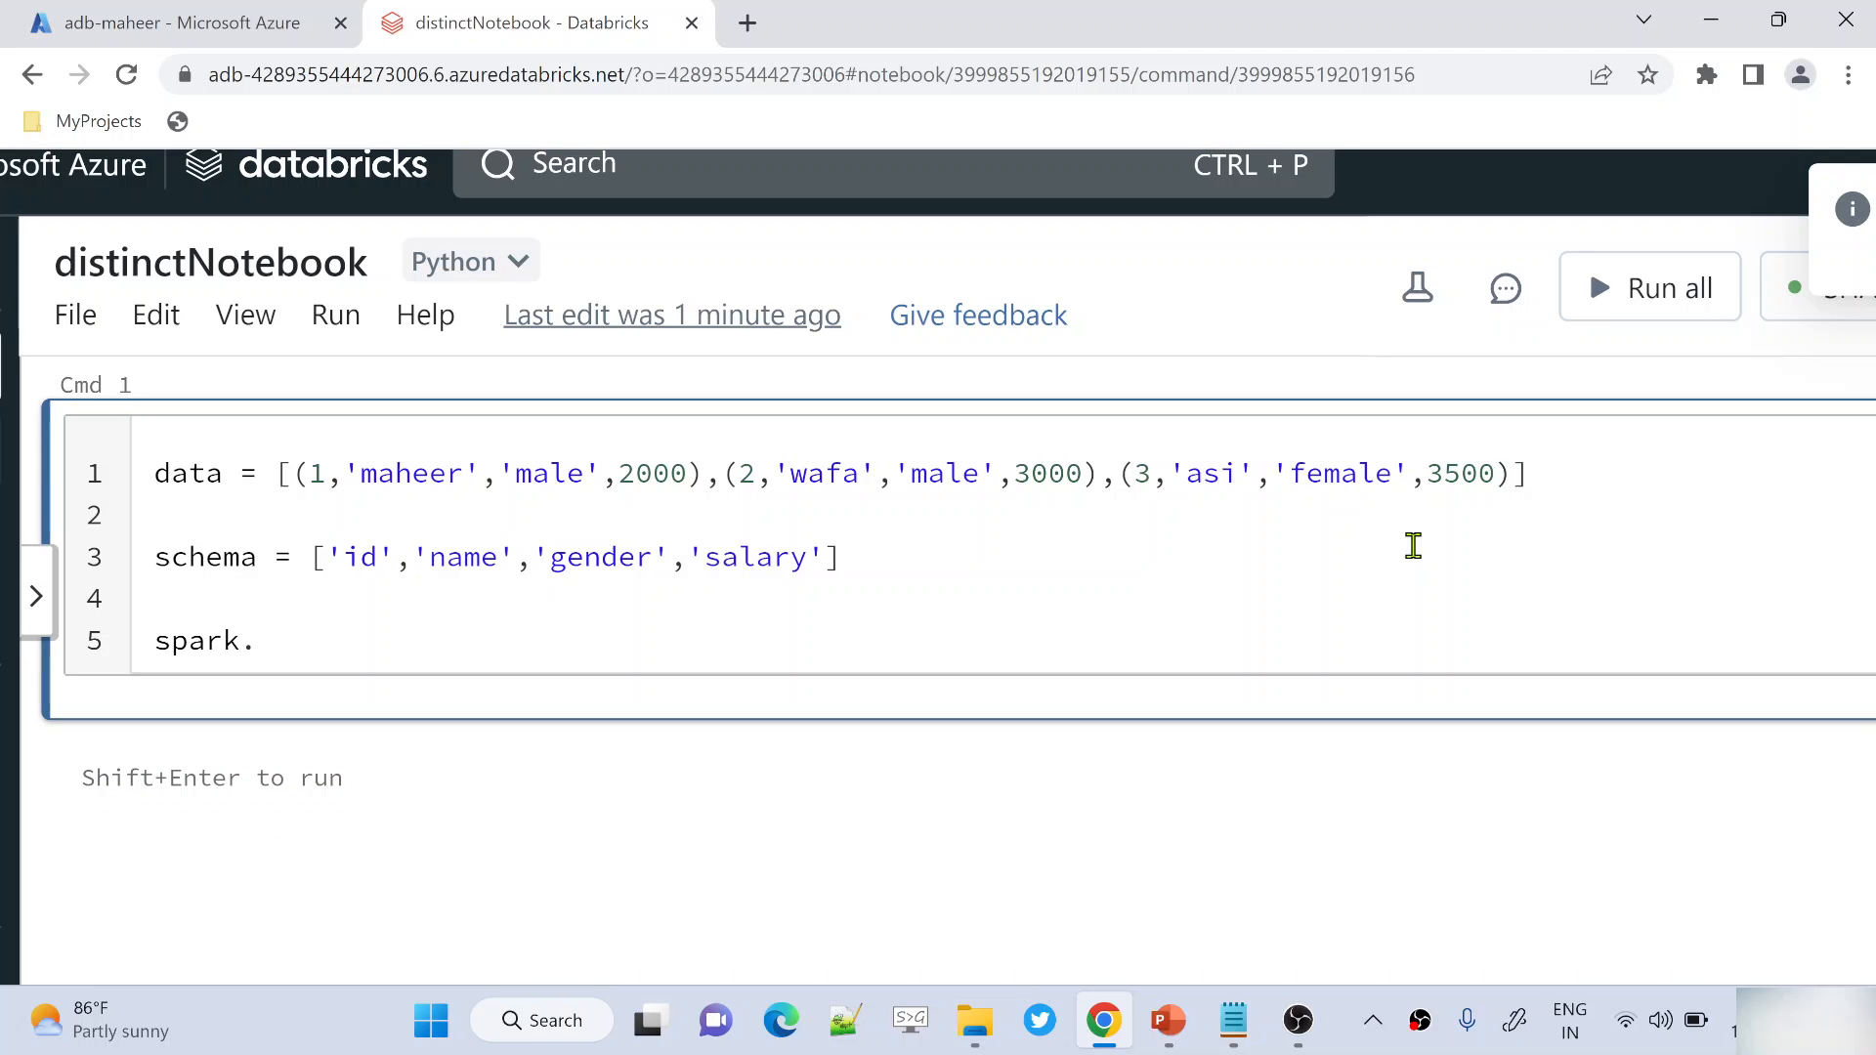
{"action": "type", "text": "createDataFrame"}
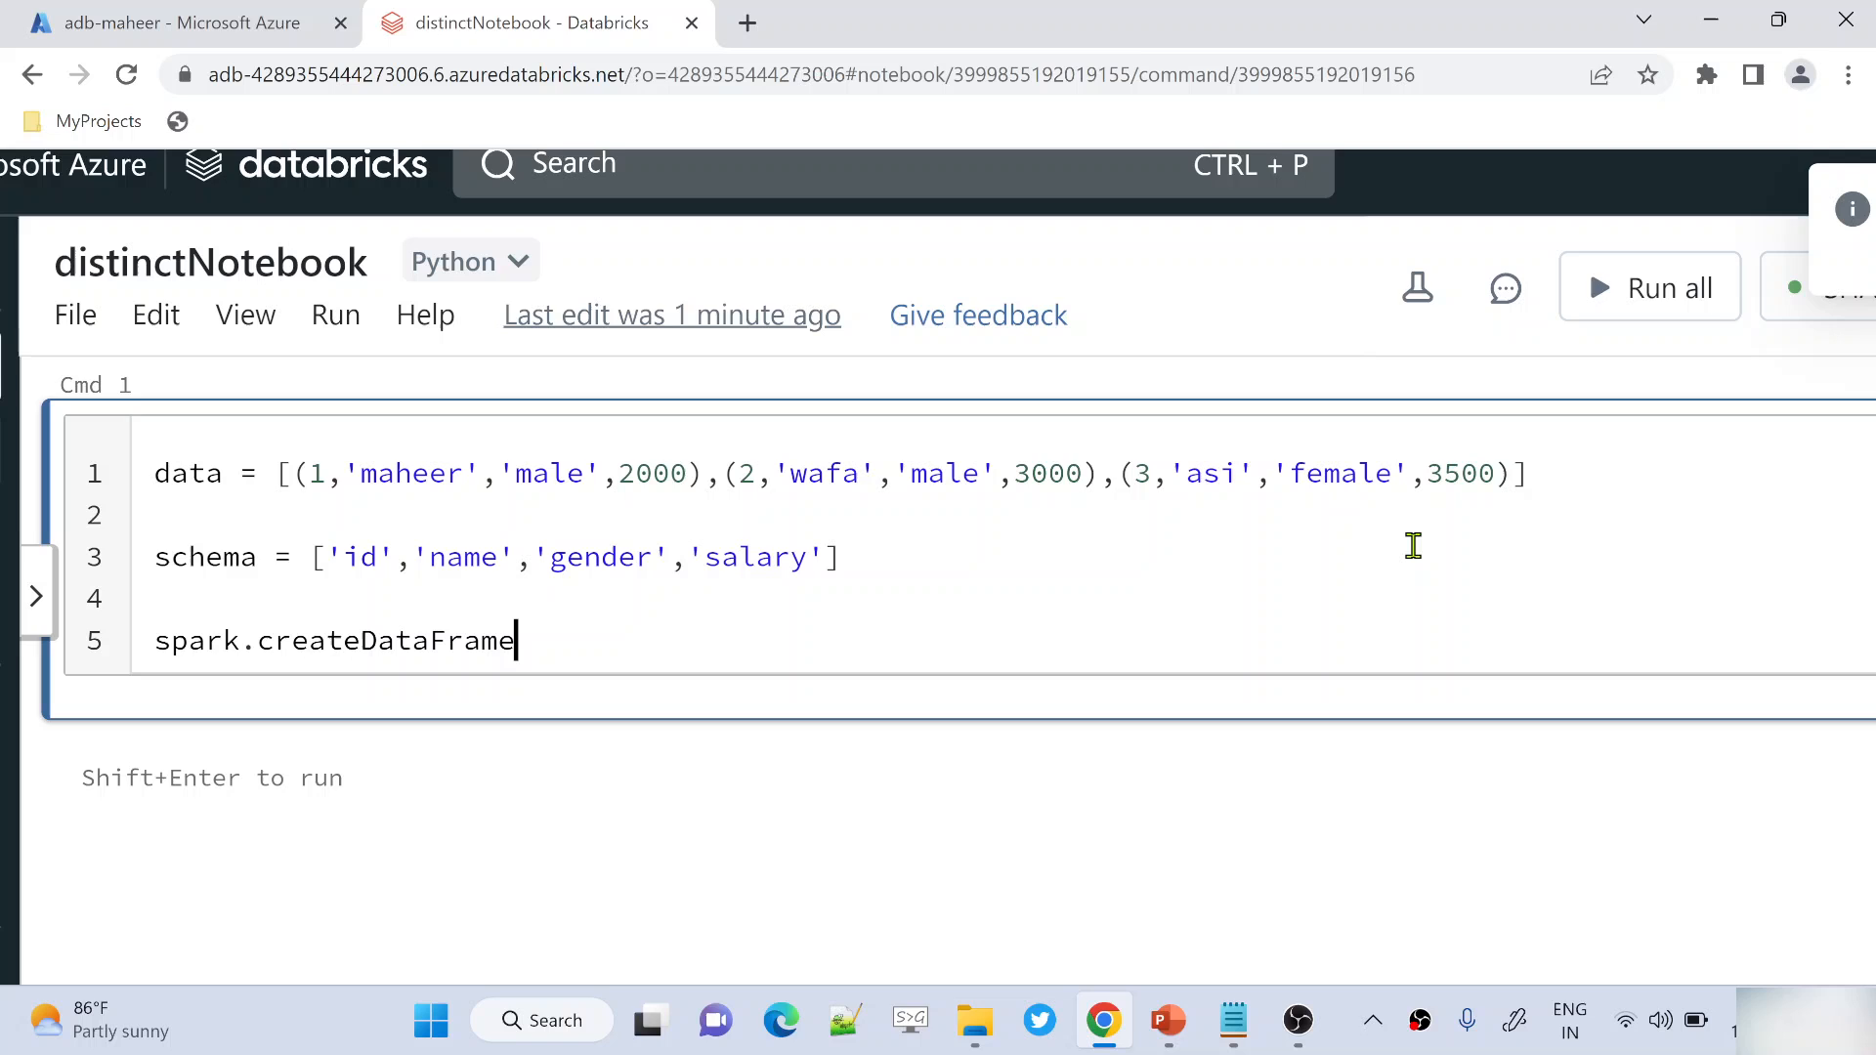
{"action": "type", "text": "()"}
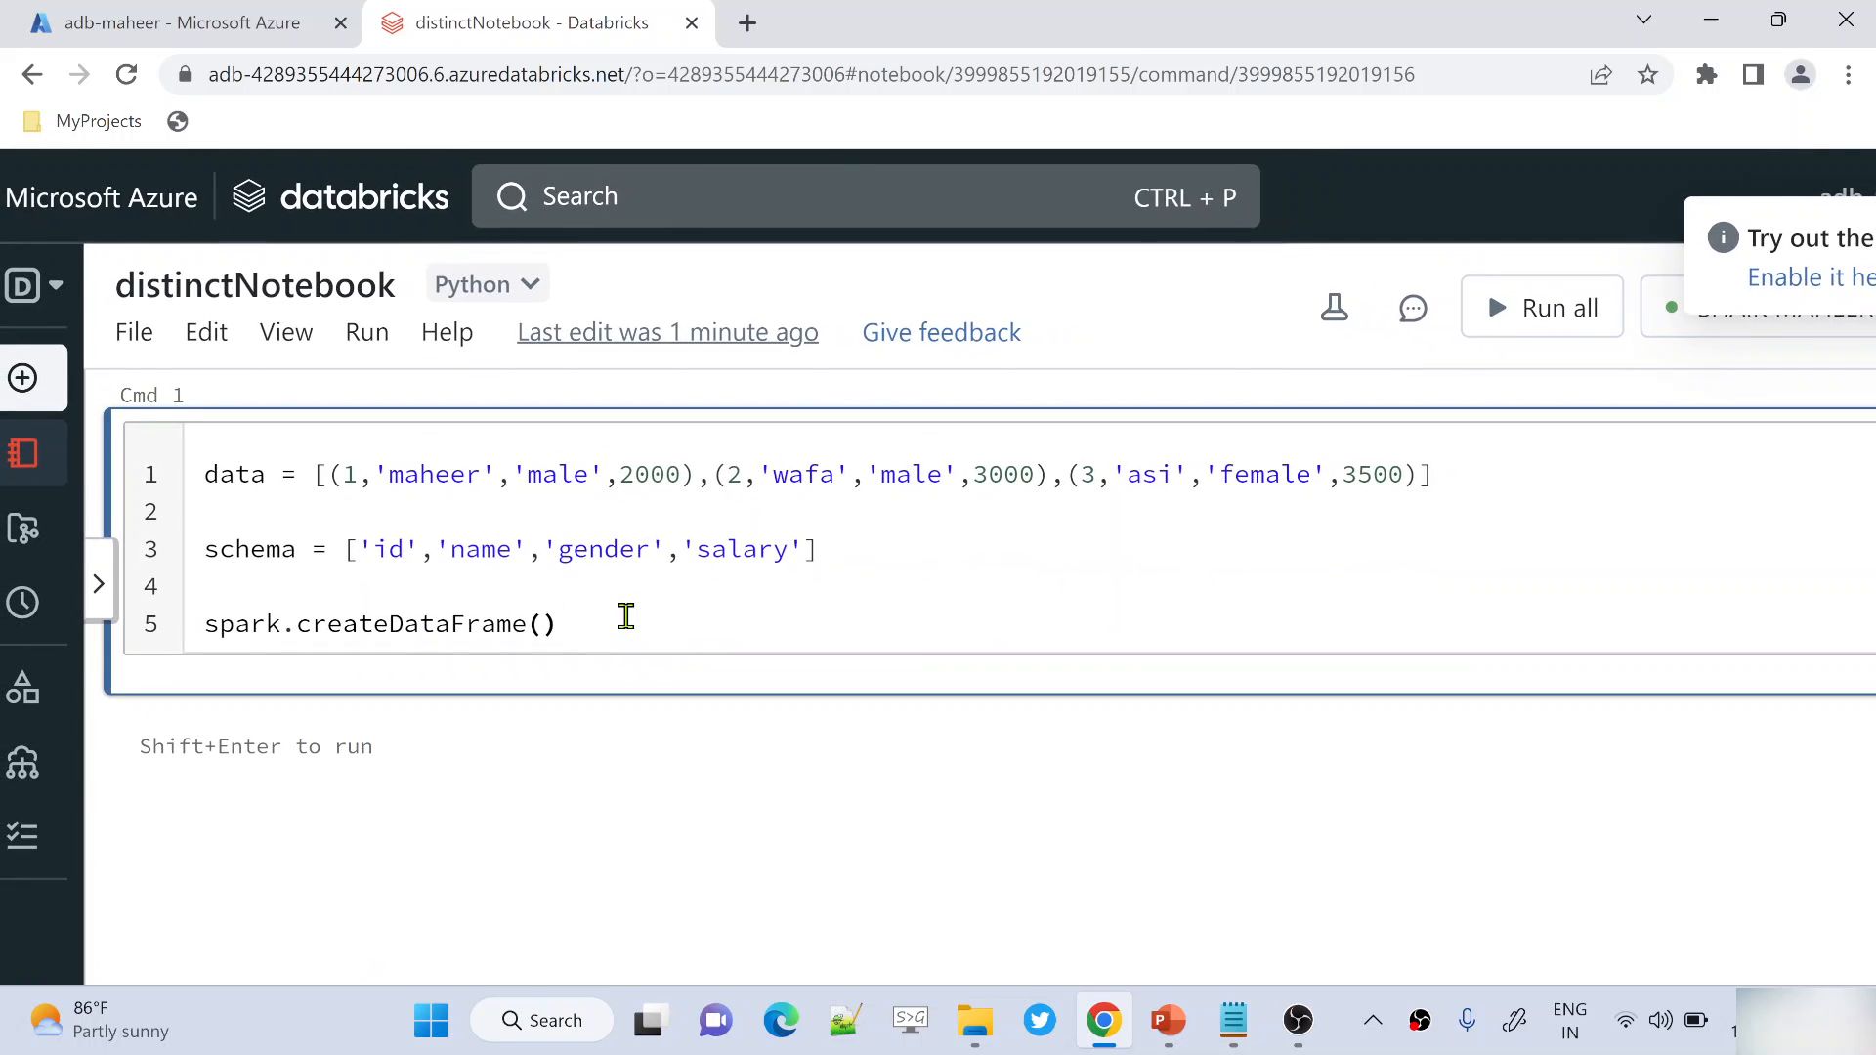
{"action": "type", "text": "data"}
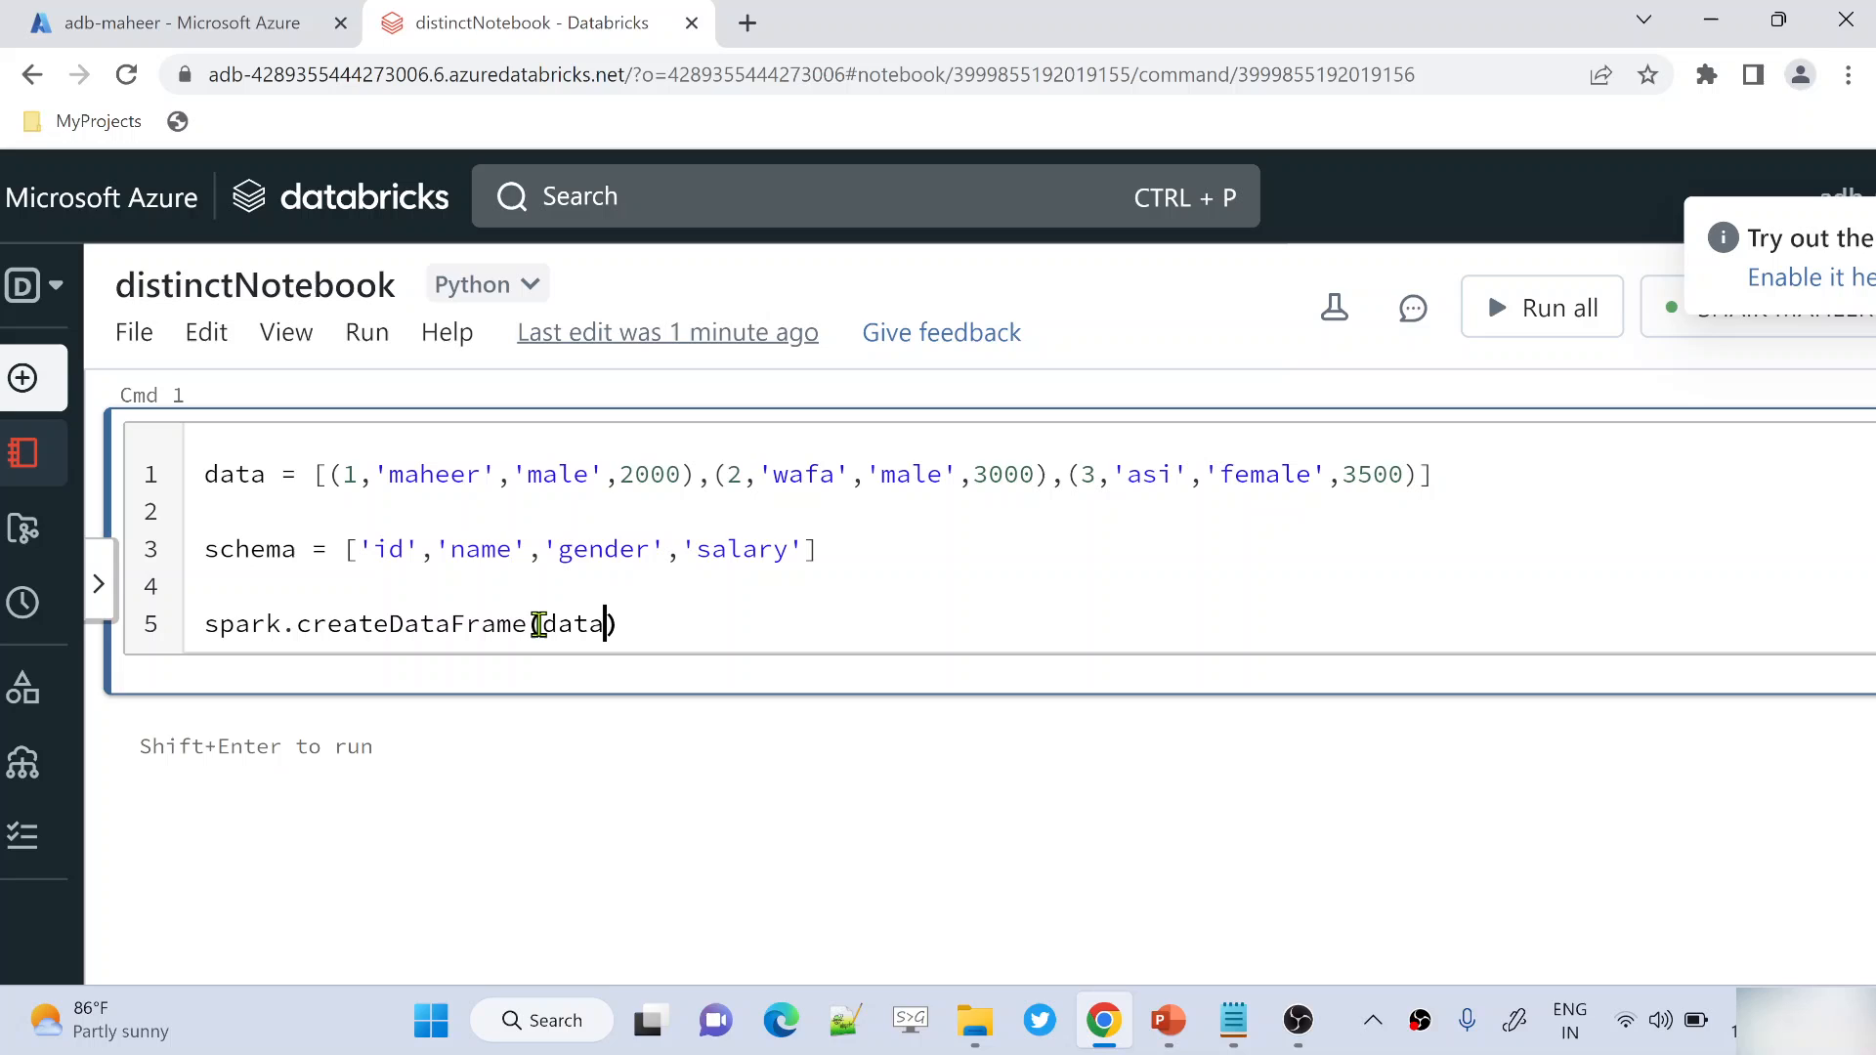
{"action": "type", "text": ", schema"}
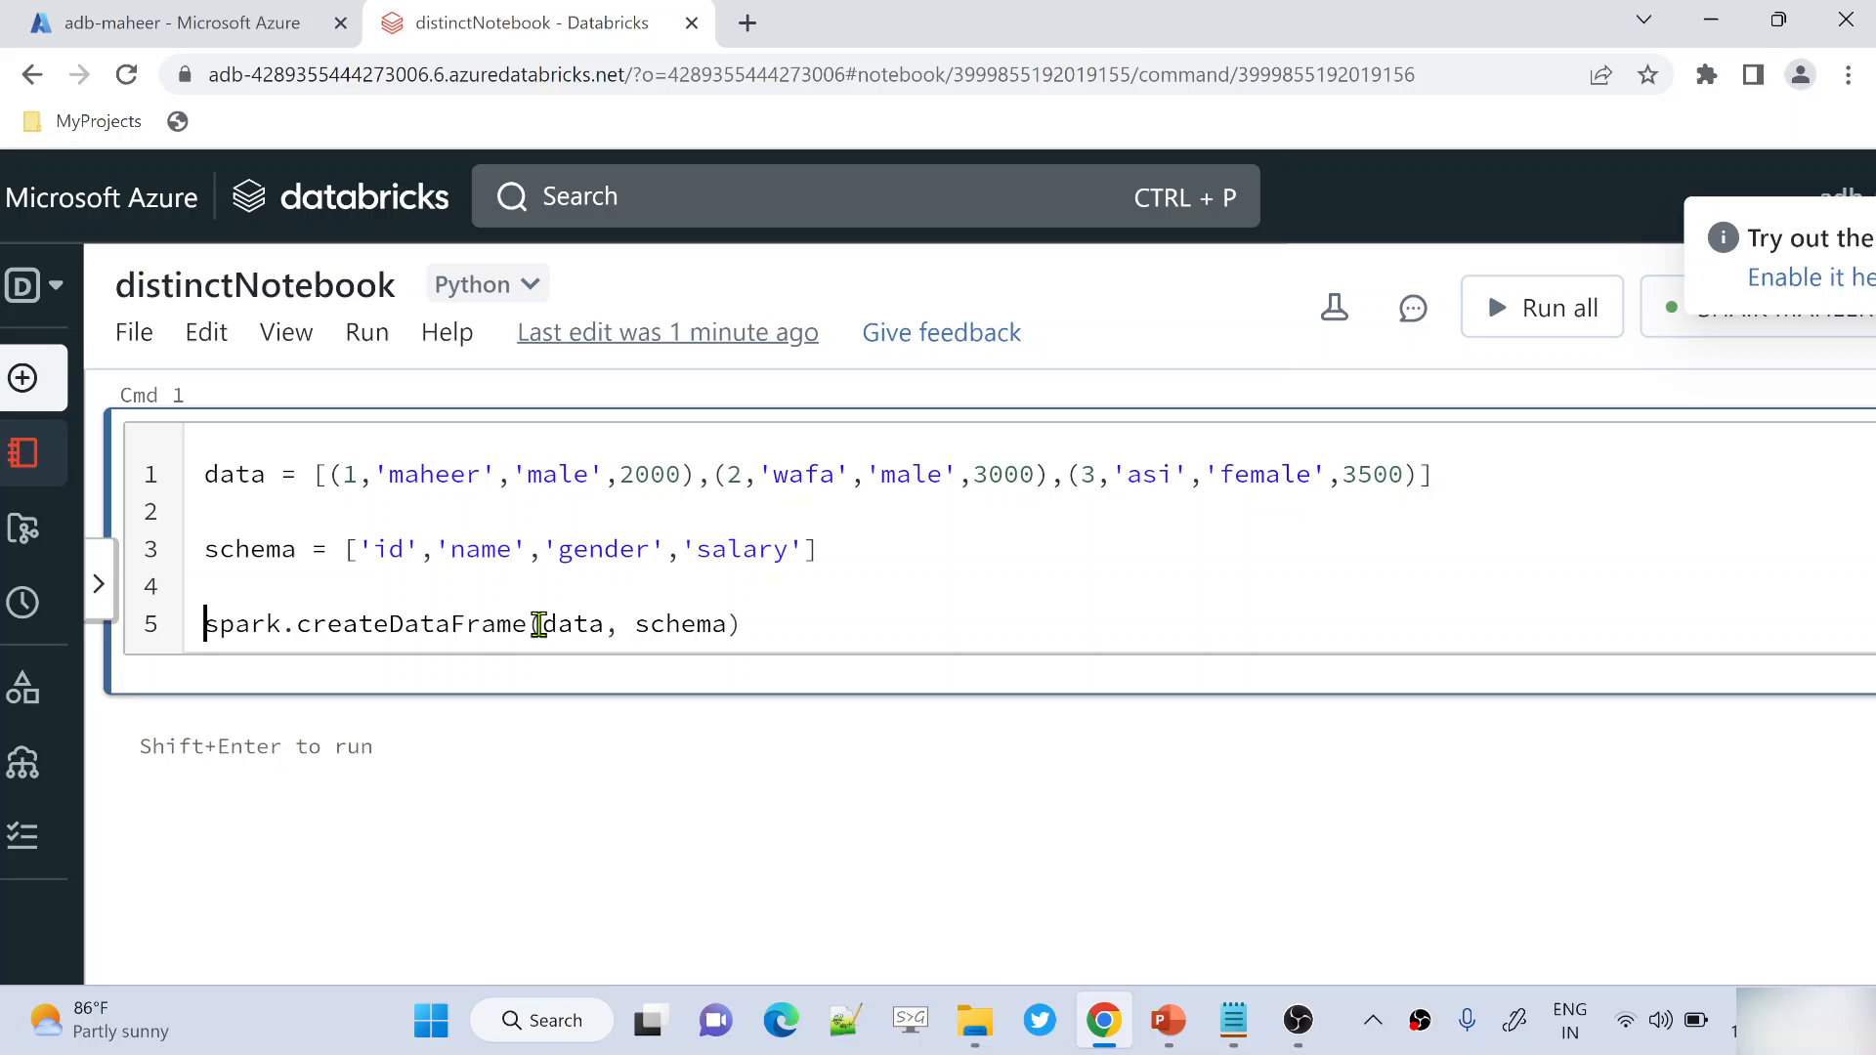
{"action": "type", "text": "df ="}
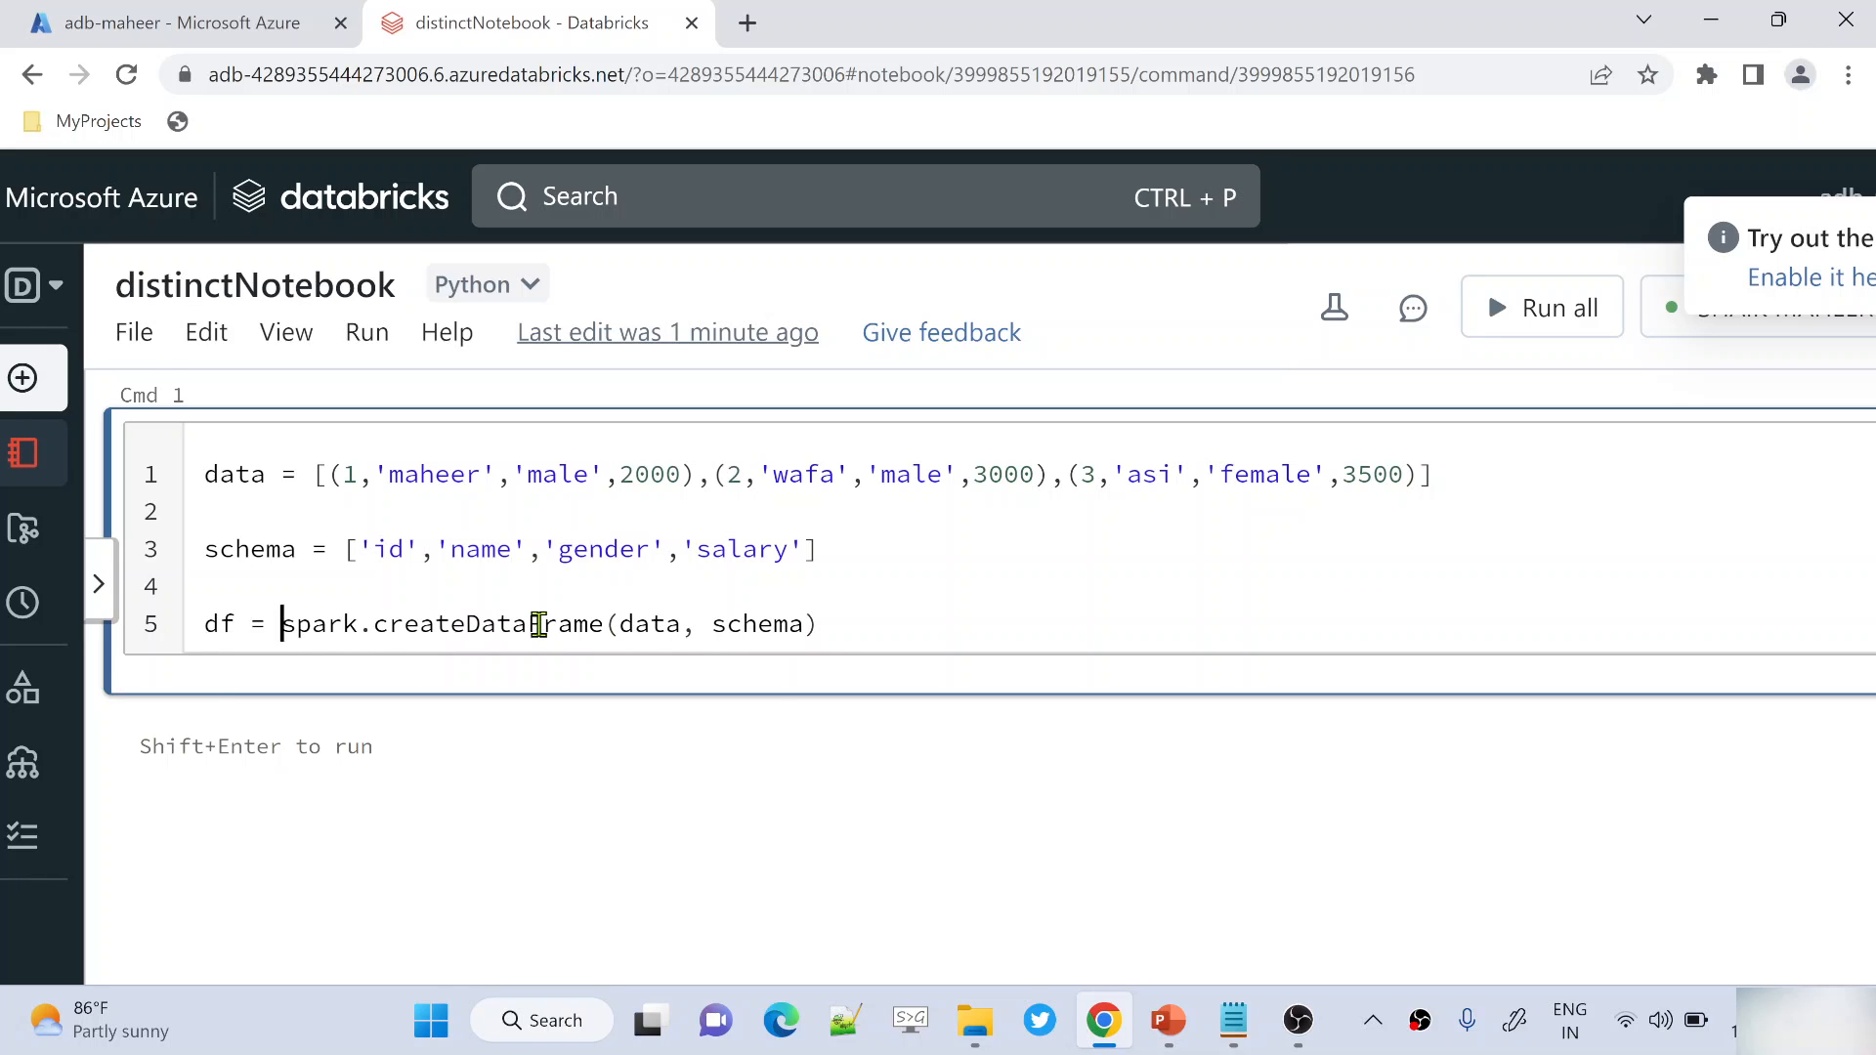
{"action": "key", "text": "Enter"}
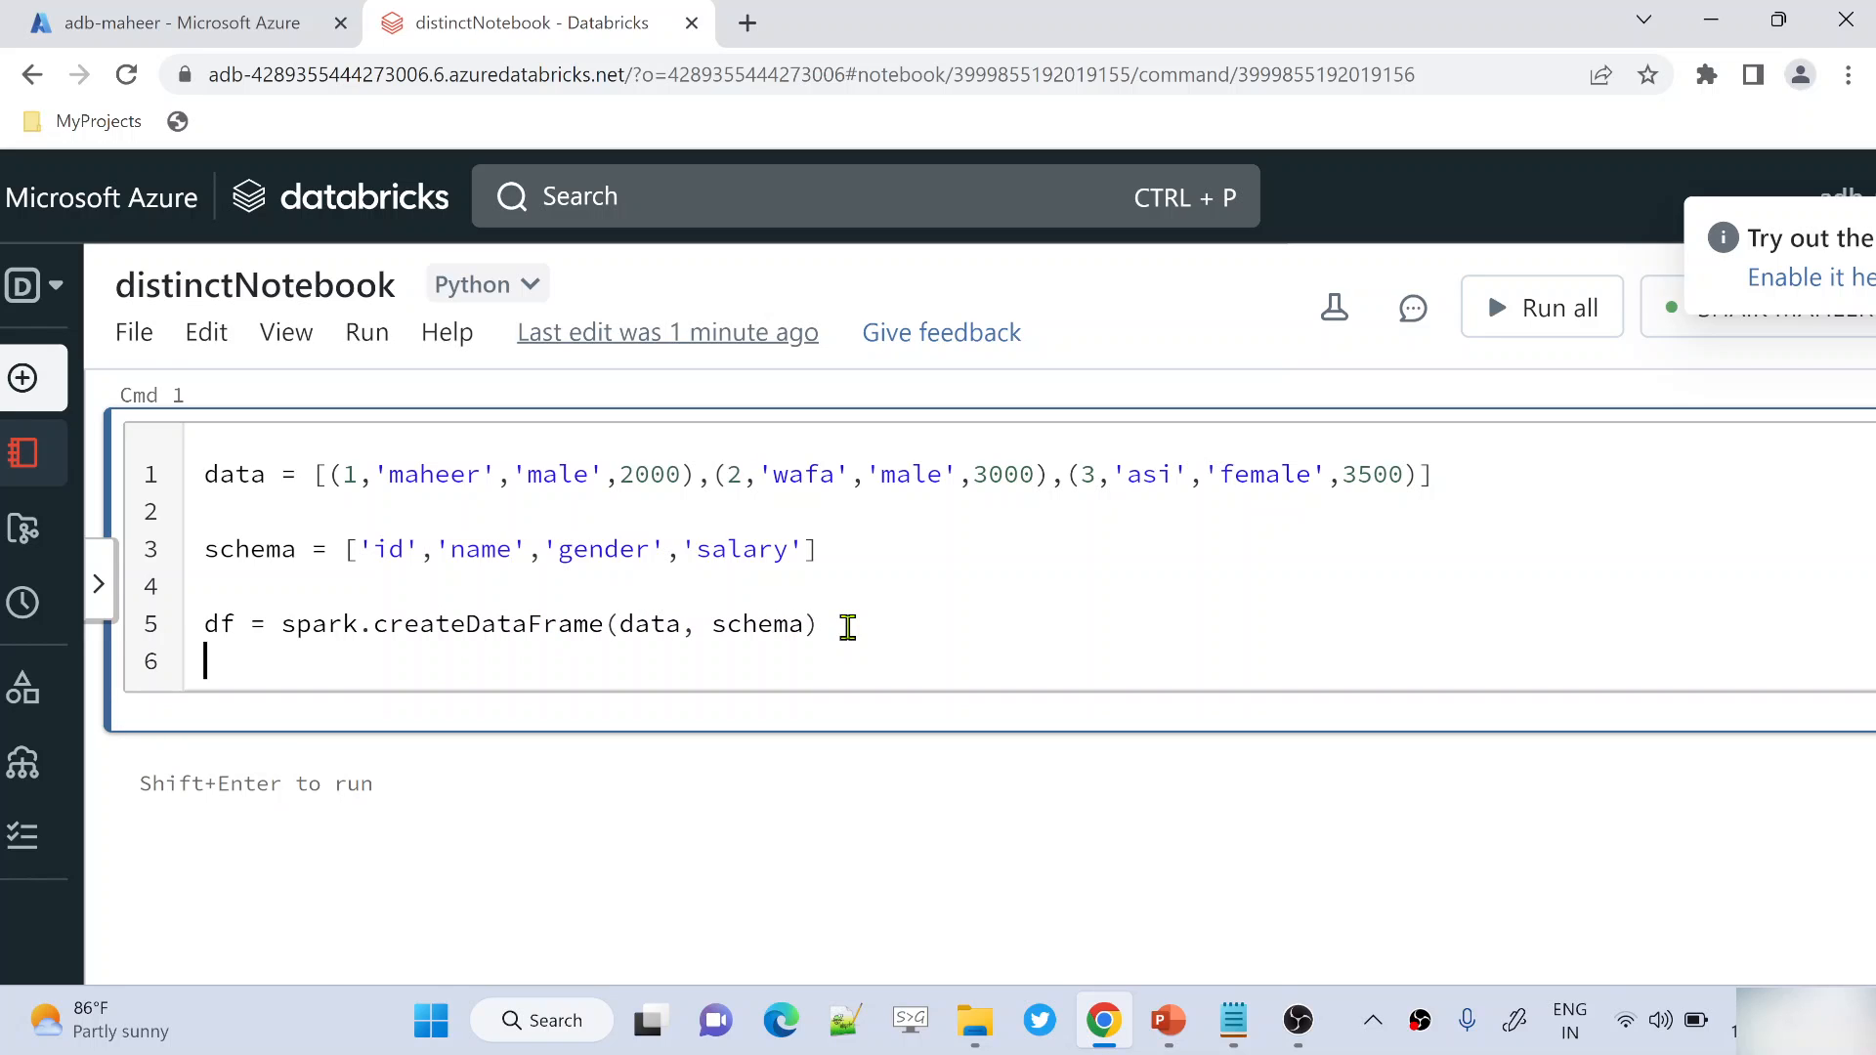
{"action": "type", "text": "df.s"}
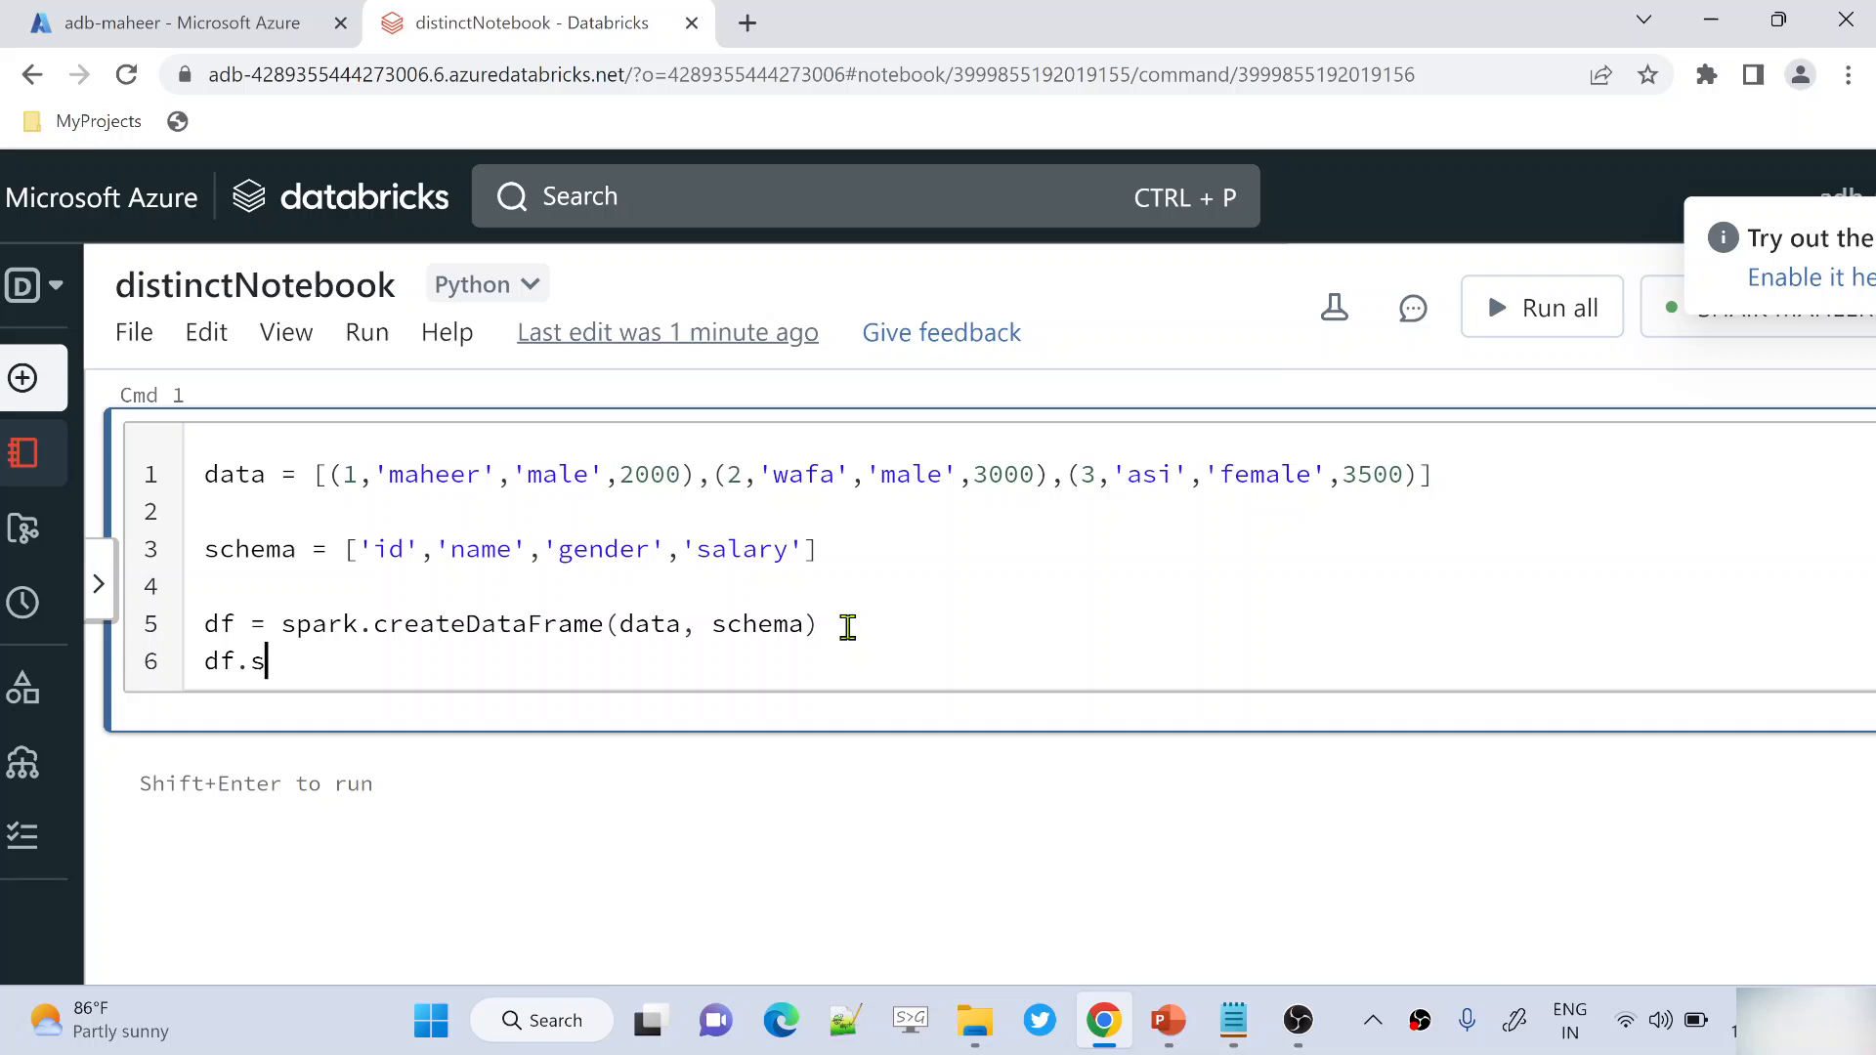
{"action": "type", "text": "how()"}
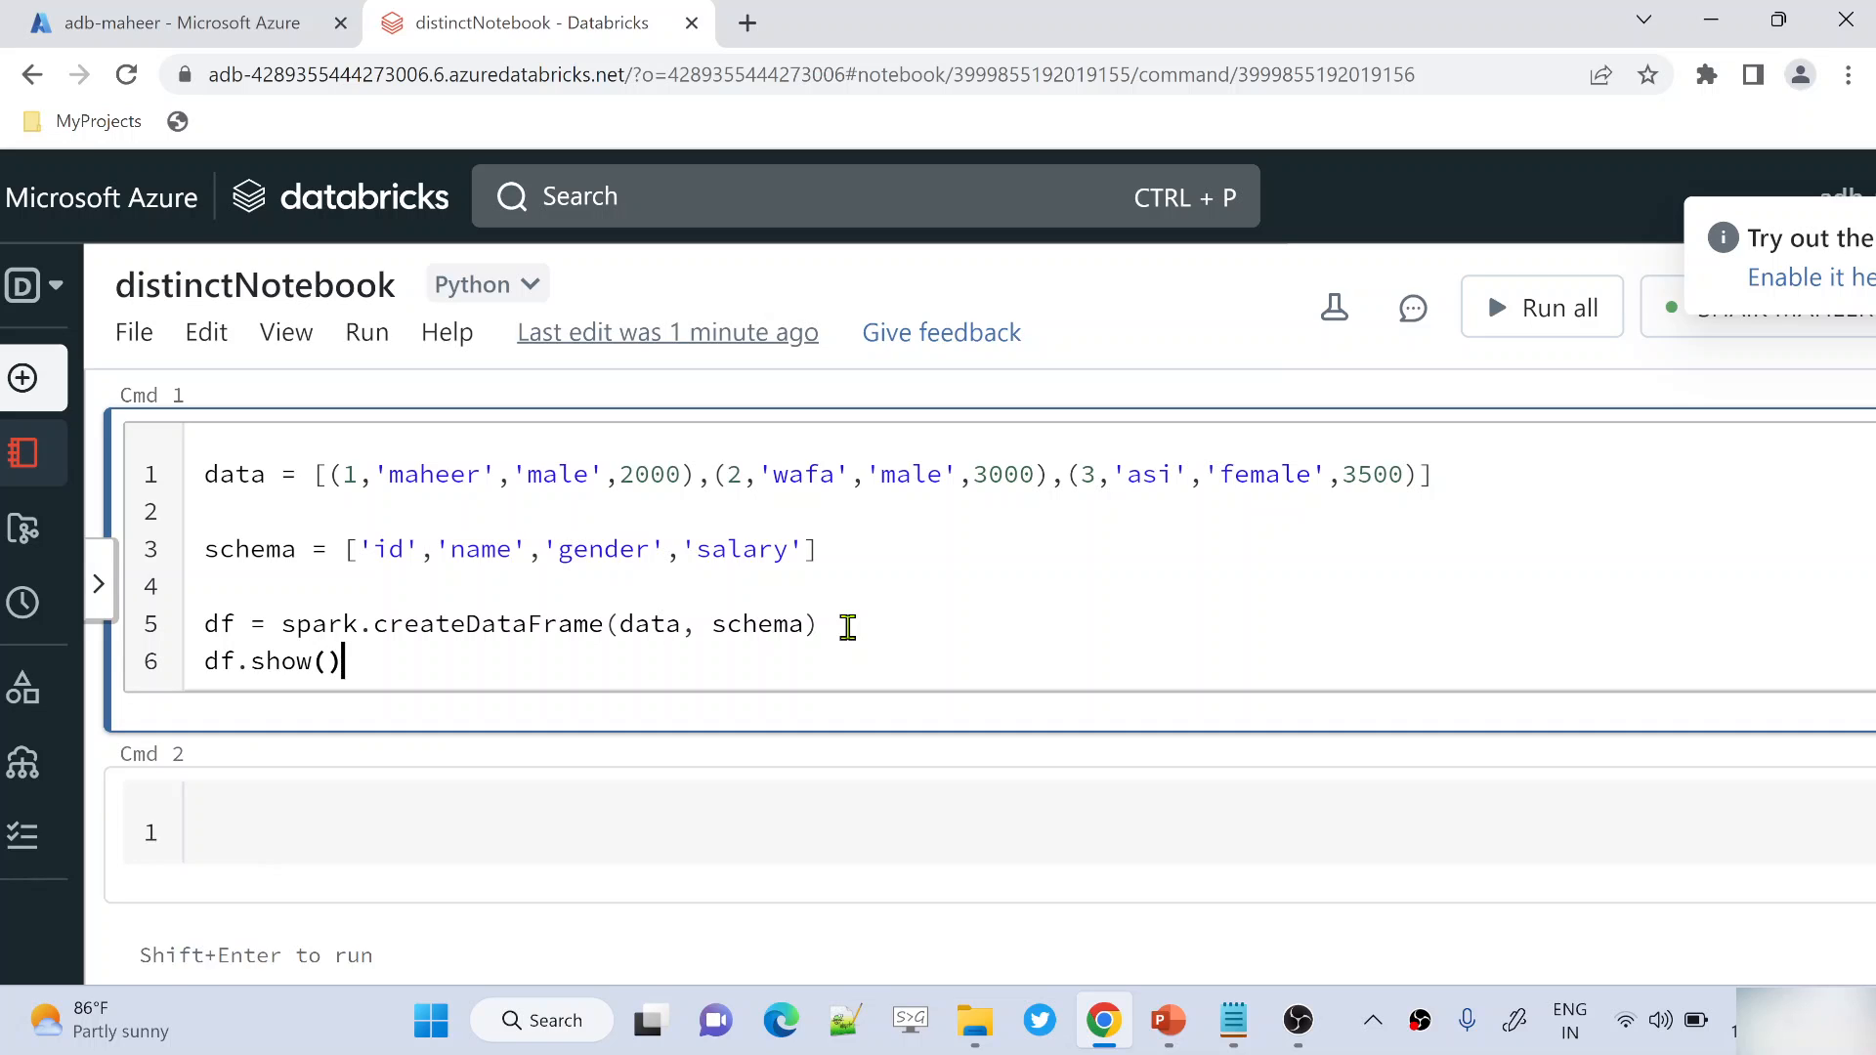
{"action": "key", "text": "shift+enter"}
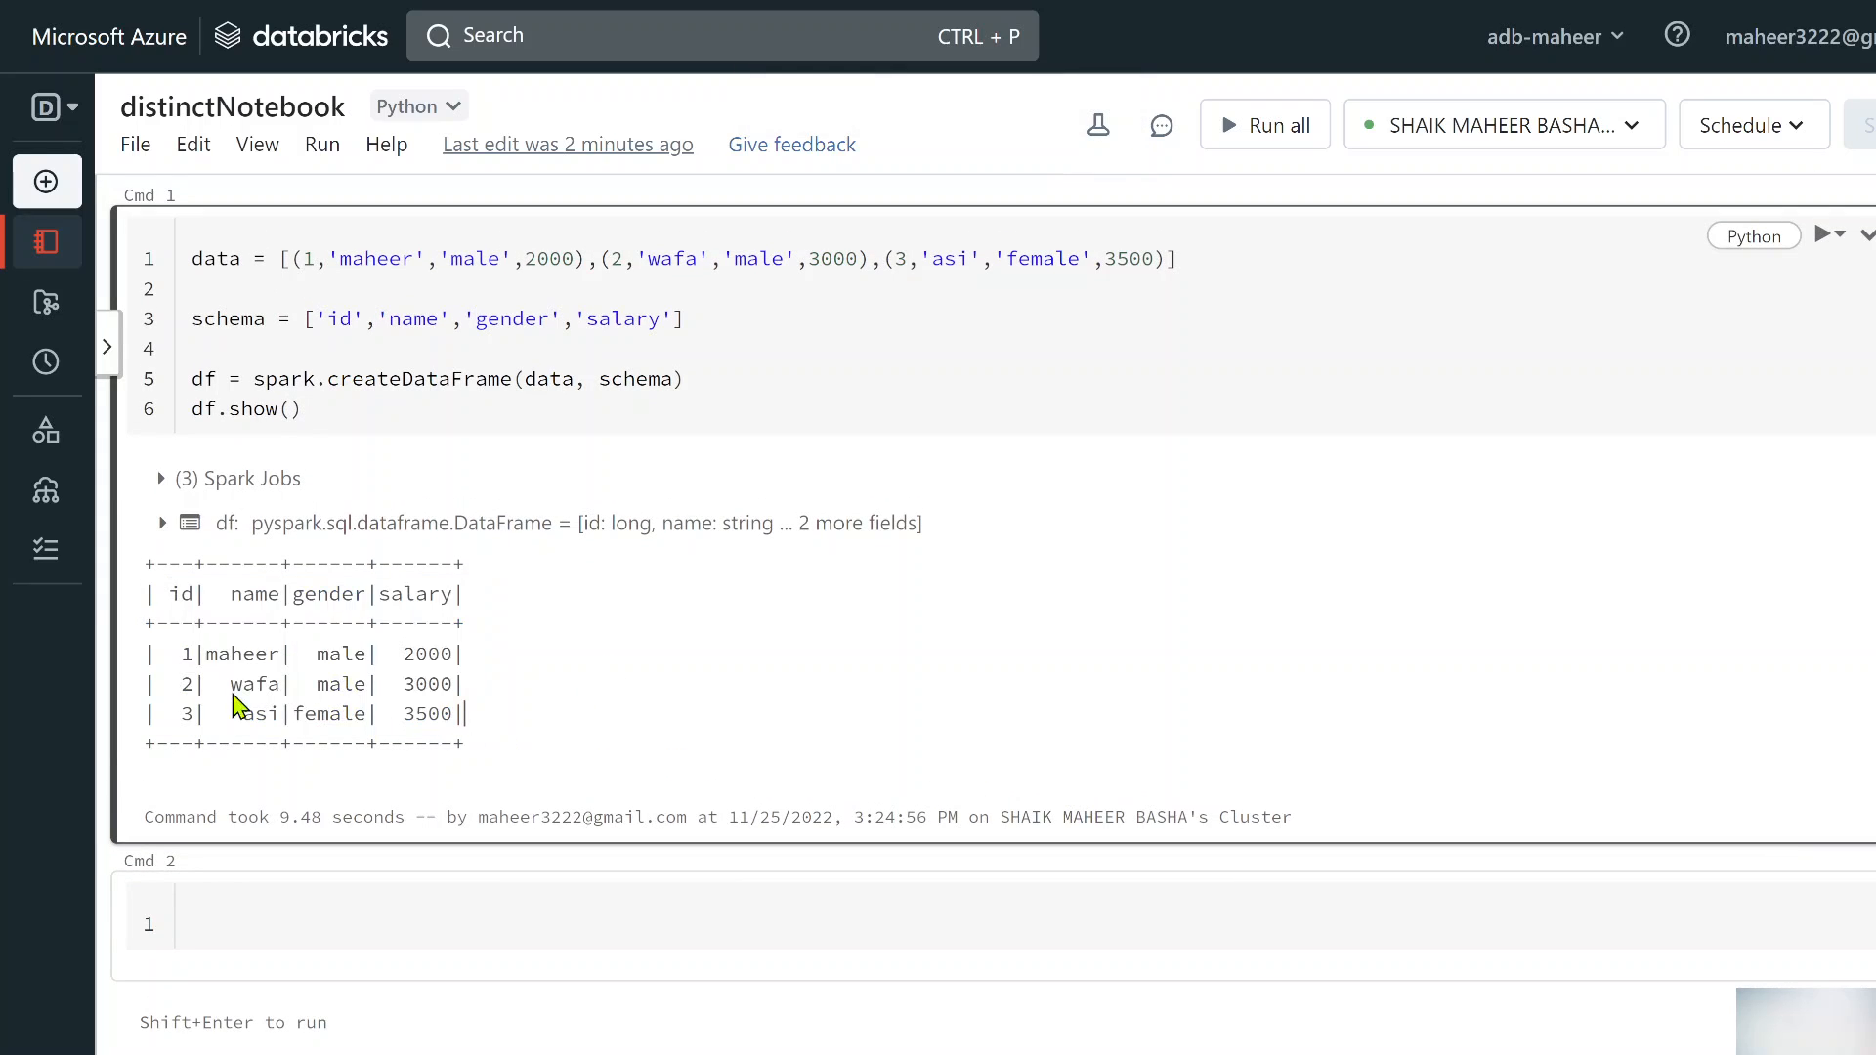
Select the wafa record in the data line after the three-row output appears
{"action": "left_click_drag", "start_coordinate": [180, 654], "coordinate": [468, 714]}
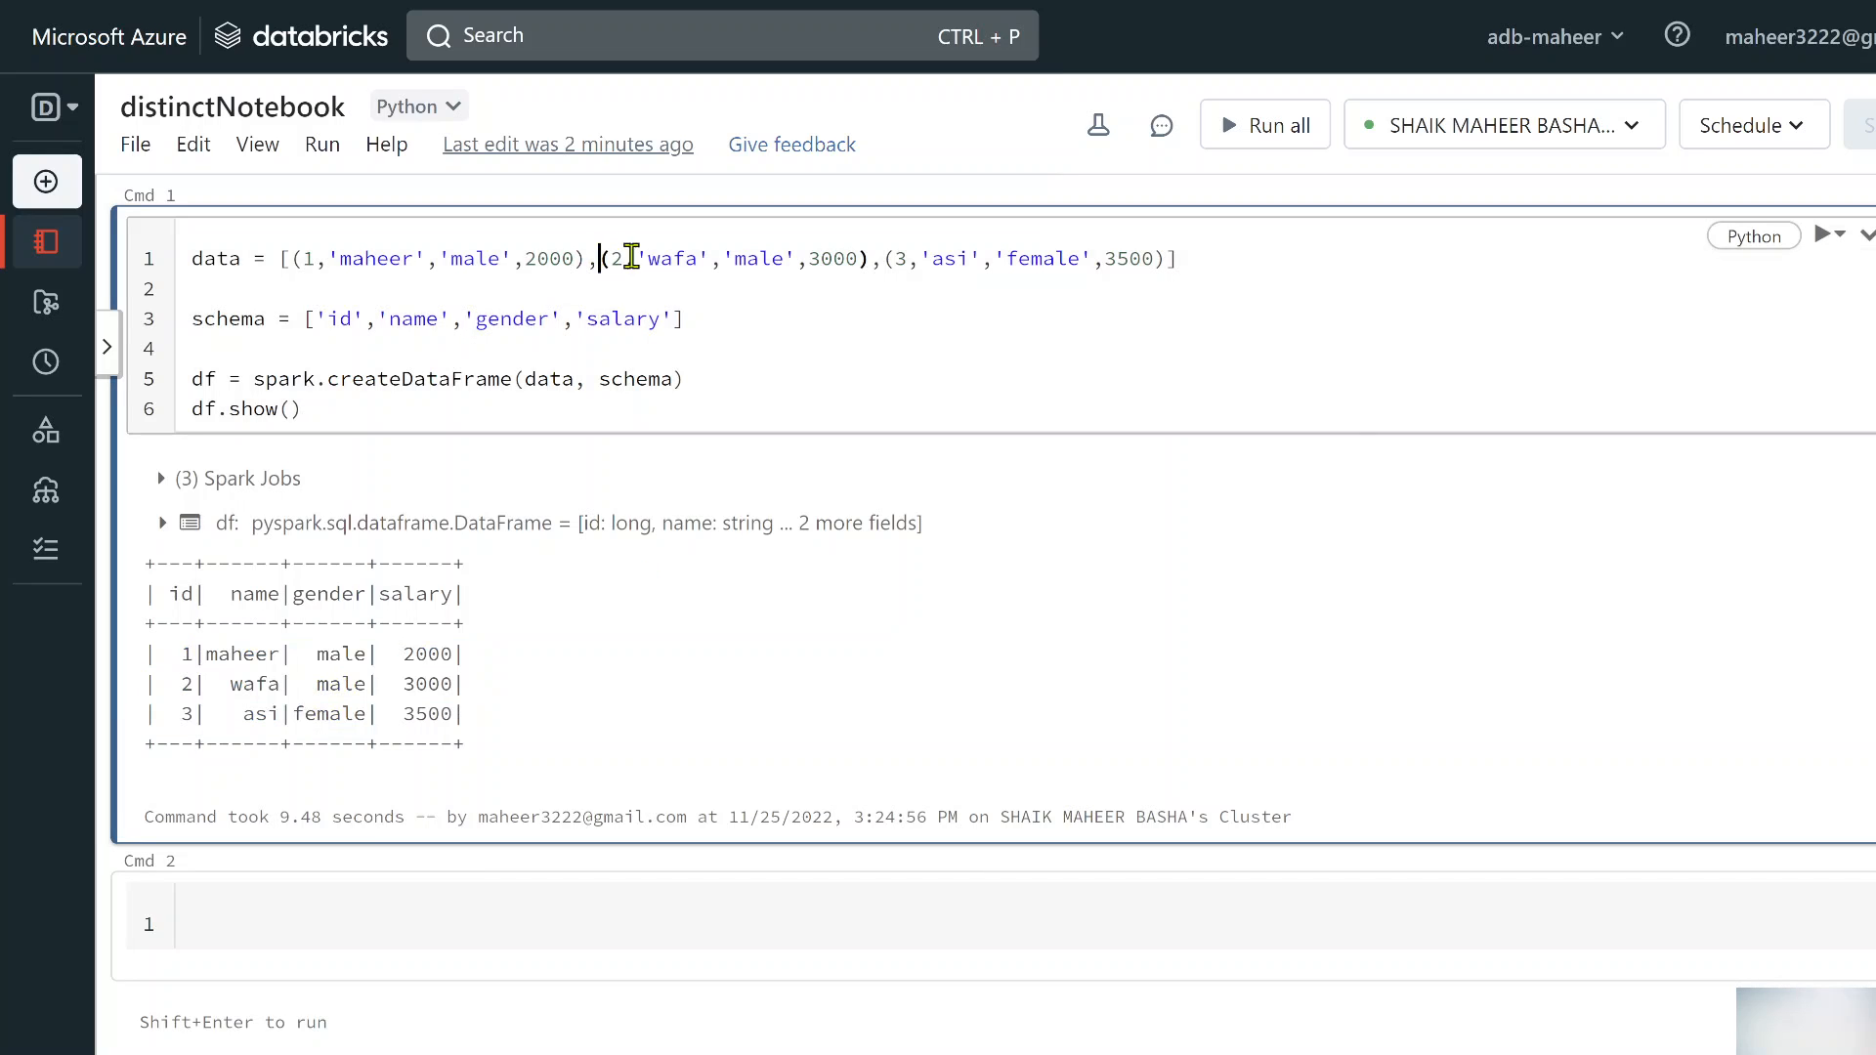
Add a second (2,'wafa','male',3000) record and highlight the repeated output rows
{"action": "left_click_drag", "start_coordinate": [598, 258], "coordinate": [871, 258]}
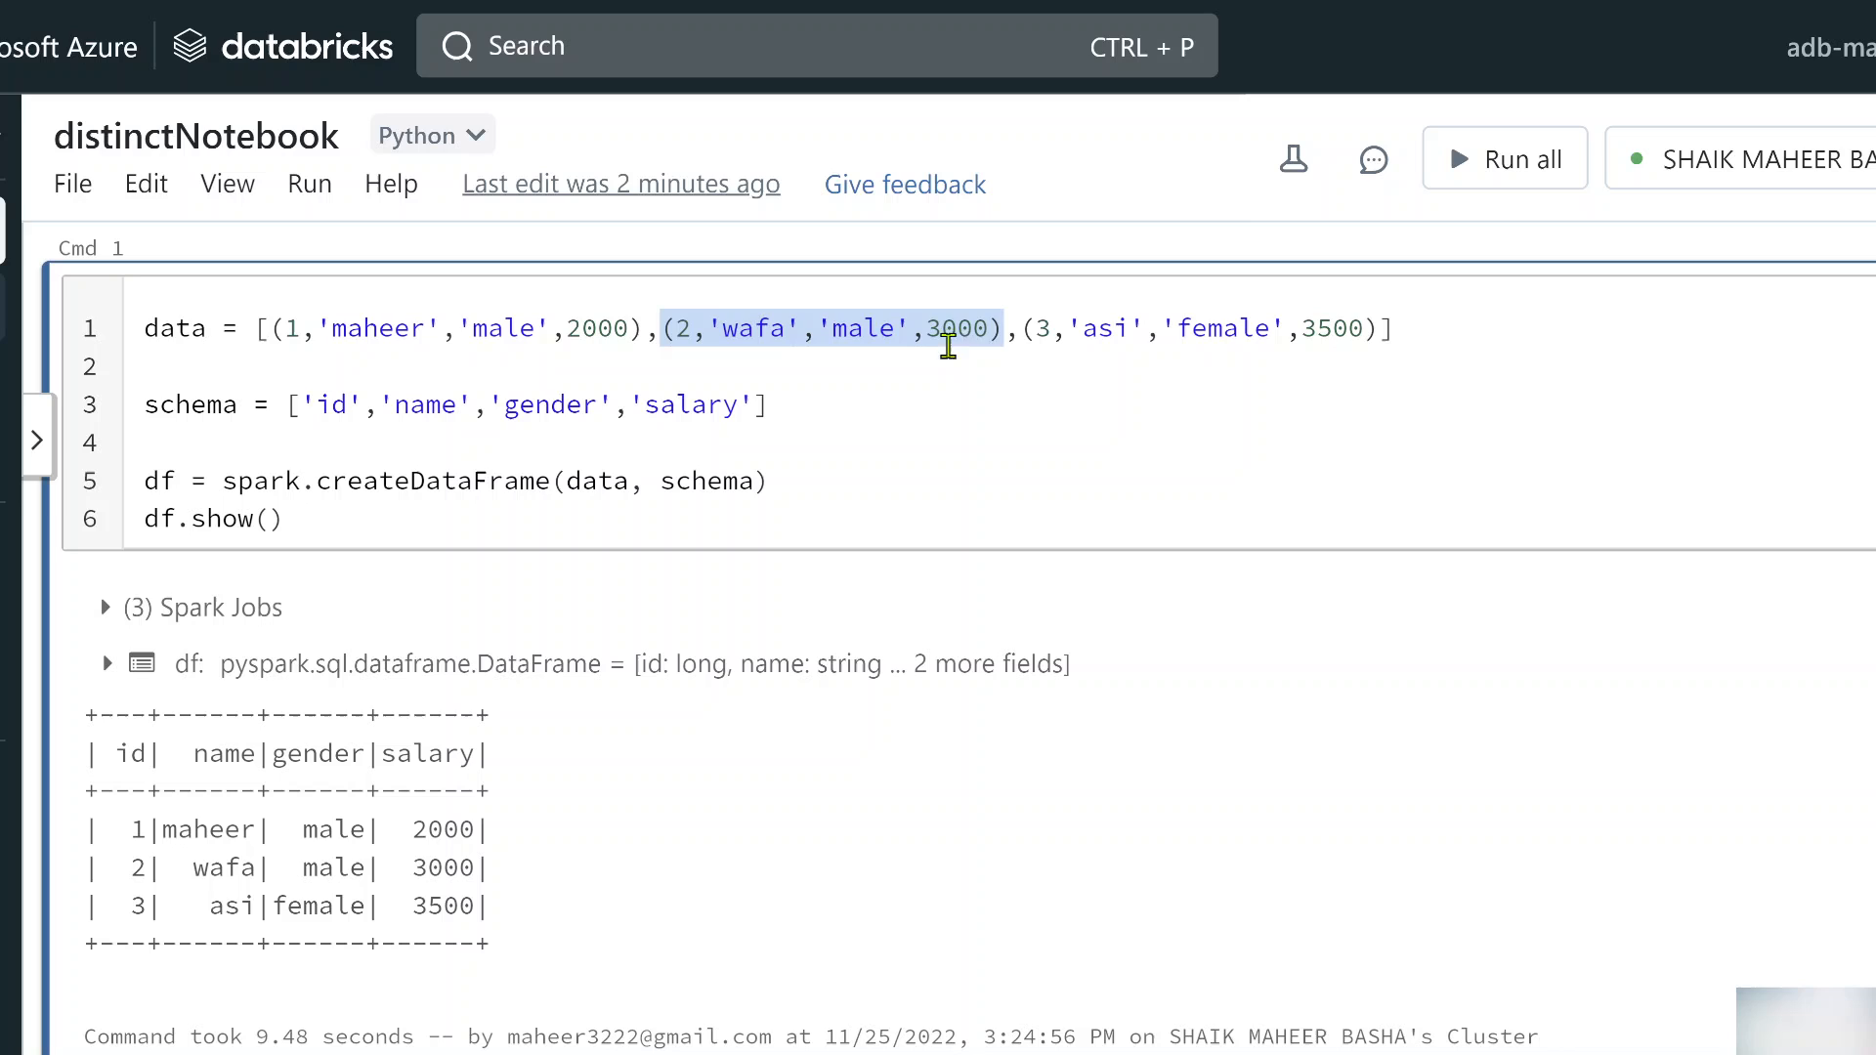
{"action": "type", "text": "(2,'wafa','male',3000)("}
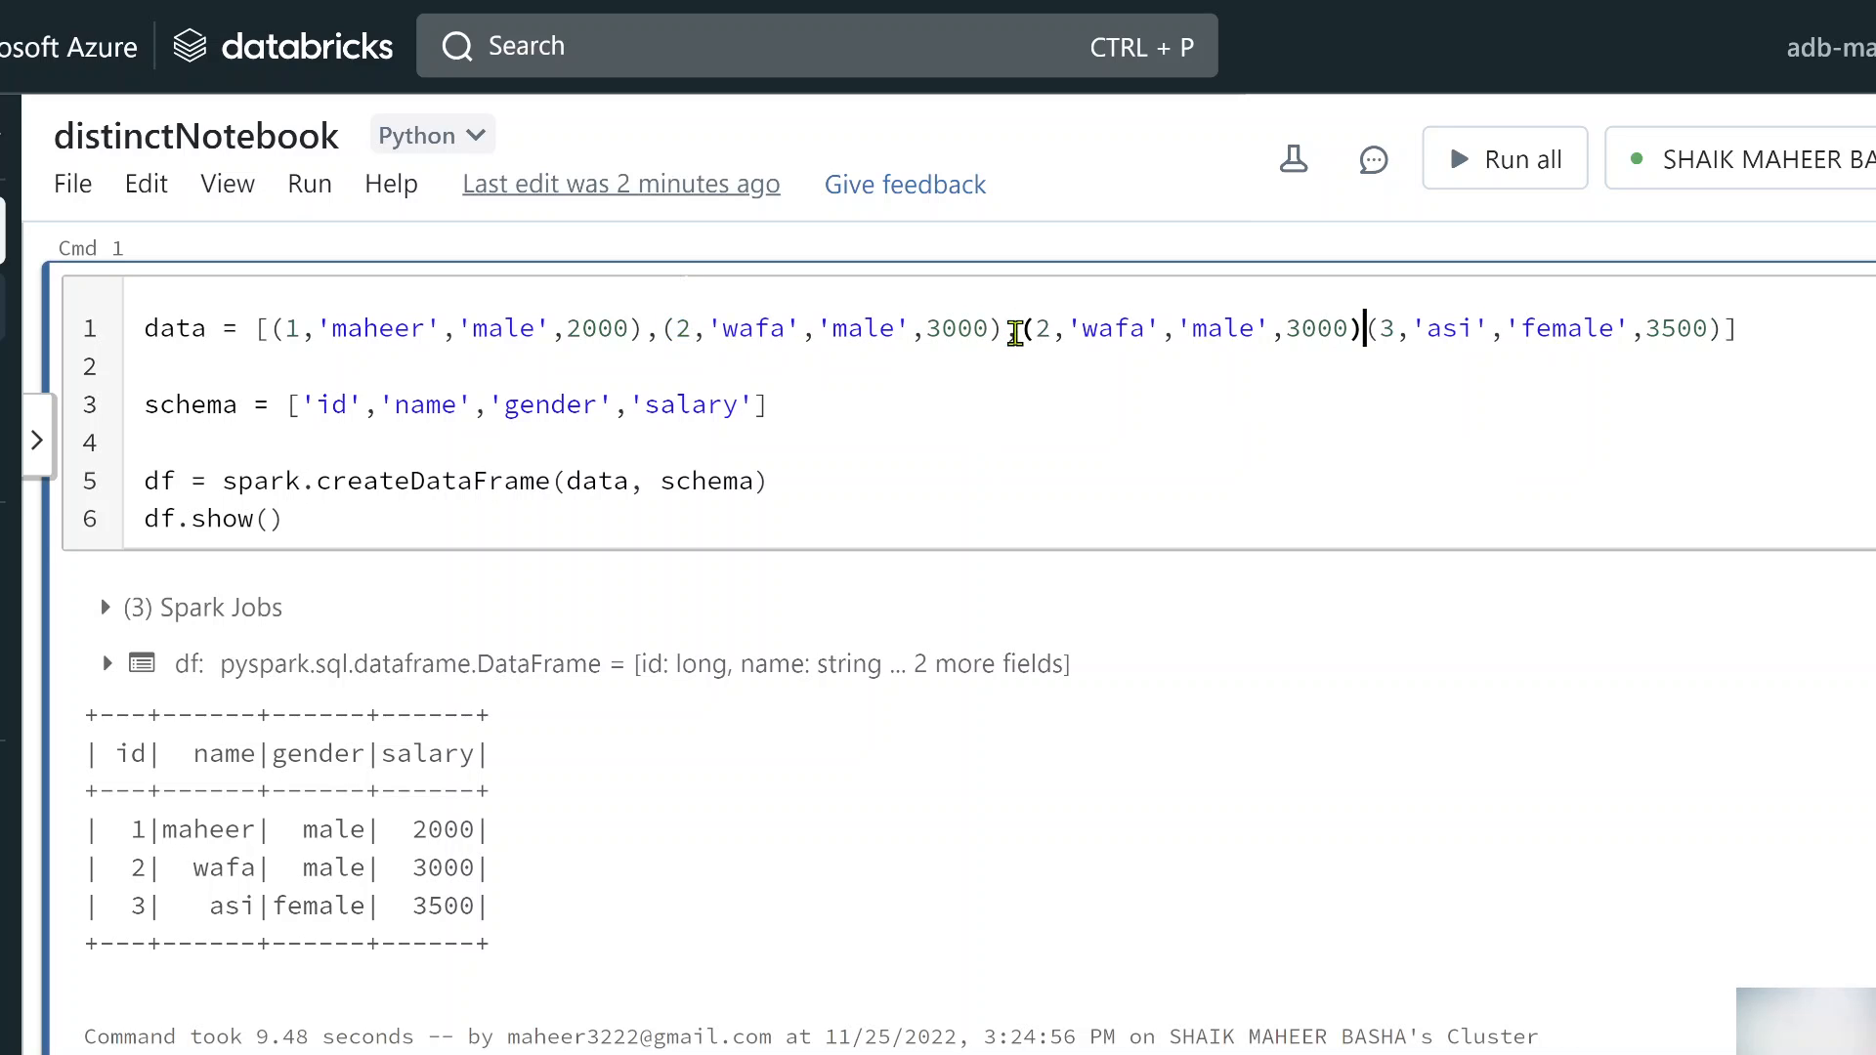
{"action": "type", "text": ","}
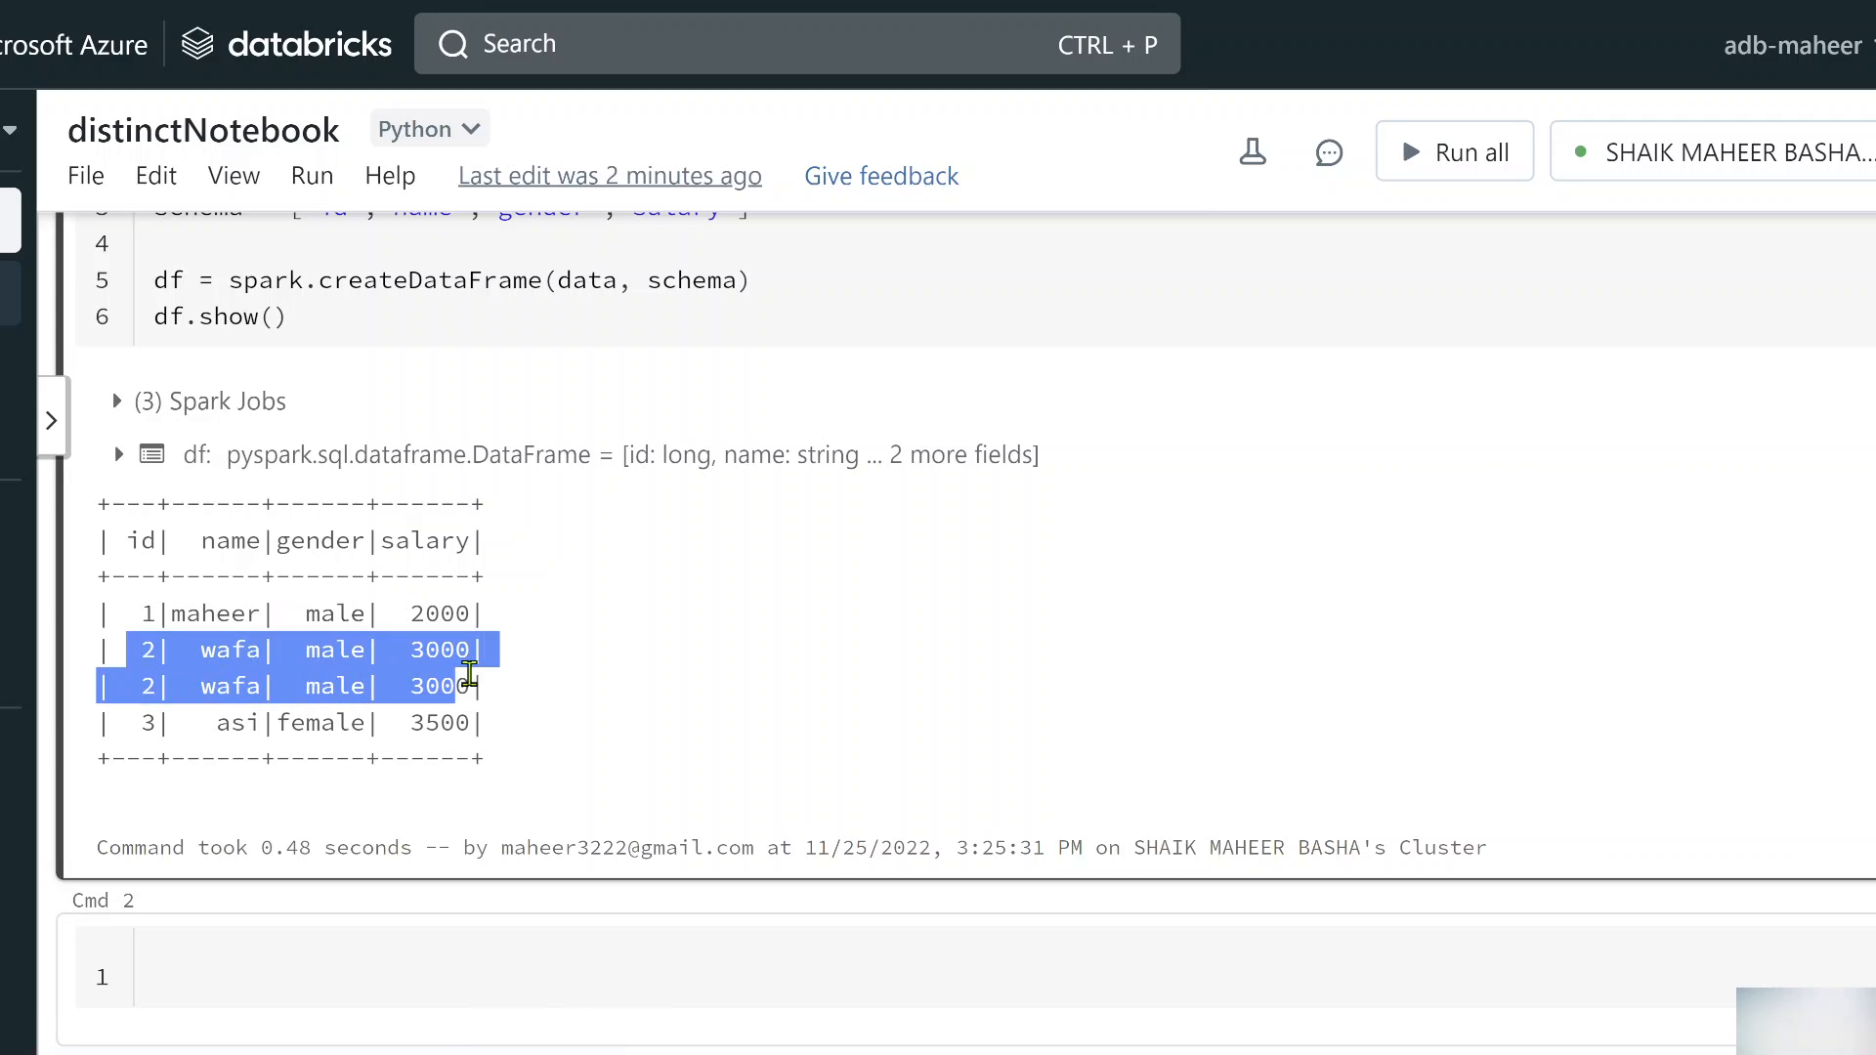
{"action": "left_click", "coordinate": [508, 694]}
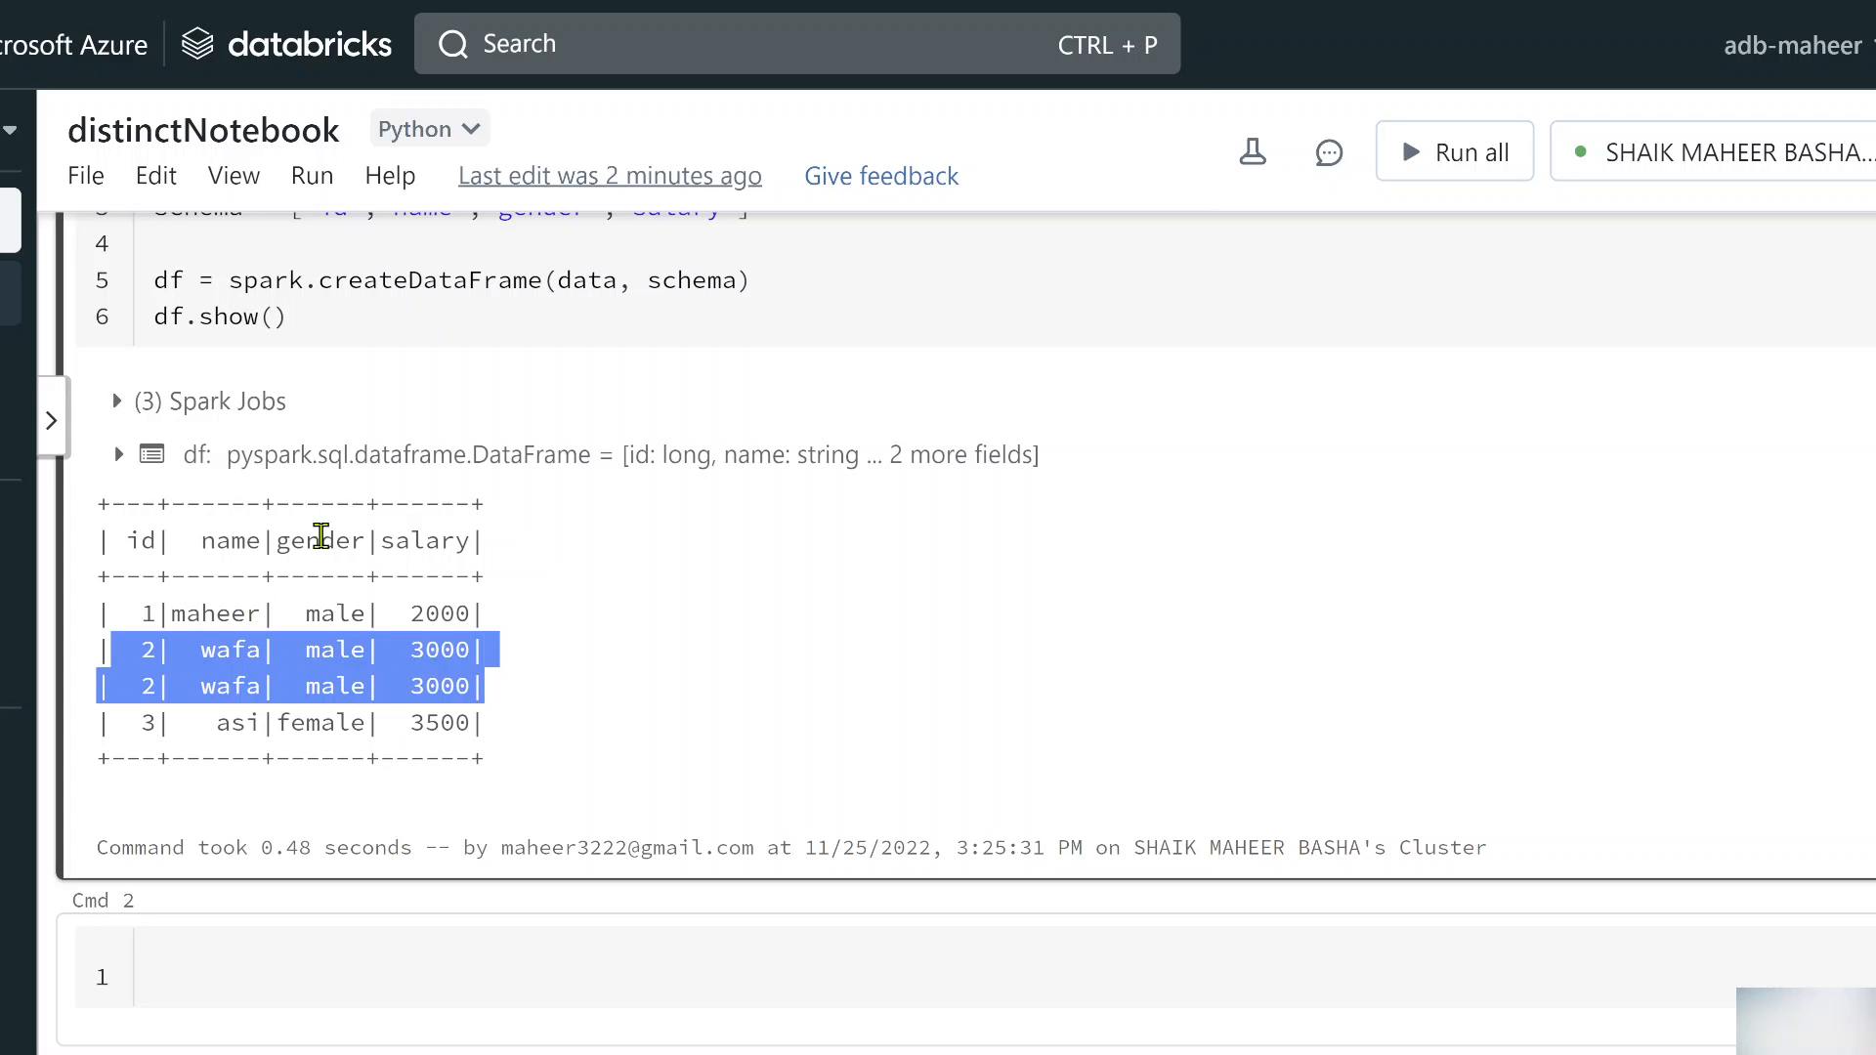
{"action": "mouse_move", "coordinate": [303, 650]}
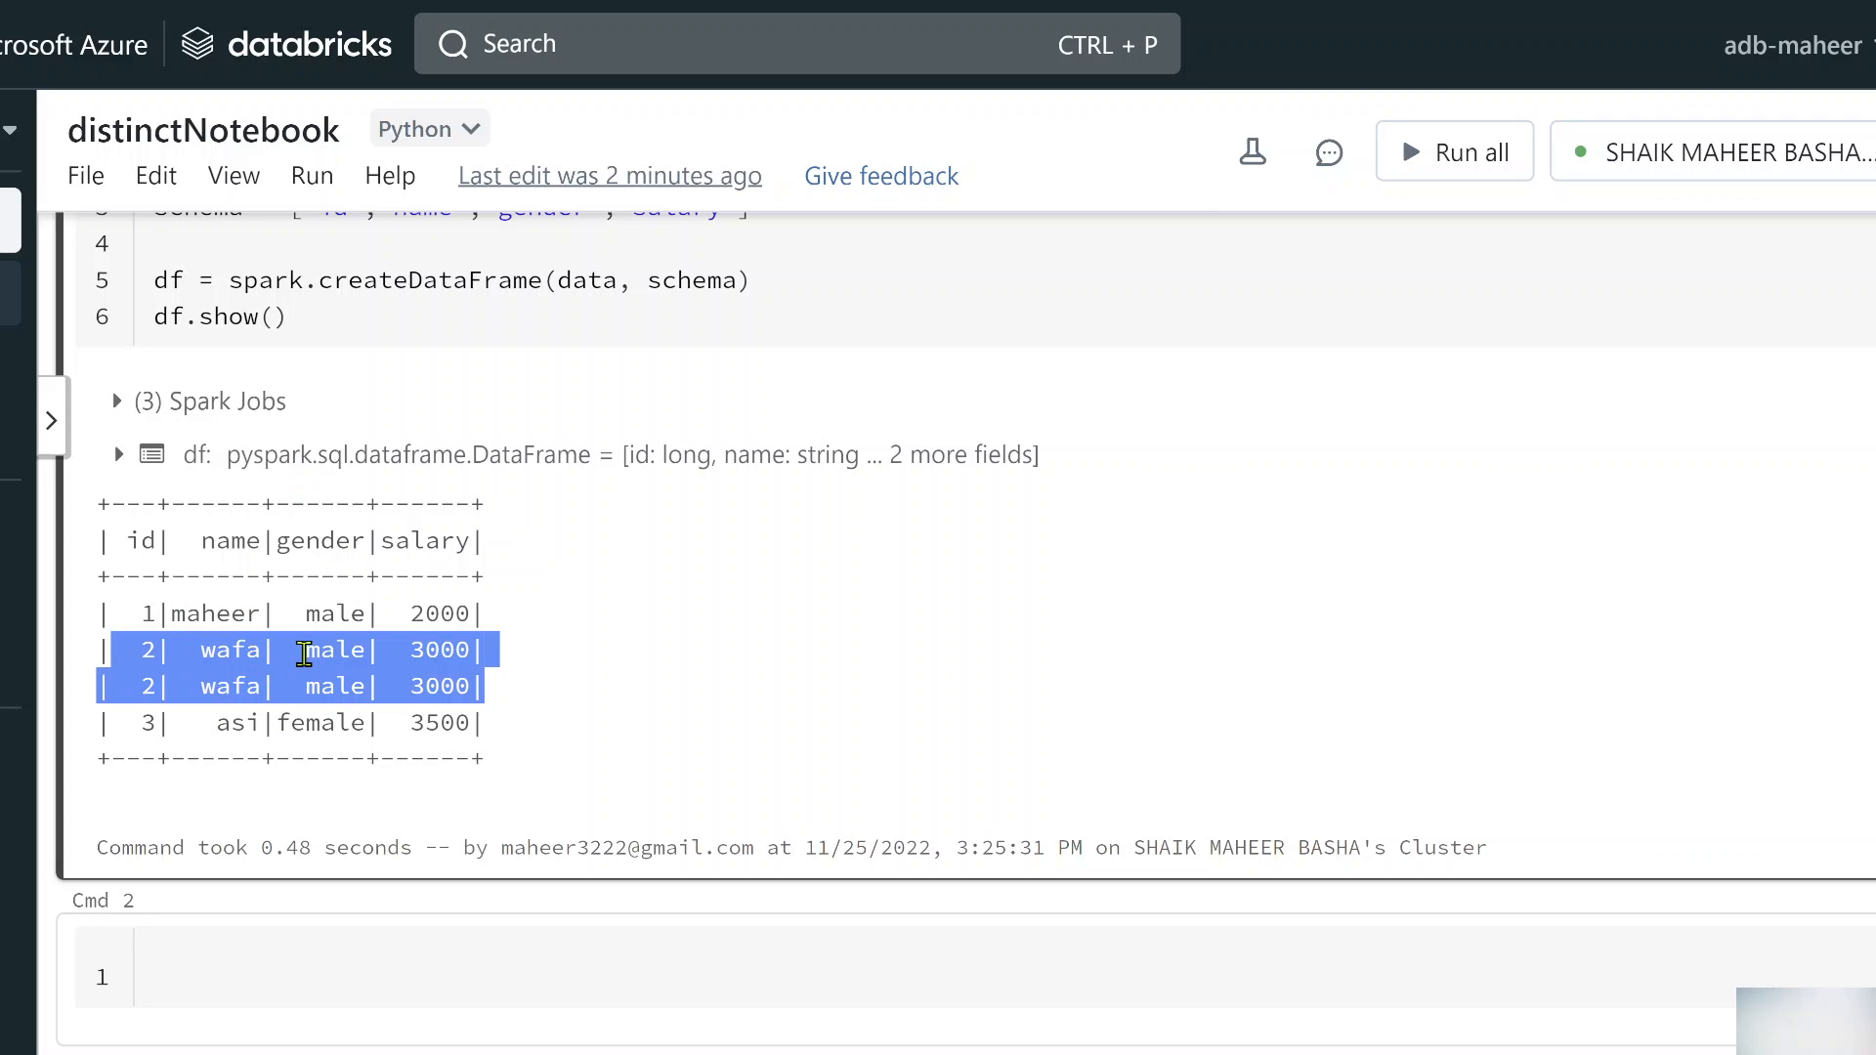
{"action": "mouse_move", "coordinate": [501, 726]}
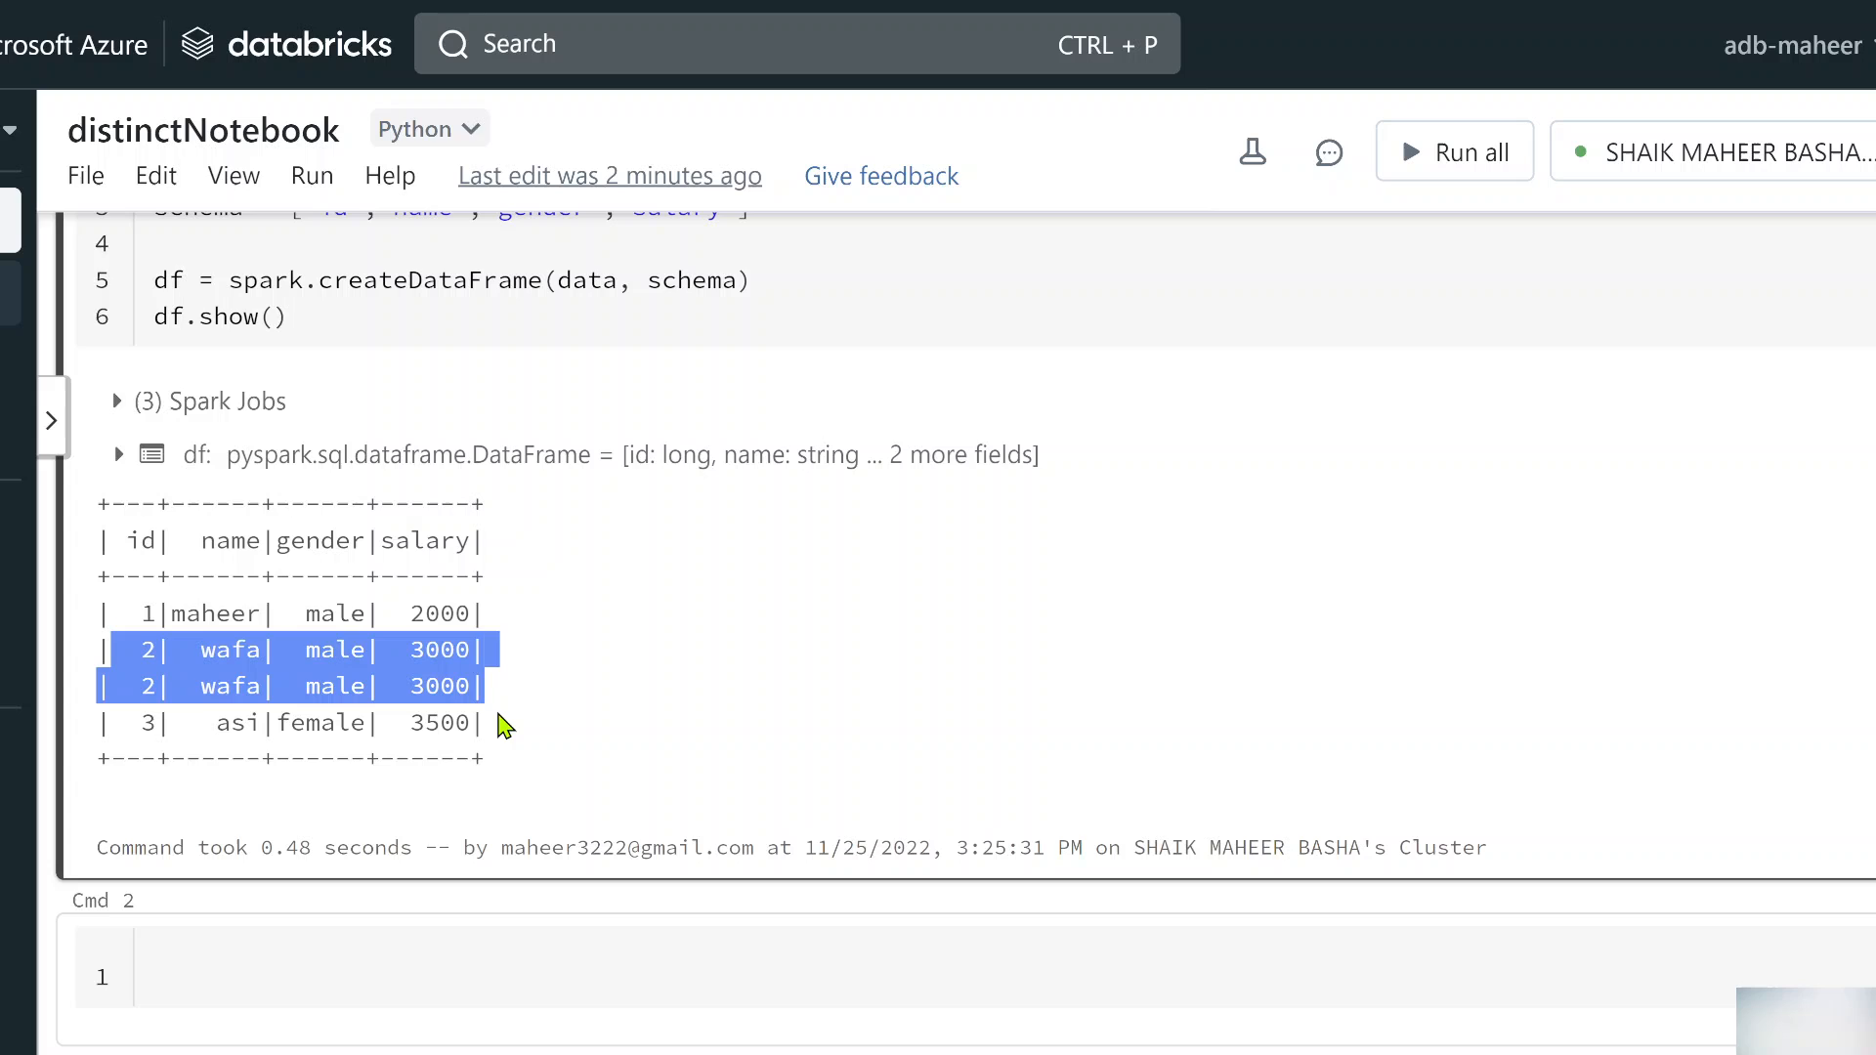
Run help(df.distinct) in Cmd 2 to display the distinct documentation
{"action": "type", "text": "d"}
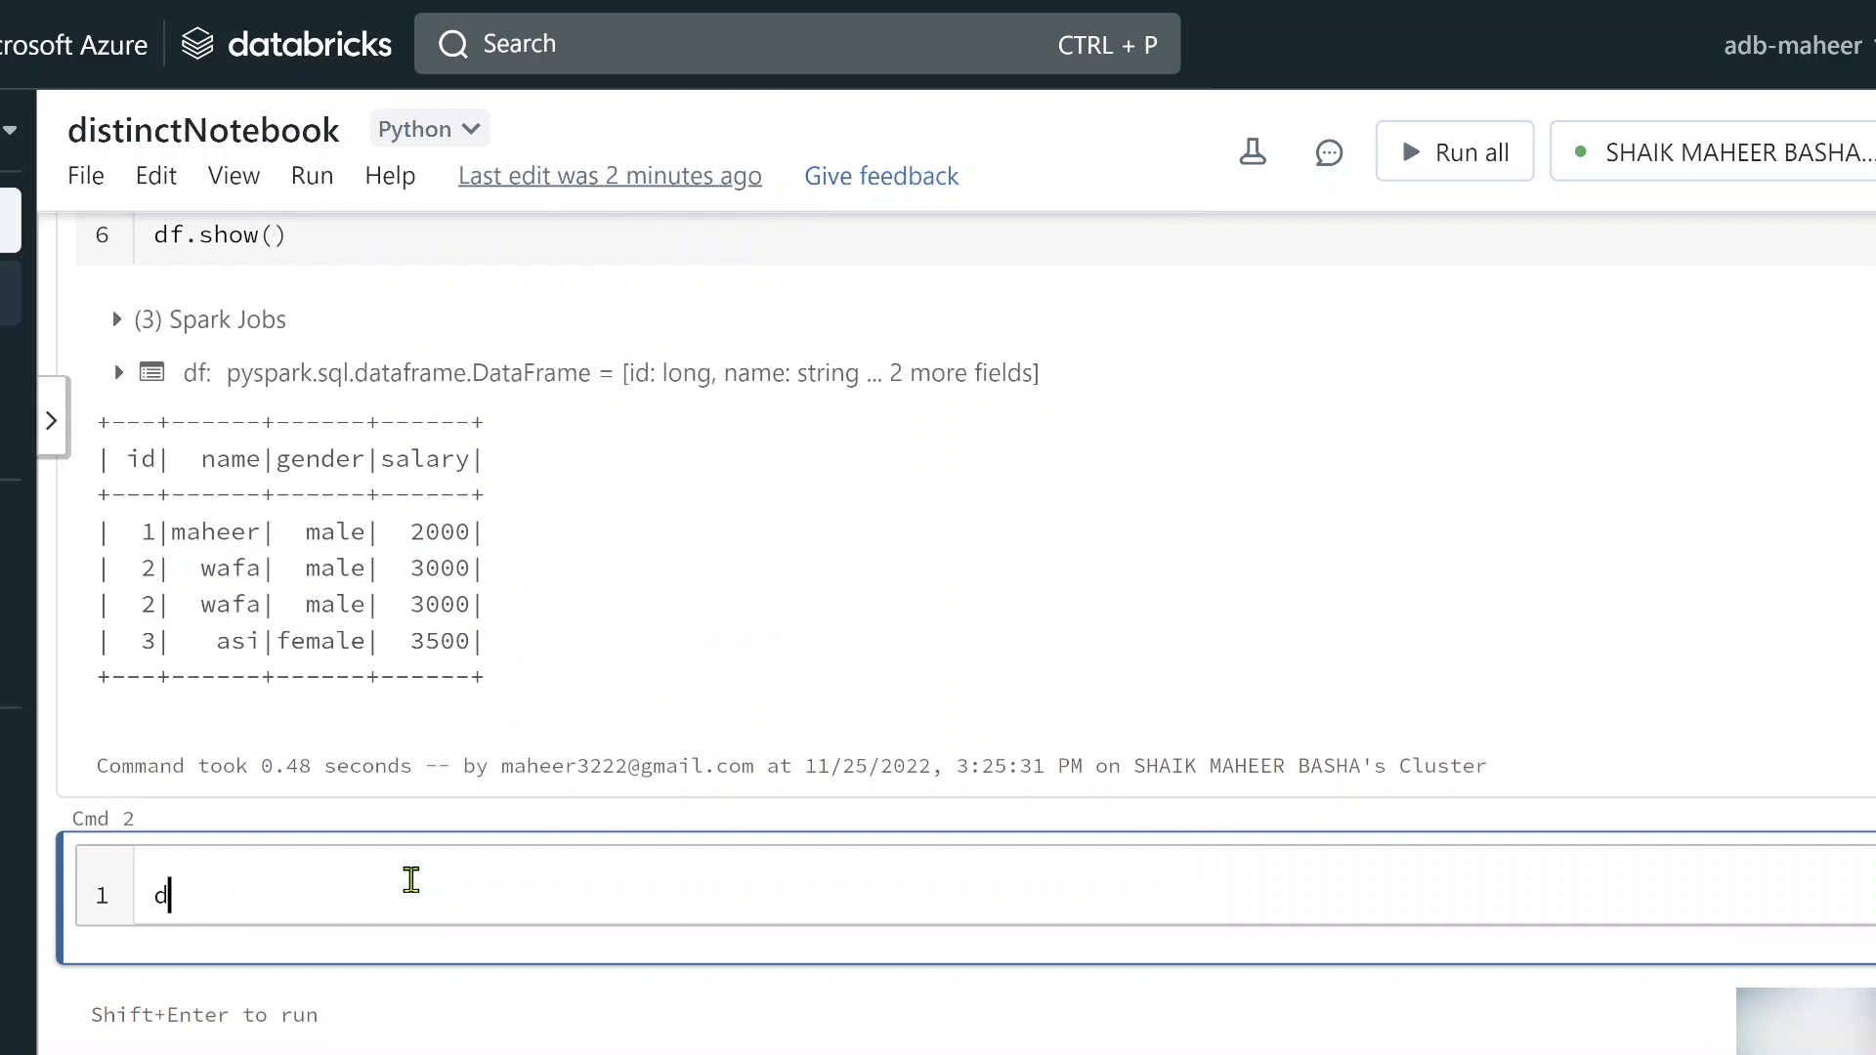
{"action": "type", "text": "f."}
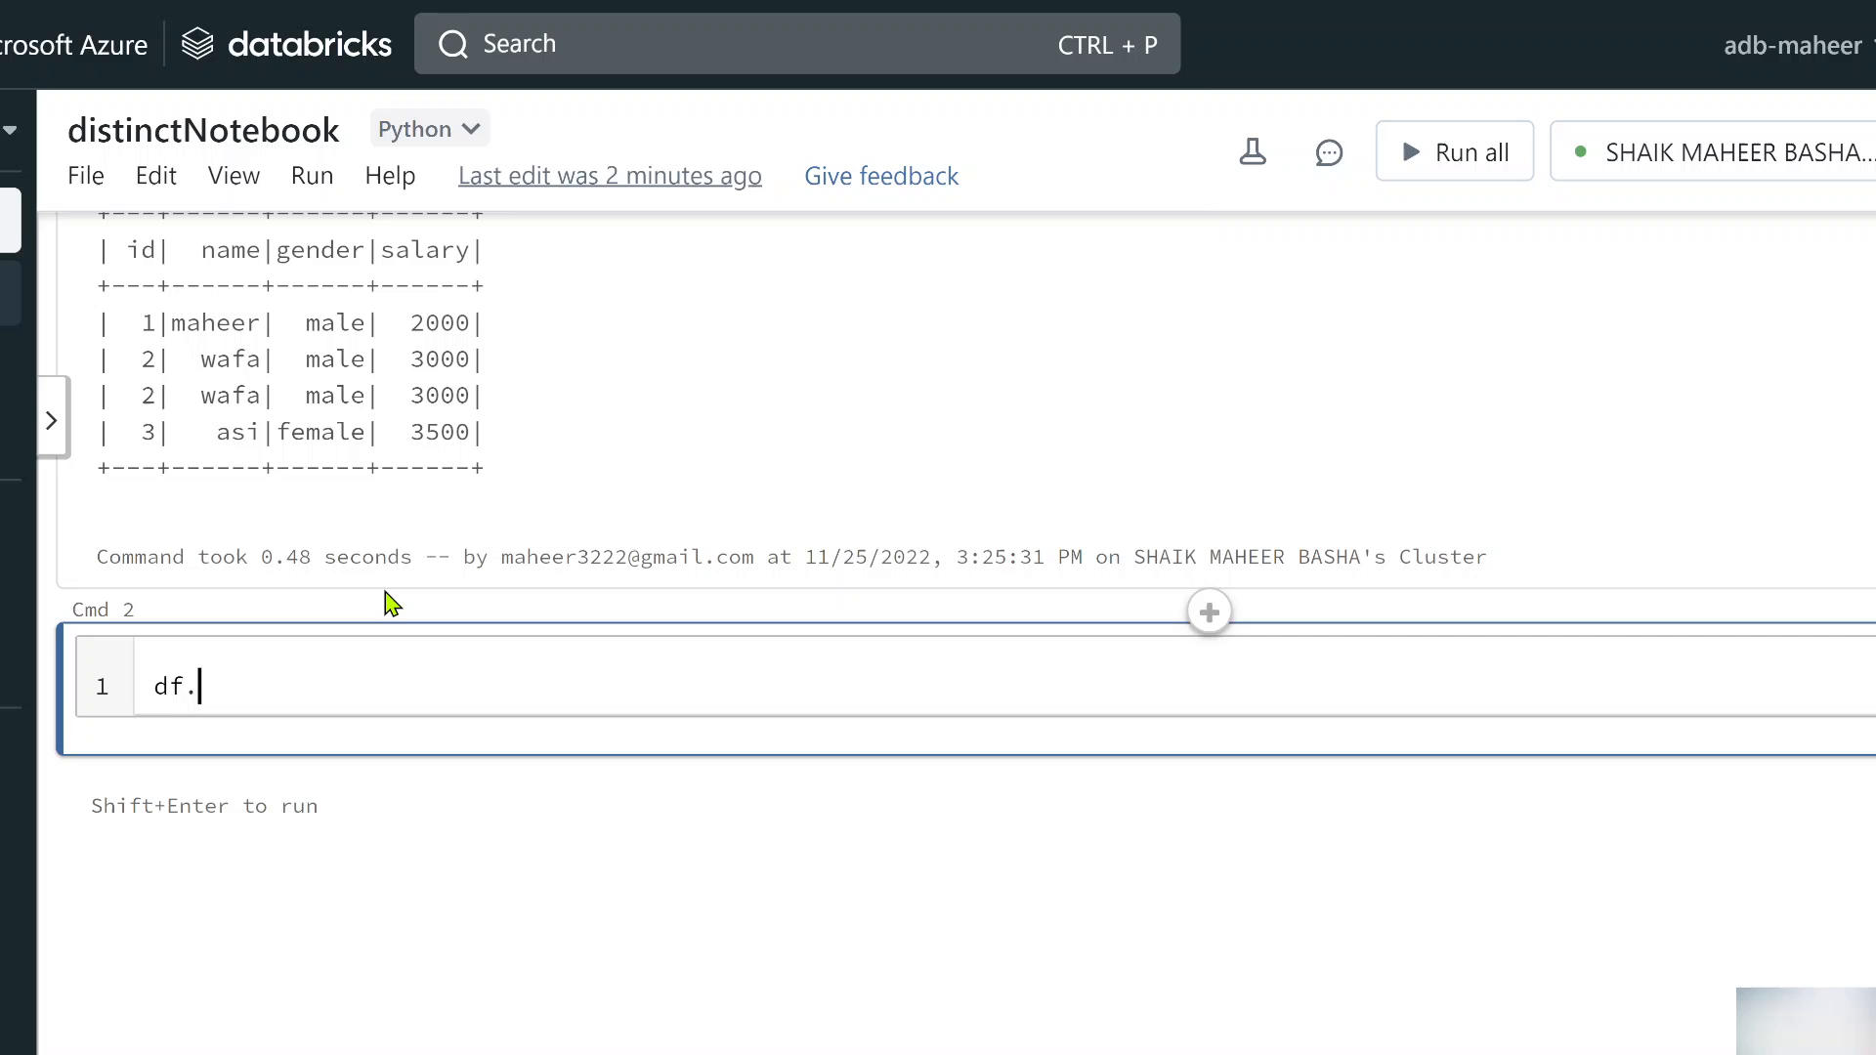
{"action": "type", "text": "dis"}
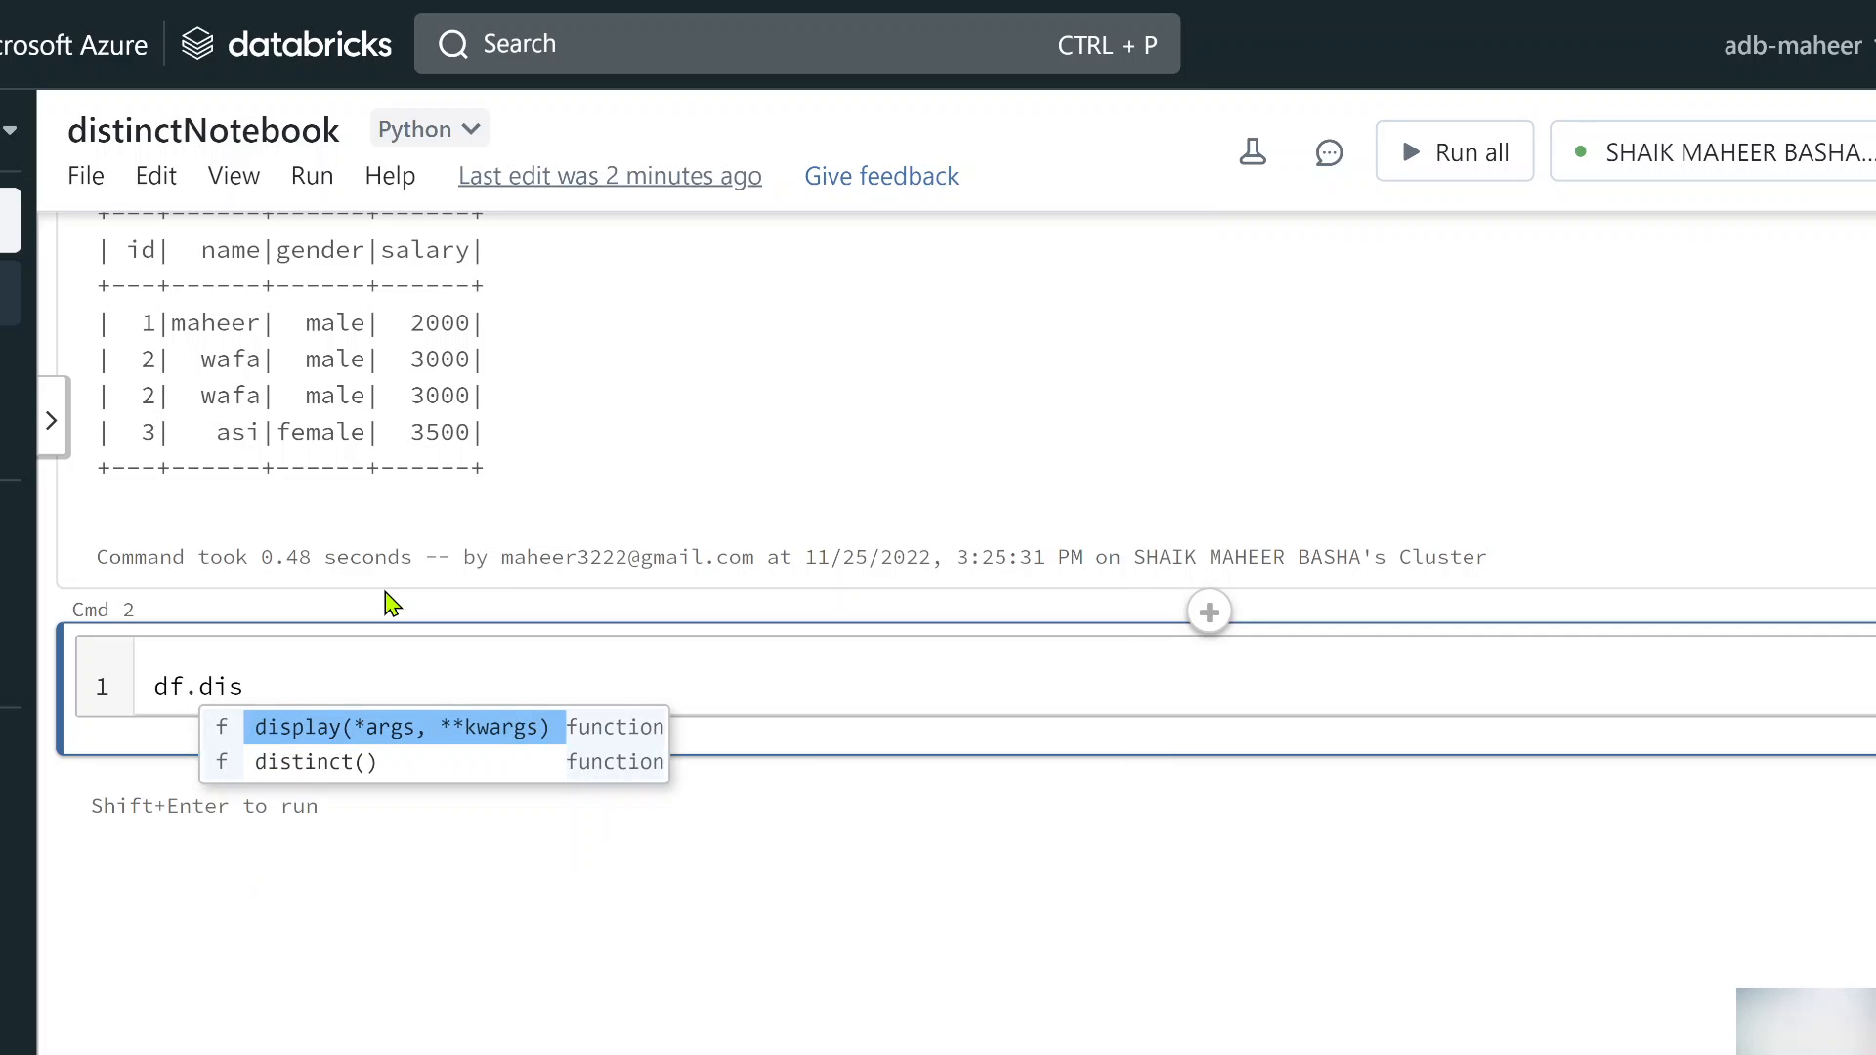
{"action": "type", "text": "tinct"}
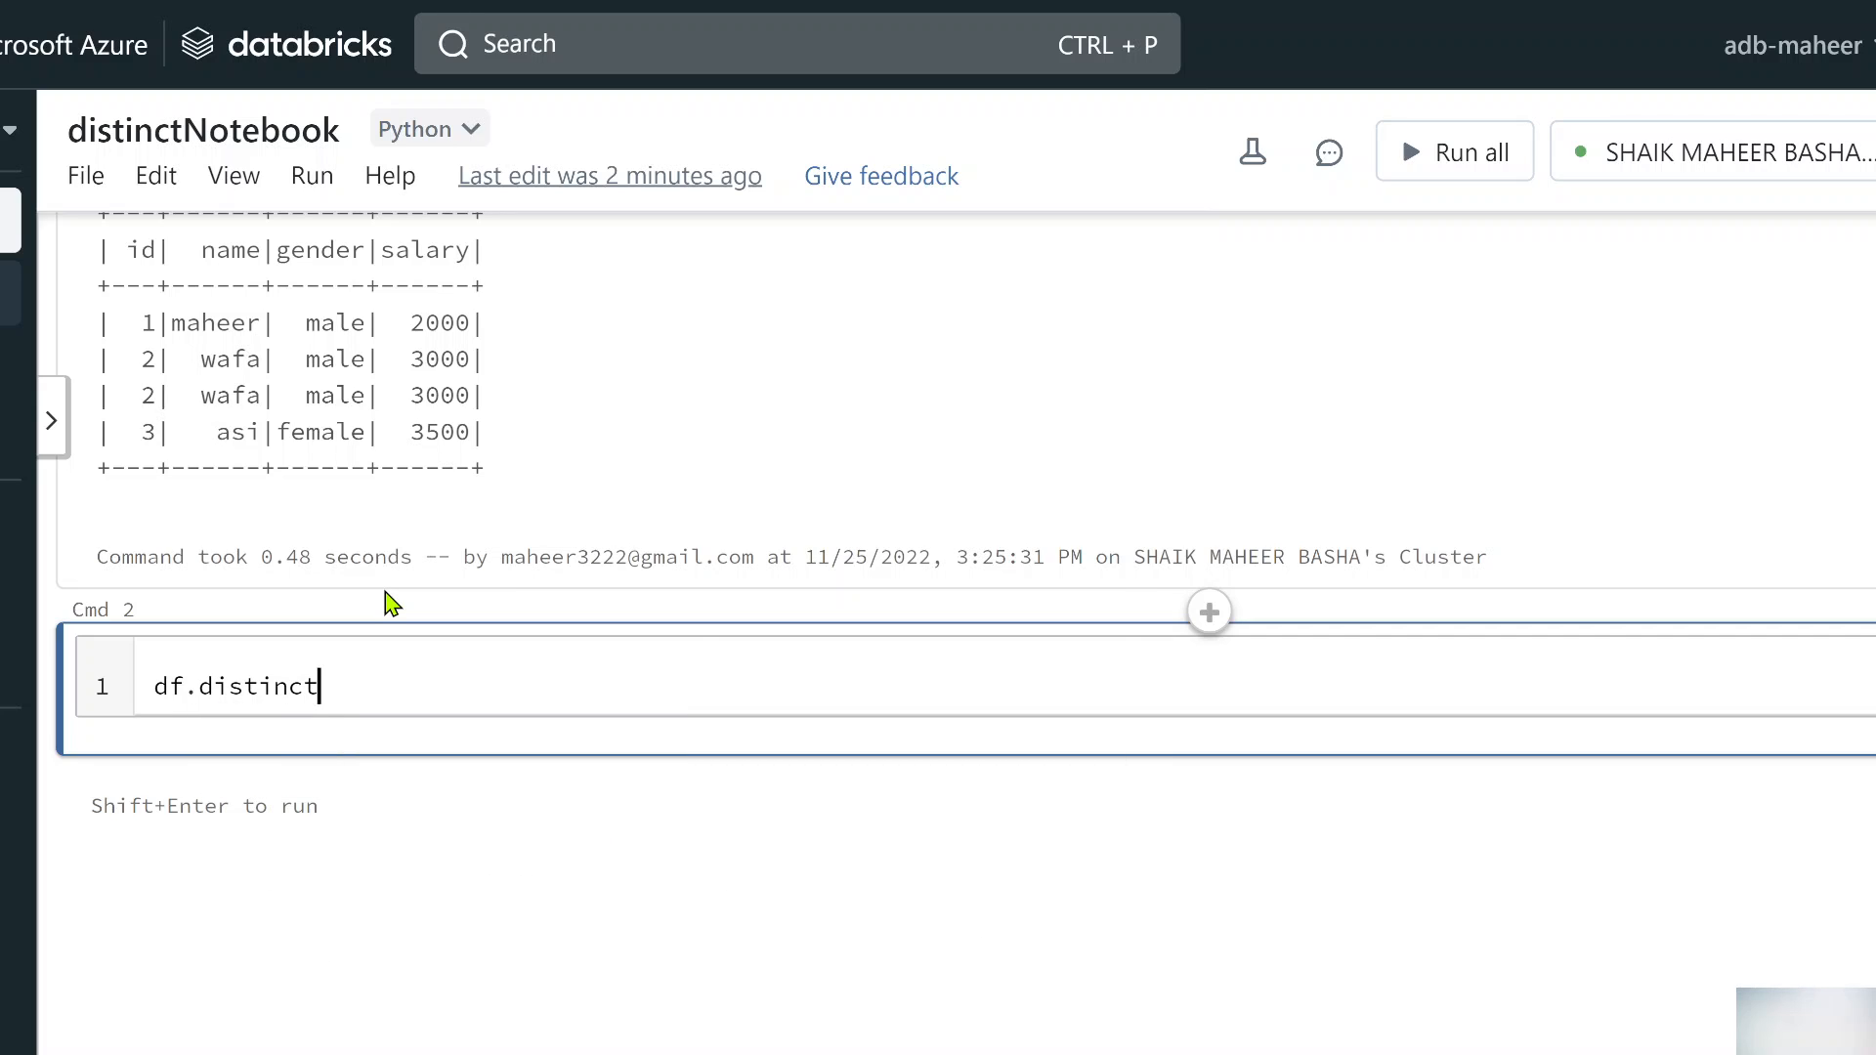
{"action": "type", "text": "help("}
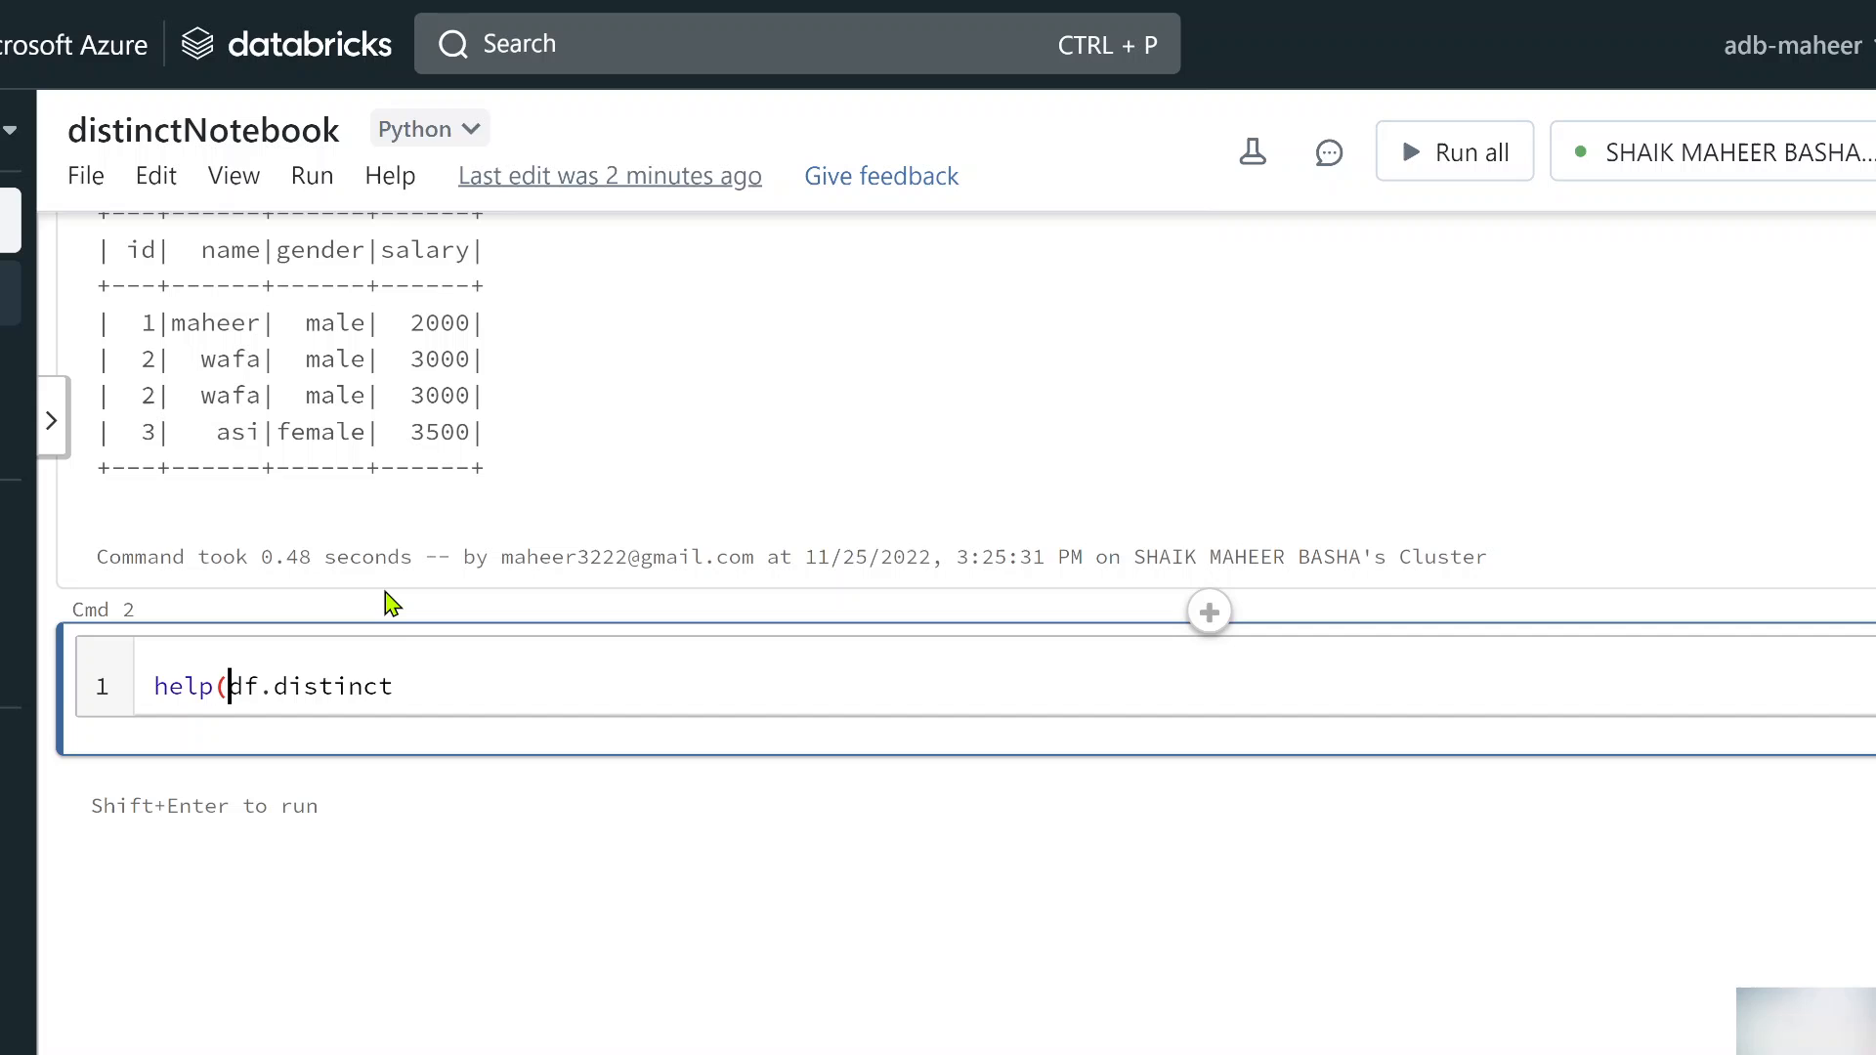
{"action": "type", "text": ")"}
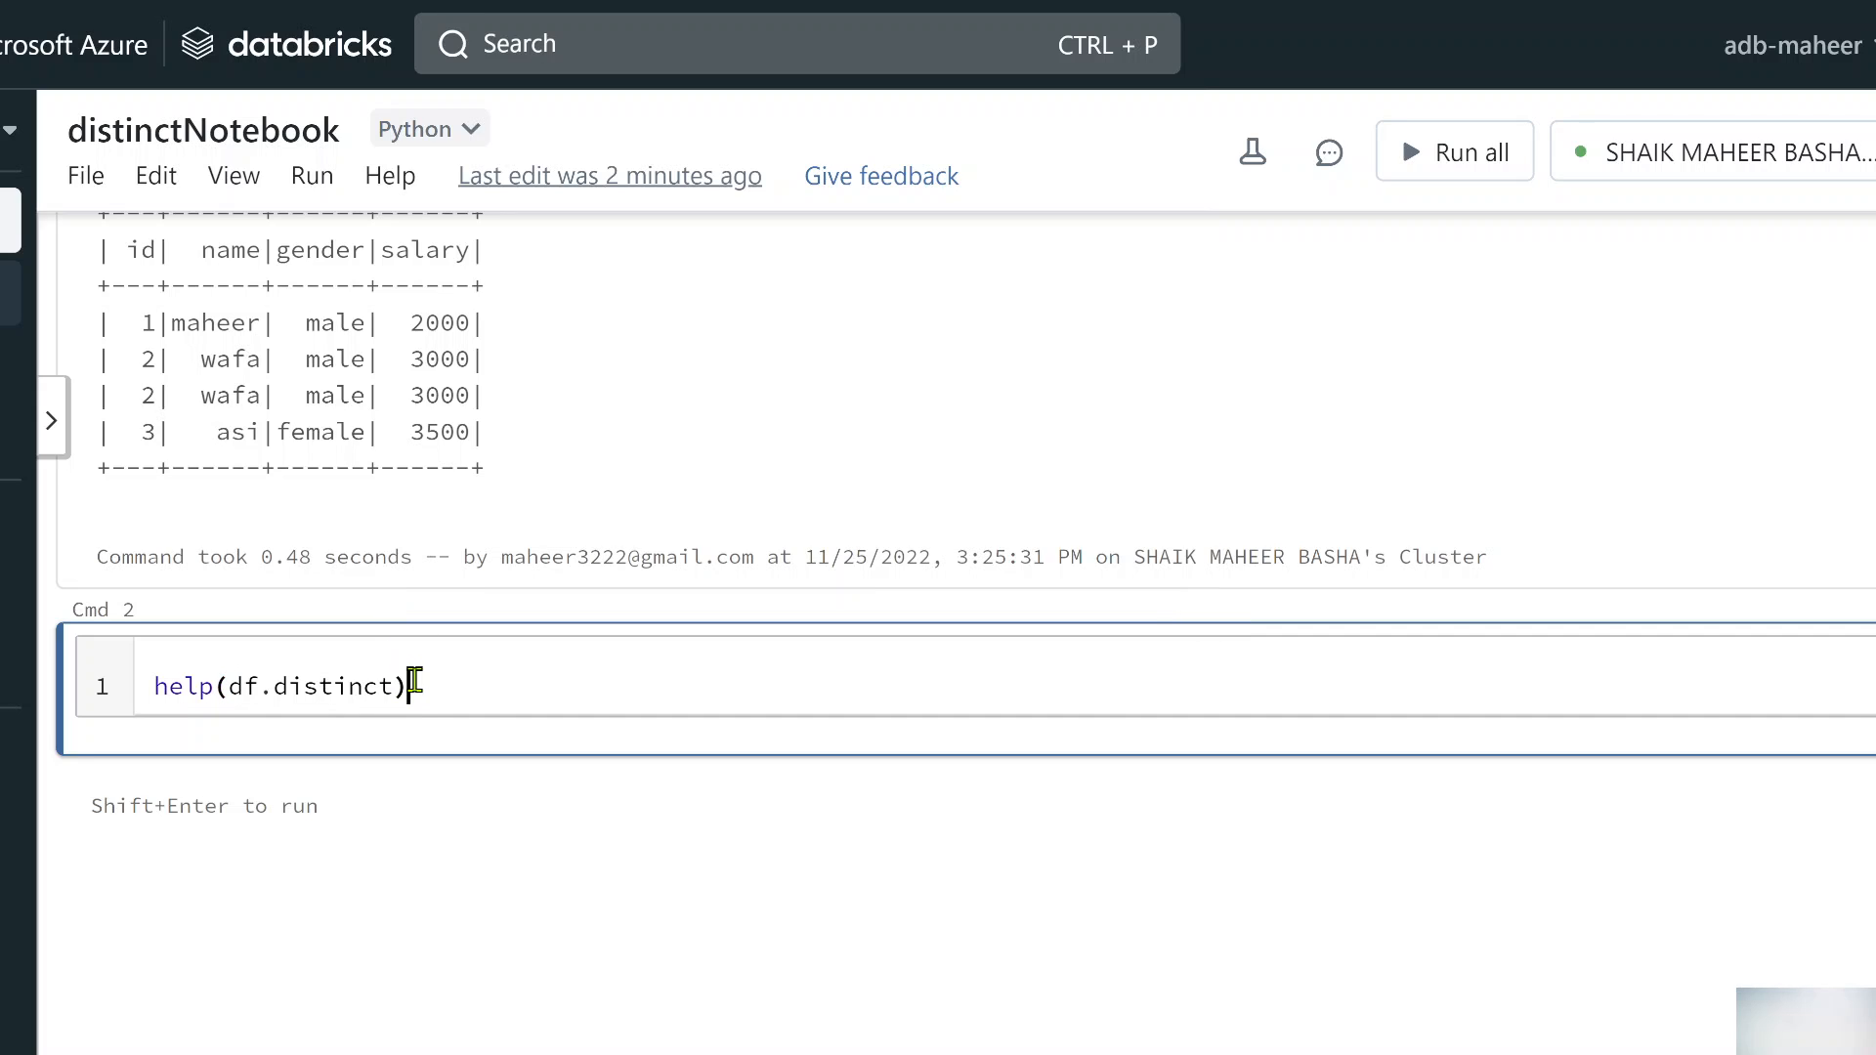
{"action": "key", "text": "shift+enter"}
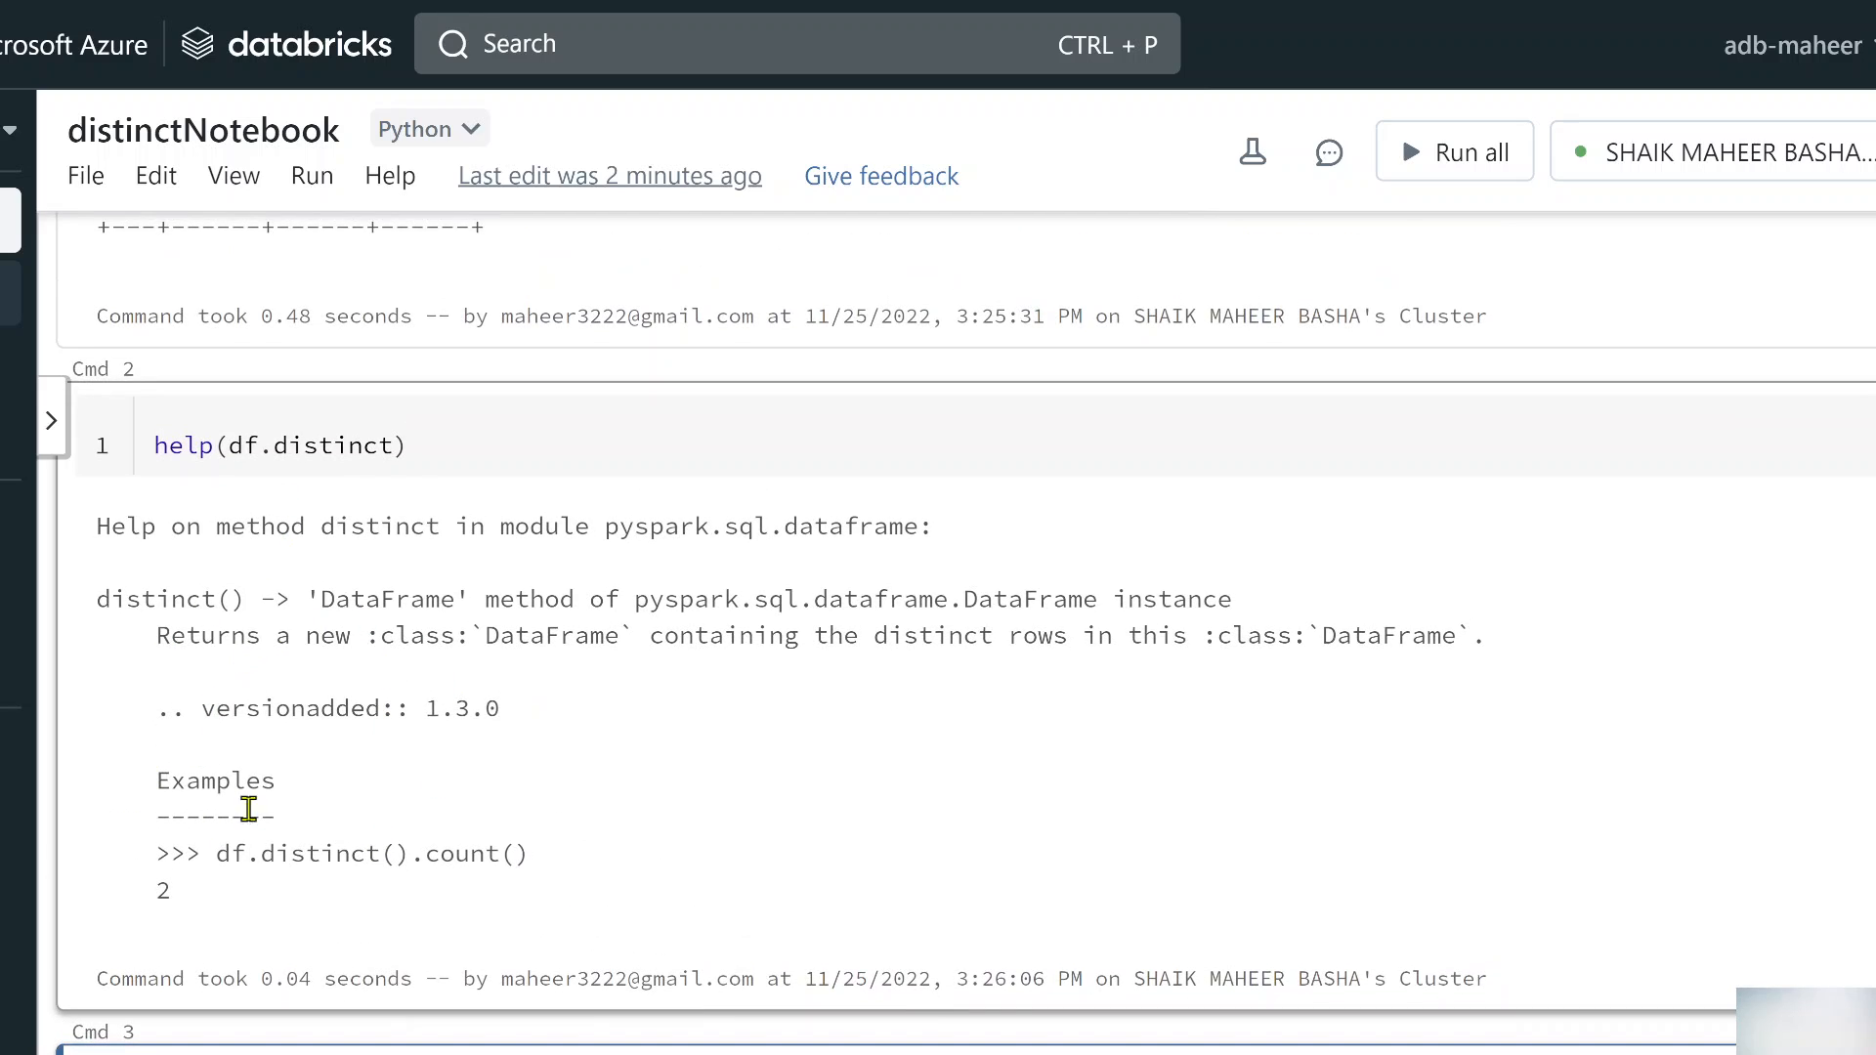
{"action": "left_click_drag", "start_coordinate": [209, 853], "coordinate": [335, 853]}
{"action": "type", "text": "df."}
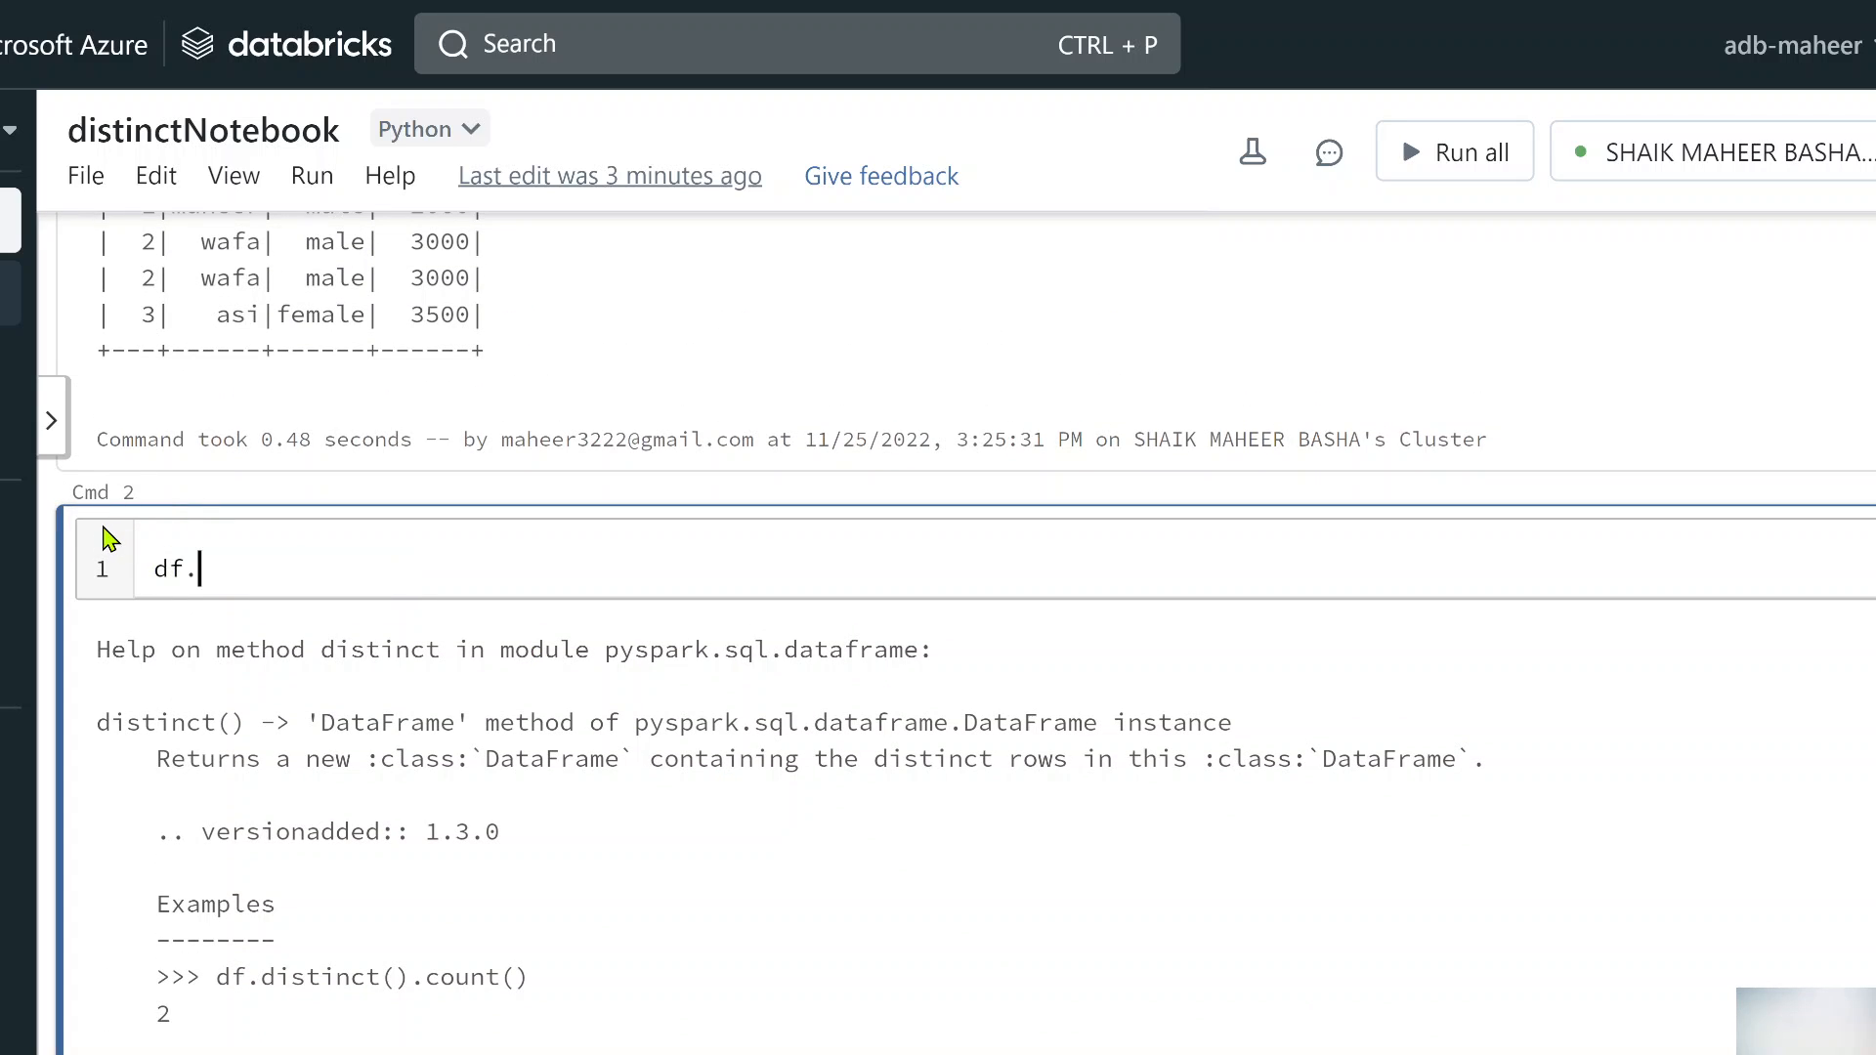
Run df.distinct().show() and compare its three rows with the original four-row table
{"action": "type", "text": "distinct()."}
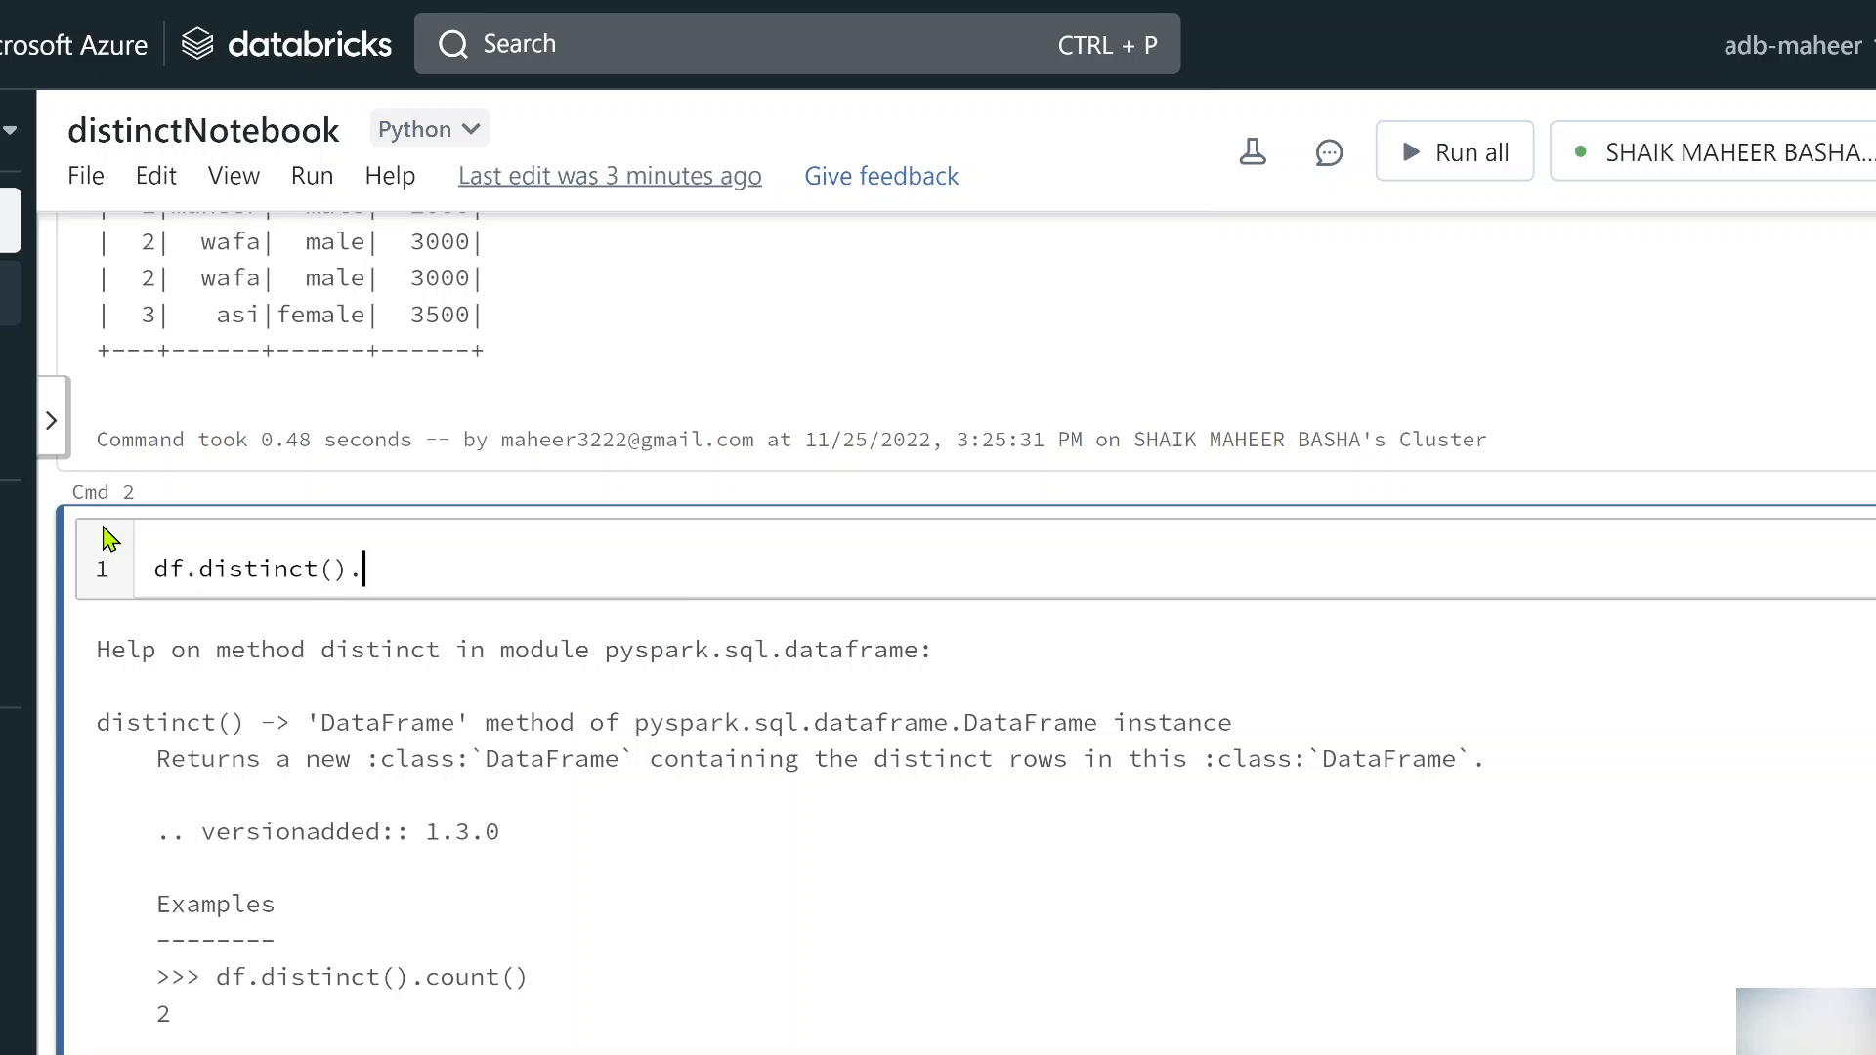
{"action": "type", "text": "c"}
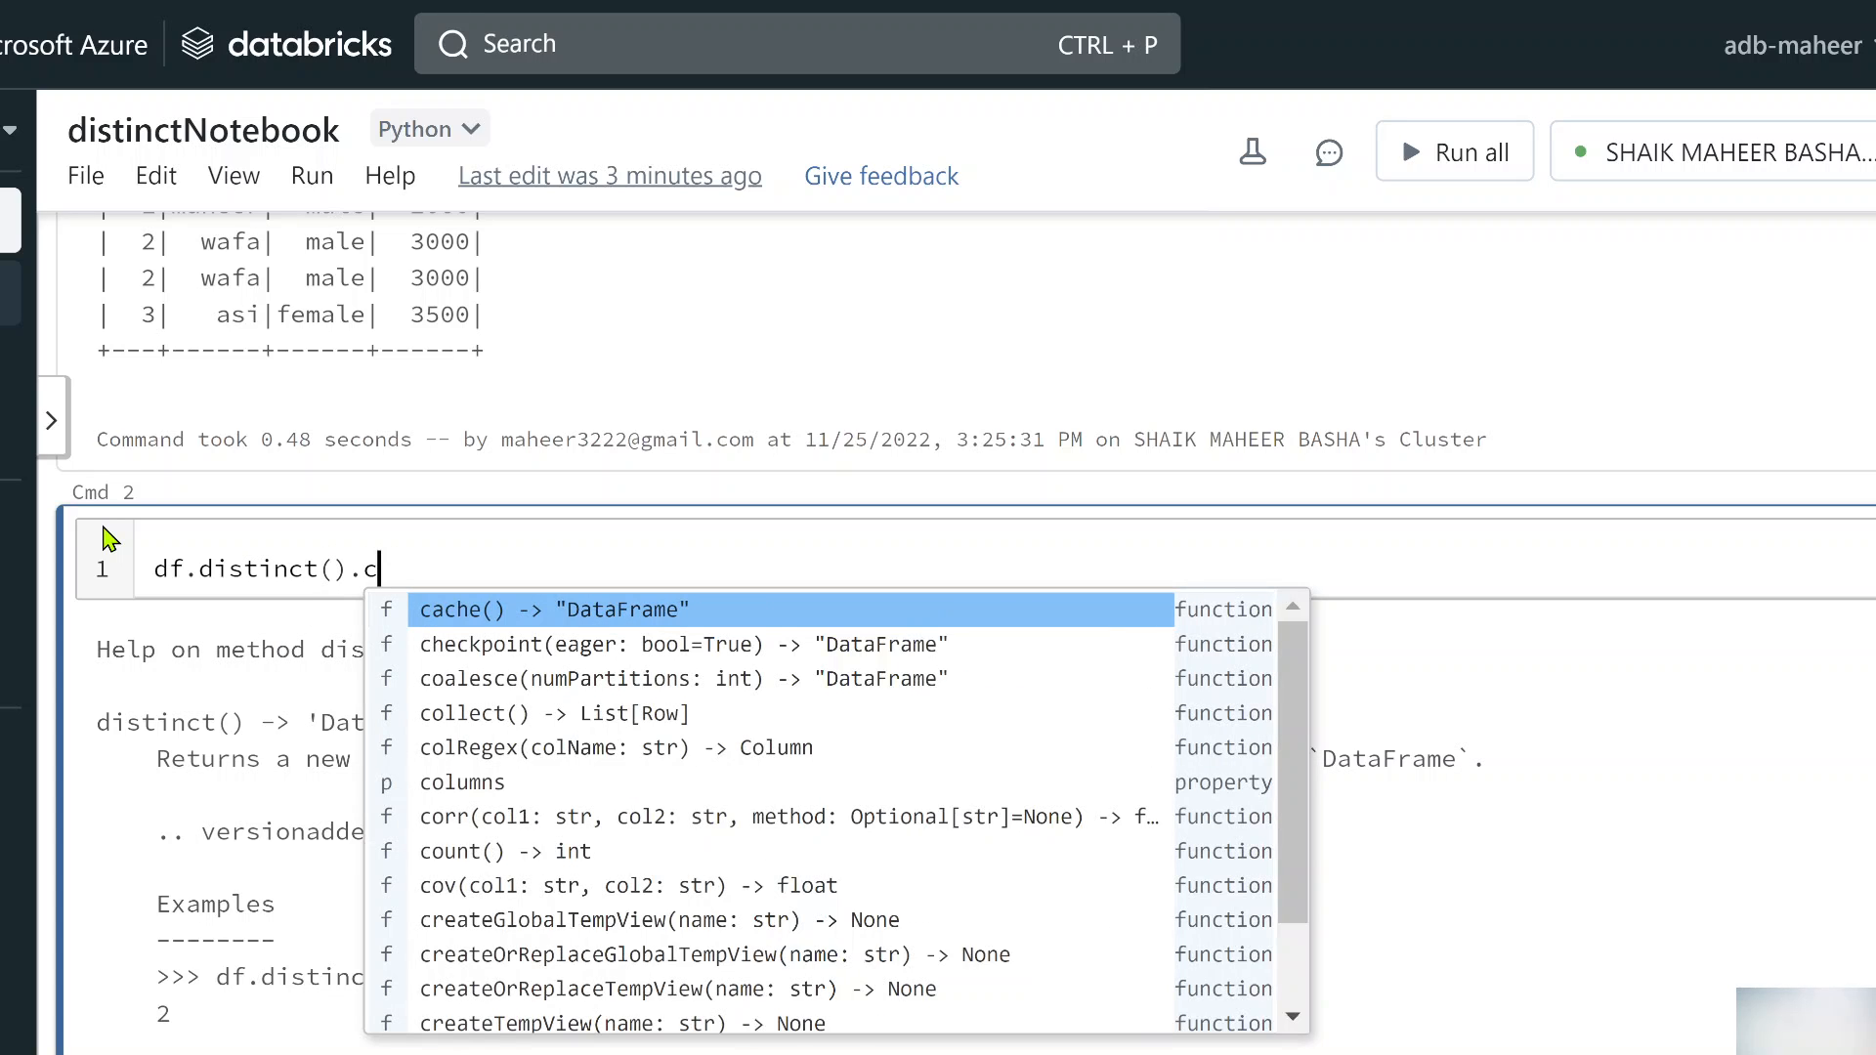
{"action": "type", "text": "show"}
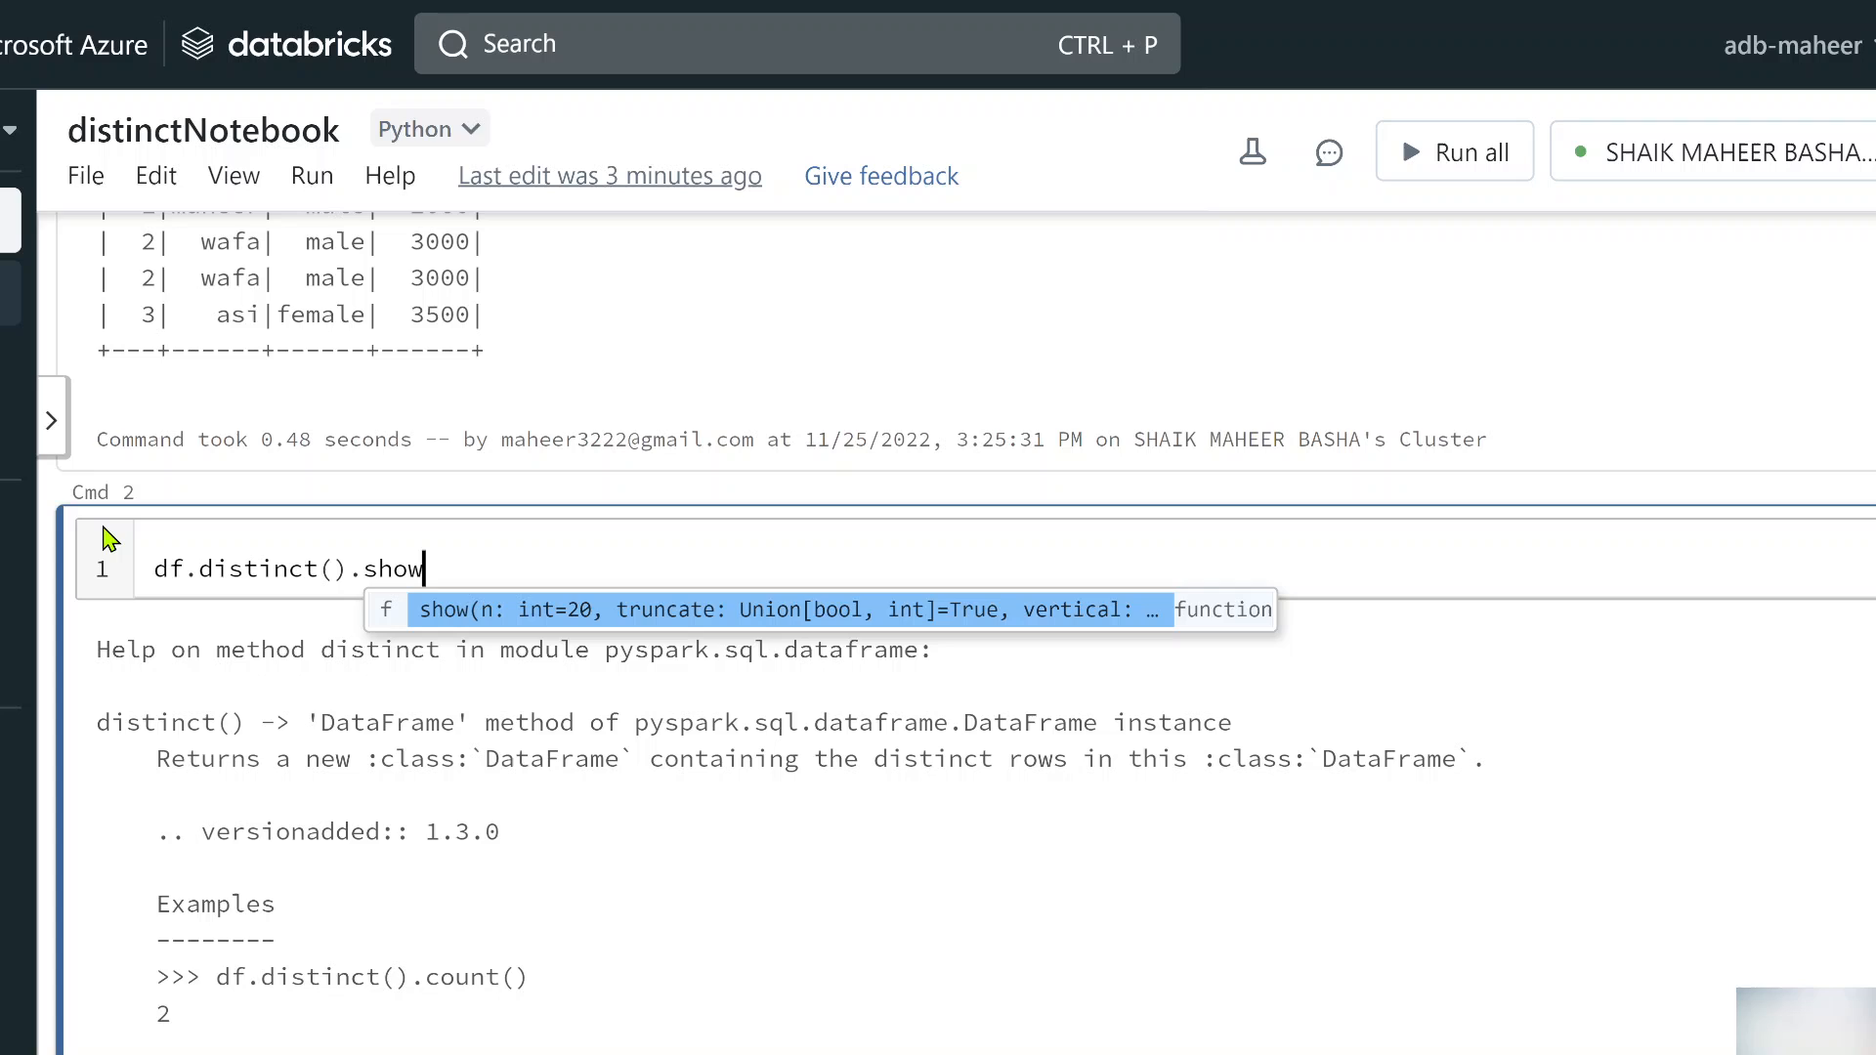
{"action": "type", "text": "()"}
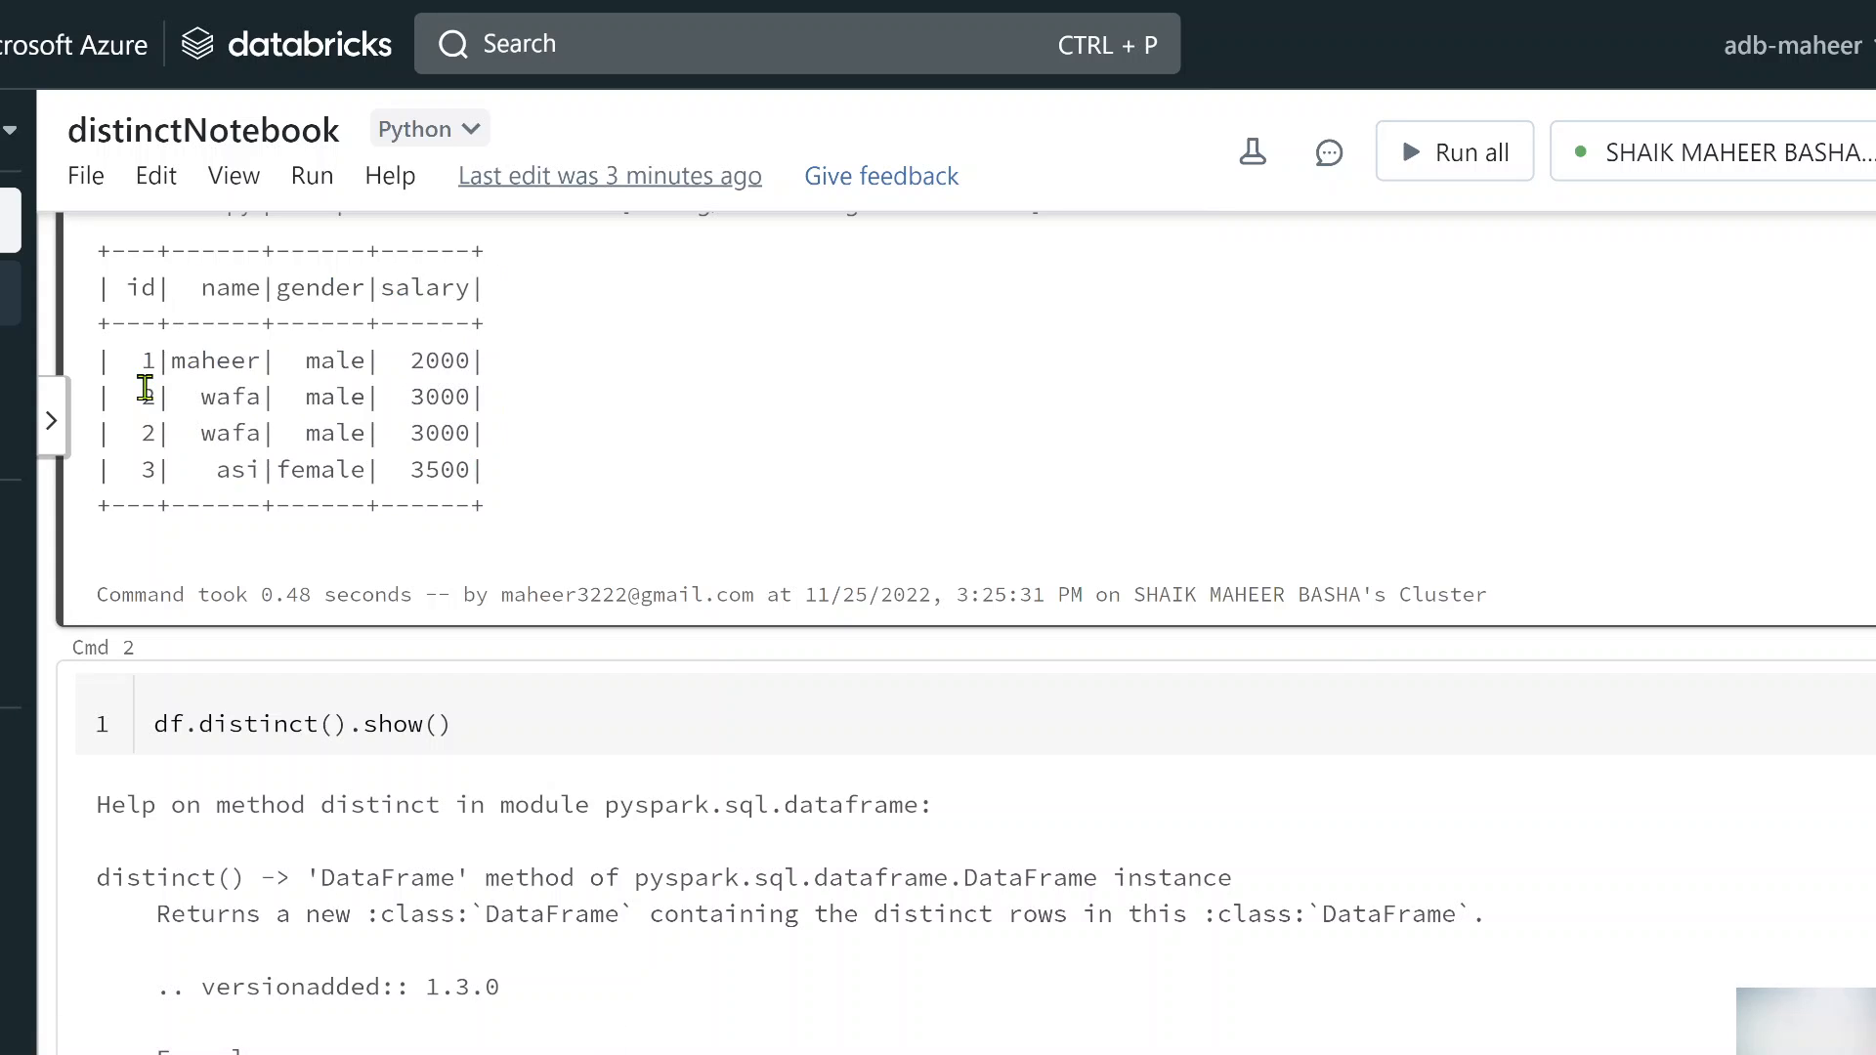
{"action": "left_click_drag", "start_coordinate": [144, 396], "coordinate": [479, 433]}
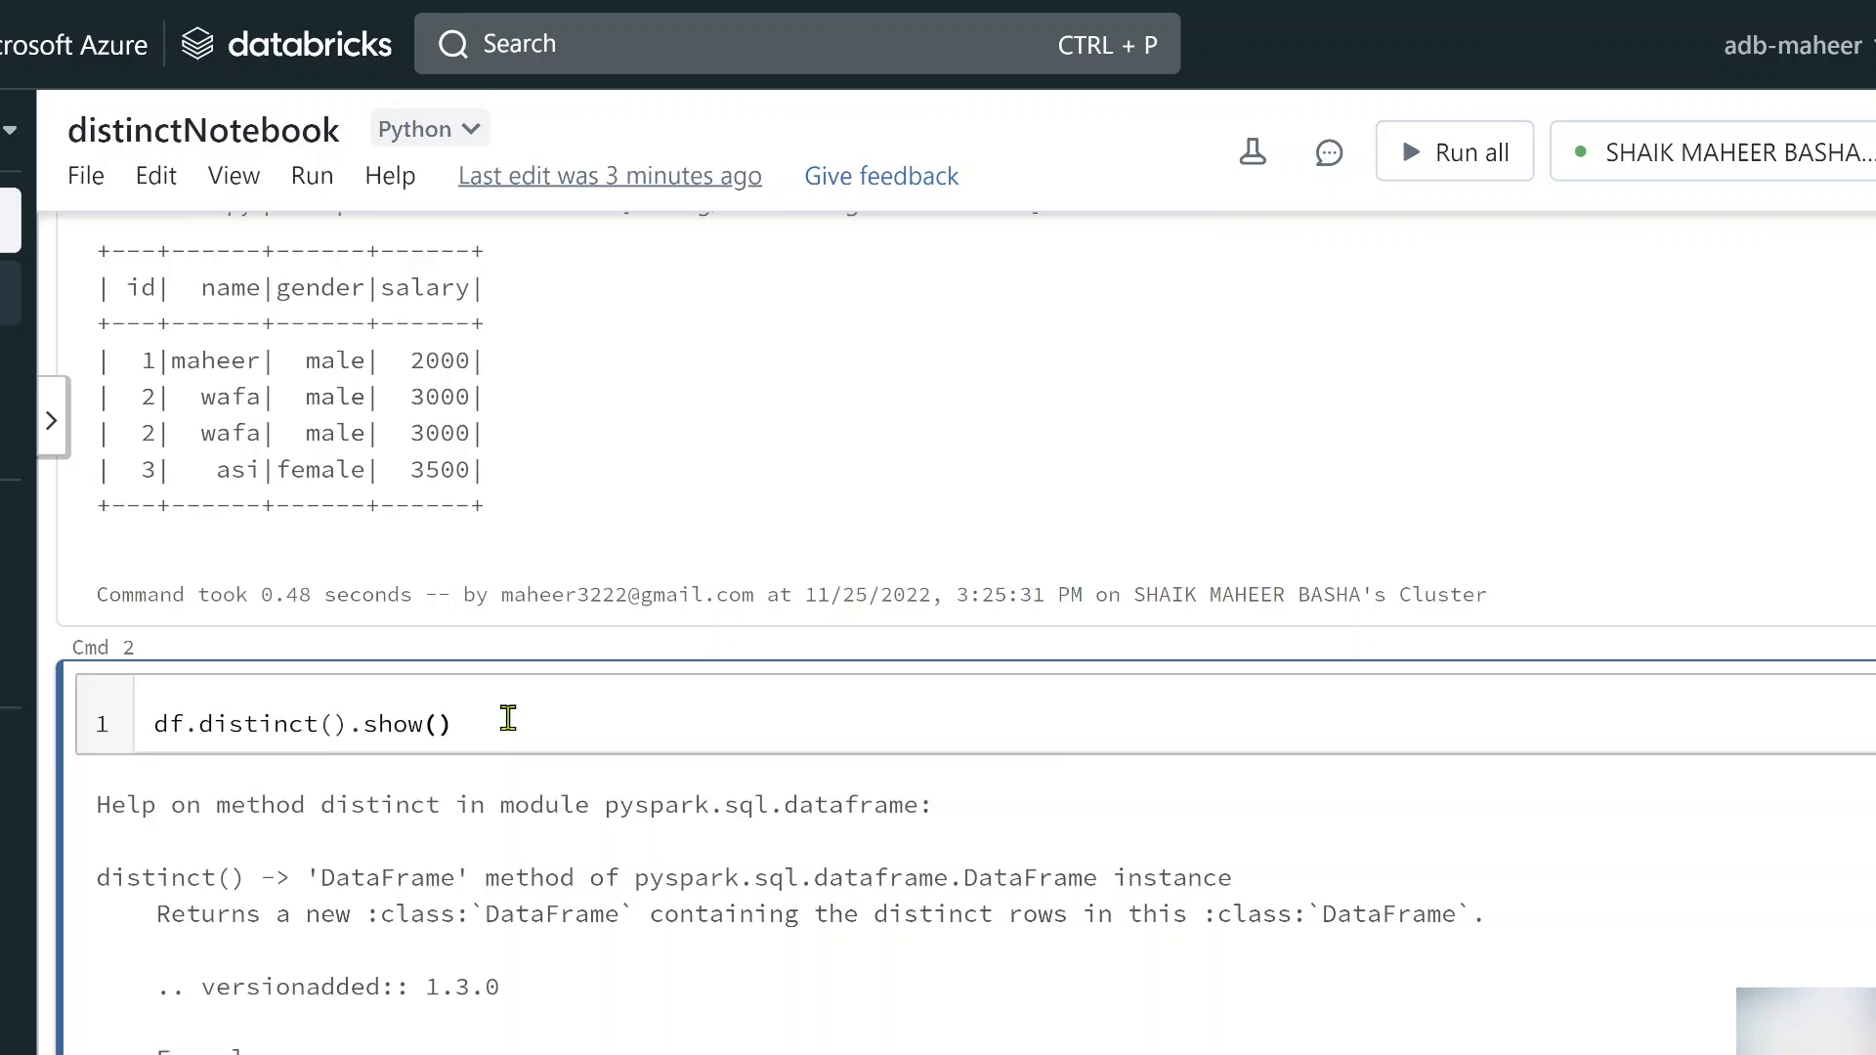
{"action": "left_click", "coordinate": [1454, 150]}
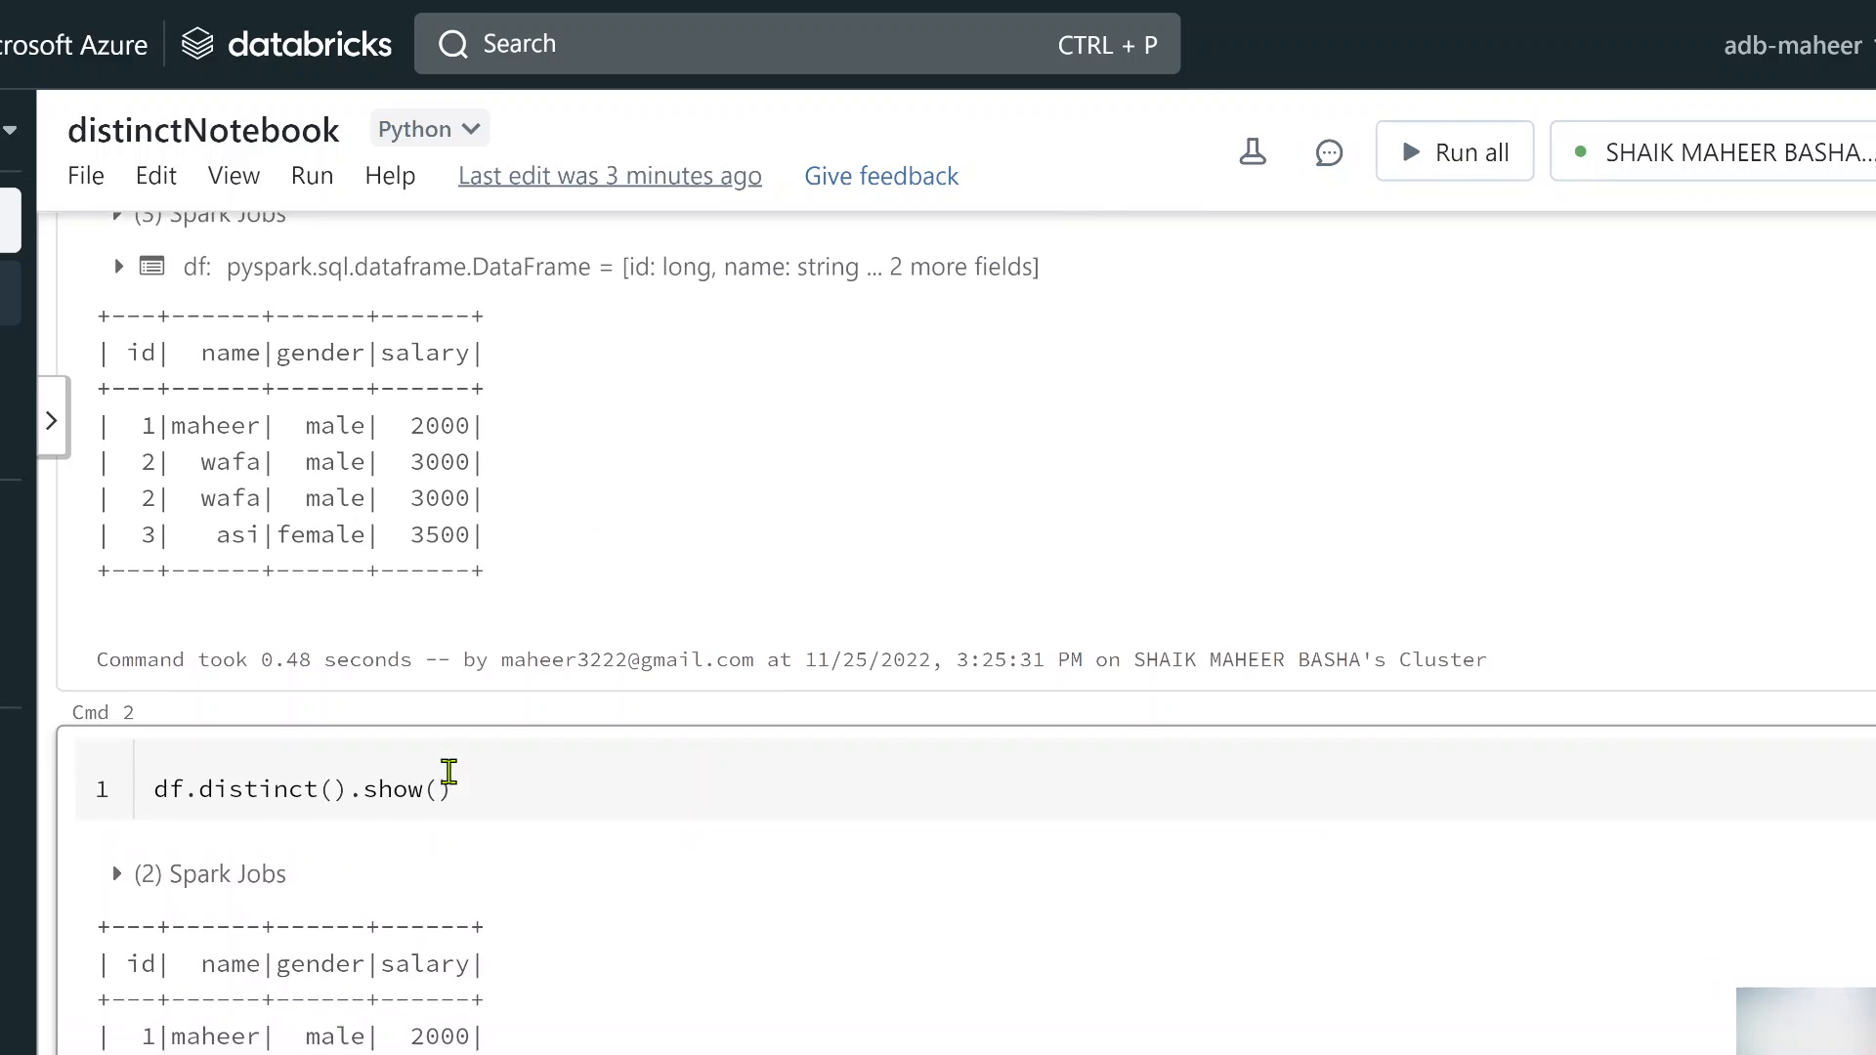
{"action": "scroll", "scroll_direction": "down", "scroll_amount": 3}
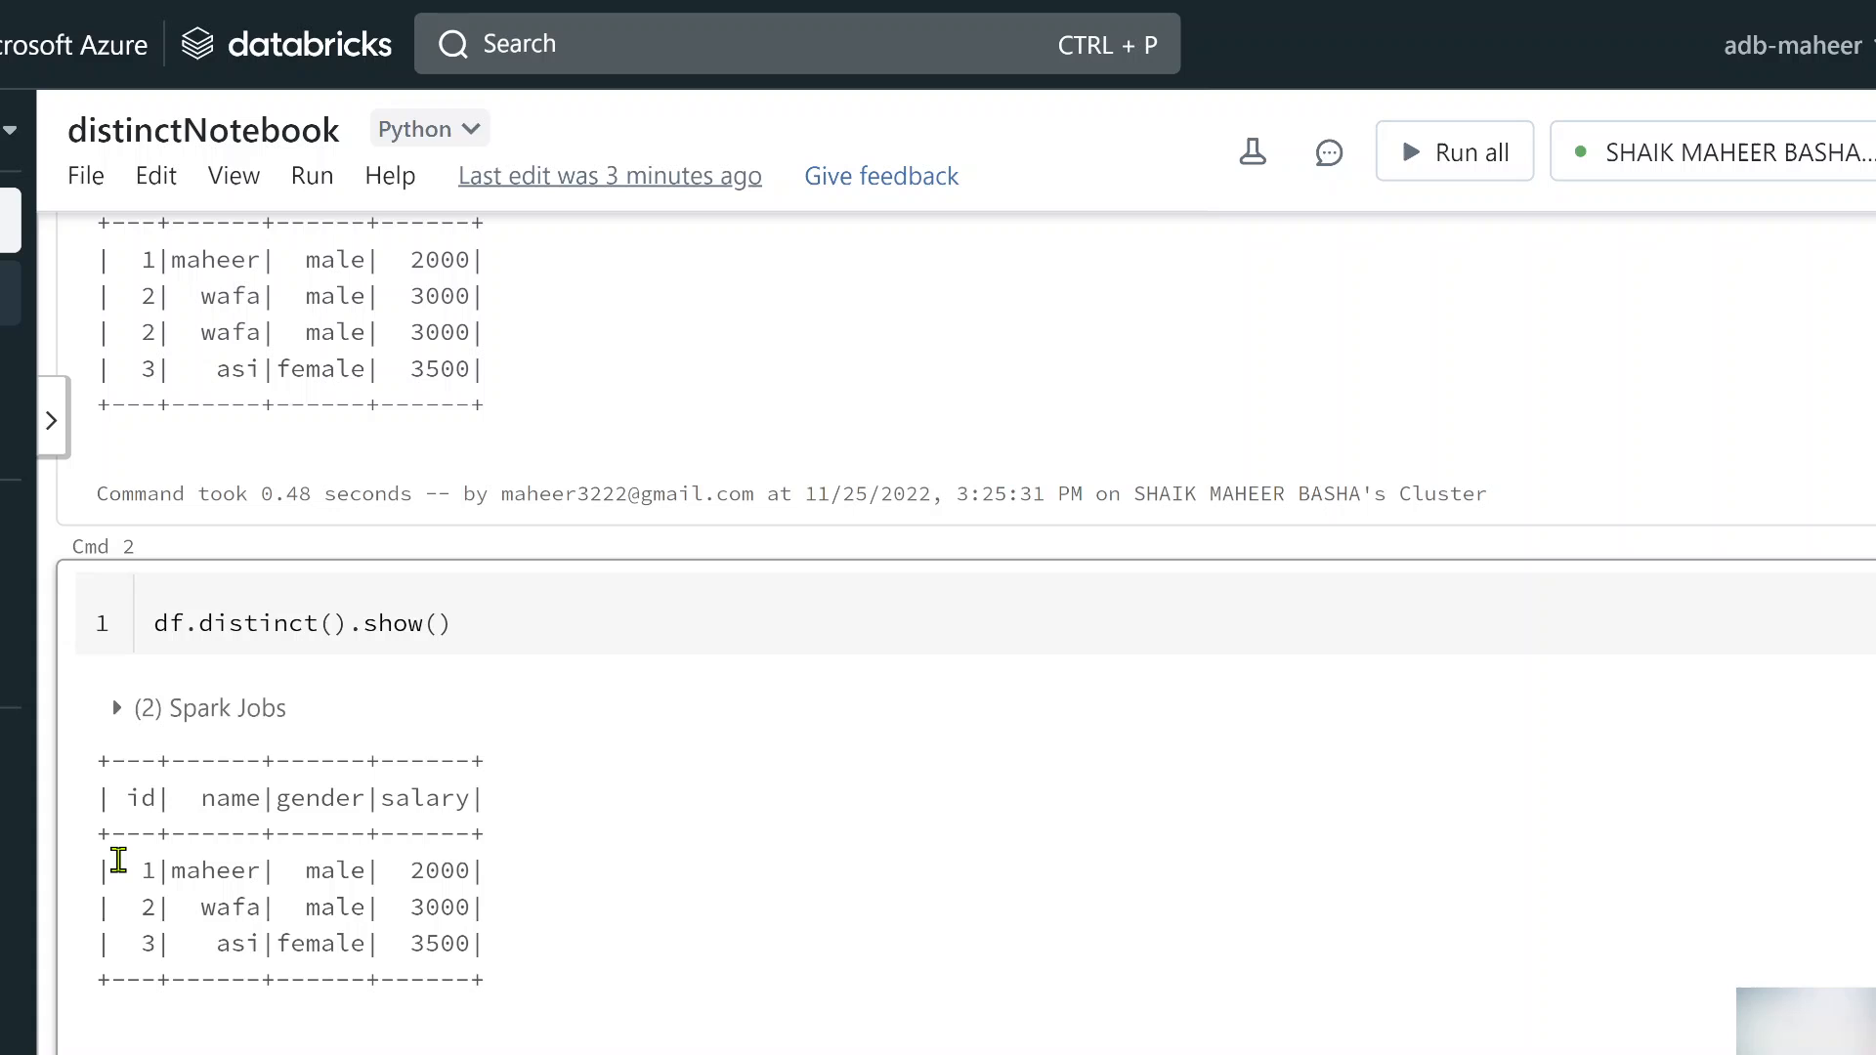
{"action": "left_click_drag", "start_coordinate": [113, 859], "coordinate": [479, 945]}
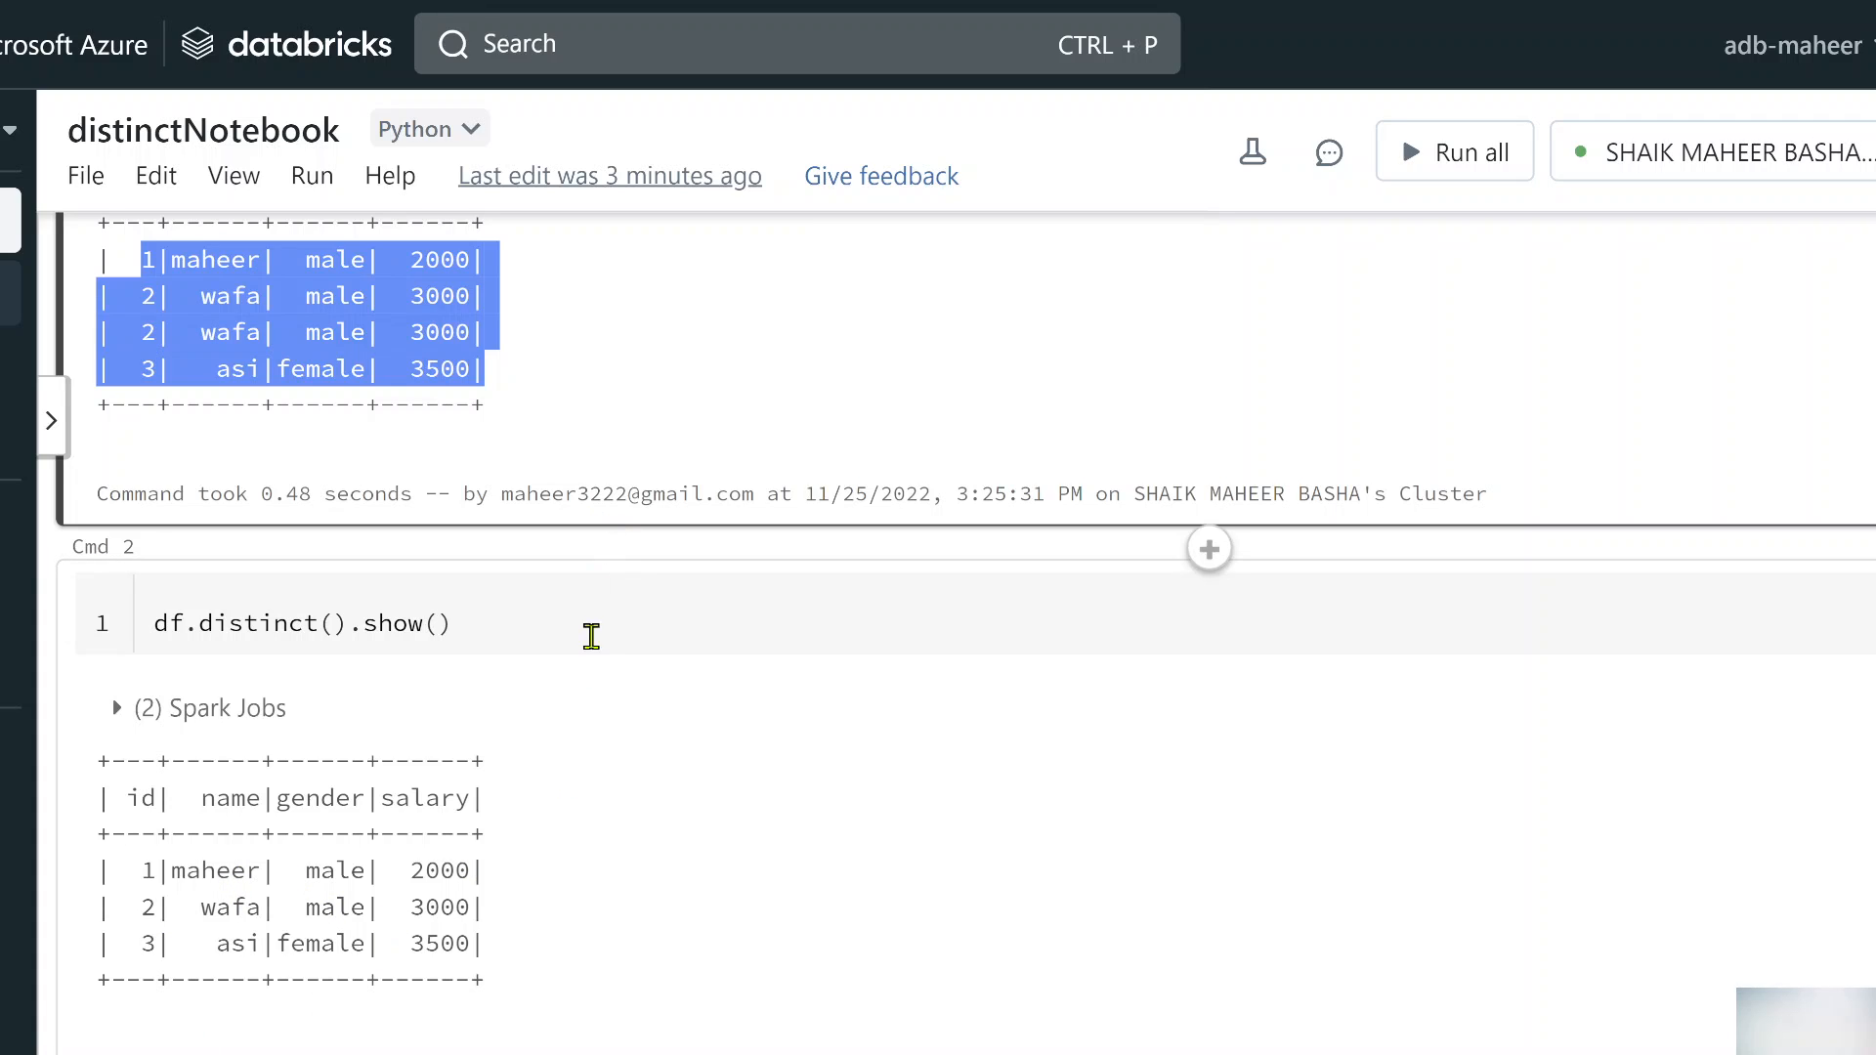
{"action": "left_click", "coordinate": [299, 622]}
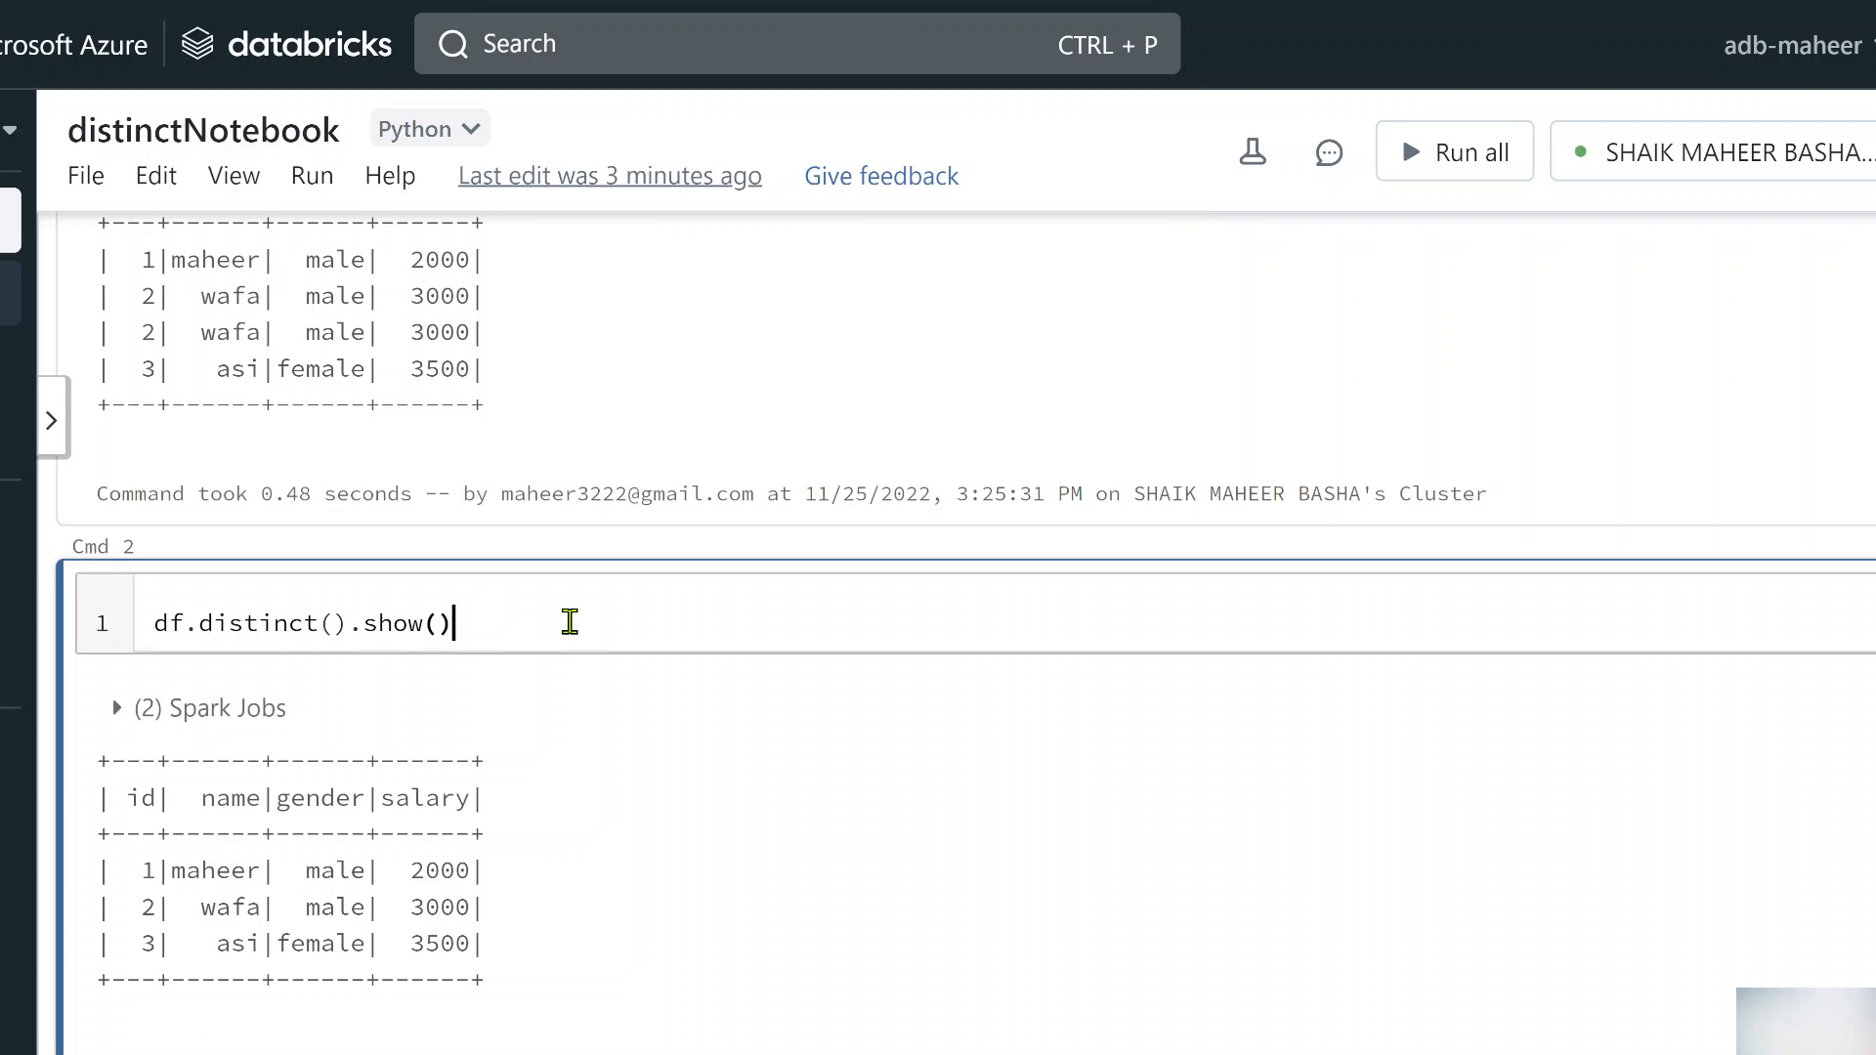
{"action": "double_click", "coordinate": [257, 623]}
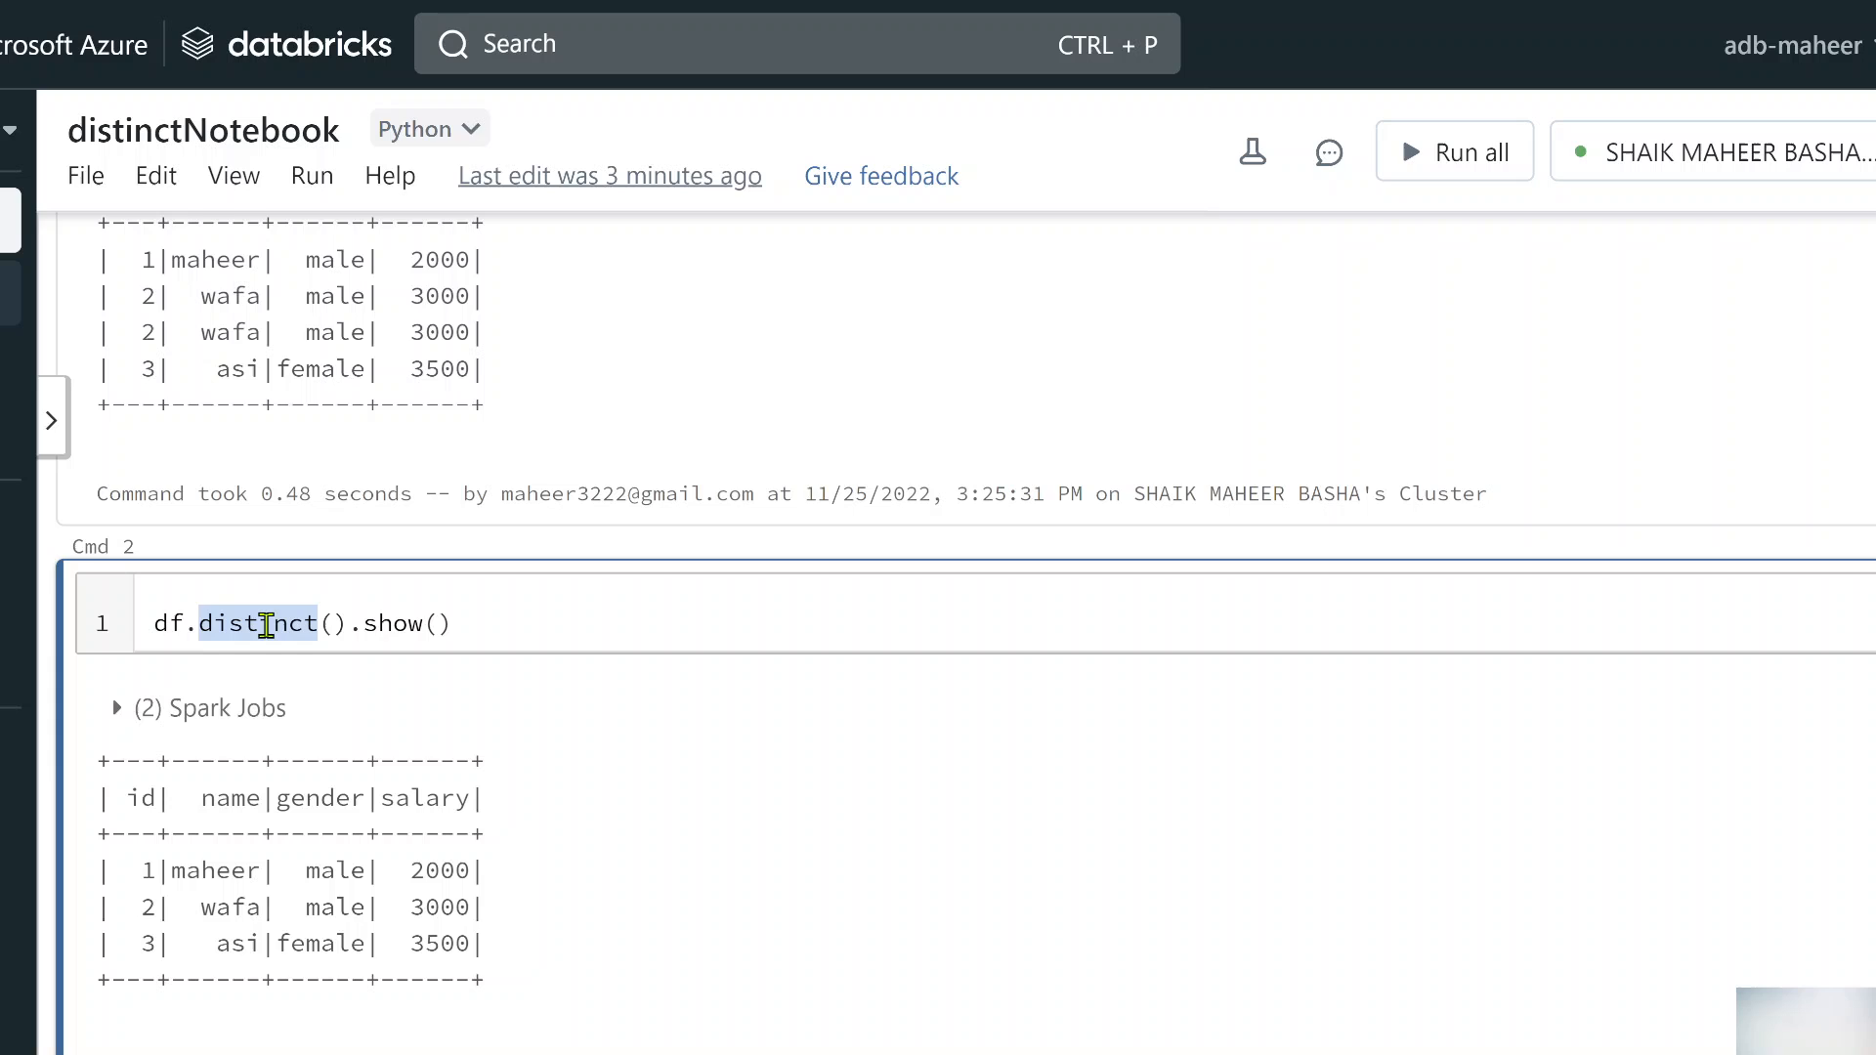
Change Cmd 2 to df.dropDuplicates().show() and review the three unique rows
{"action": "type", "text": "dr"}
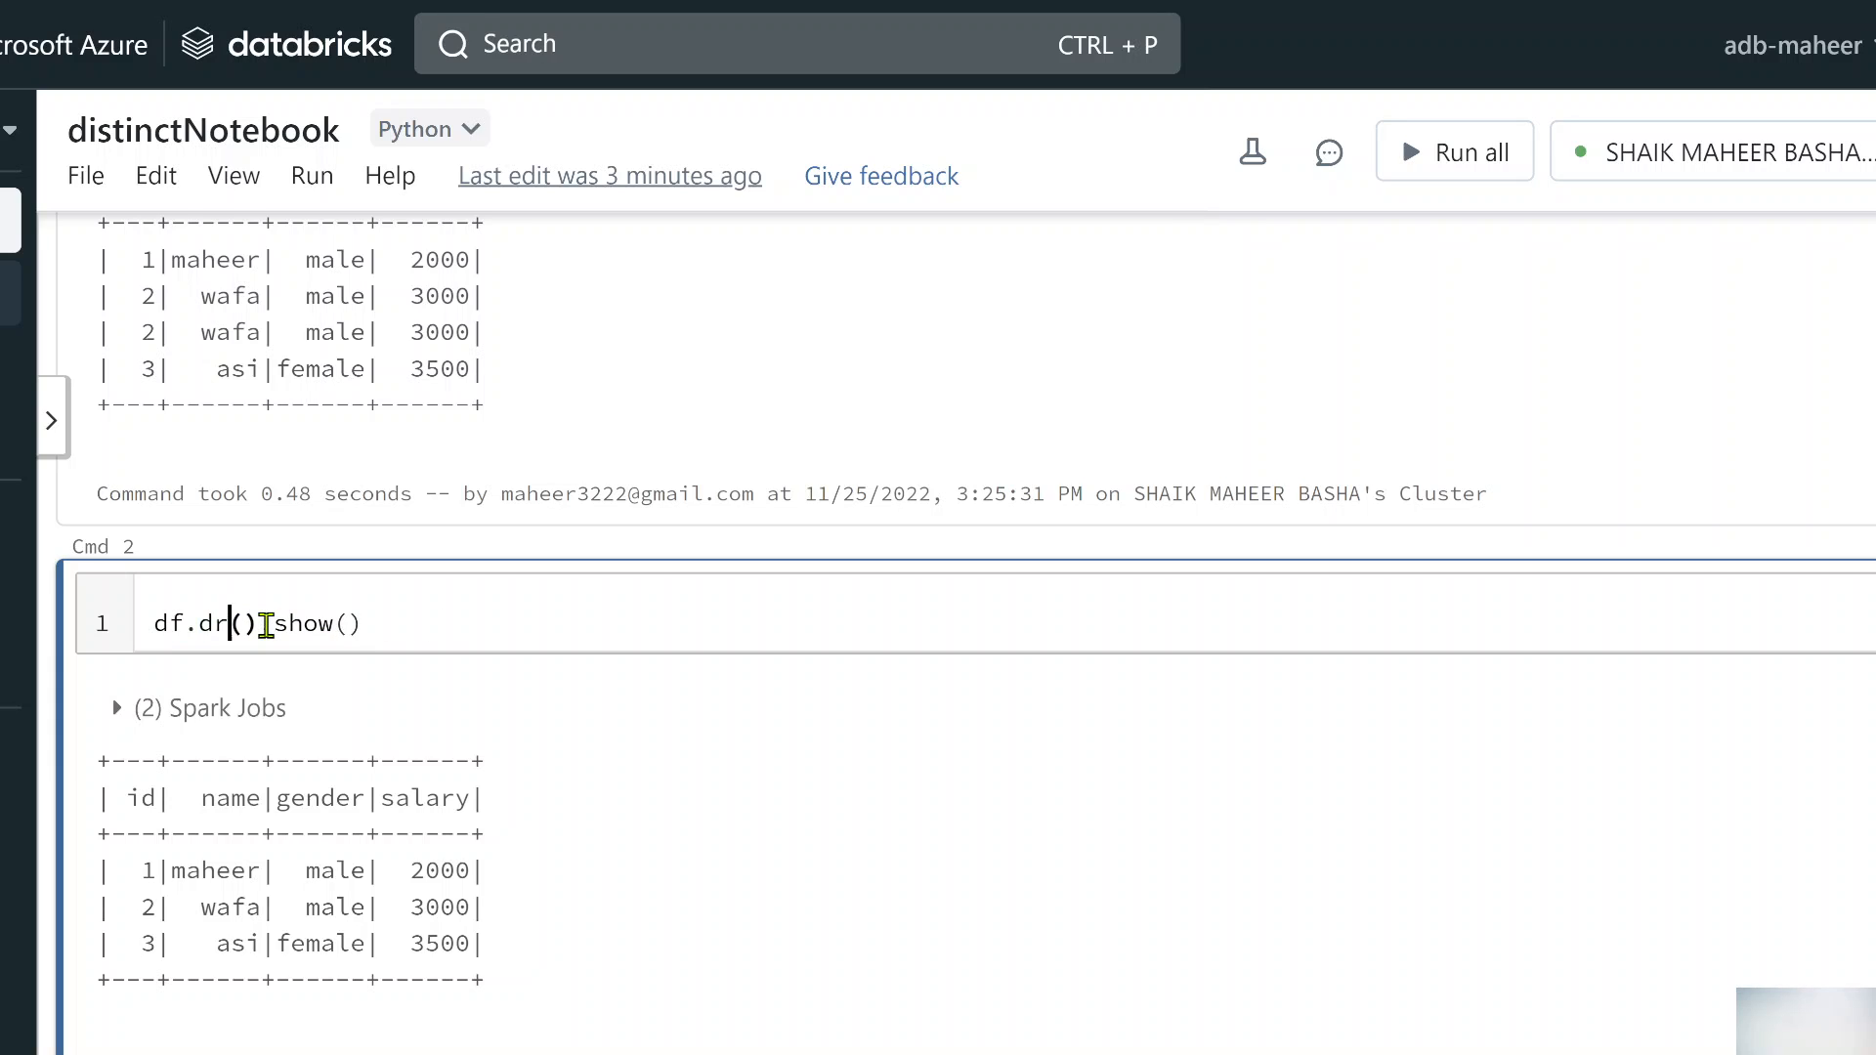
{"action": "type", "text": "op"}
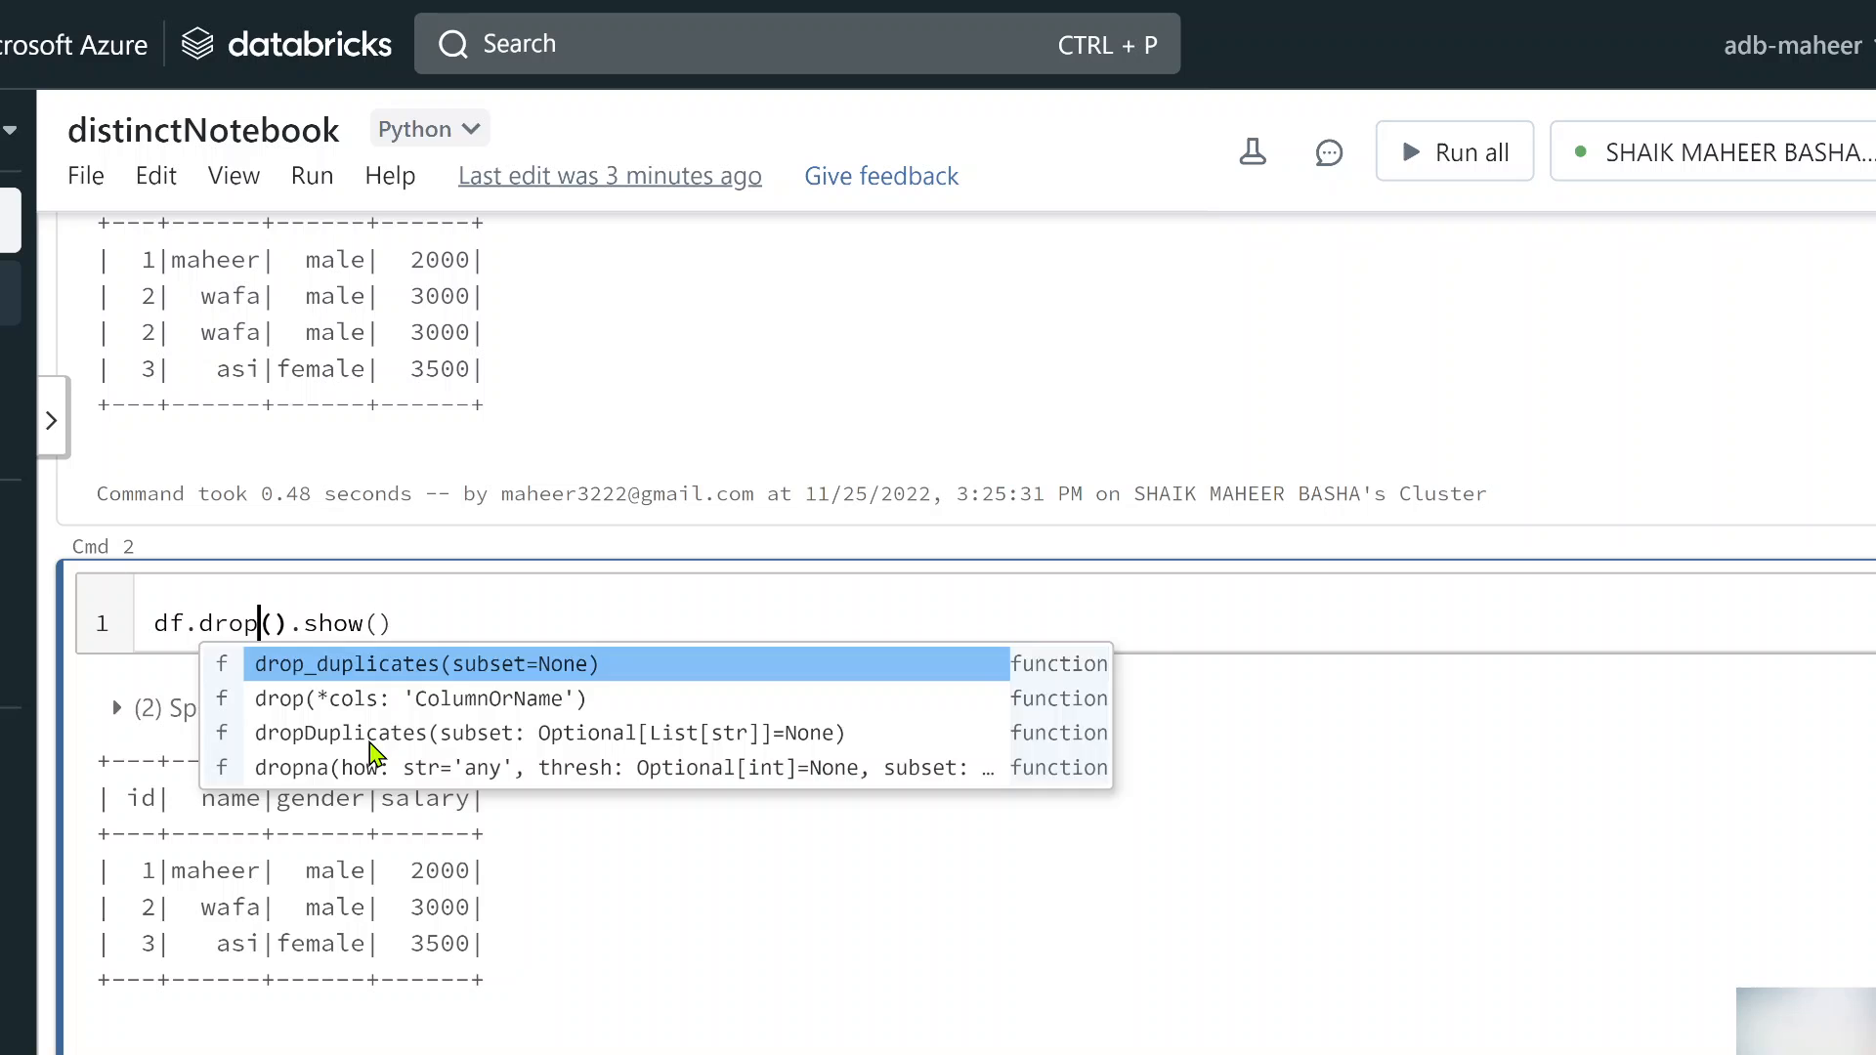
{"action": "left_click", "coordinate": [341, 732]}
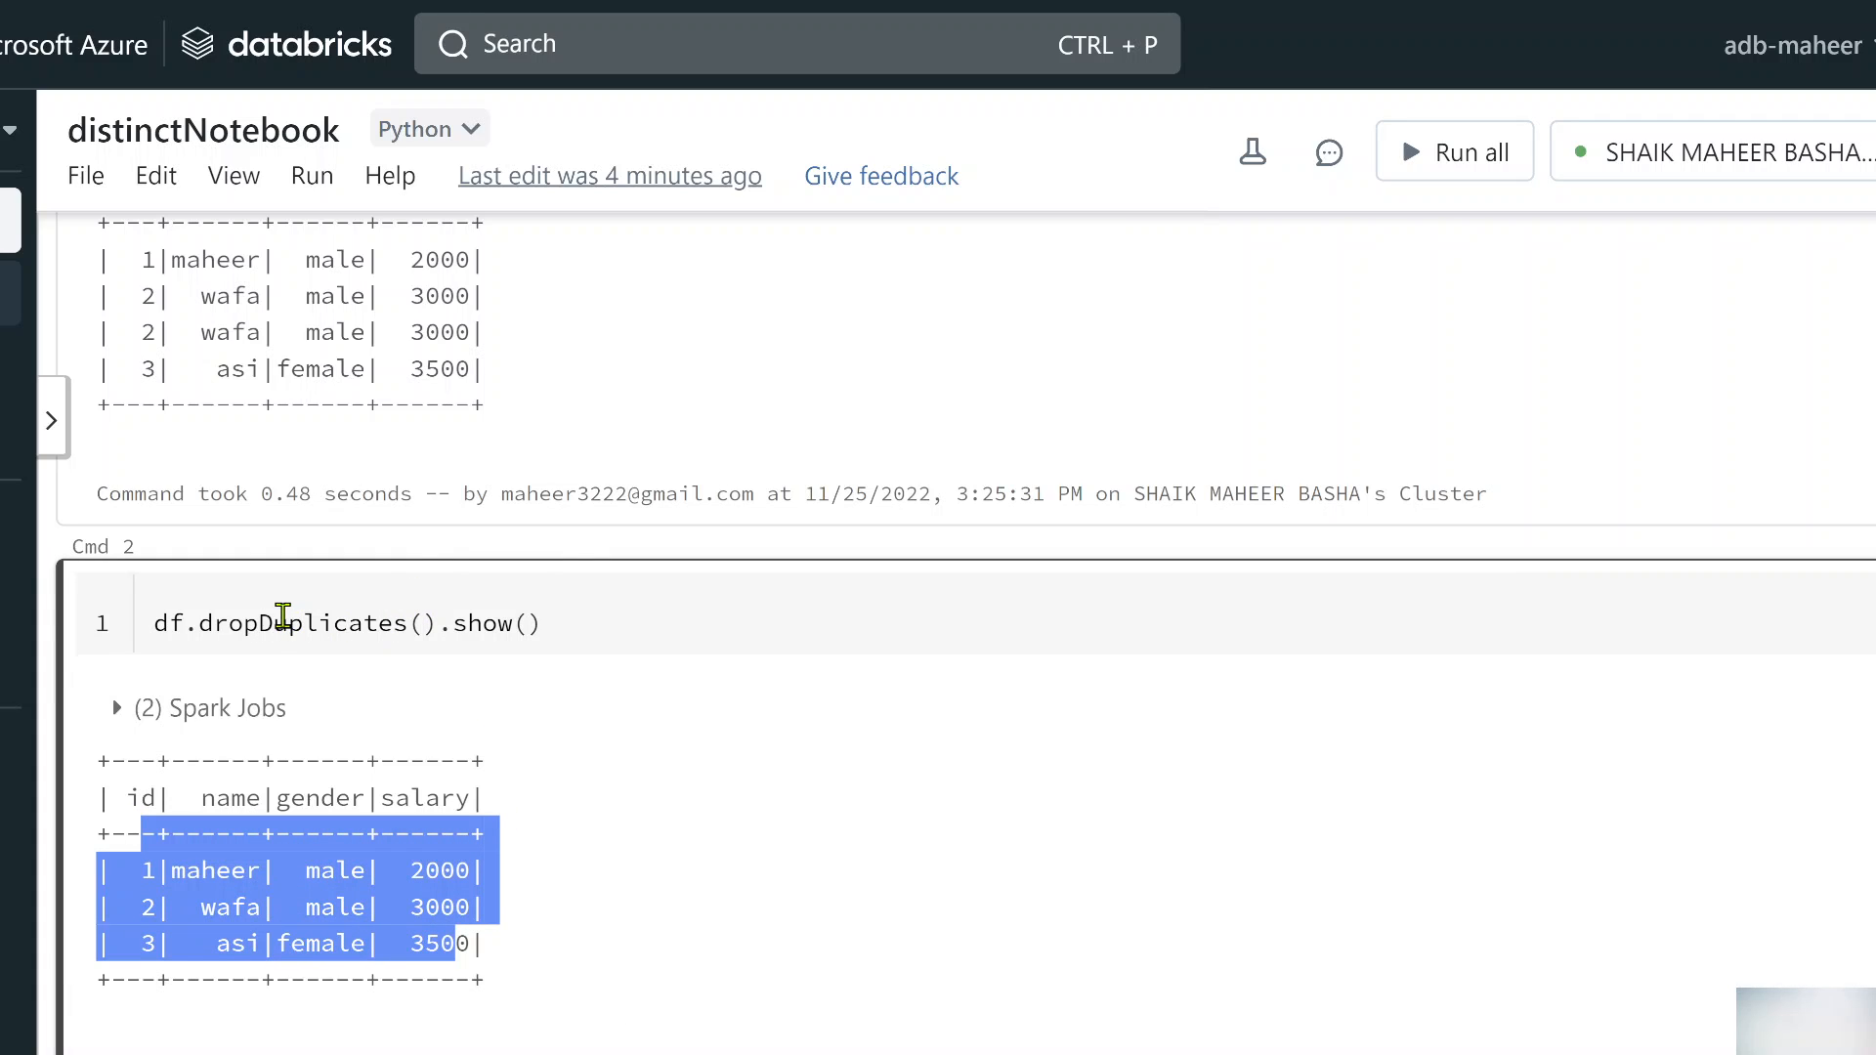
{"action": "left_click", "coordinate": [416, 624]}
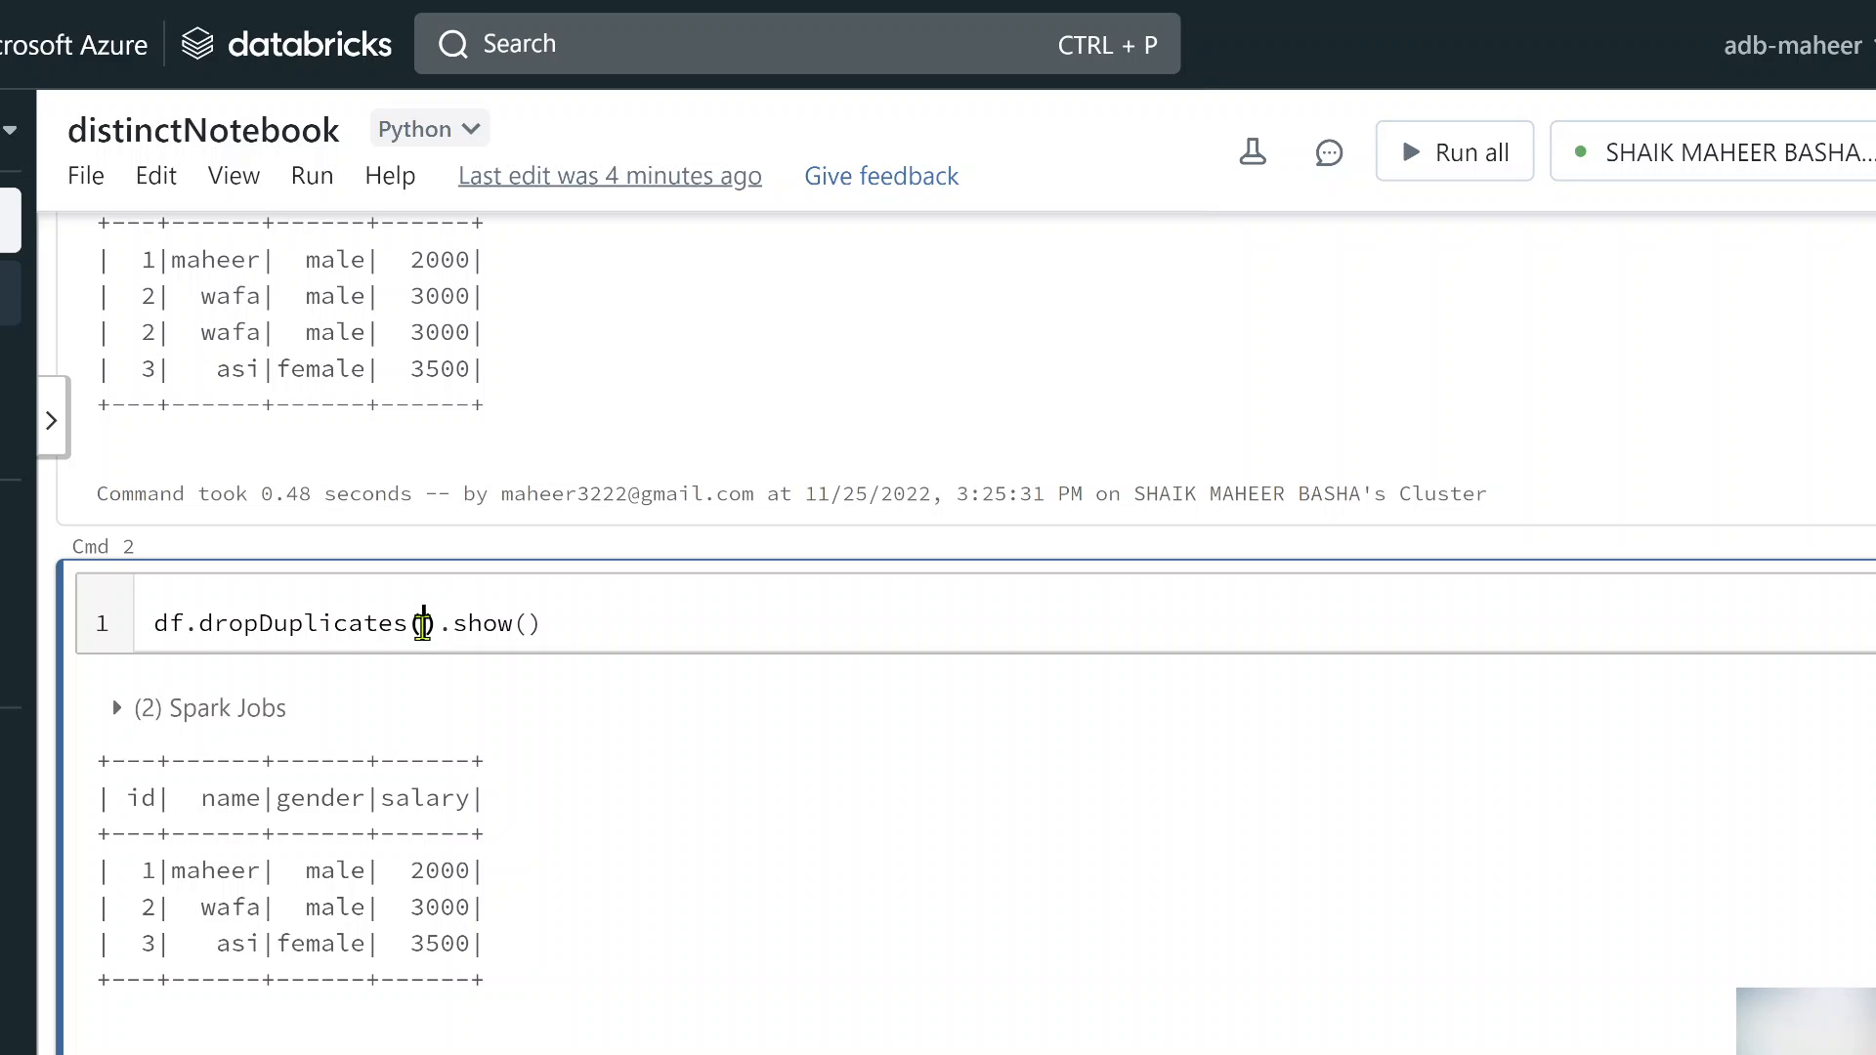
{"action": "scroll", "scroll_direction": "down", "scroll_amount": 3}
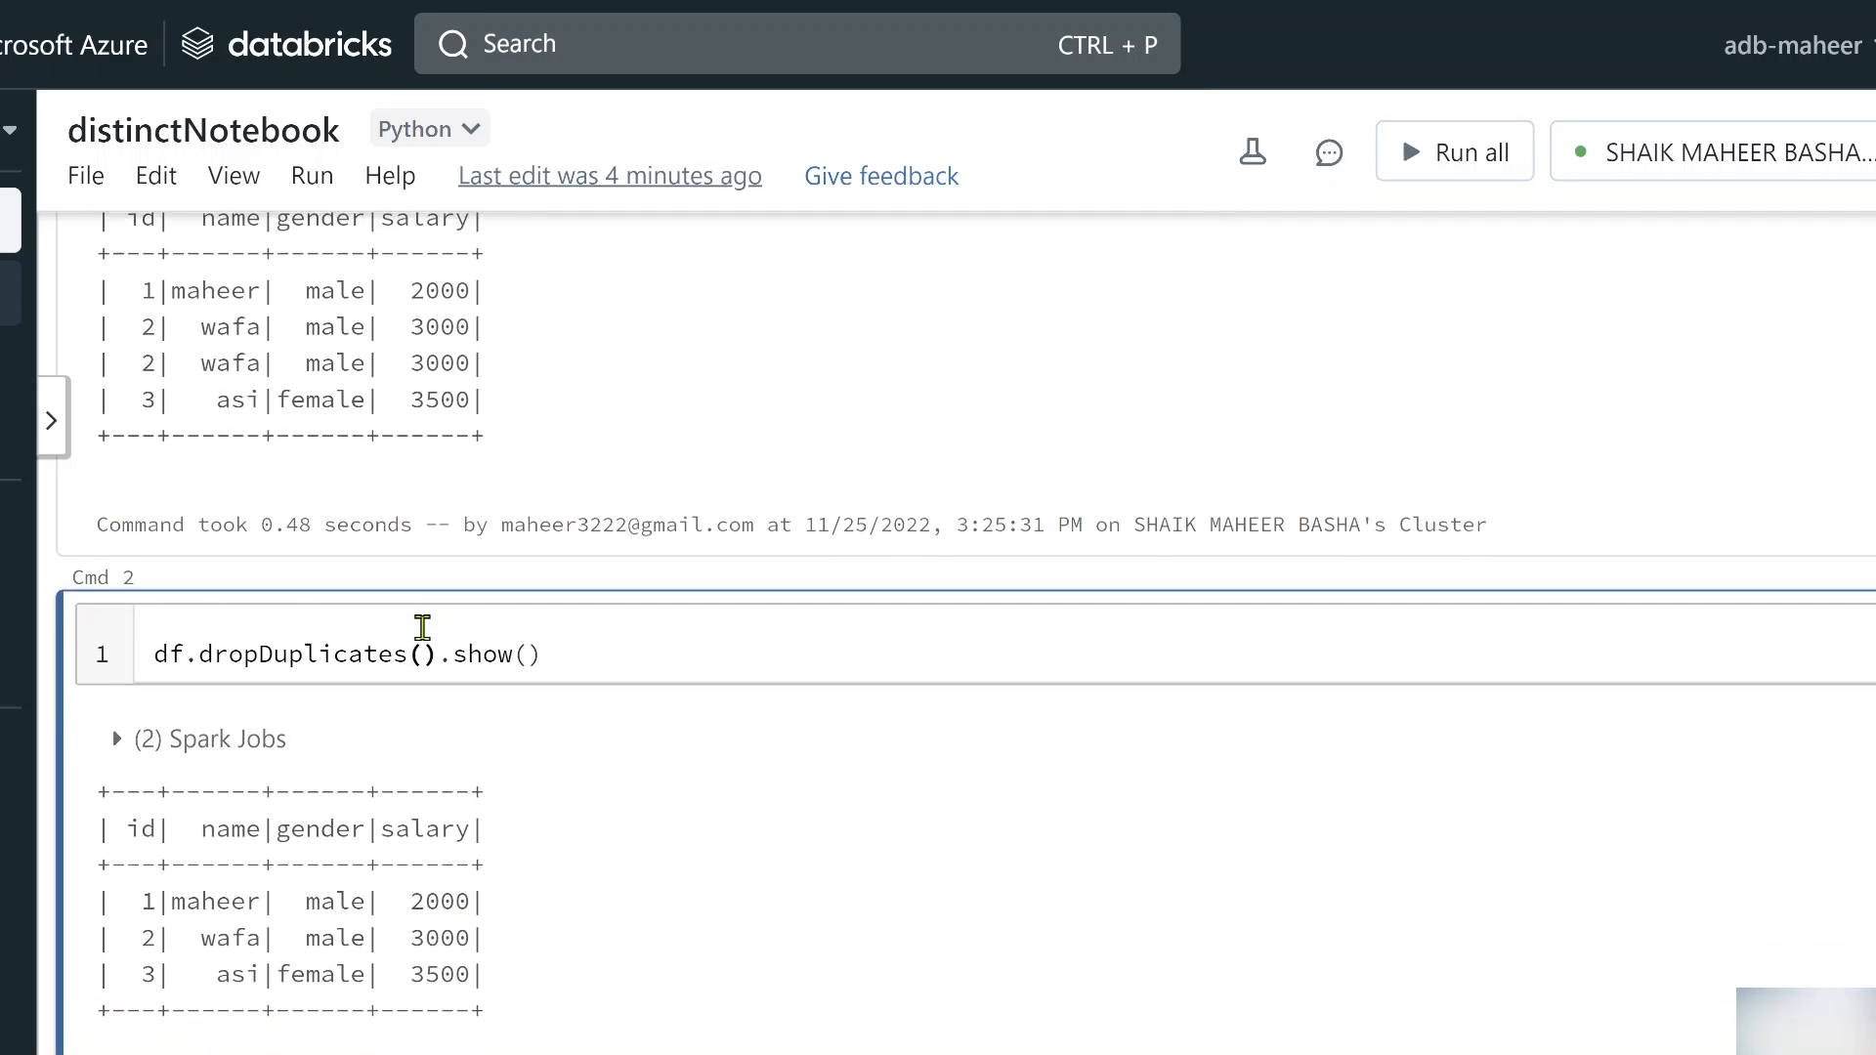
{"action": "scroll", "scroll_direction": "down", "scroll_amount": 3}
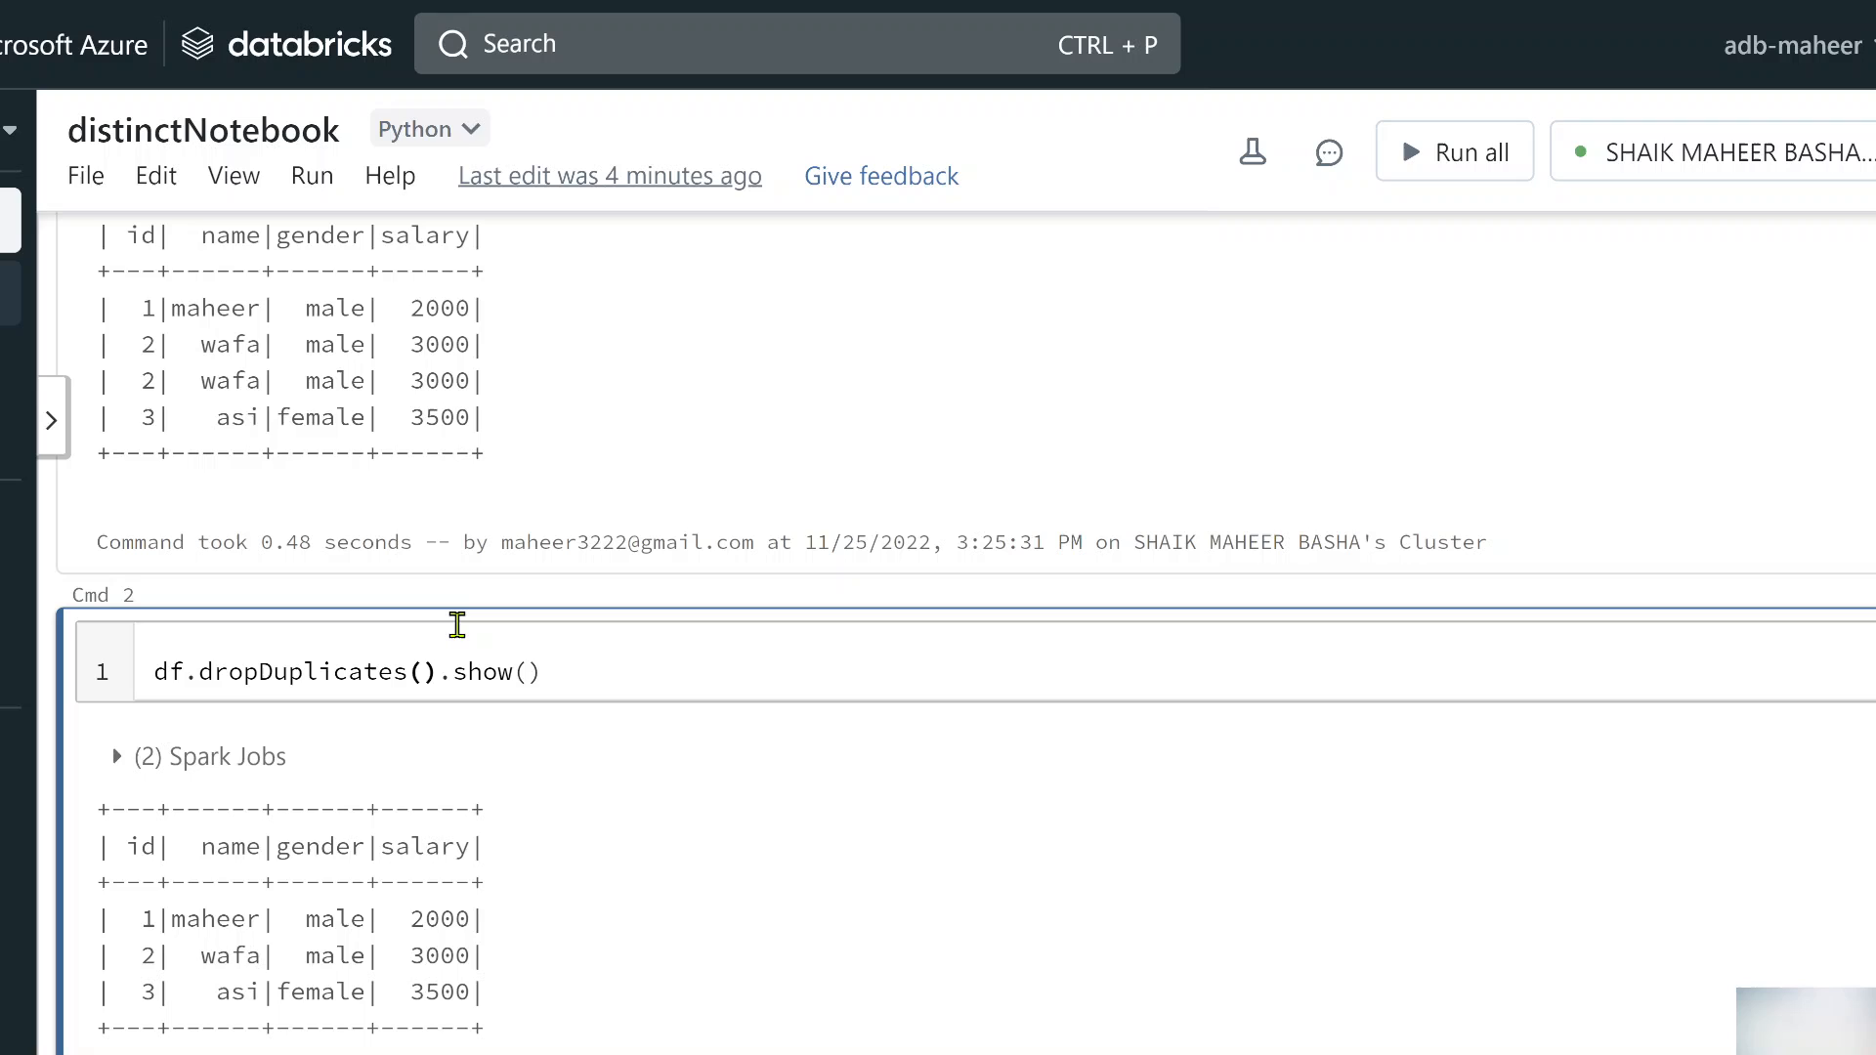
{"action": "triple_click", "coordinate": [287, 380]}
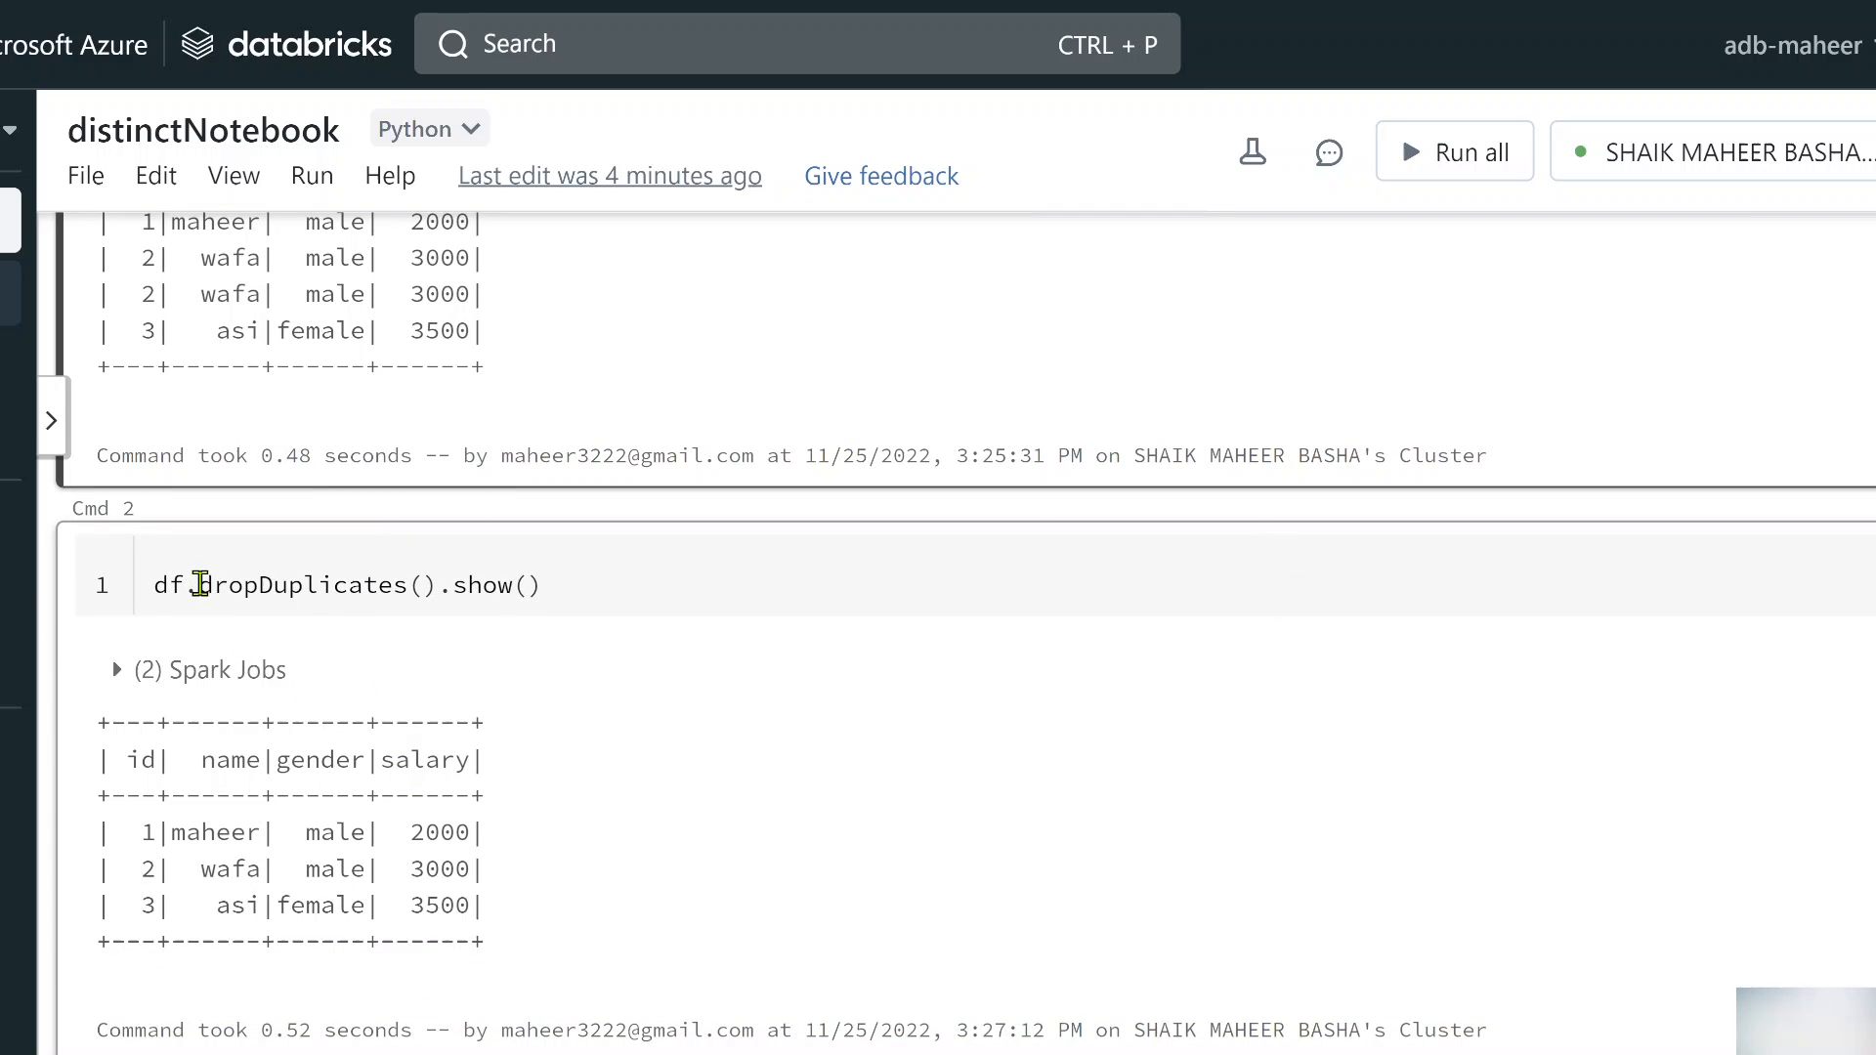
{"action": "double_click", "coordinate": [305, 585]}
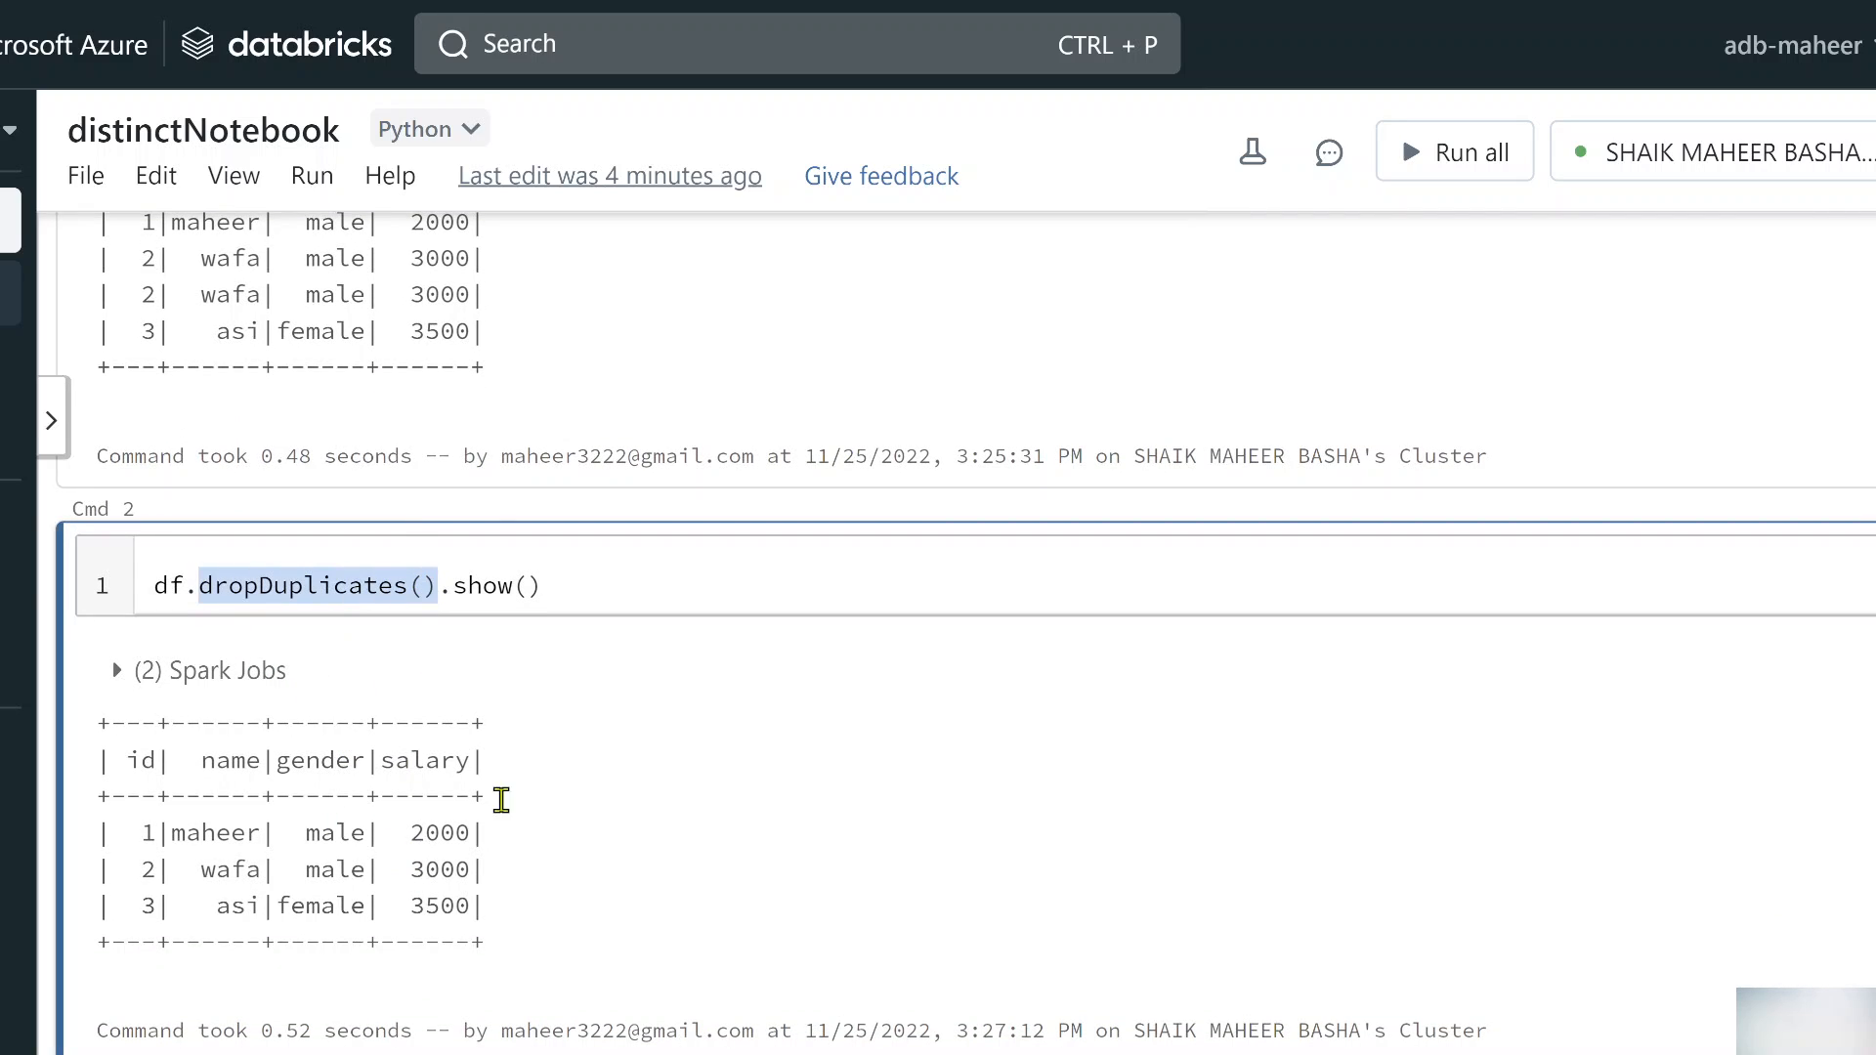
{"action": "mouse_move", "coordinate": [417, 586]}
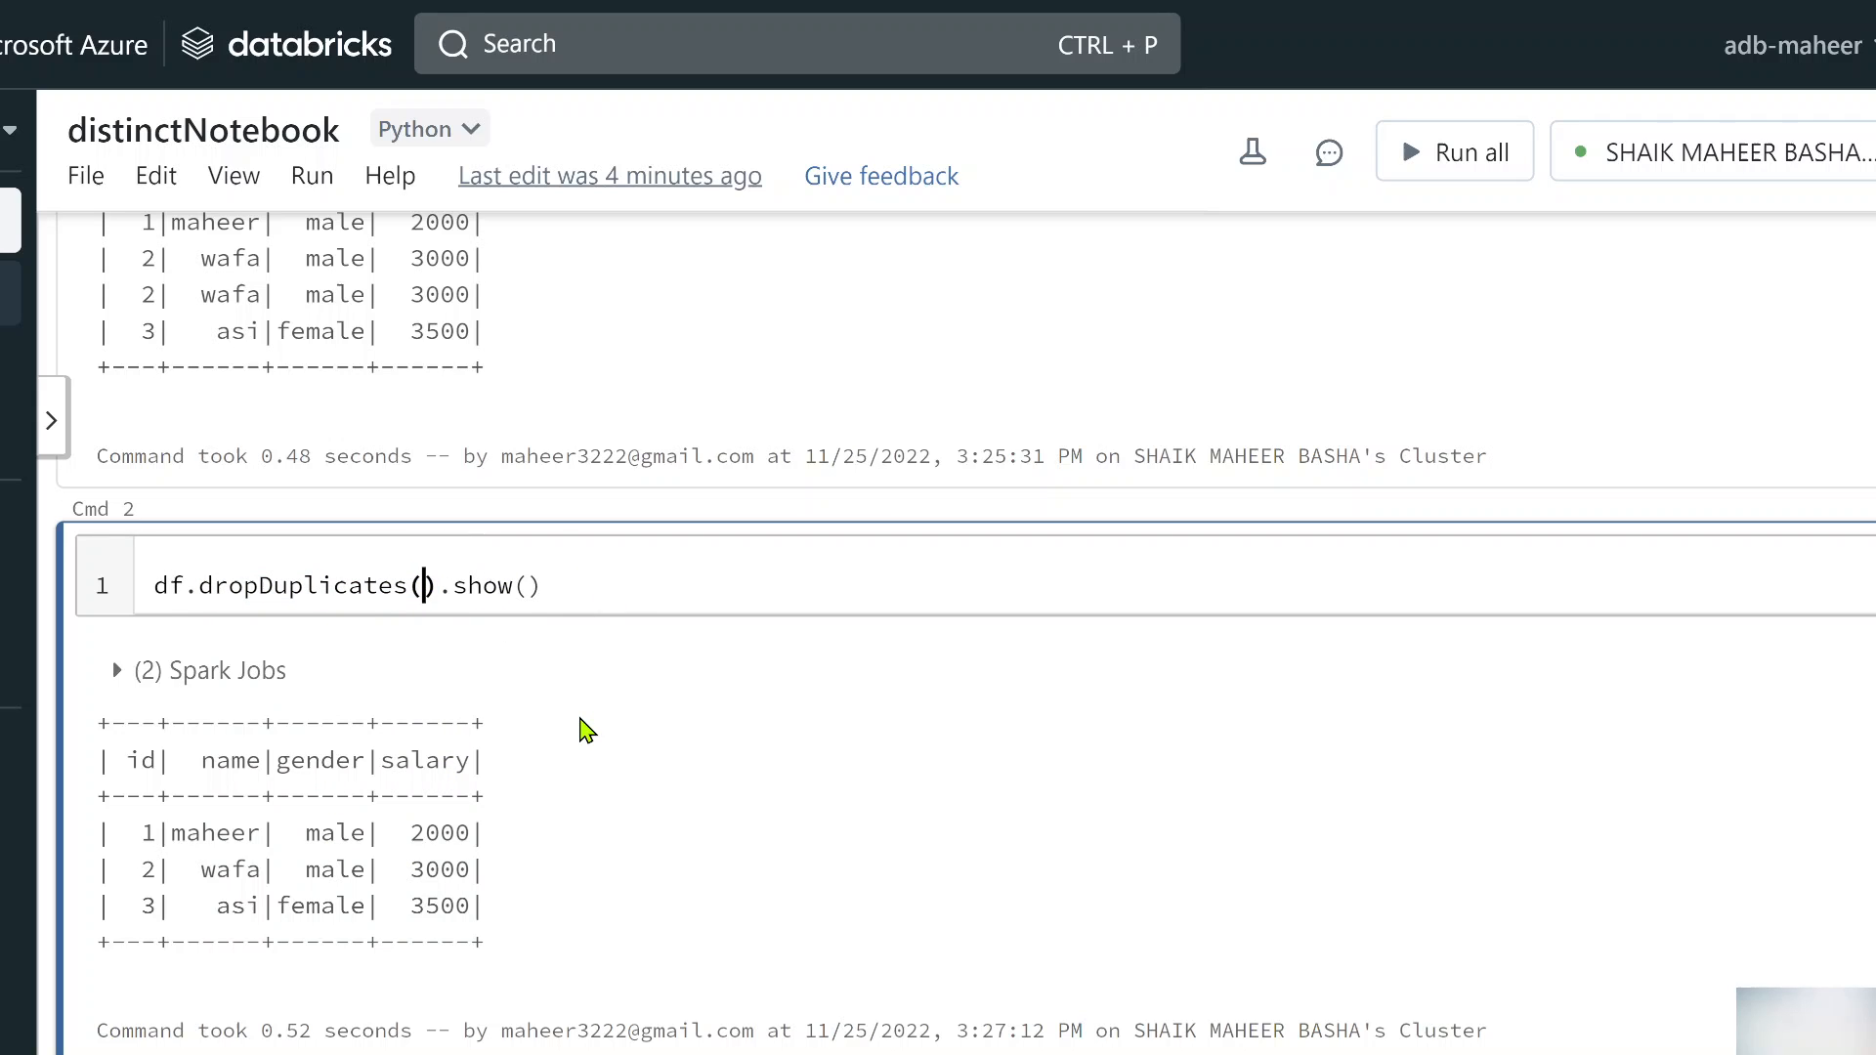
{"action": "scroll", "scroll_direction": "down", "scroll_amount": 3}
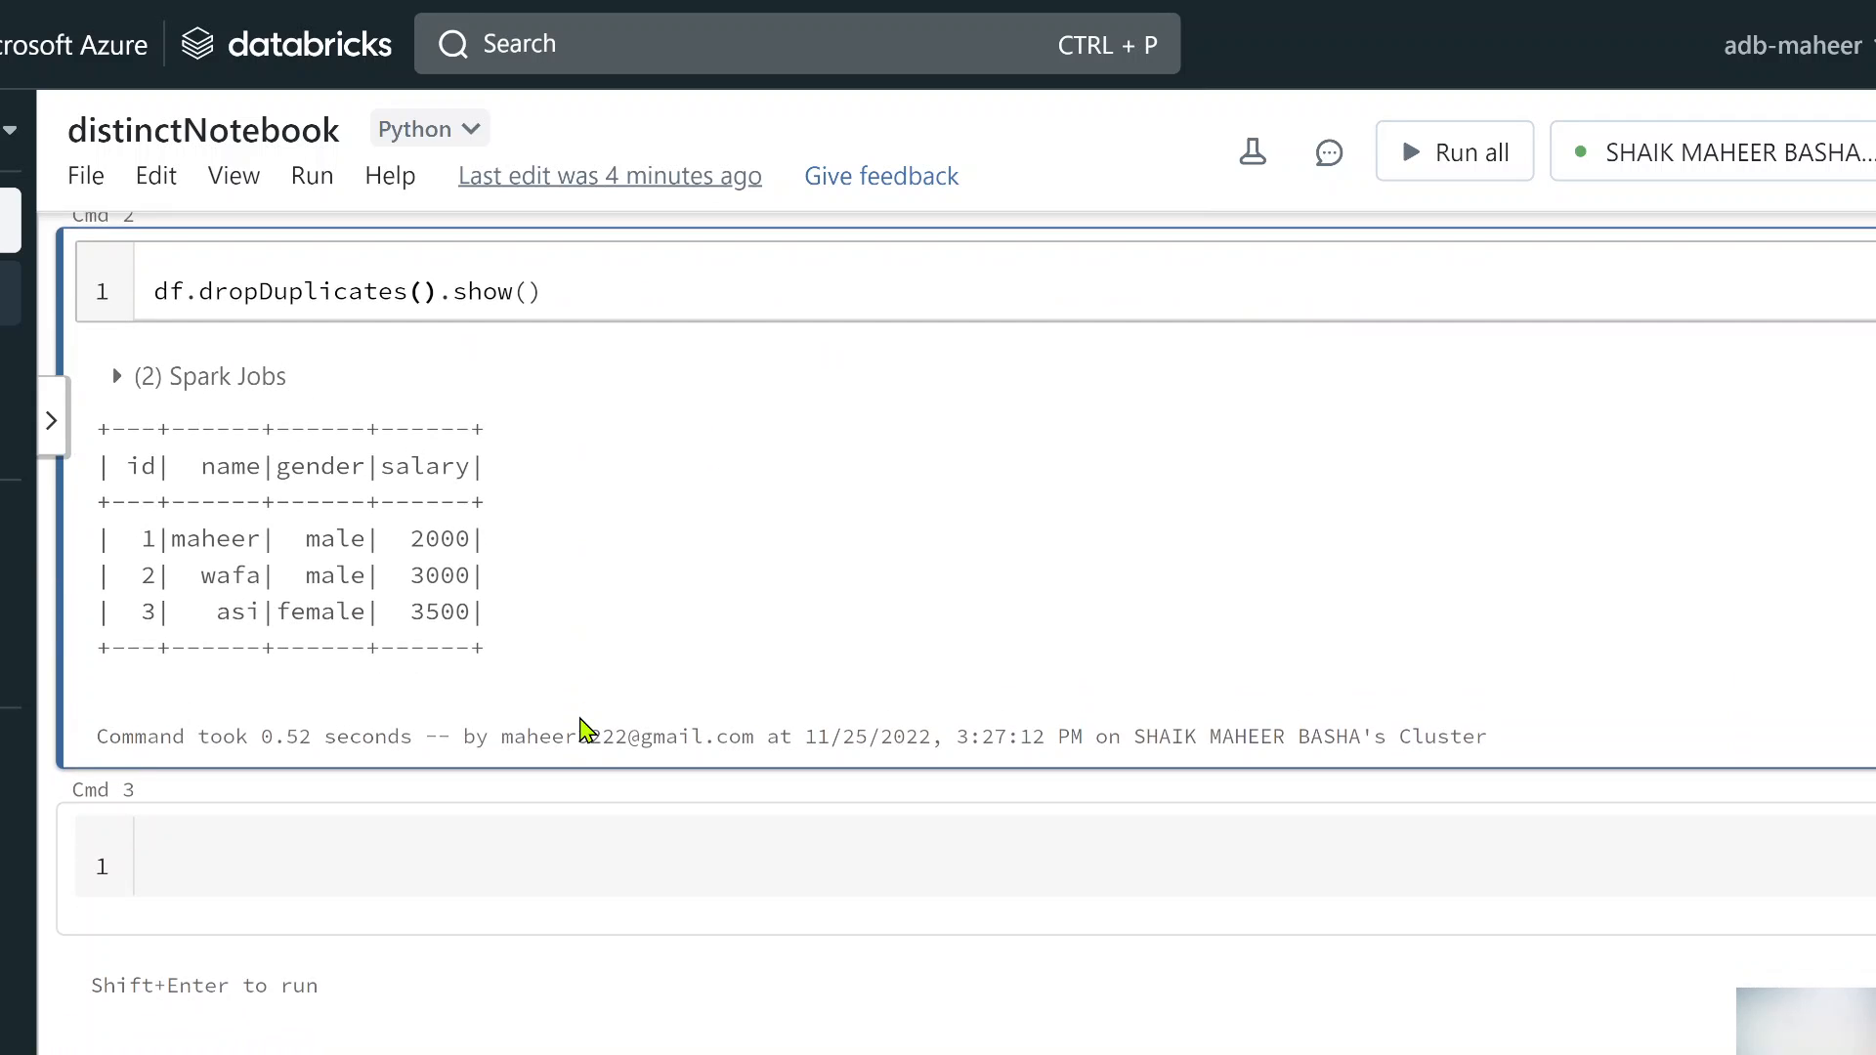
Run help(df.dropDuplicates) to view its documentation, then delete and confirm removing that cell
{"action": "type", "text": "help()"}
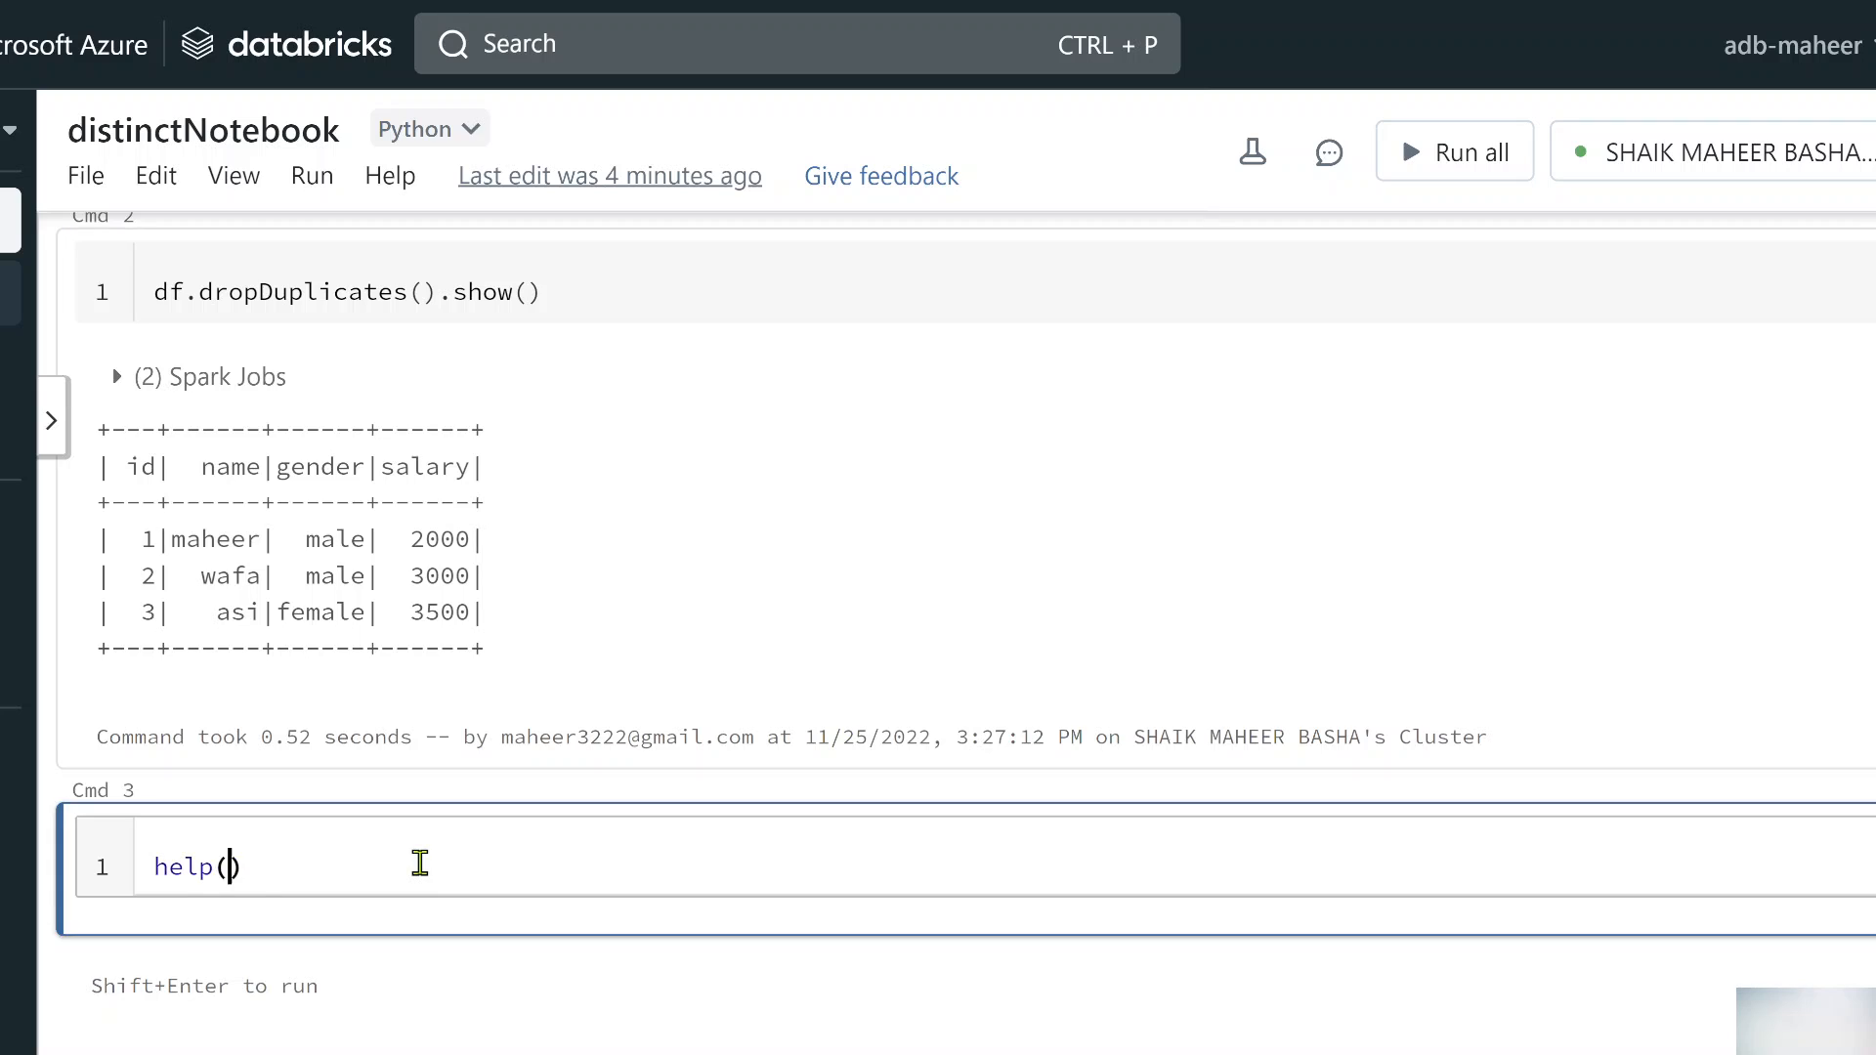
{"action": "type", "text": "df."}
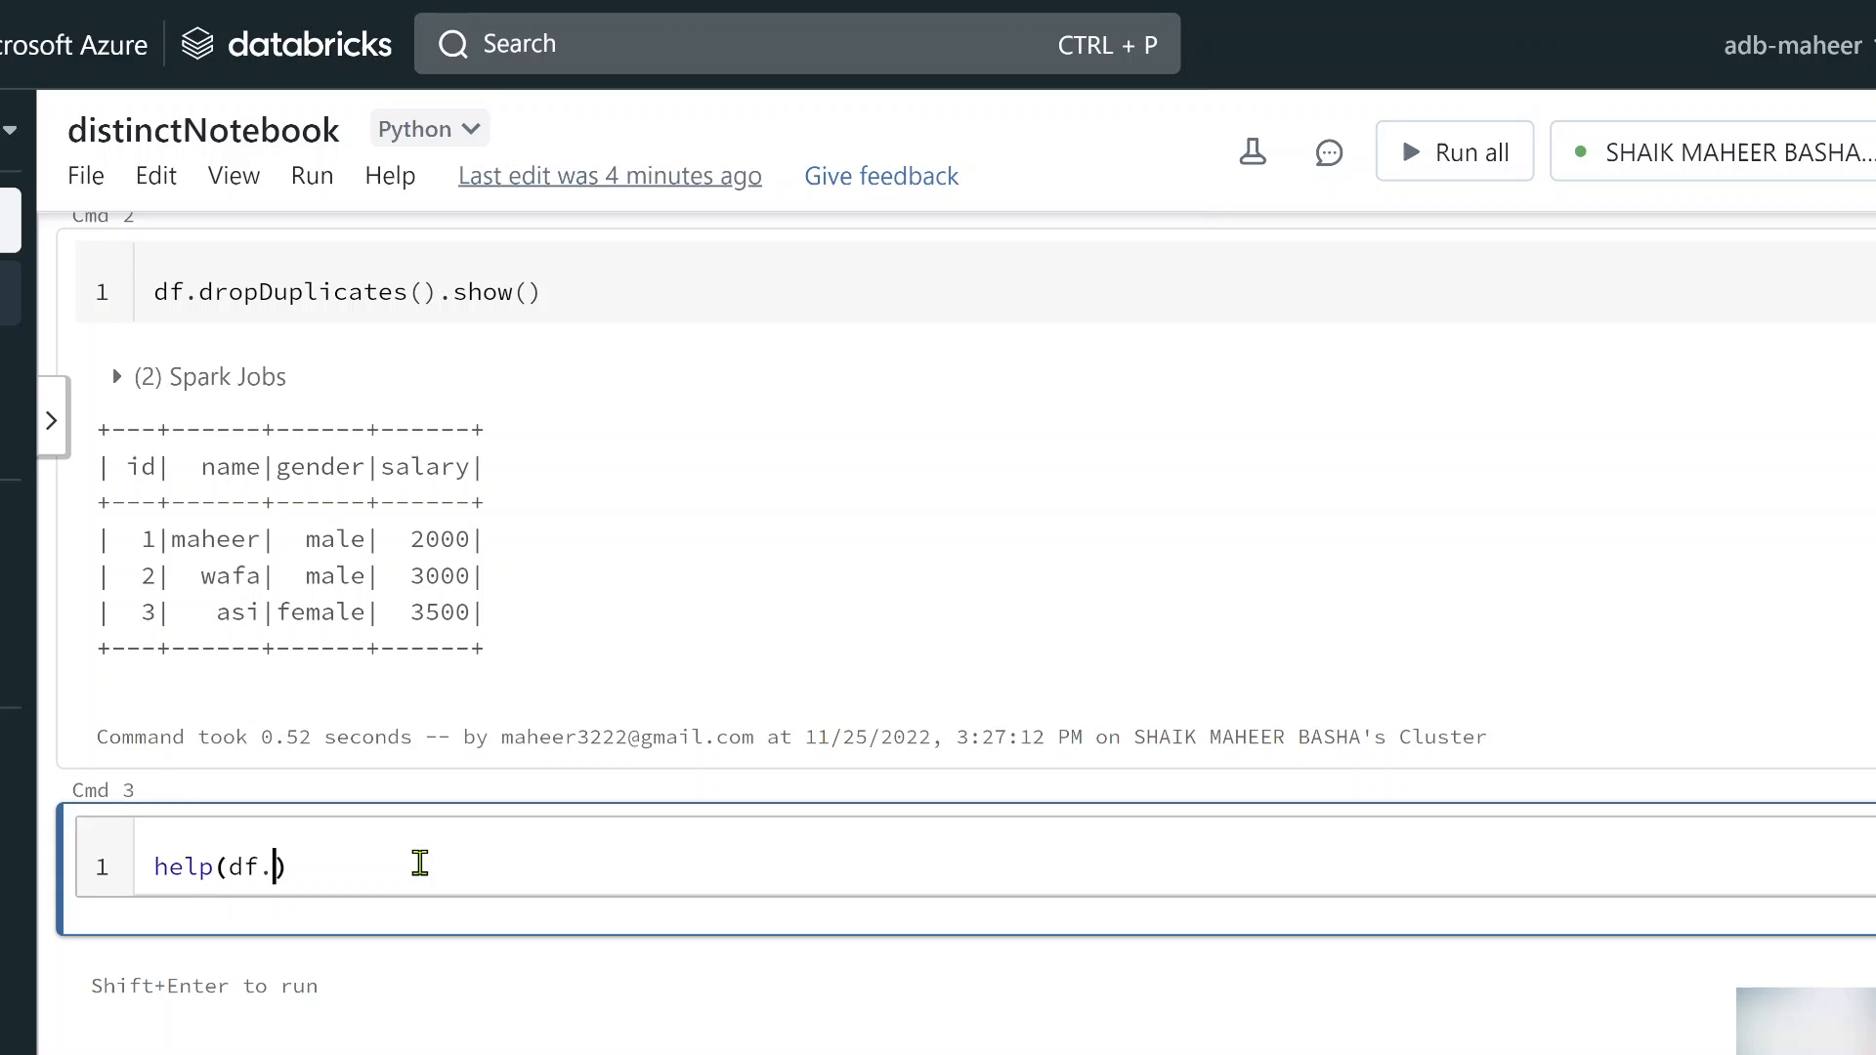
{"action": "type", "text": "dropDuplicates"}
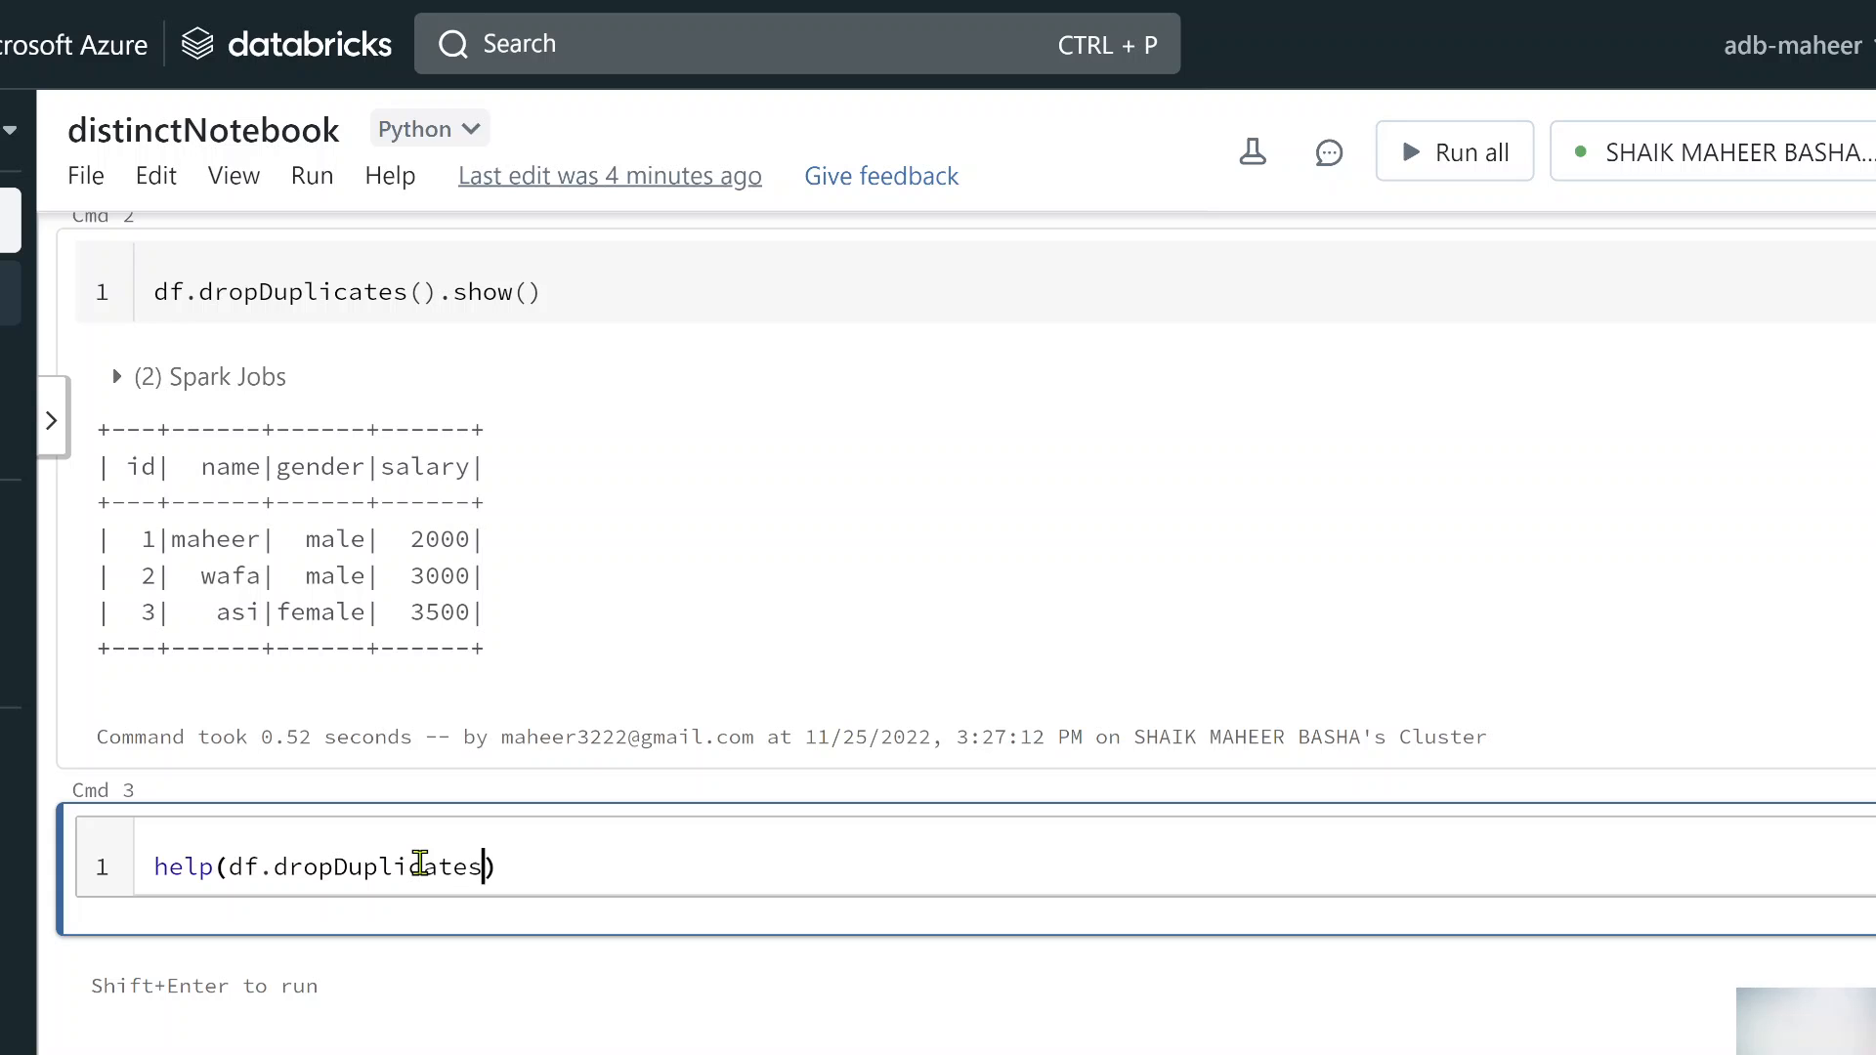
{"action": "key", "text": "shift+enter"}
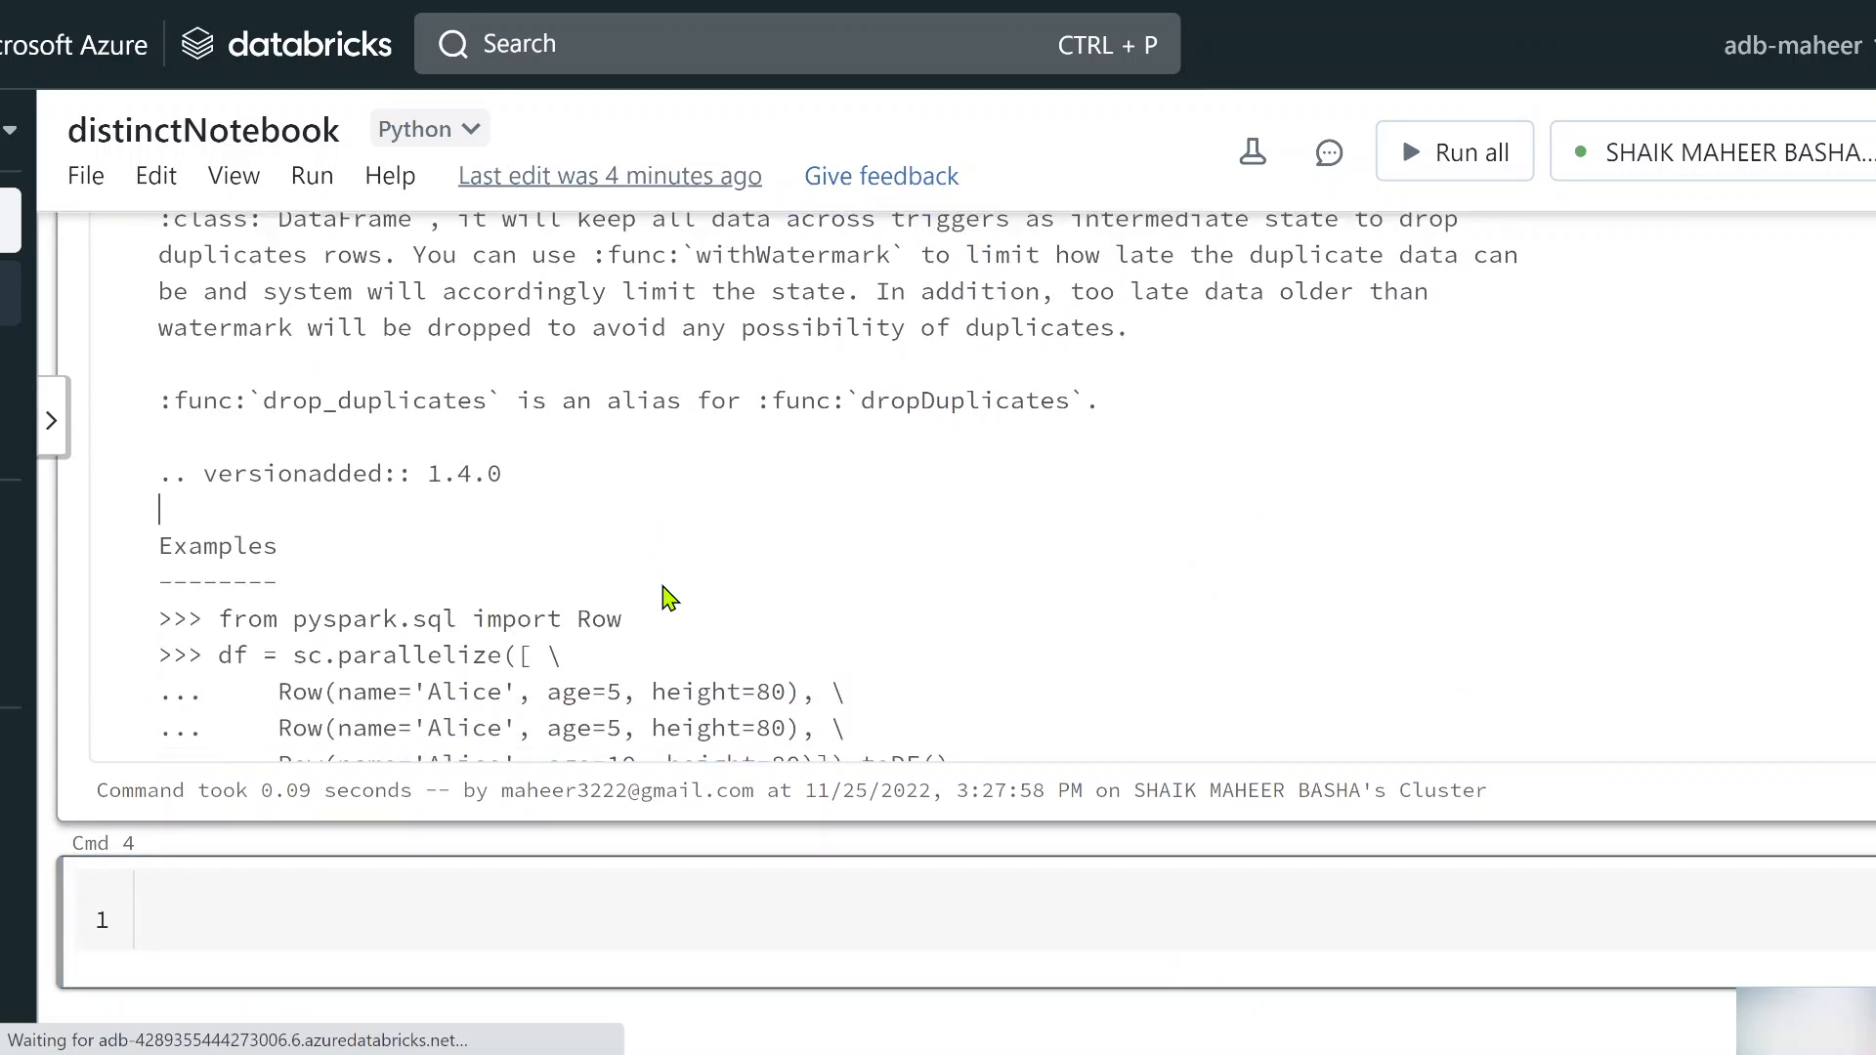
{"action": "scroll", "scroll_direction": "down", "scroll_amount": 3}
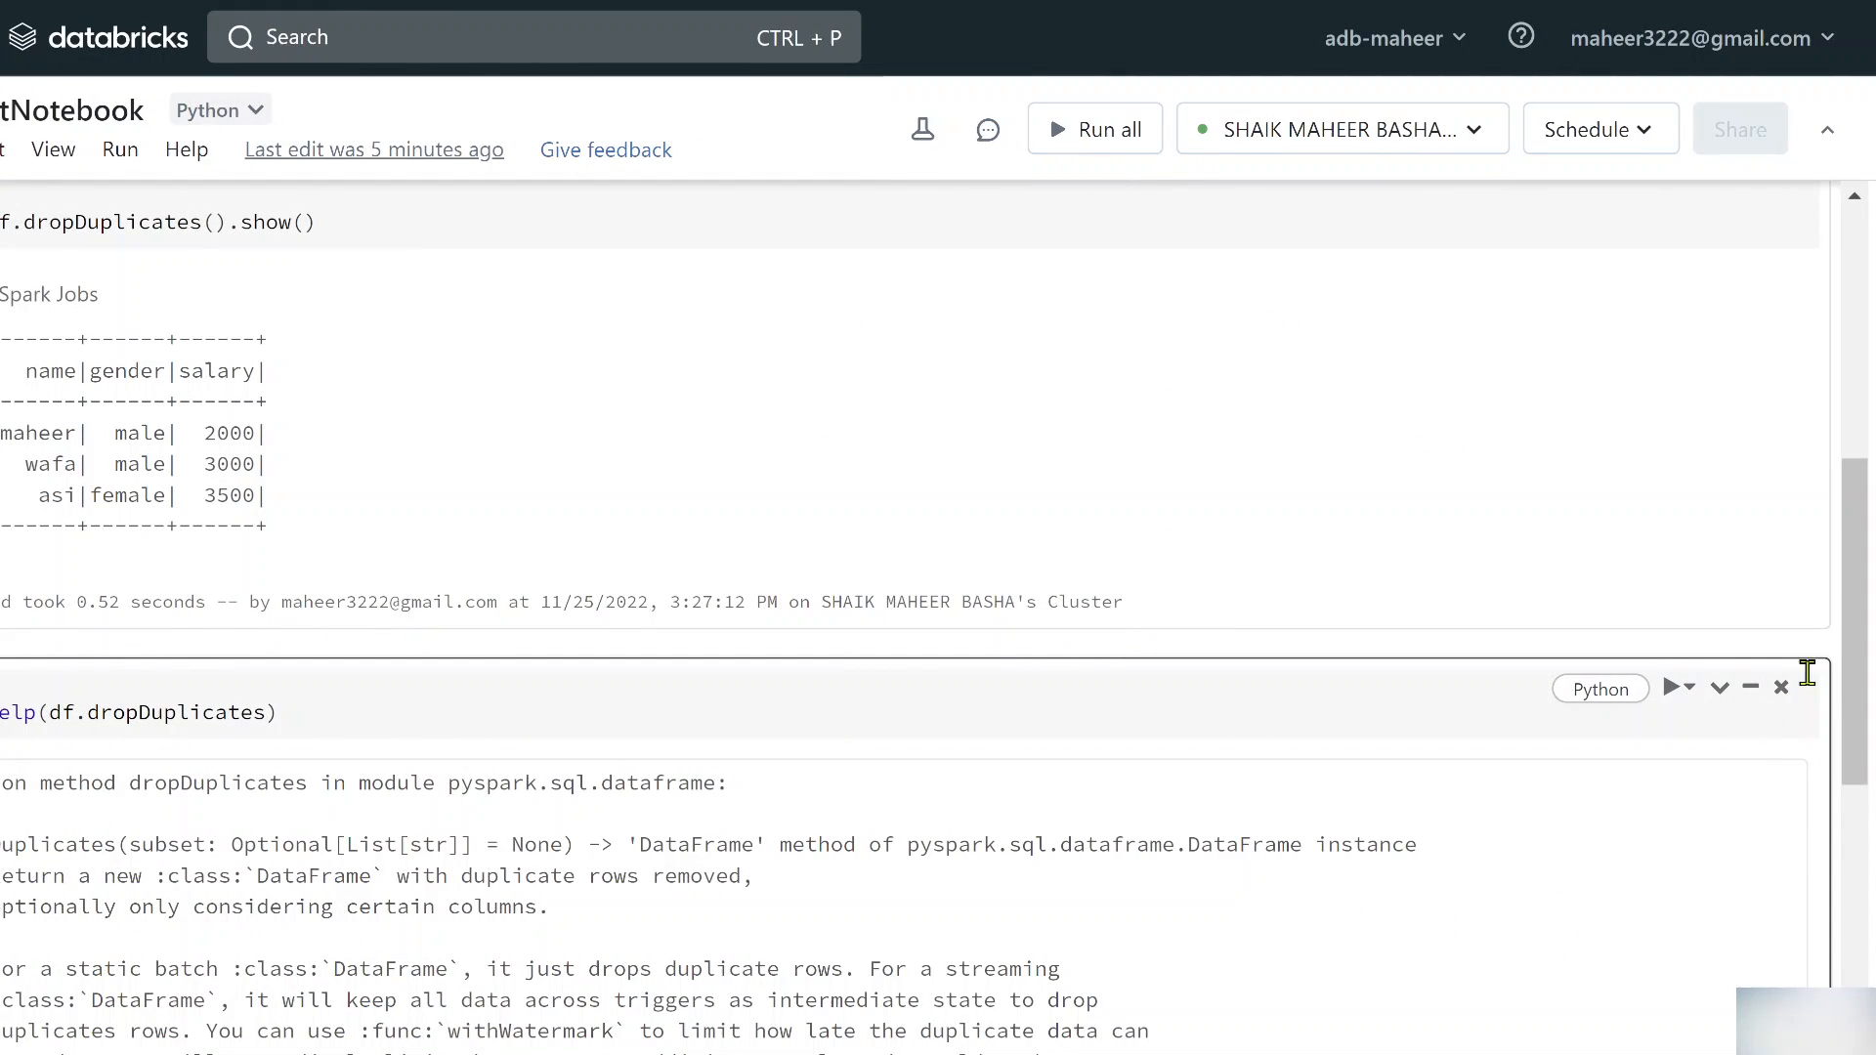
{"action": "left_click", "coordinate": [1780, 687]}
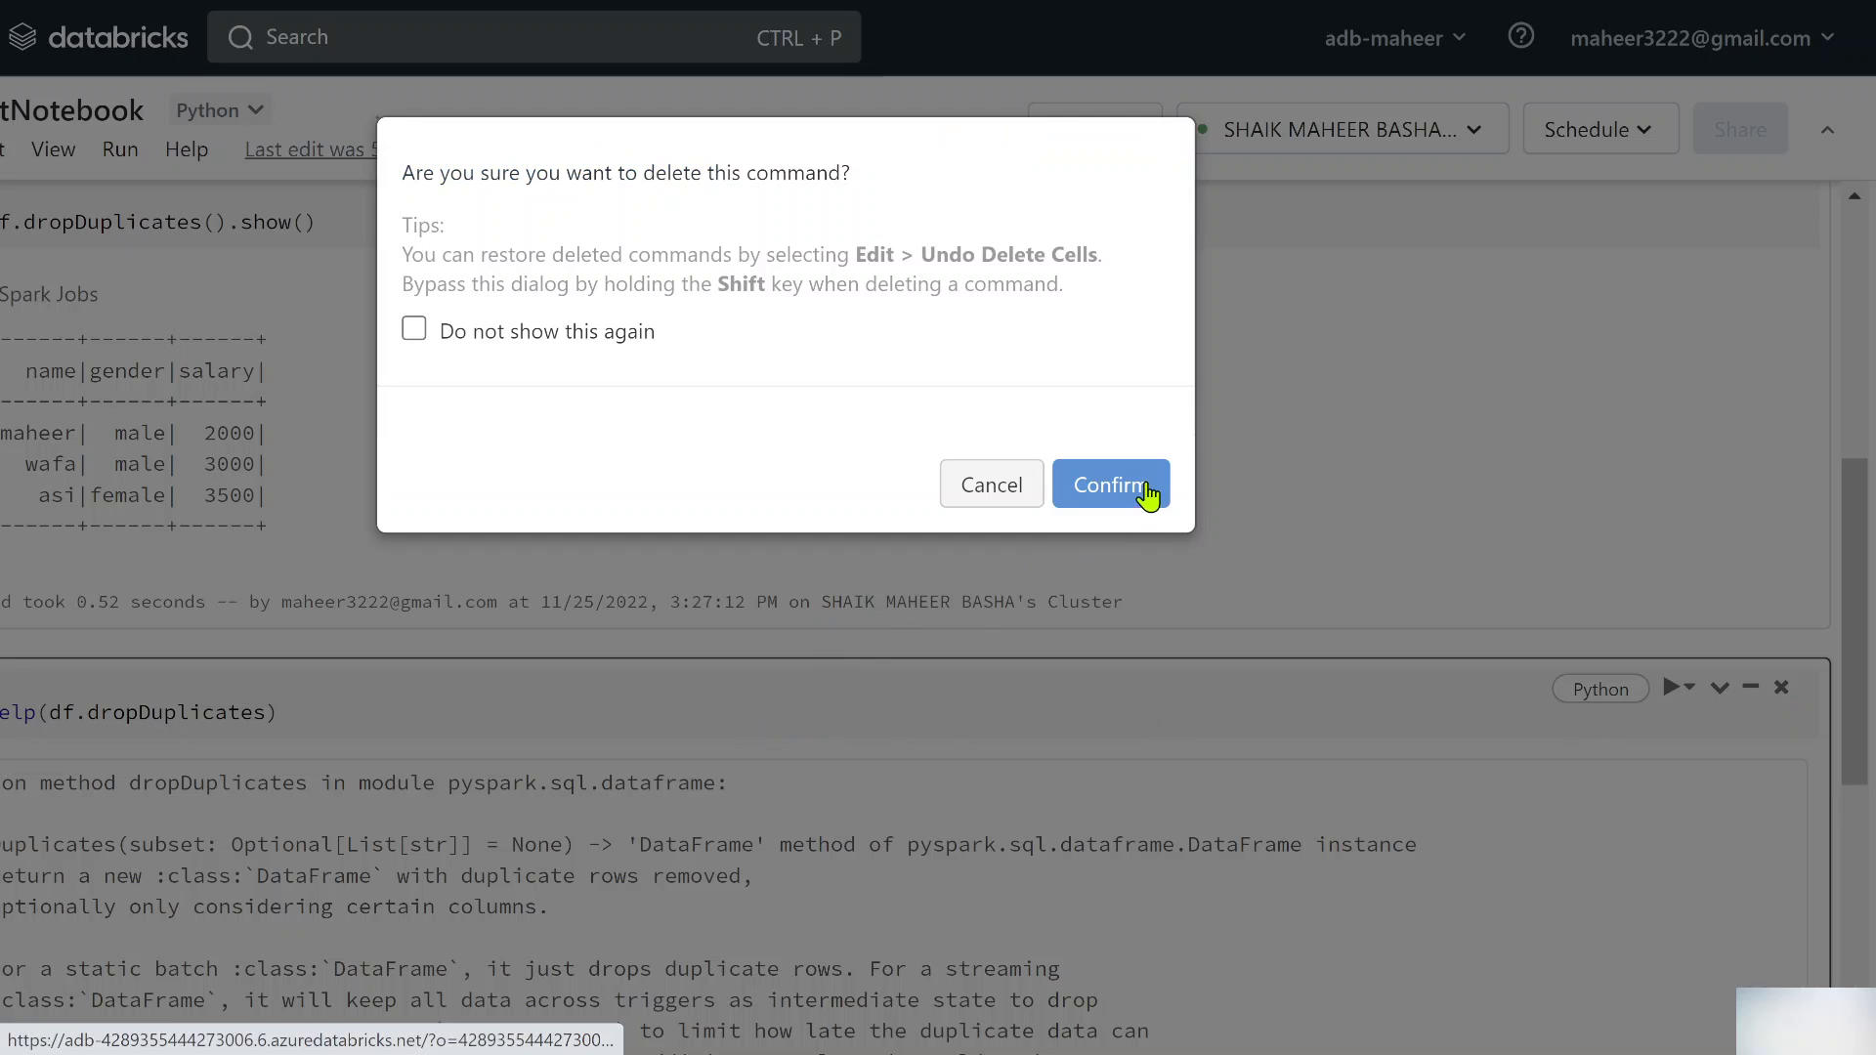
{"action": "left_click", "coordinate": [1109, 484]}
{"action": "type", "text": "["}
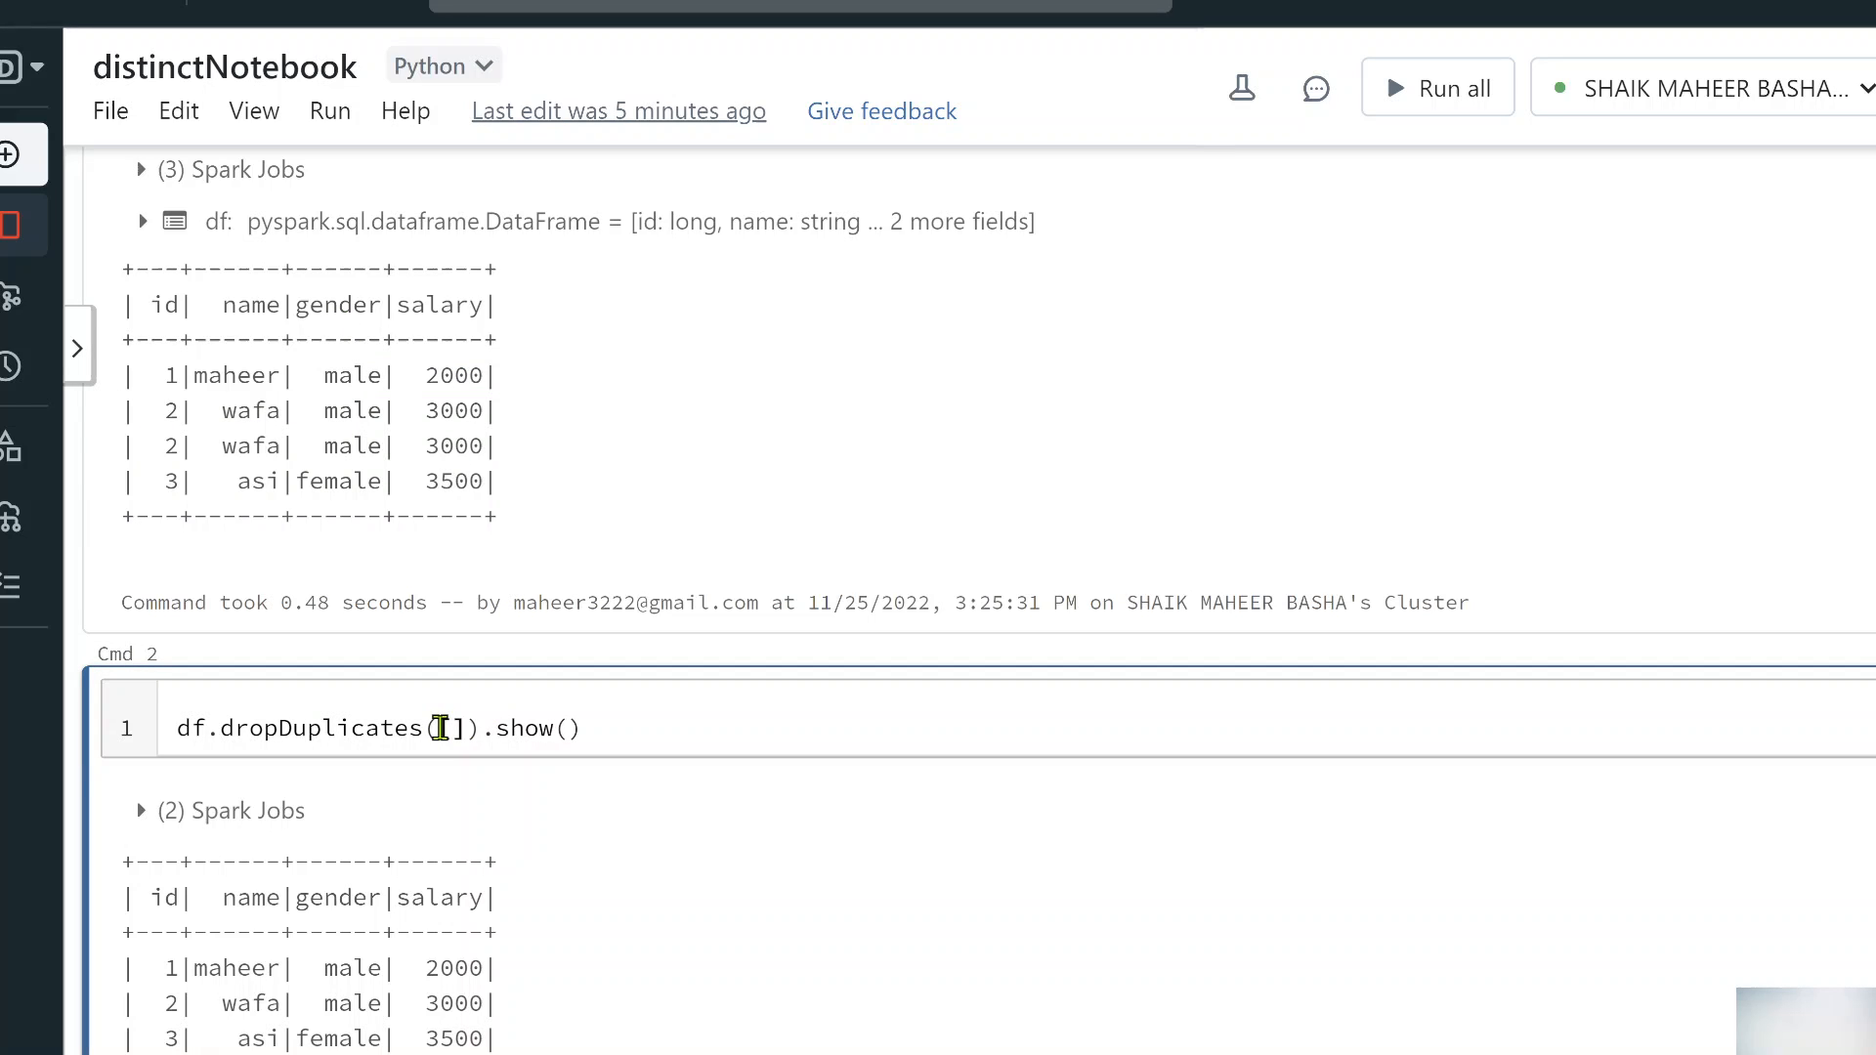
Run df.dropDuplicates(['gender']) and highlight the two resulting rows, one female and one male
{"action": "type", "text": "'gender'"}
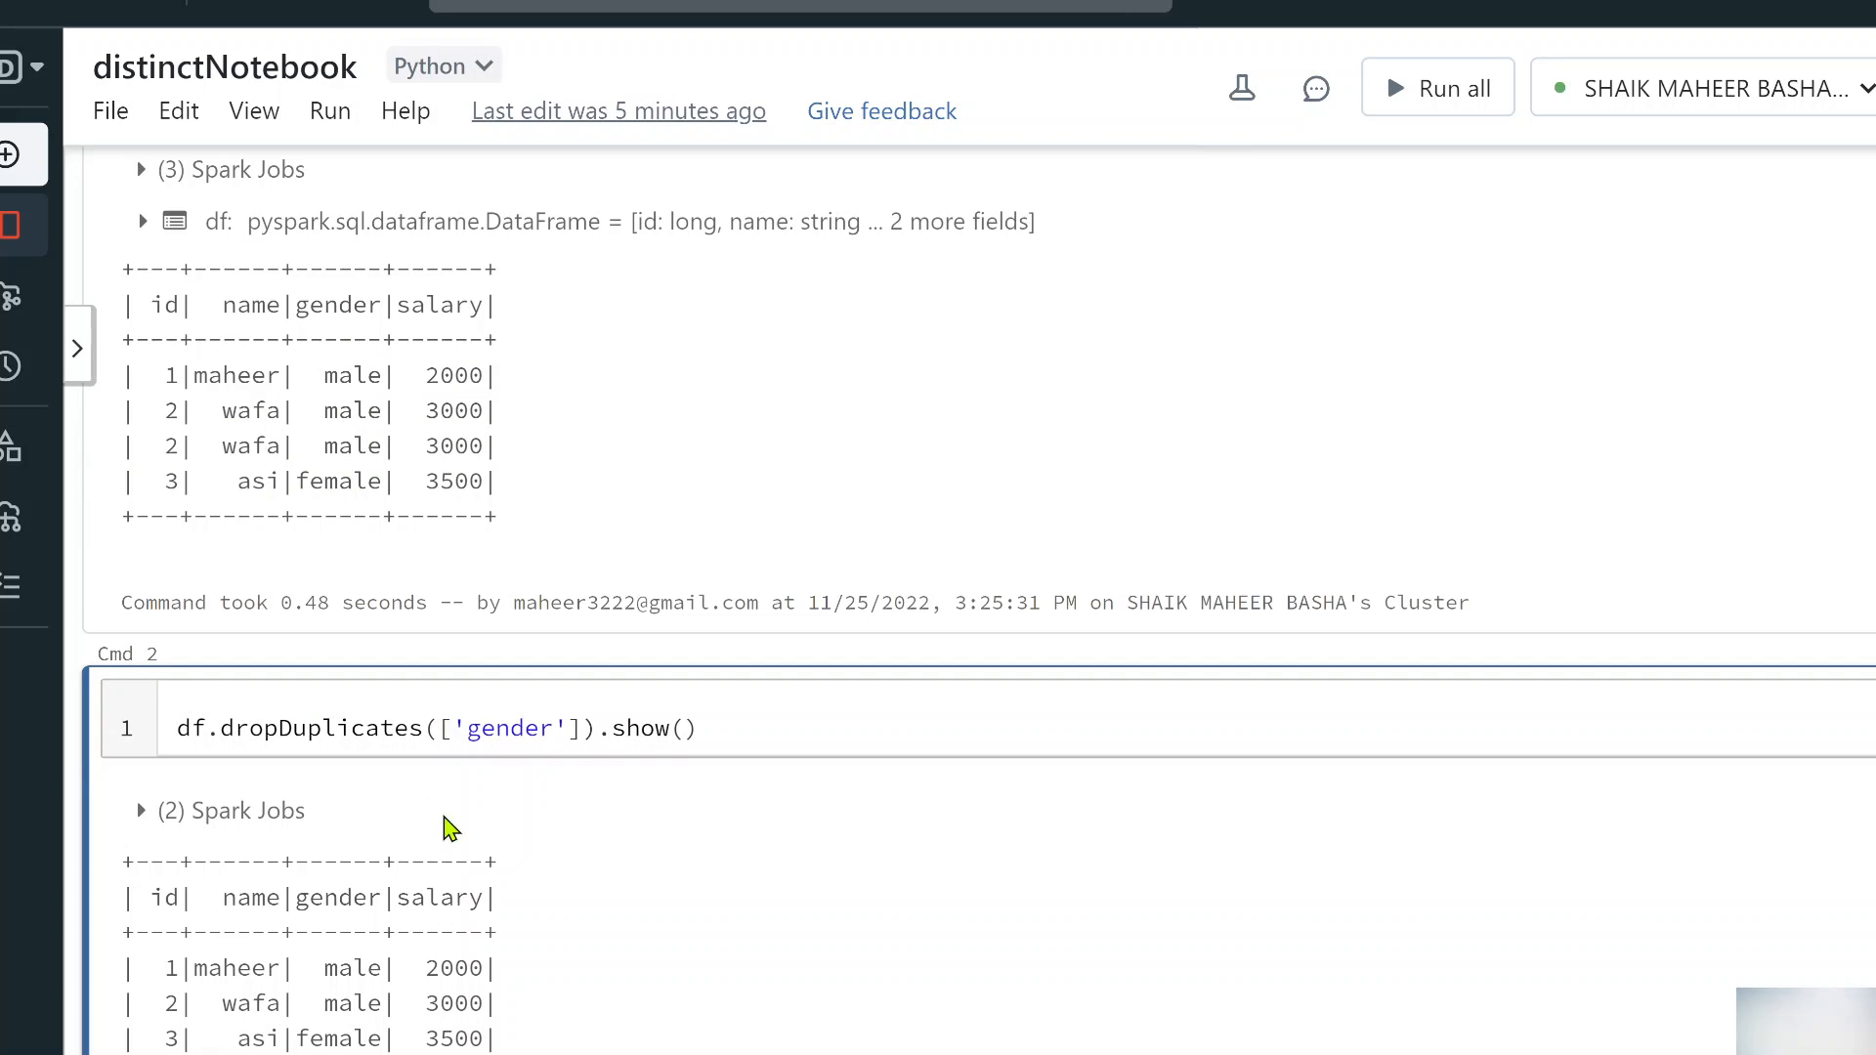
{"action": "double_click", "coordinate": [511, 727]}
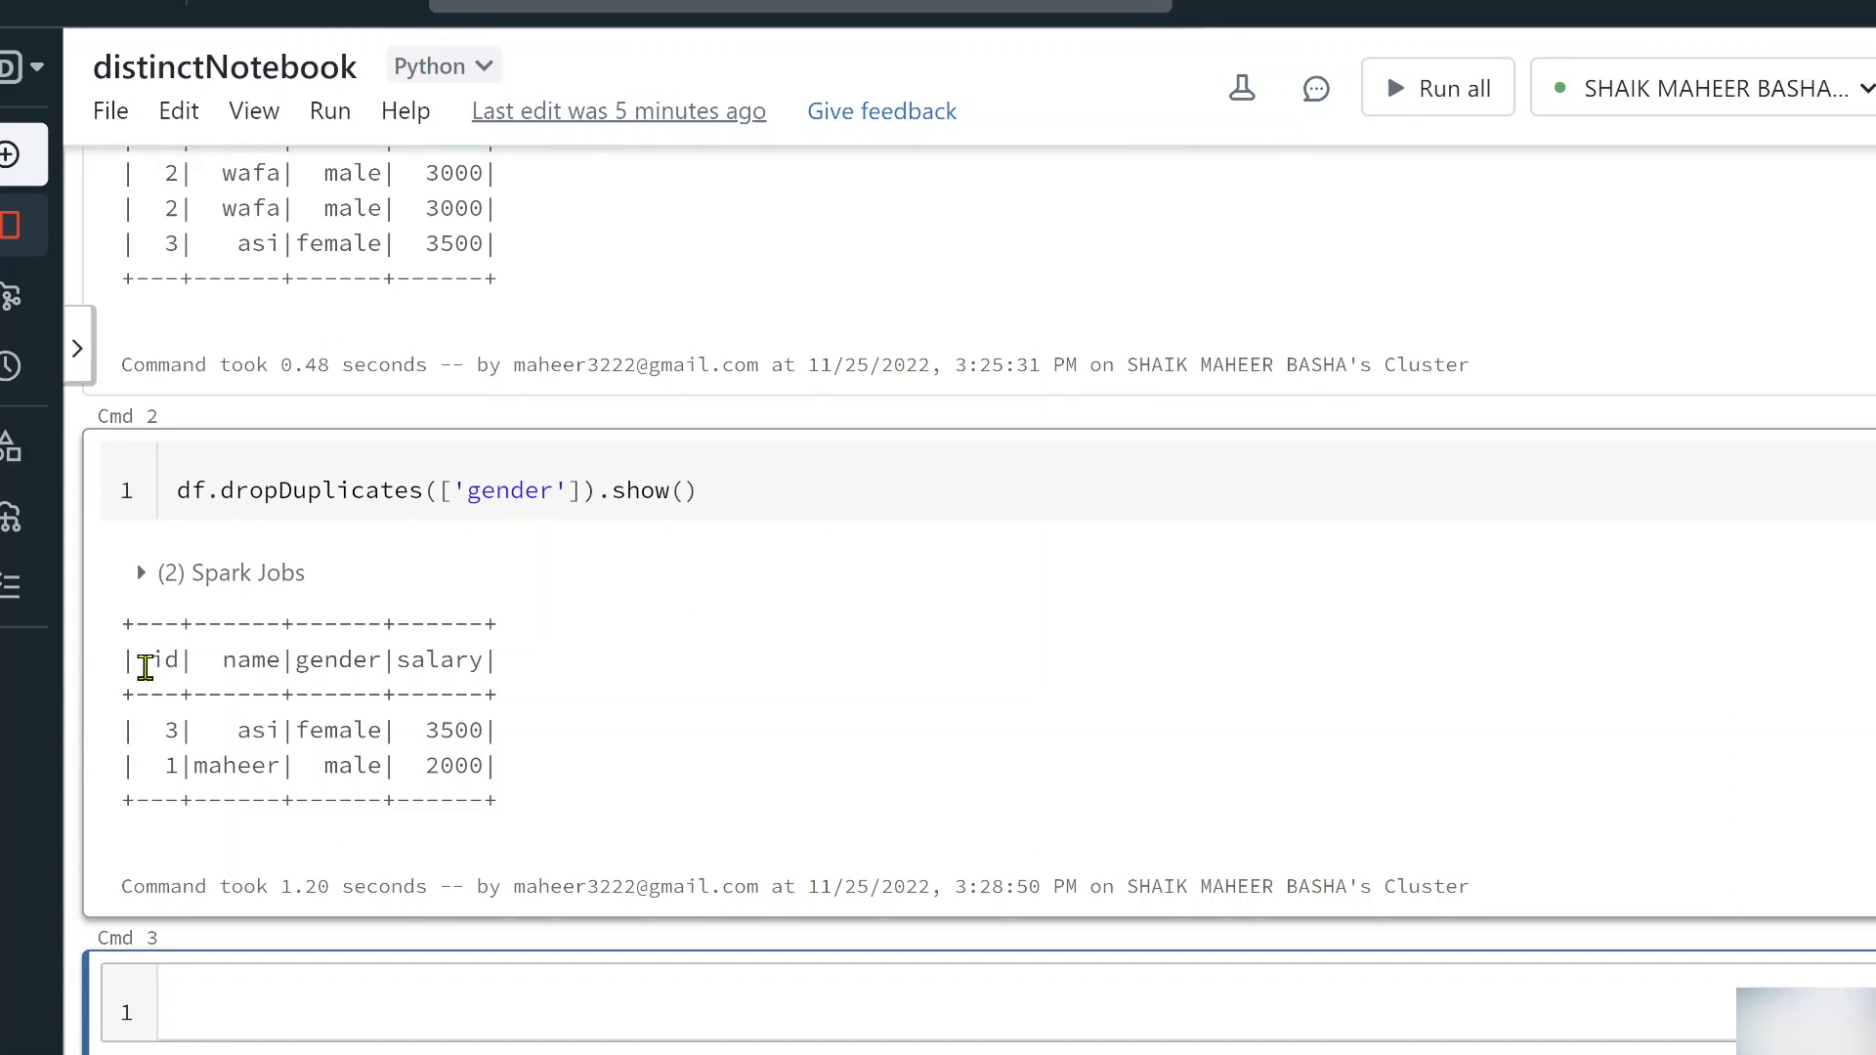
{"action": "left_click_drag", "start_coordinate": [143, 660], "coordinate": [359, 772]}
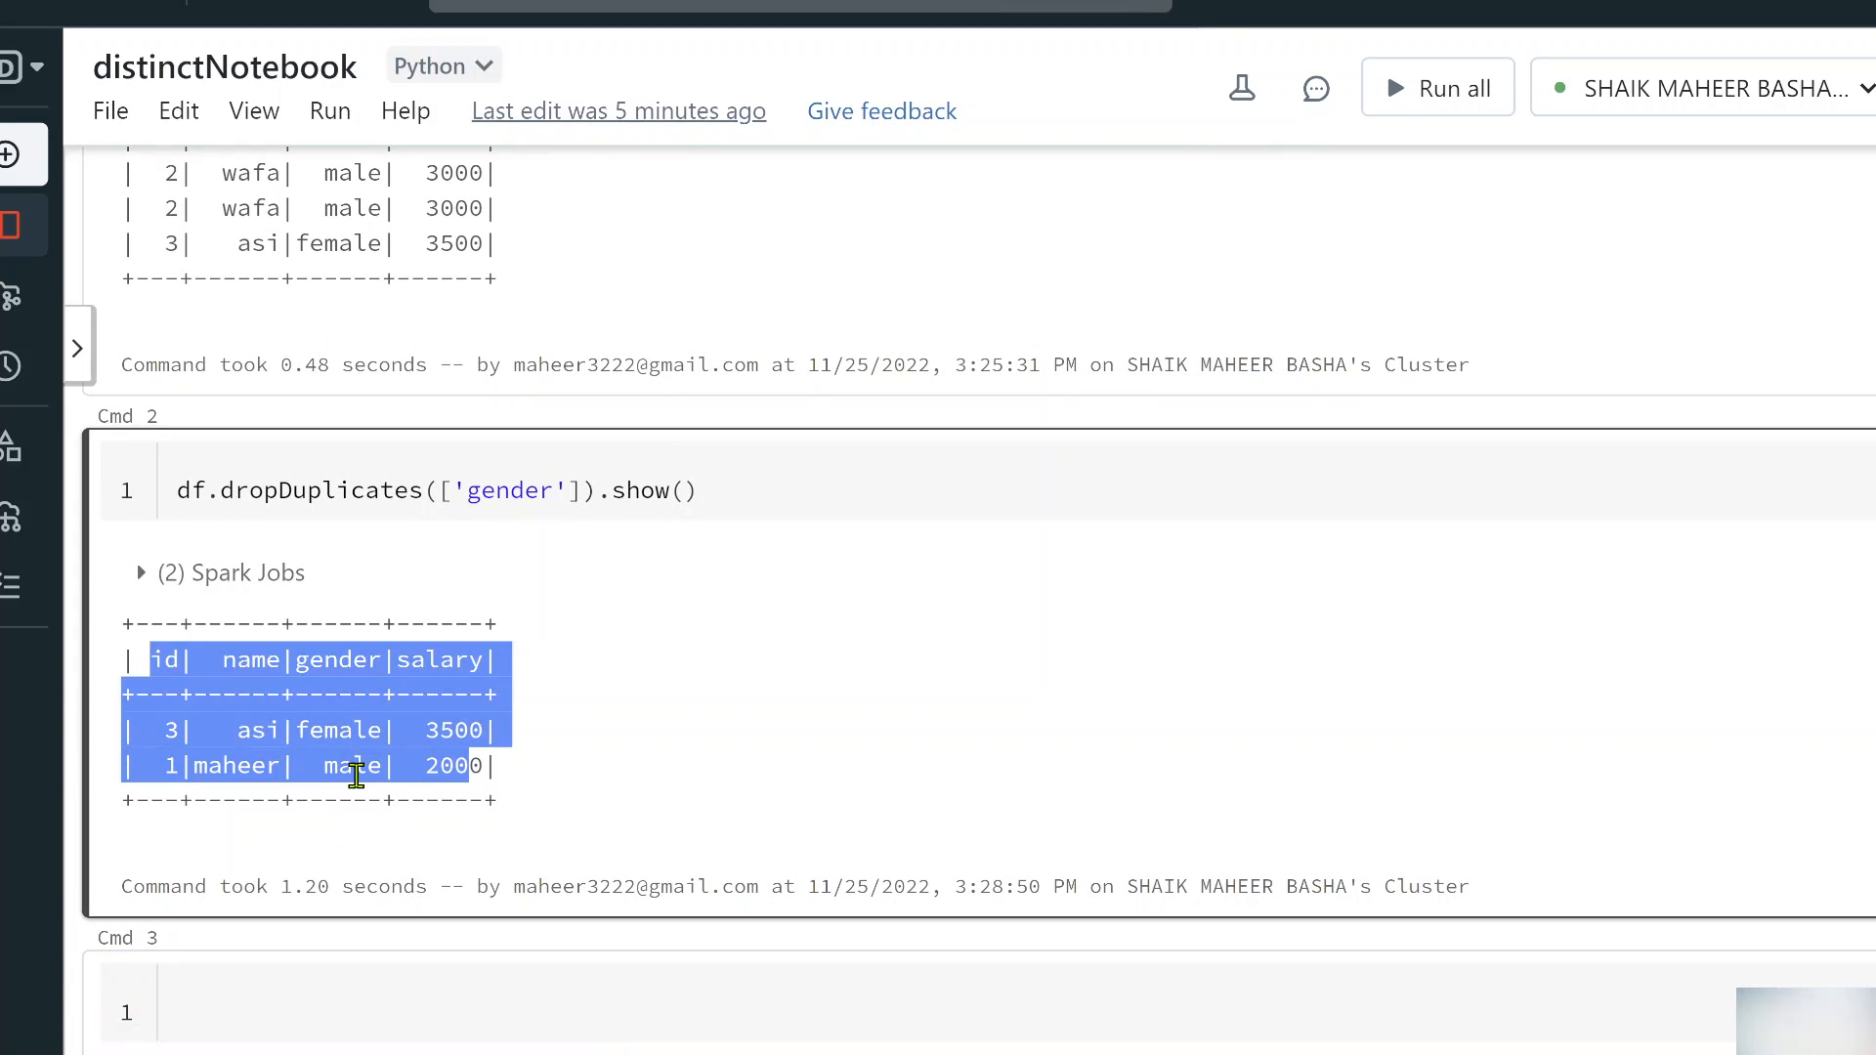
{"action": "double_click", "coordinate": [339, 730]}
{"action": "type", "text": ","}
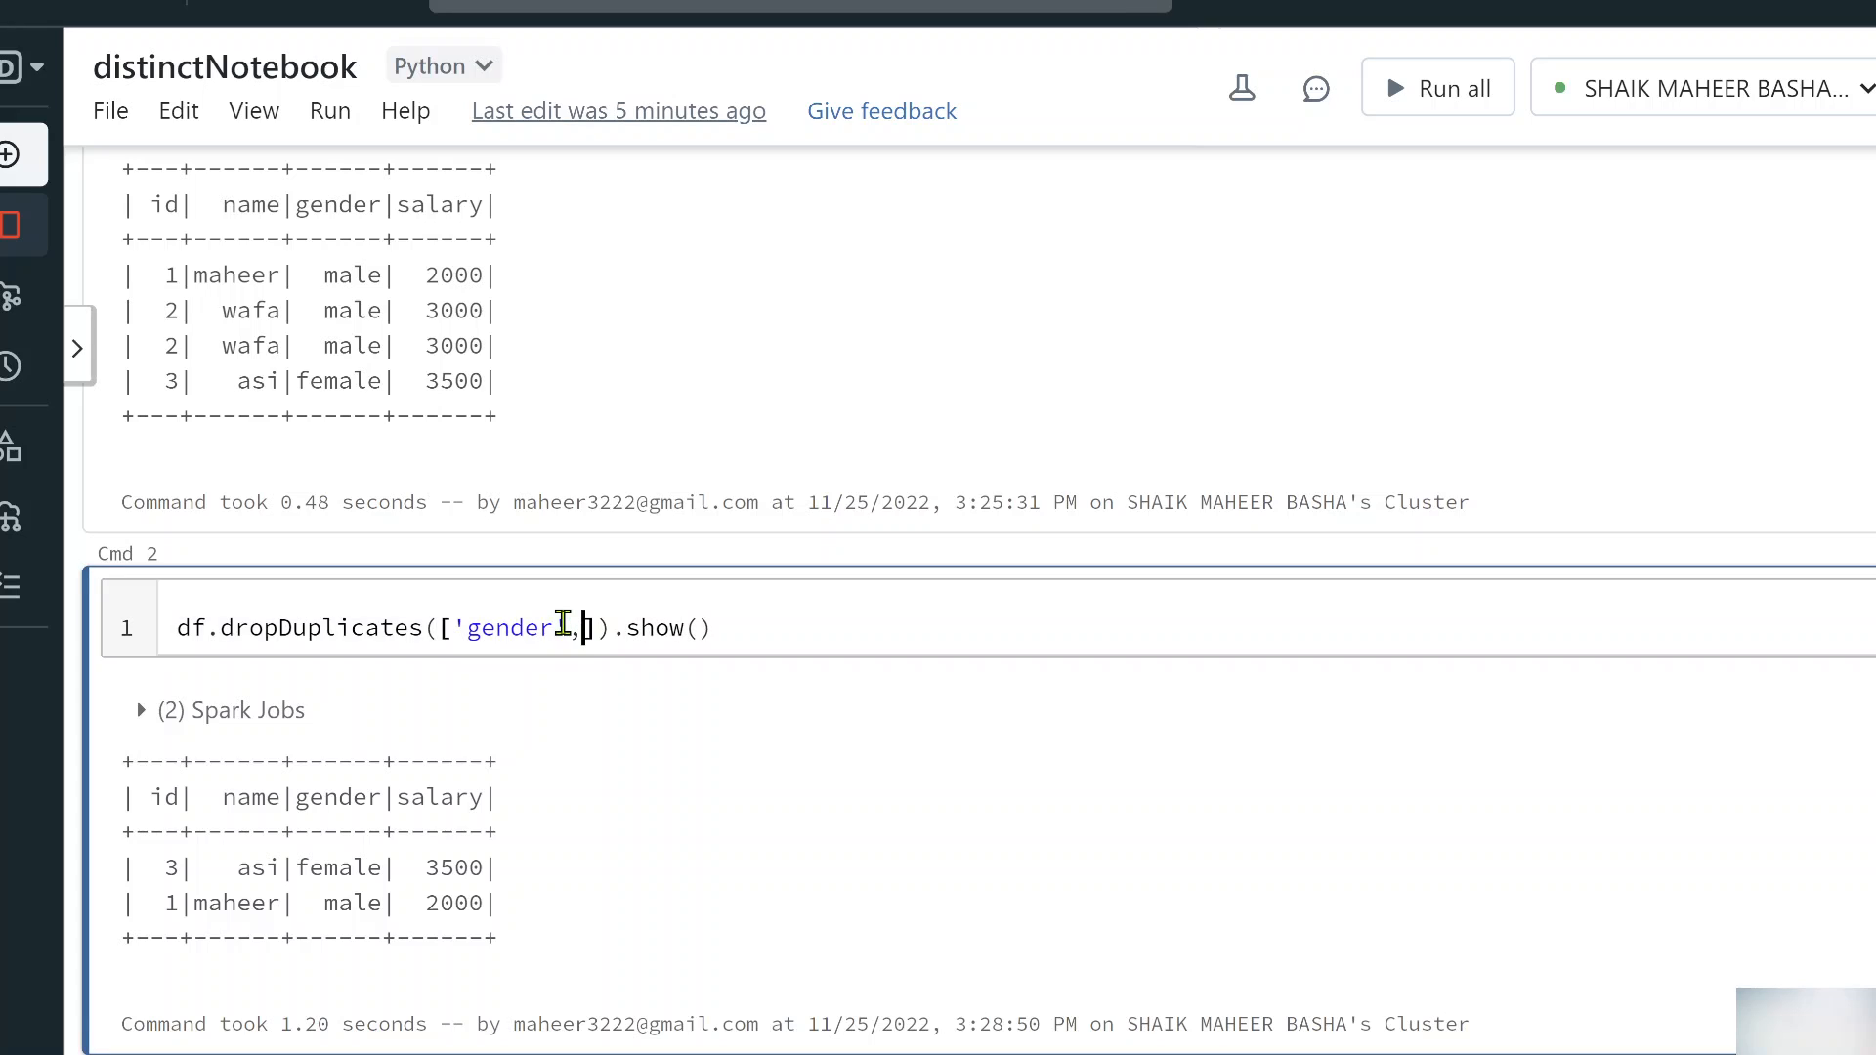
Add 'salary' so the call reads df.dropDuplicates(['gender','salary'])
{"action": "type", "text": "''"}
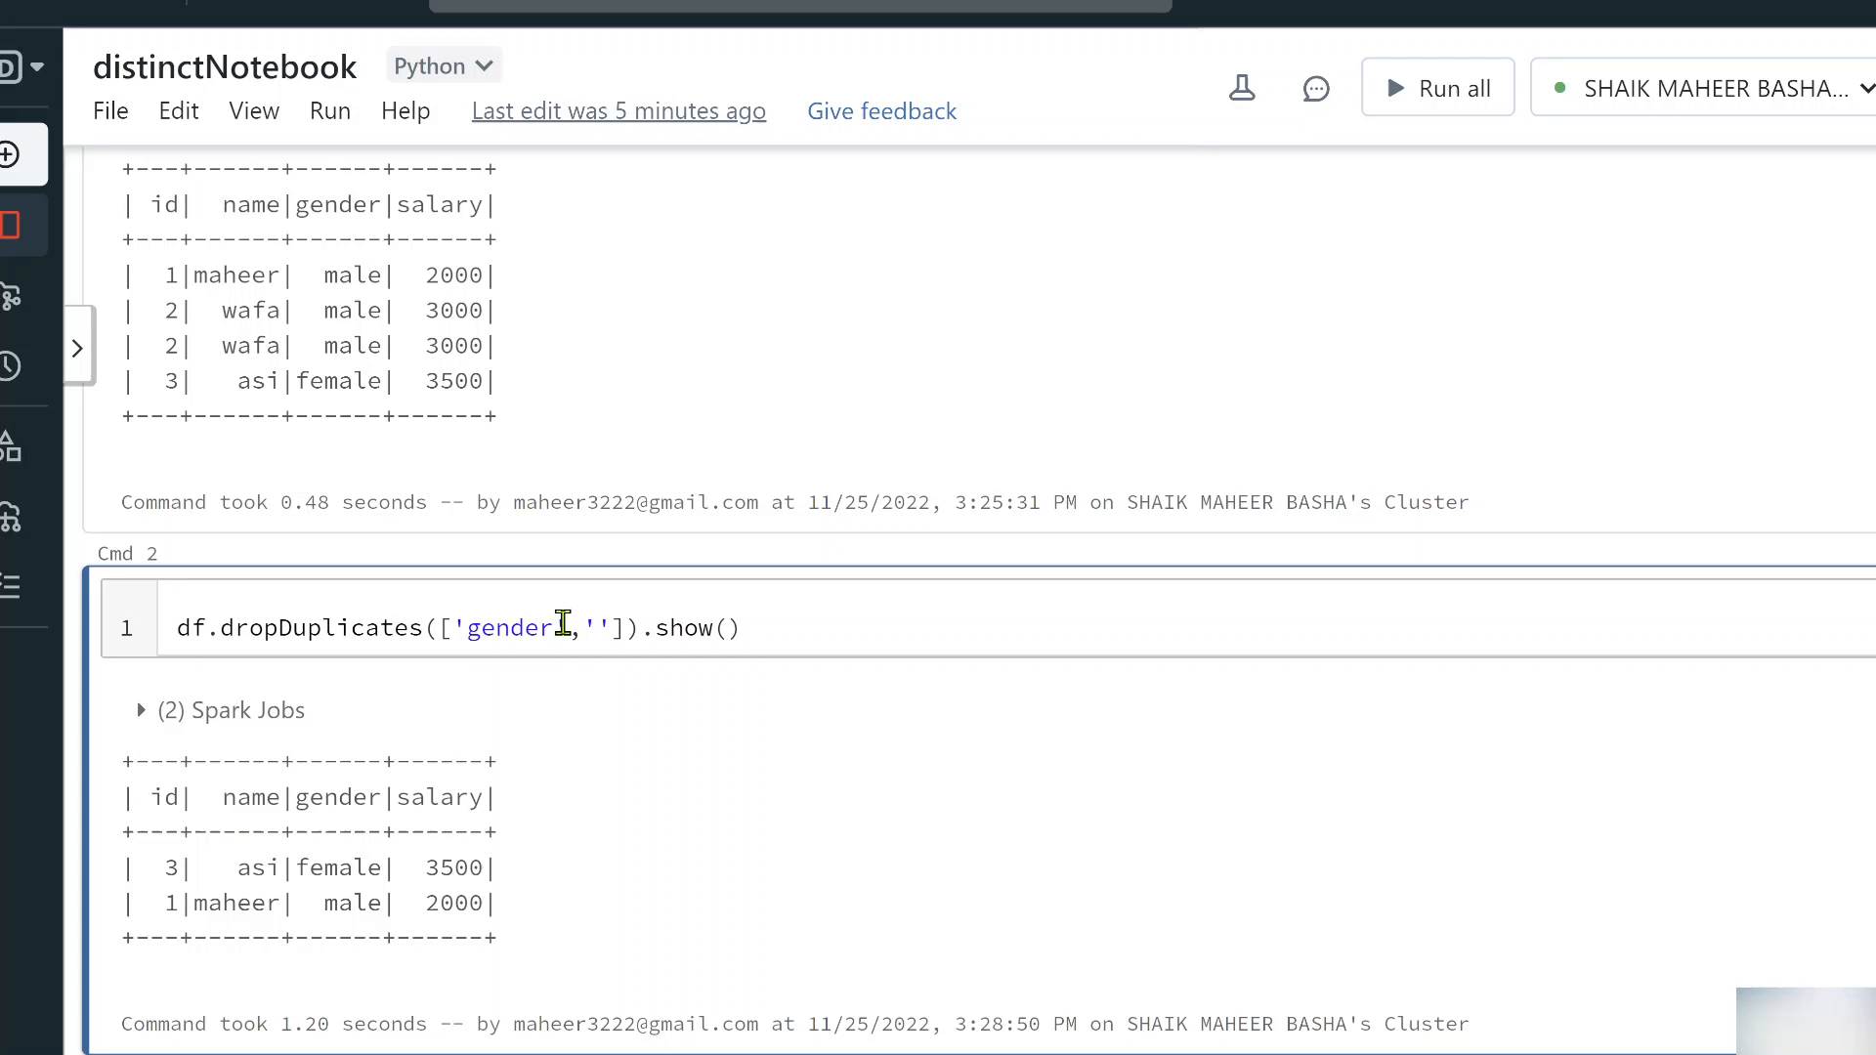
{"action": "type", "text": "salary"}
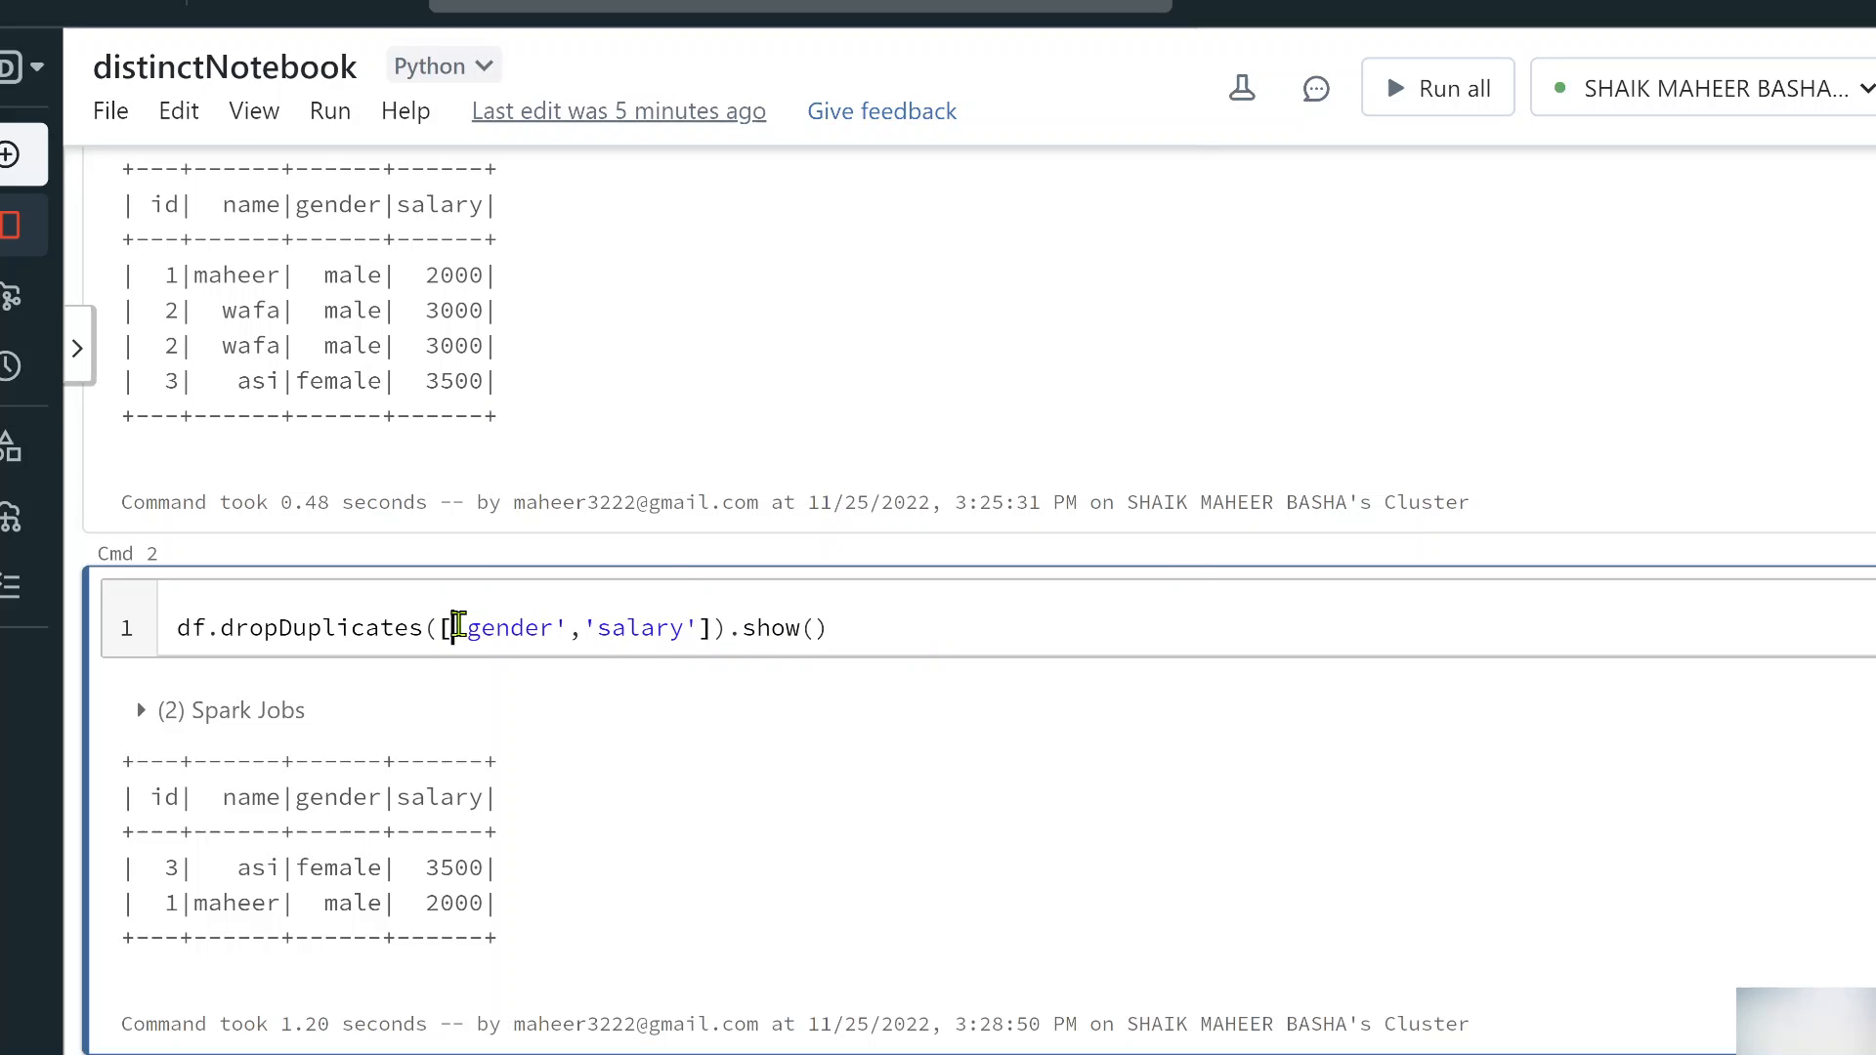
{"action": "left_click_drag", "start_coordinate": [464, 627], "coordinate": [703, 627]}
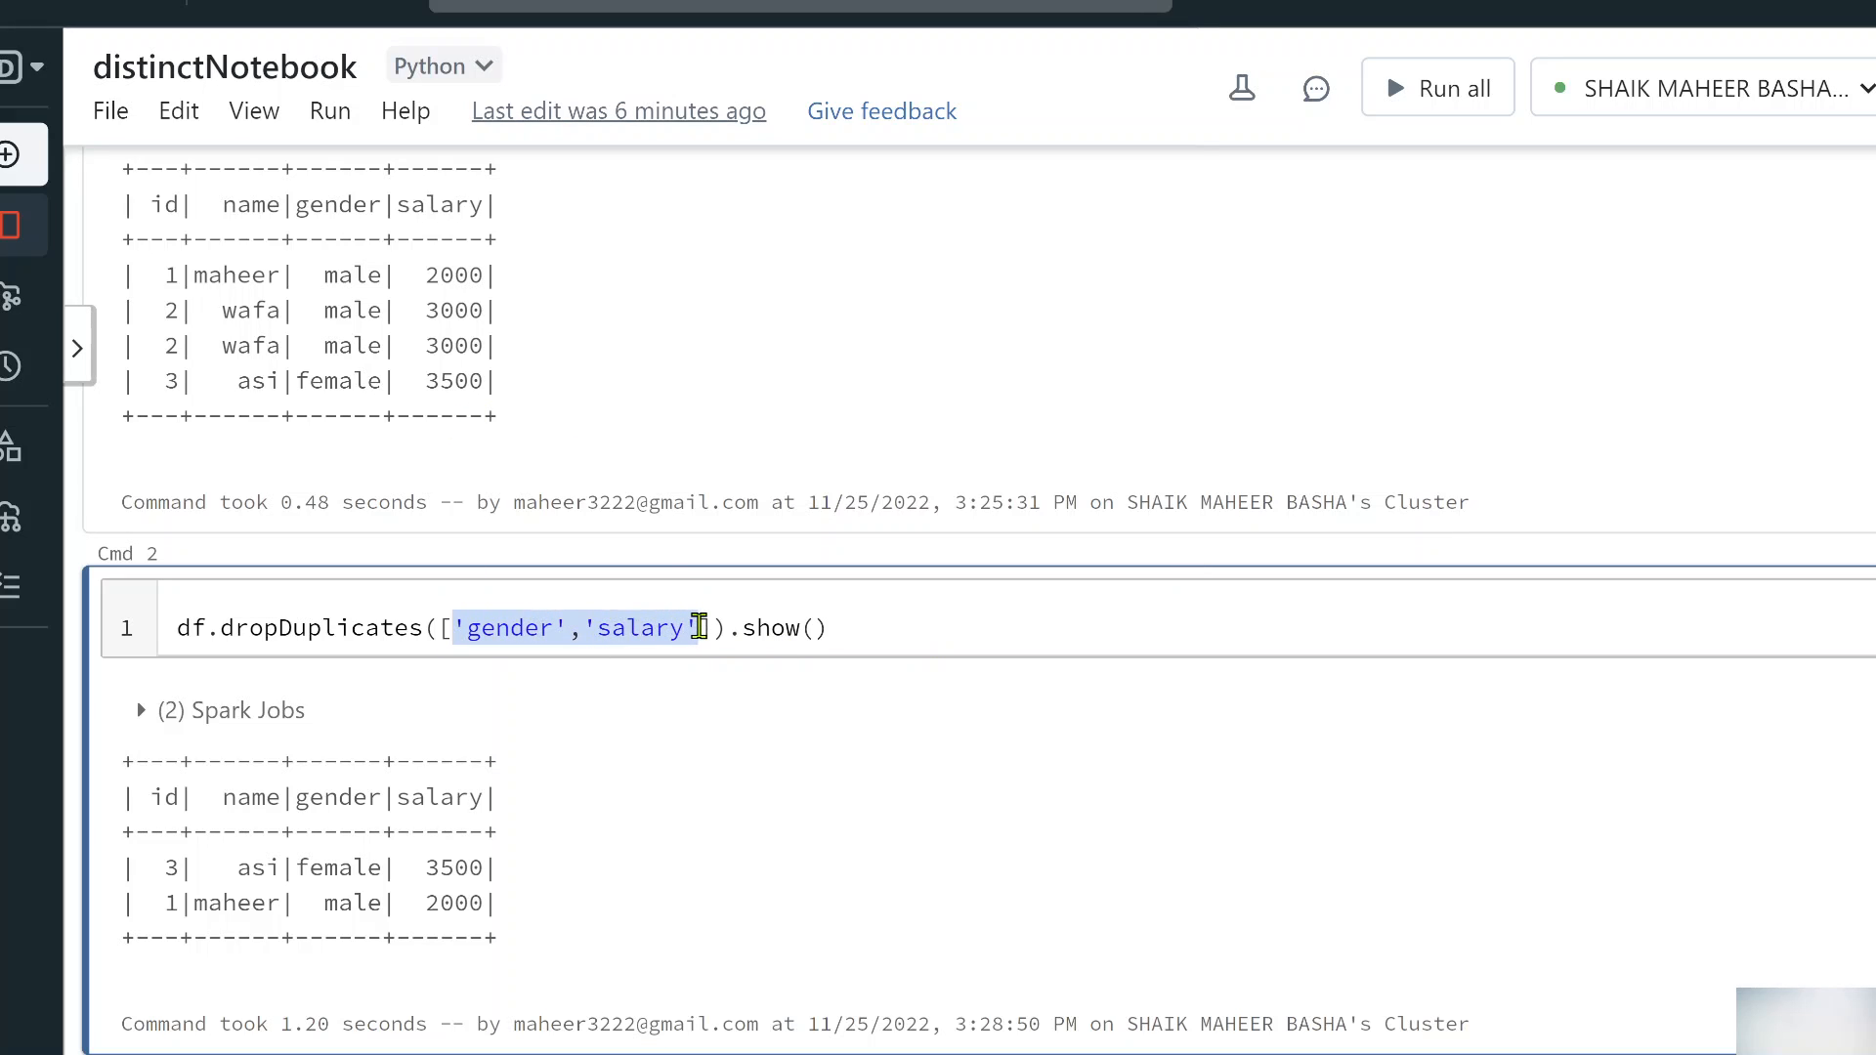